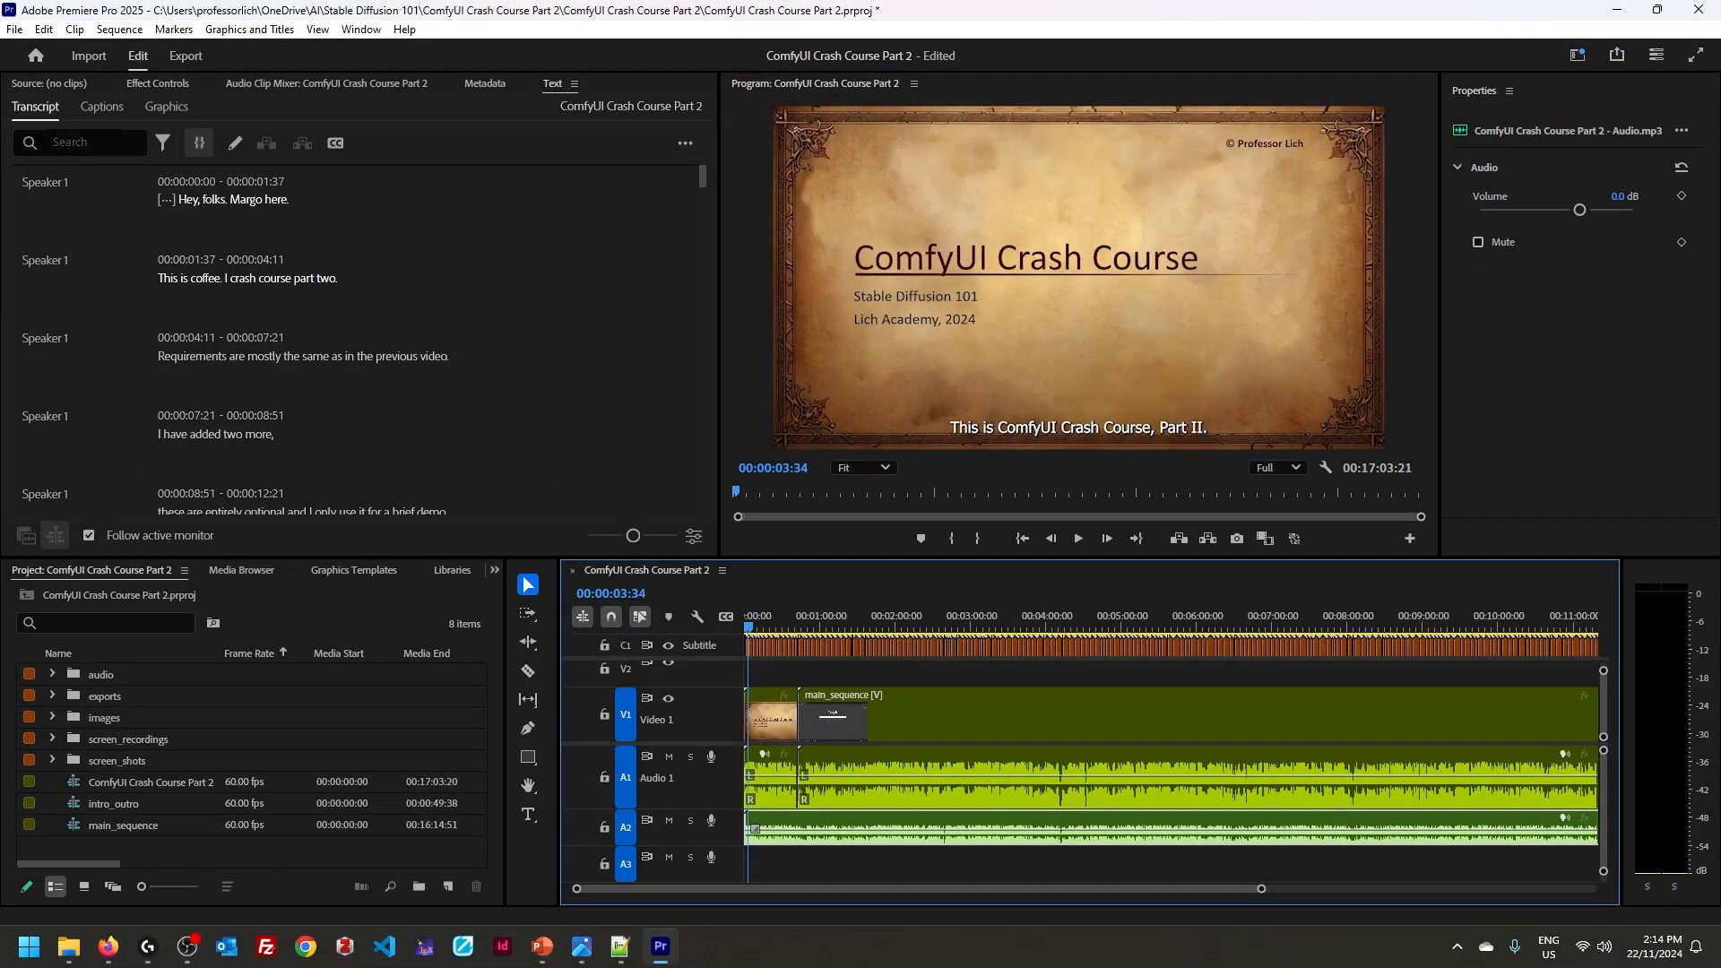
# - Switch from the A1111 WebUI tab to the empty ComfyUI canvas
pyautogui.doubleClick(189, 278)
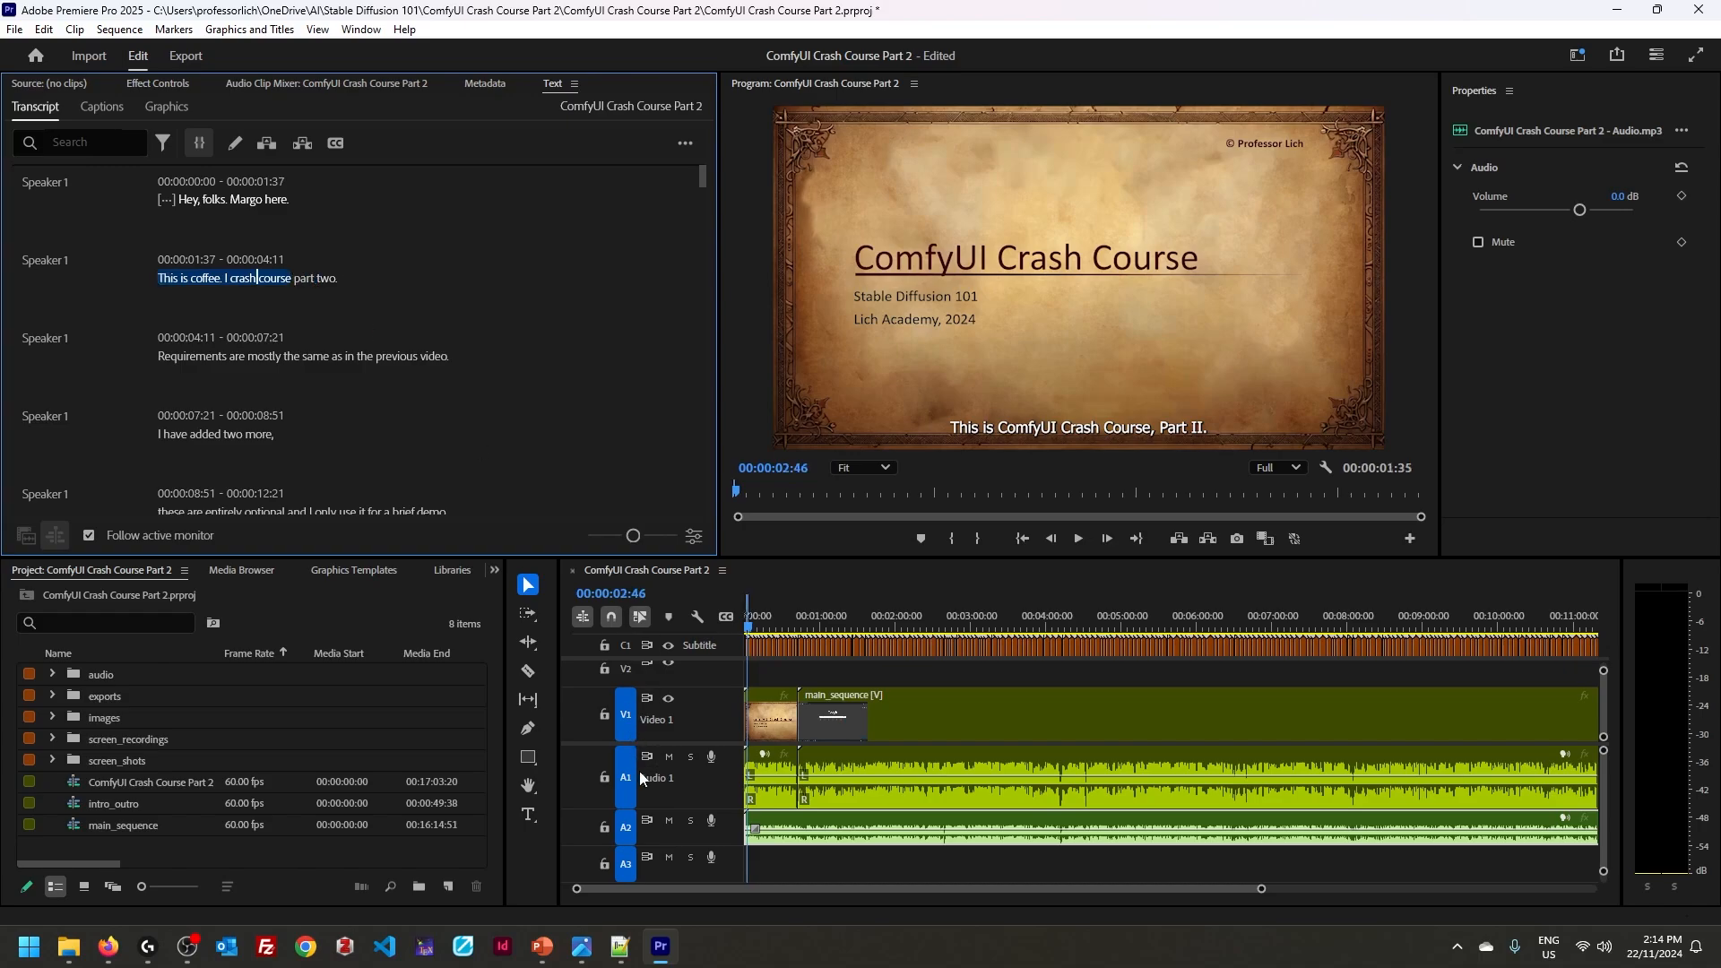
pyautogui.click(666, 756)
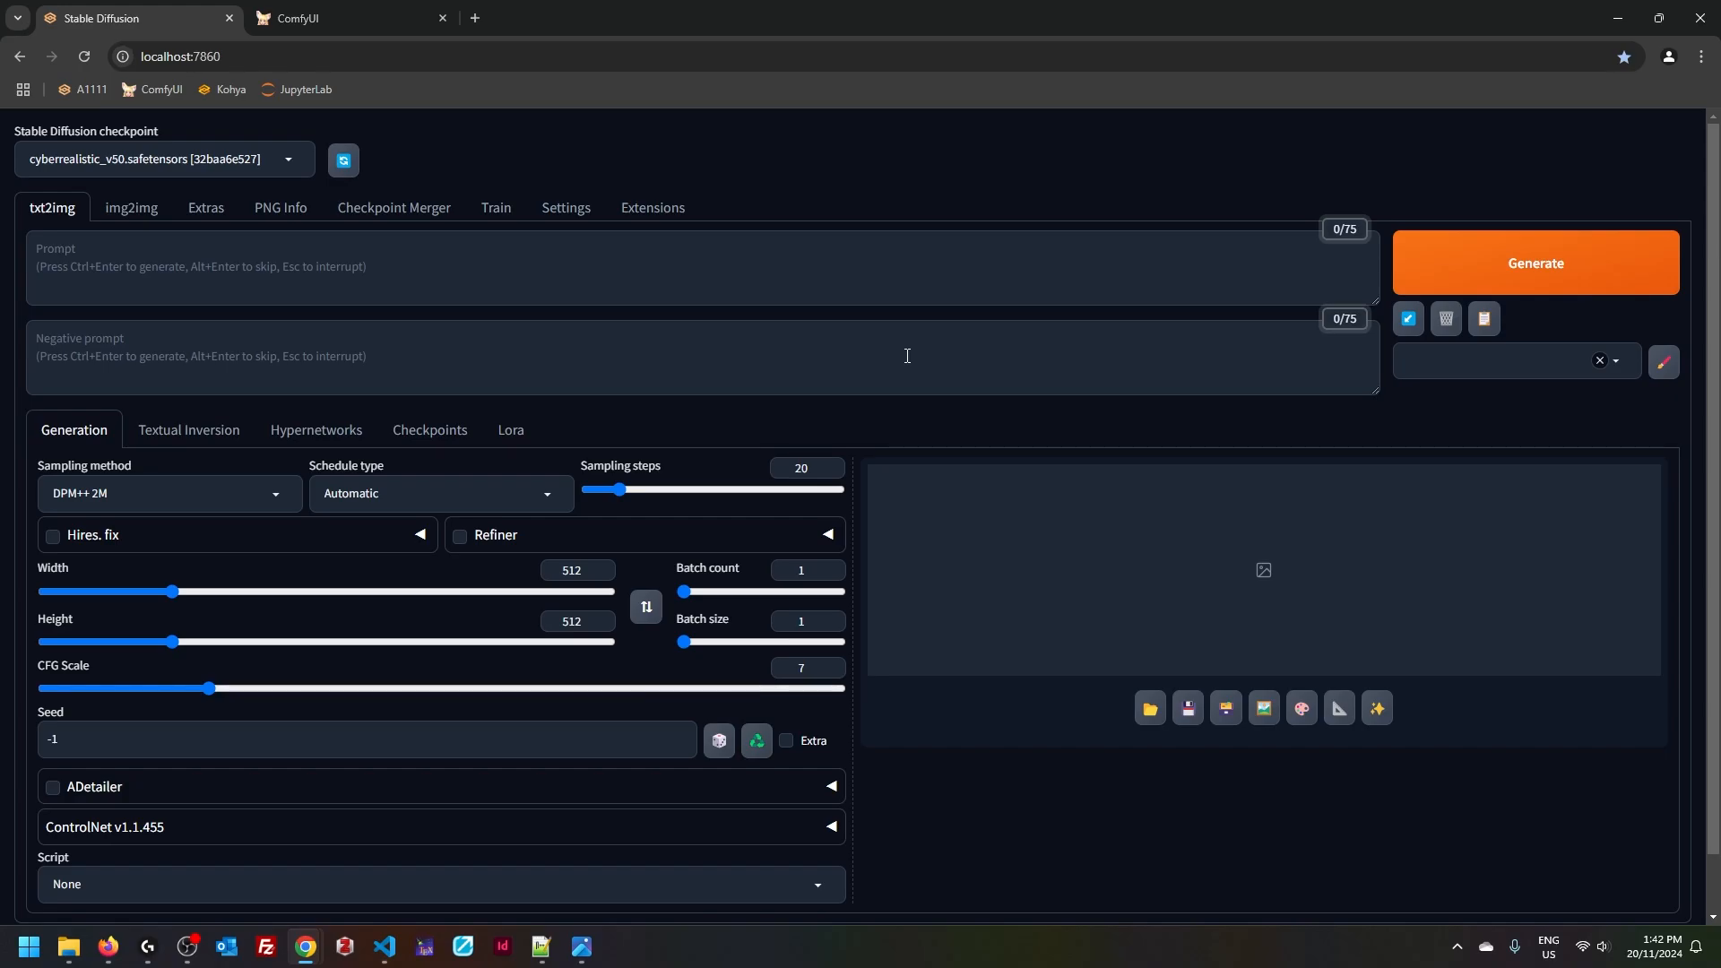
pyautogui.click(340, 18)
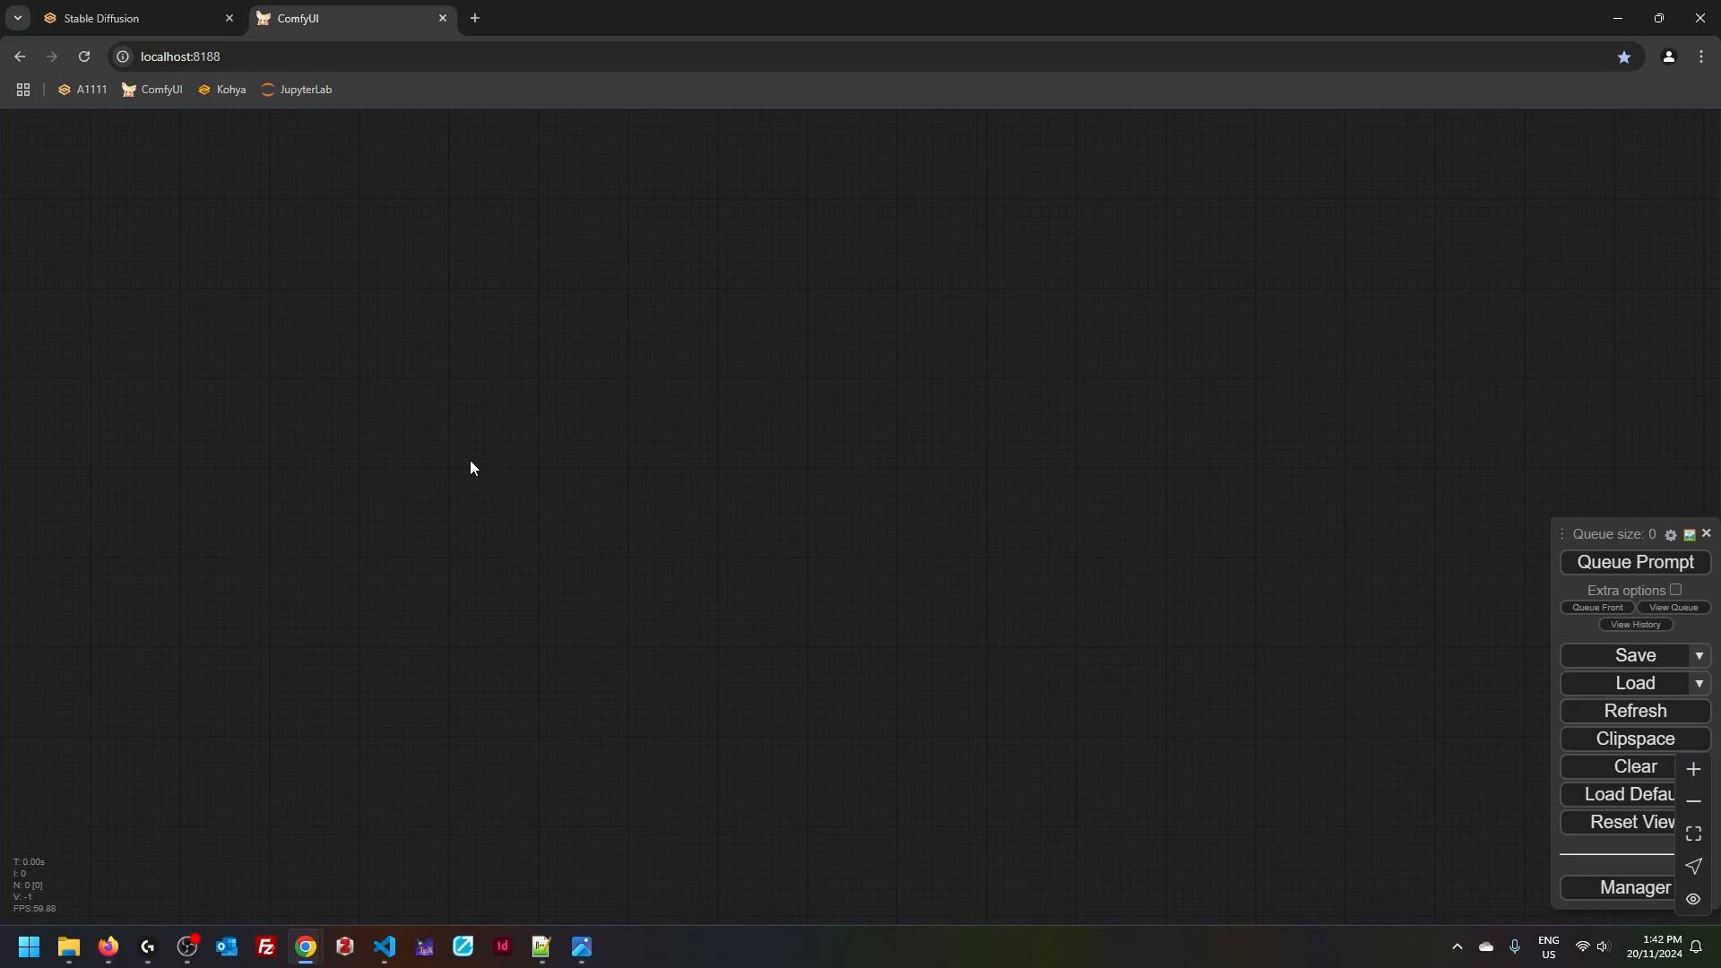
pyautogui.moveTo(309, 488)
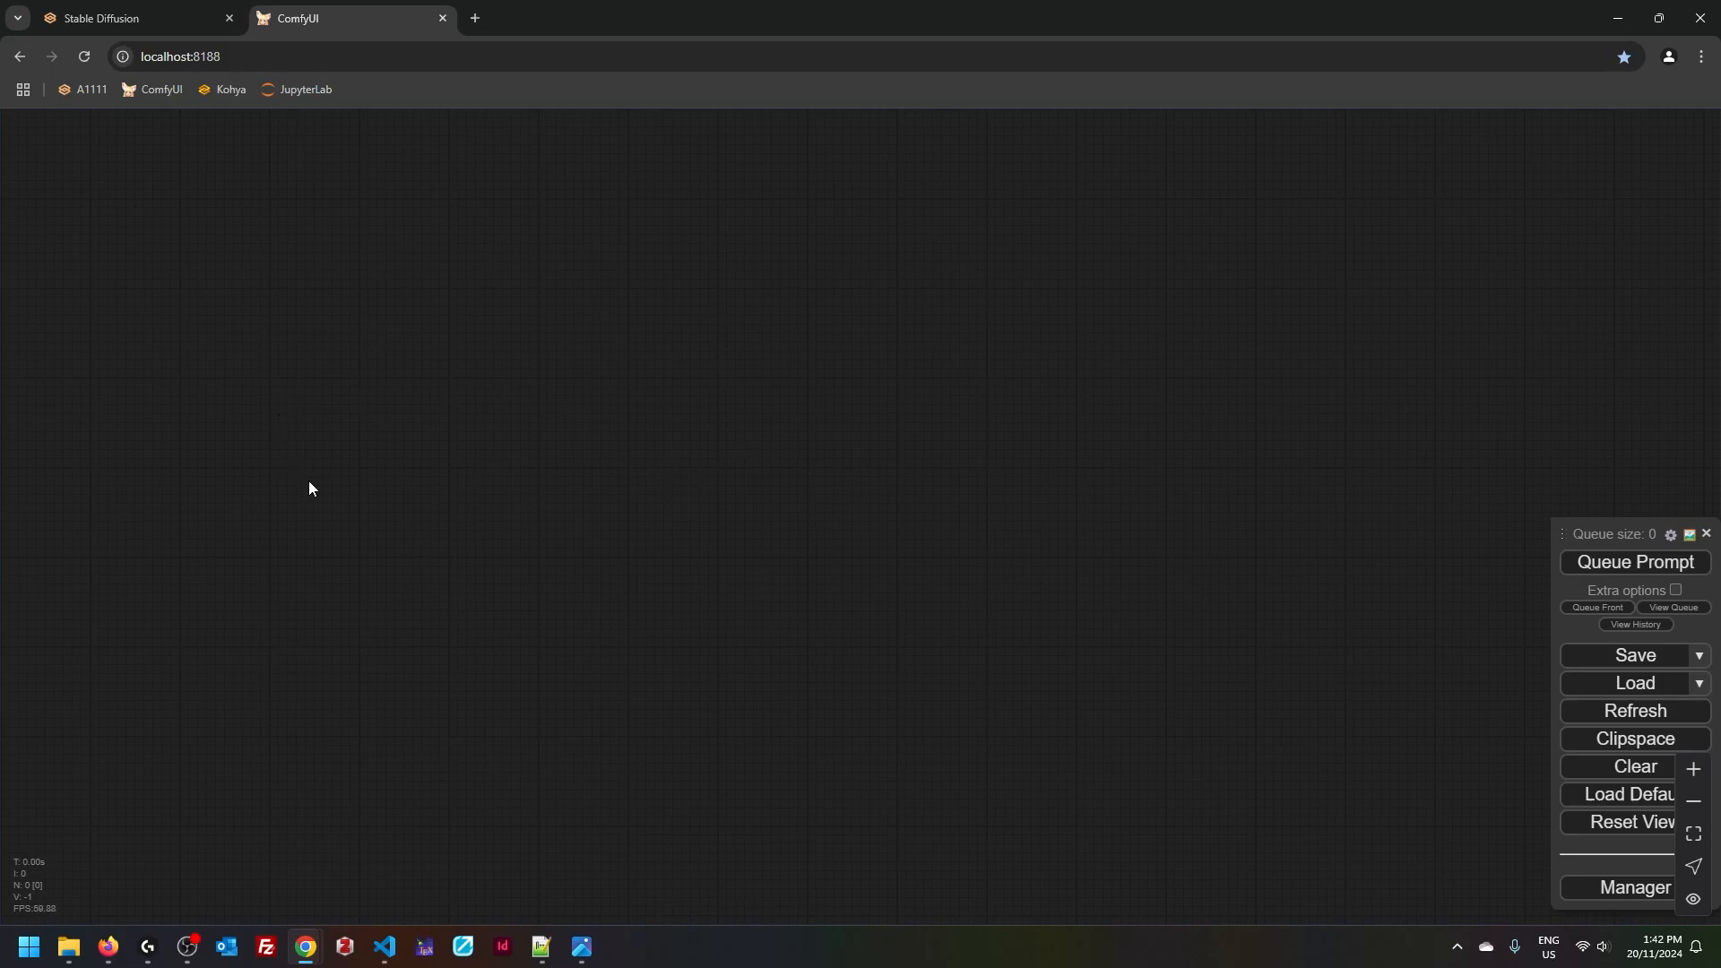
pyautogui.moveTo(671, 581)
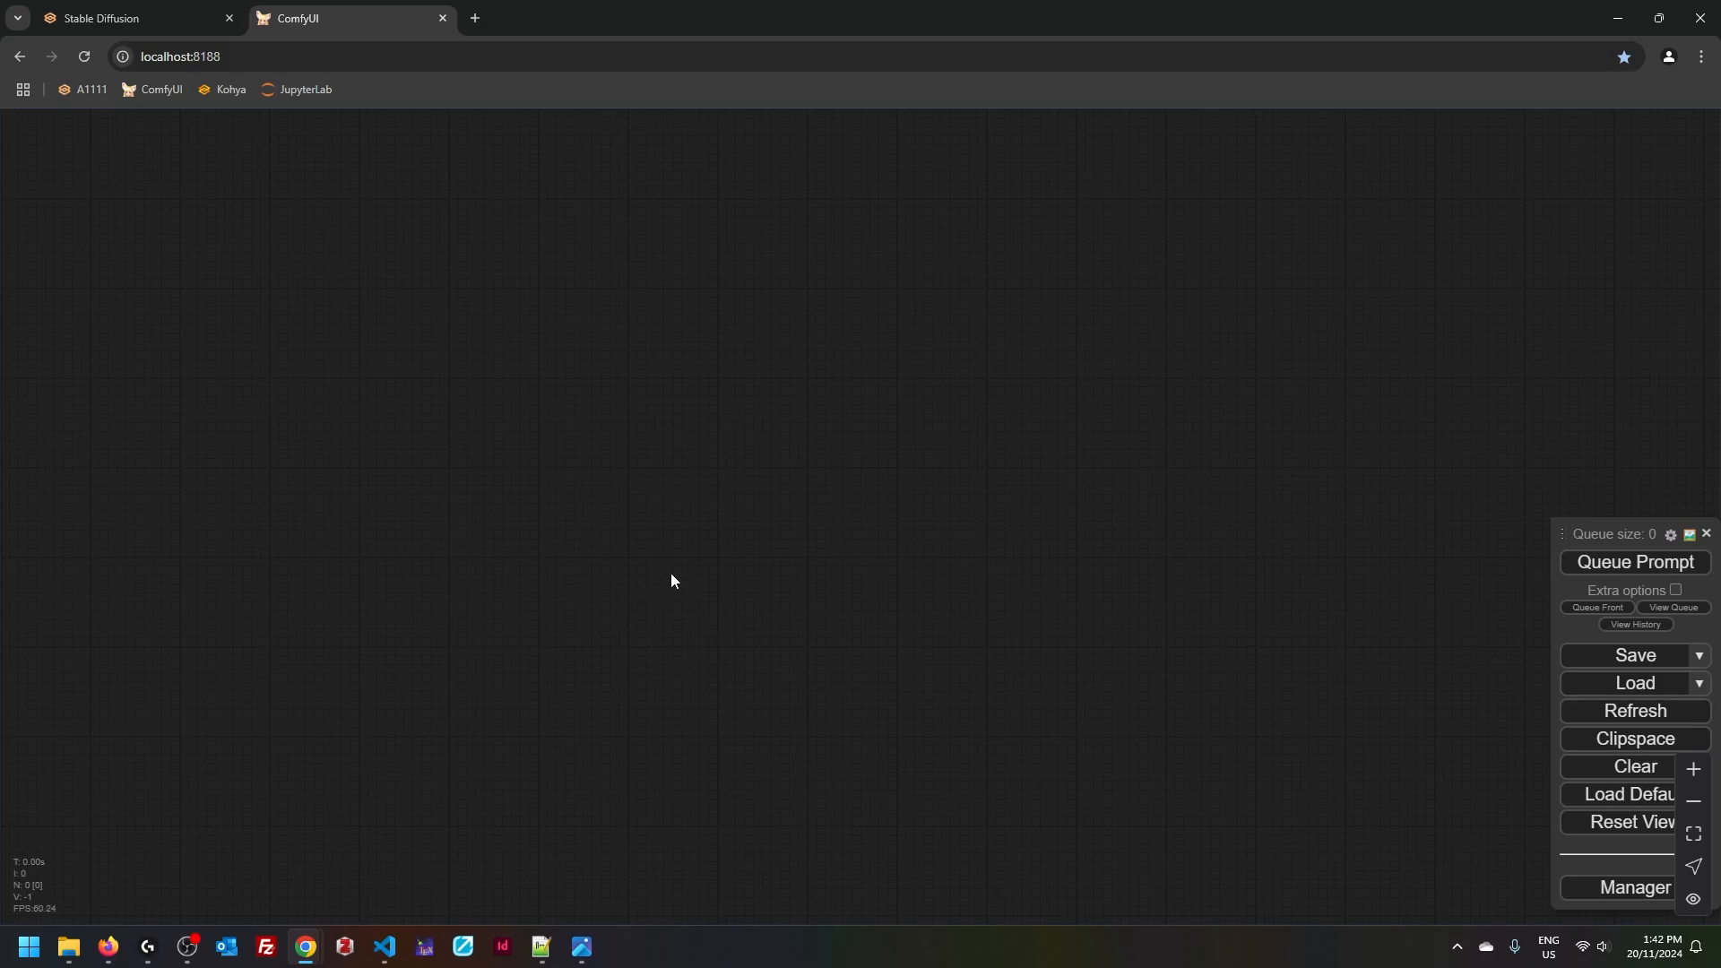
pyautogui.moveTo(290, 441)
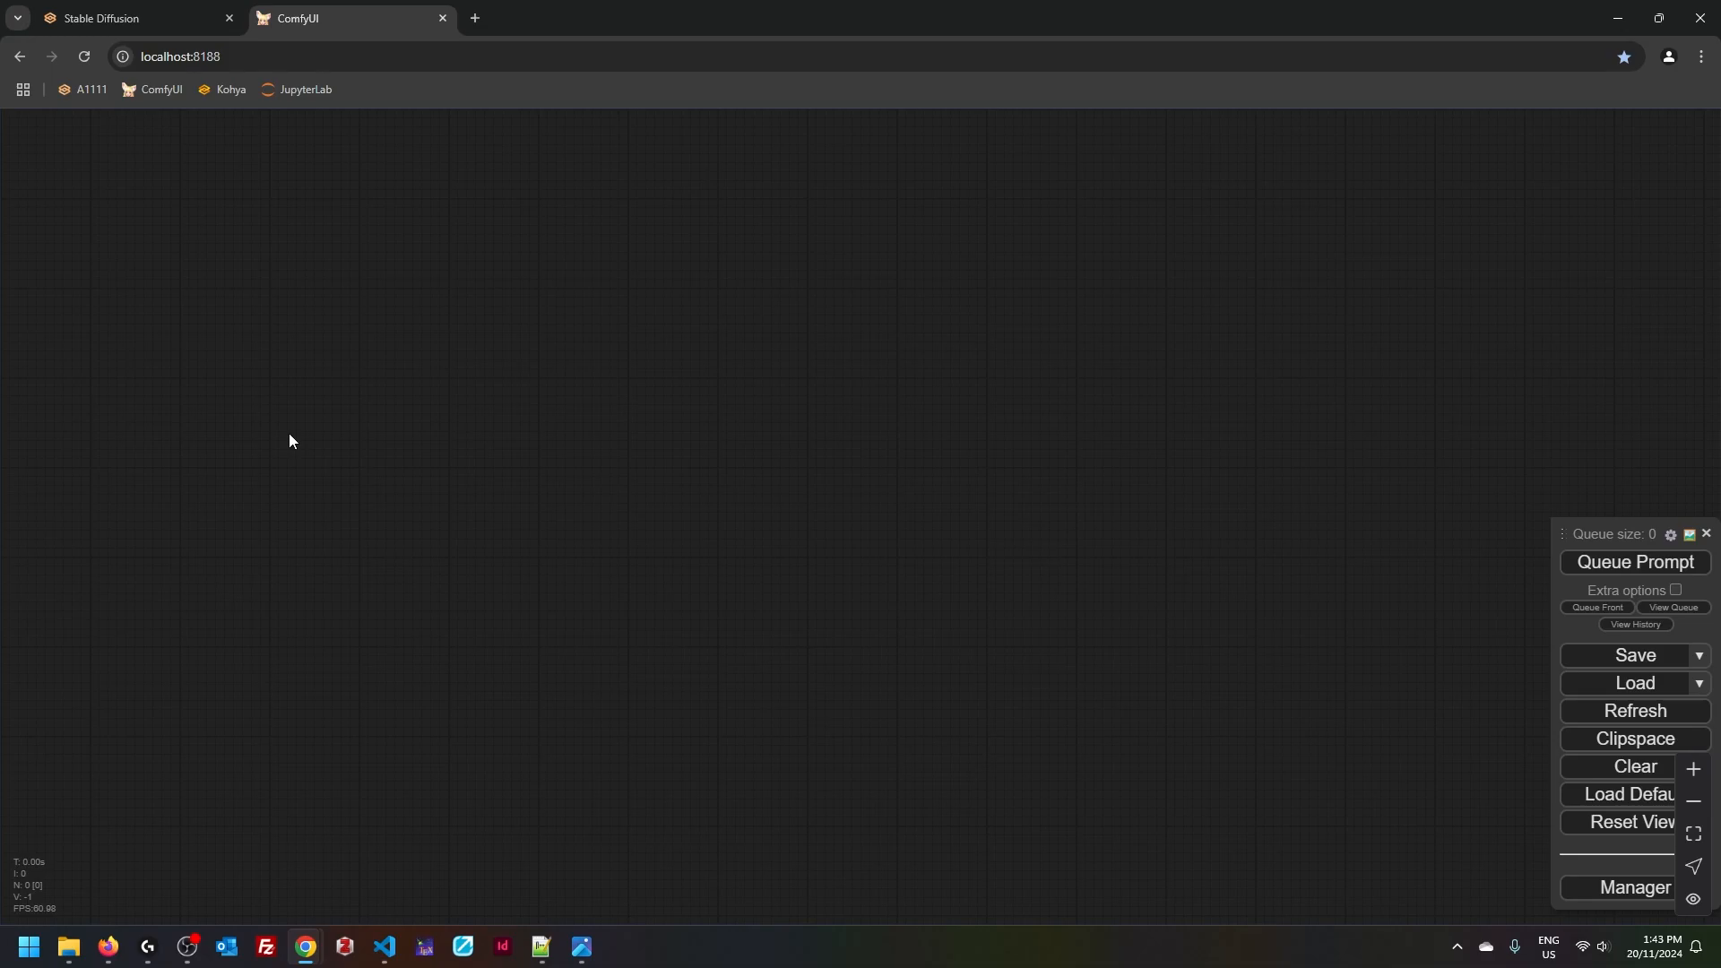
pyautogui.moveTo(324, 460)
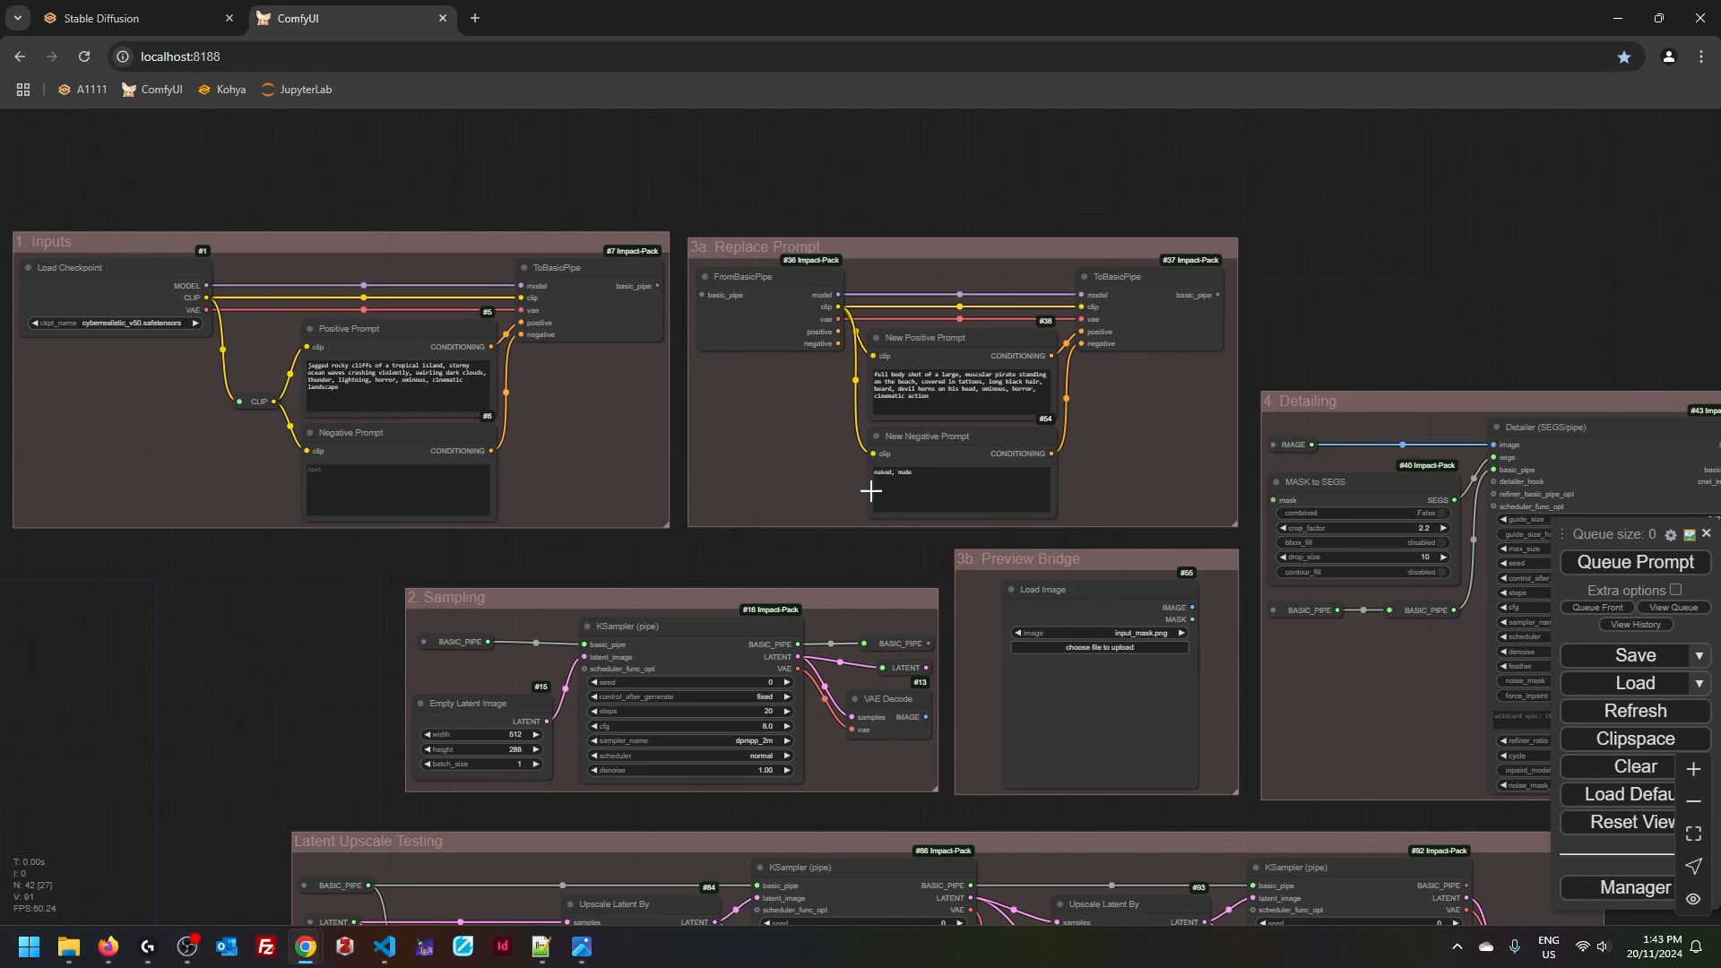
pyautogui.moveTo(906, 570)
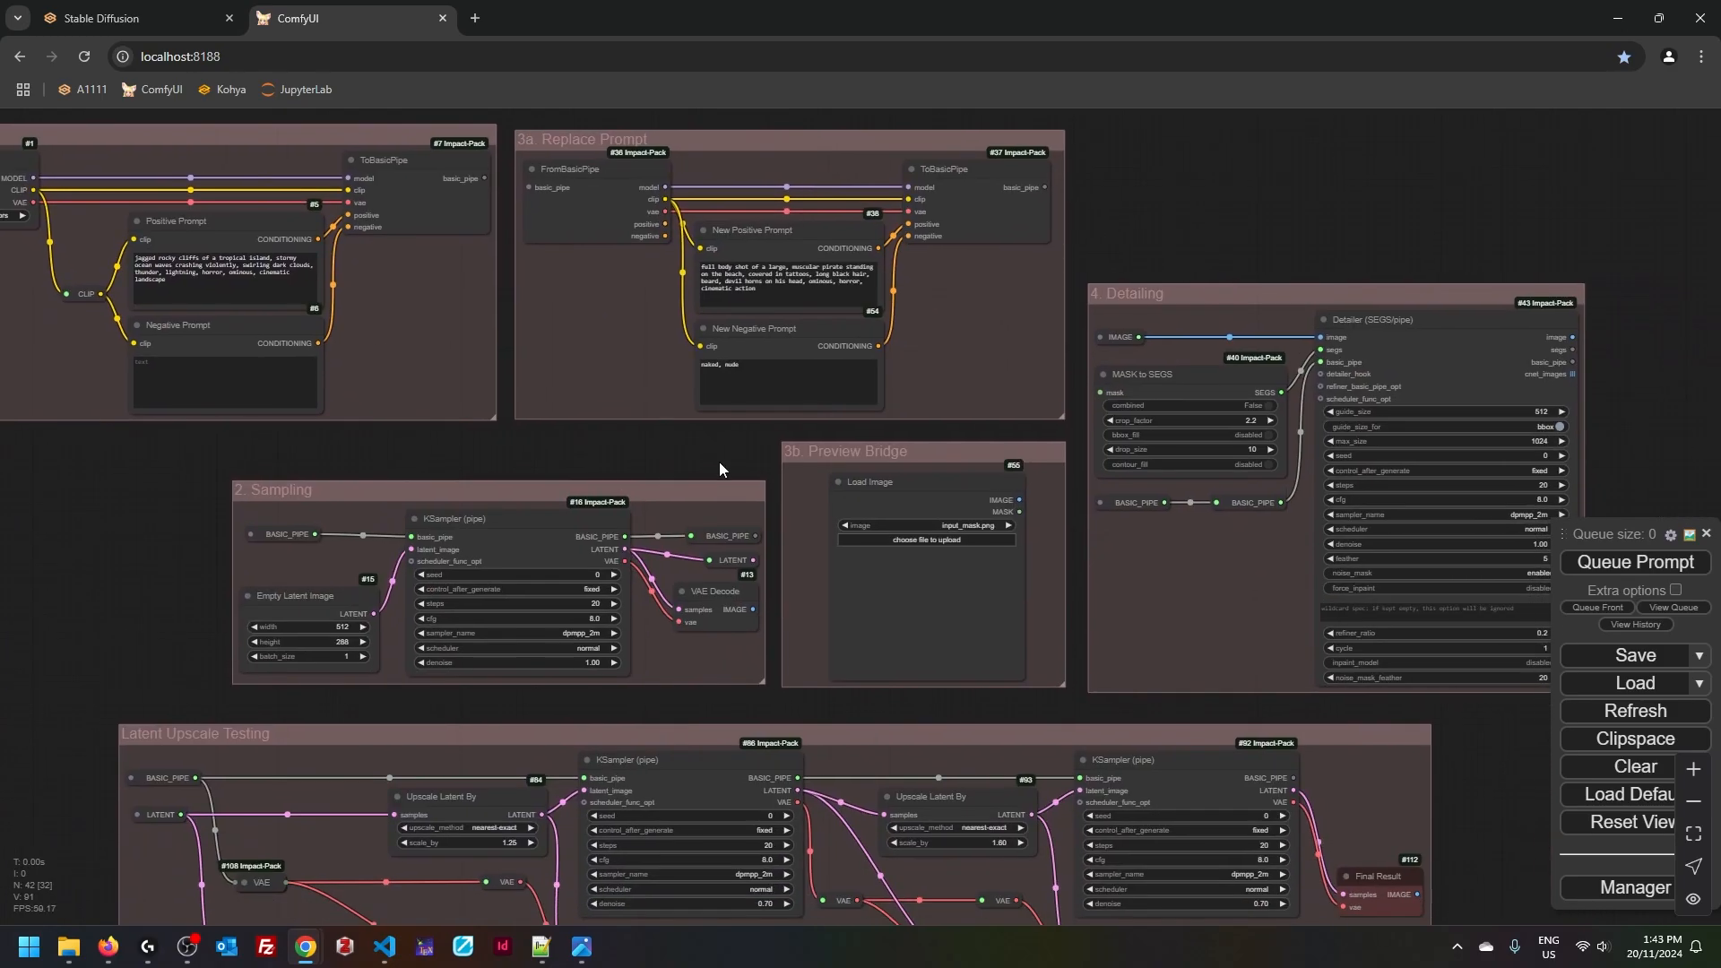
pyautogui.moveTo(510, 571)
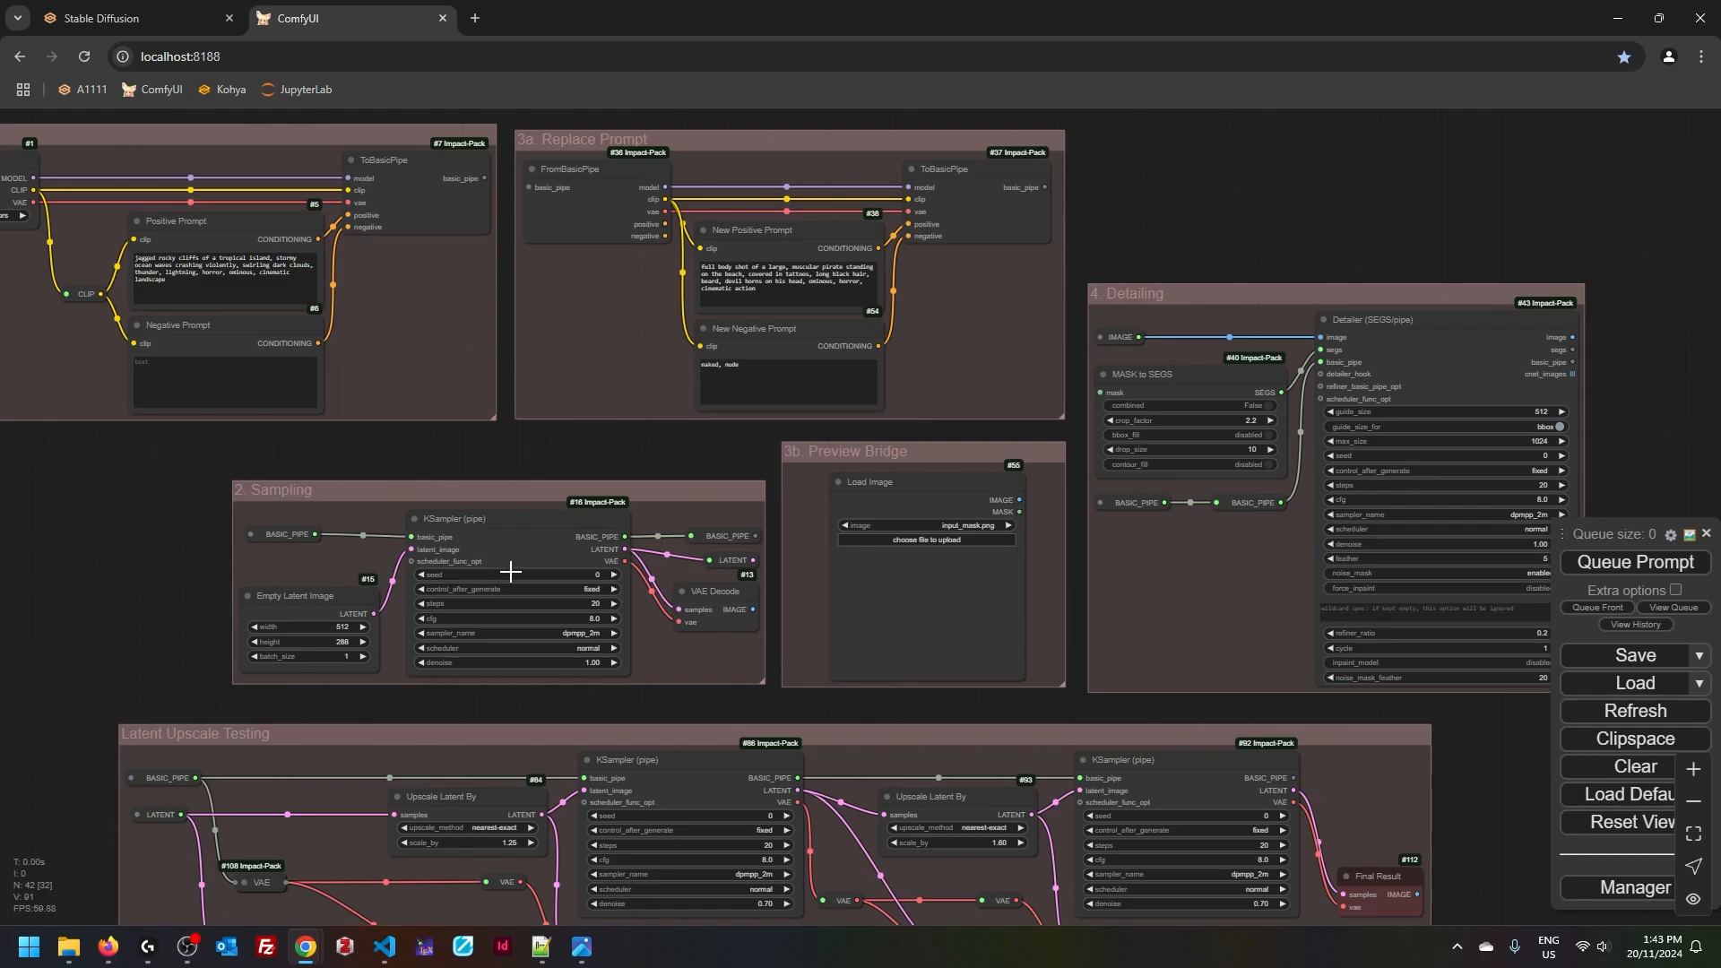
pyautogui.moveTo(685, 453)
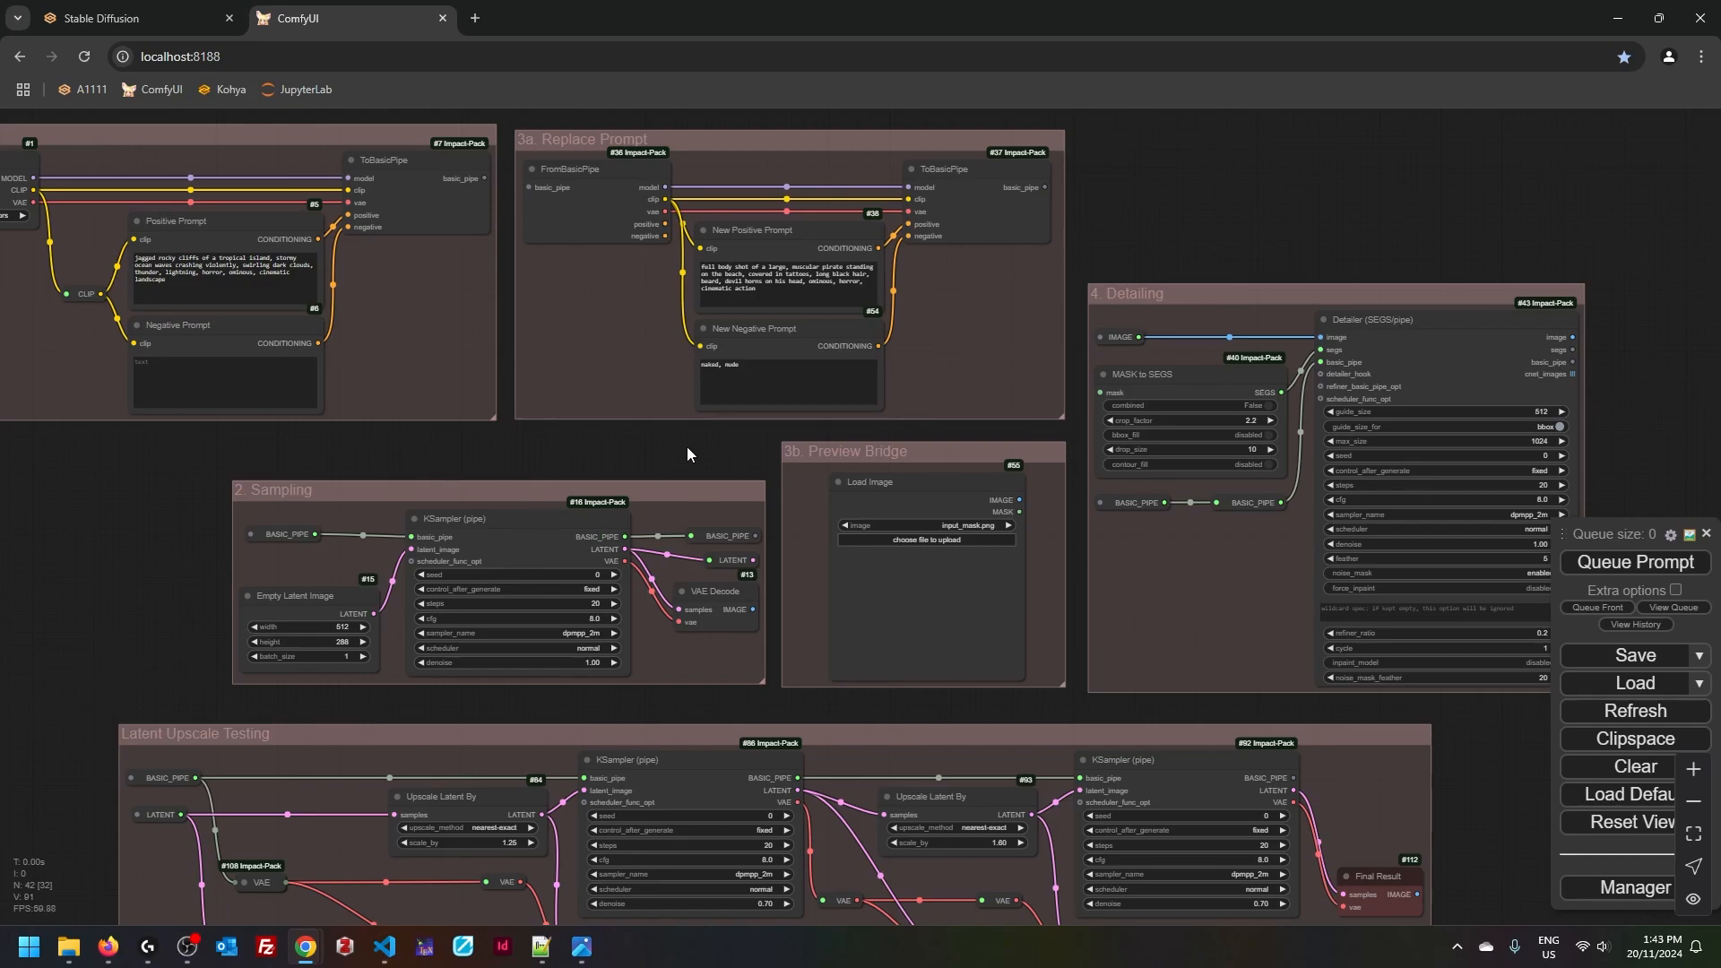
# - Load the saved pirate workflow and browse its groups, ending on 3b. Preview Bridge
pyautogui.scroll(-3)
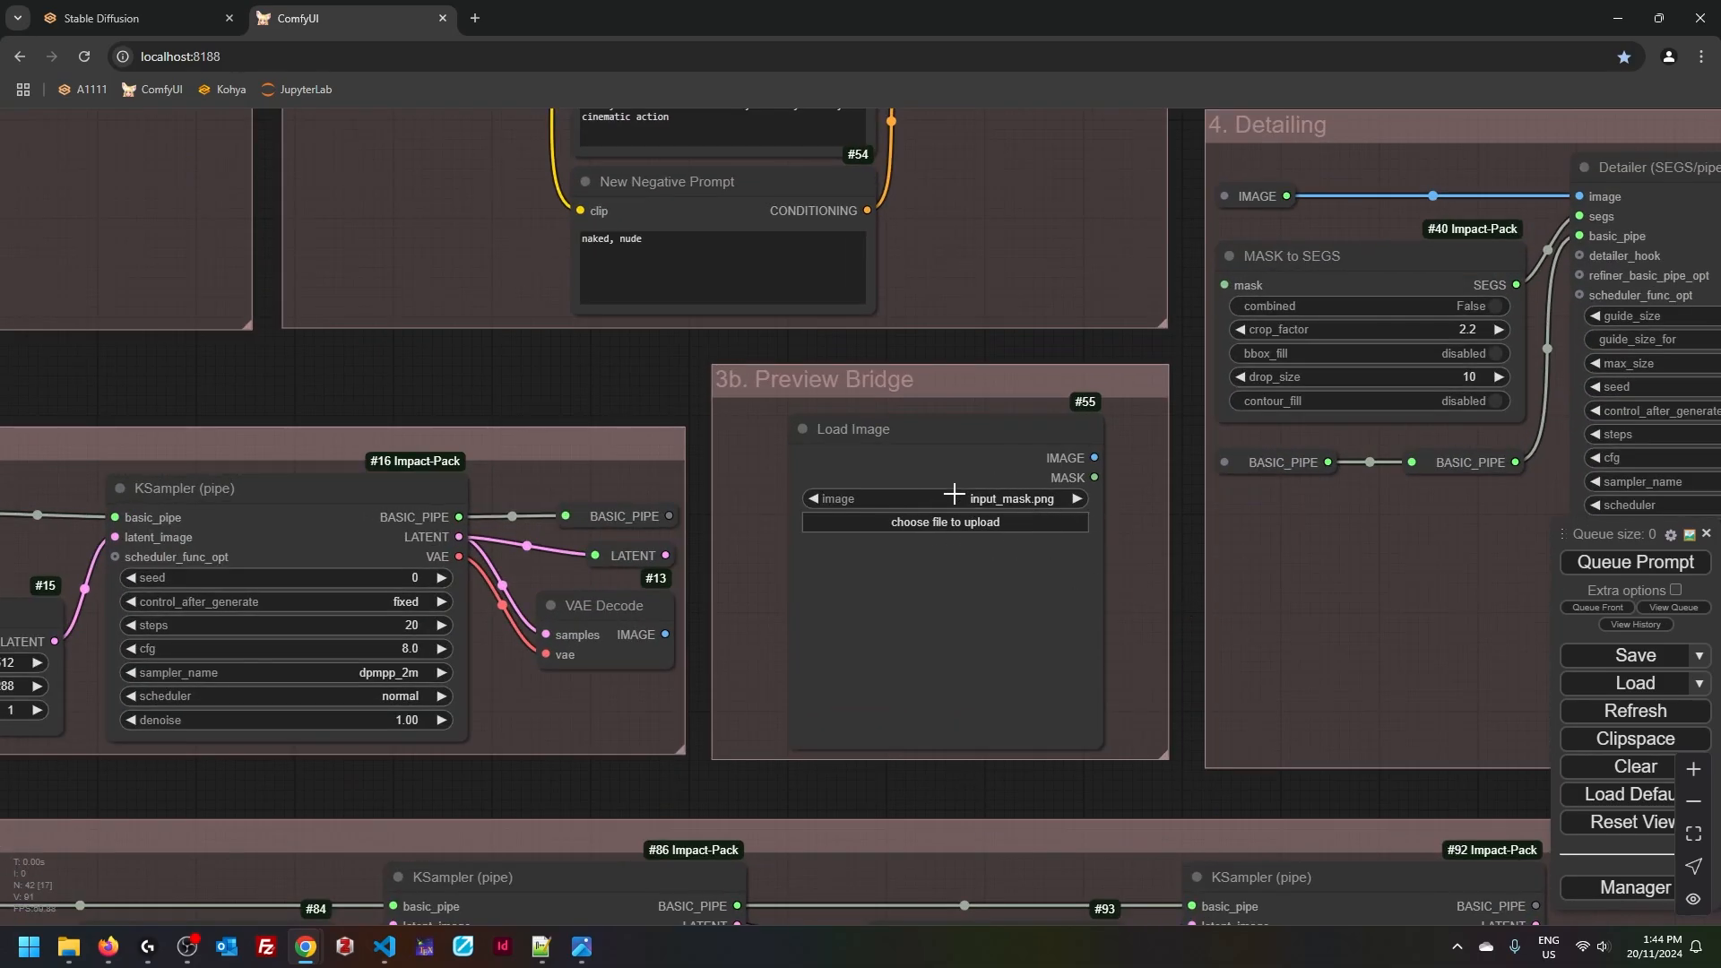
pyautogui.moveTo(933, 587)
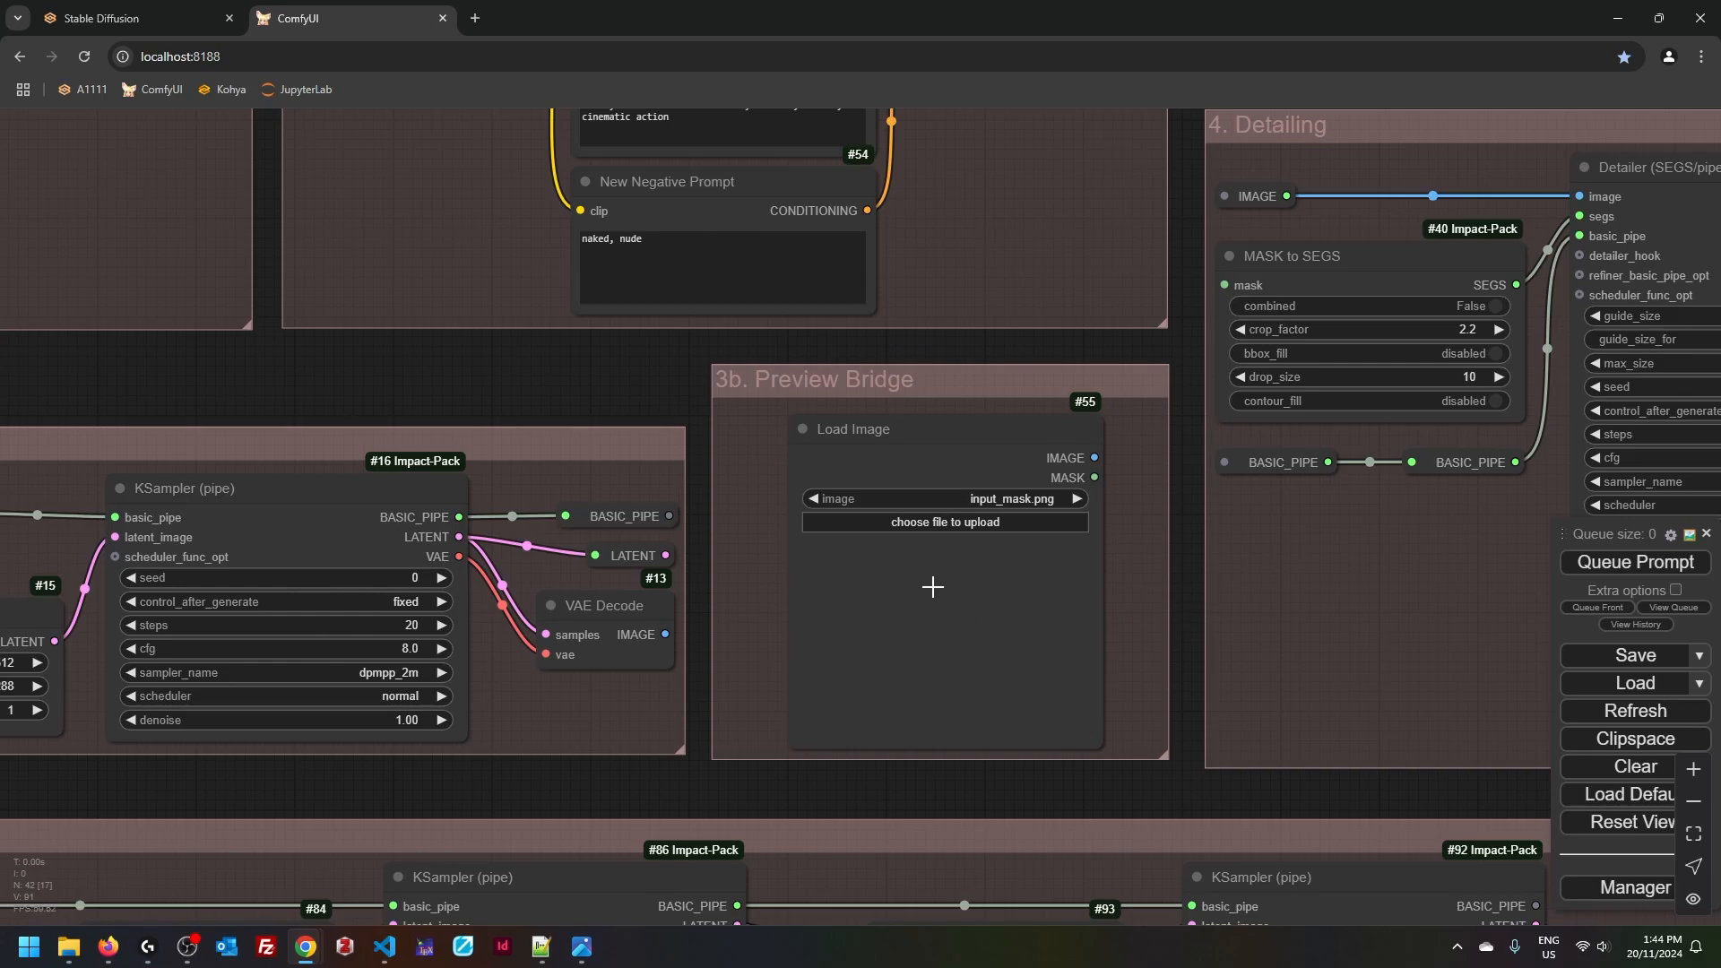
pyautogui.moveTo(946, 563)
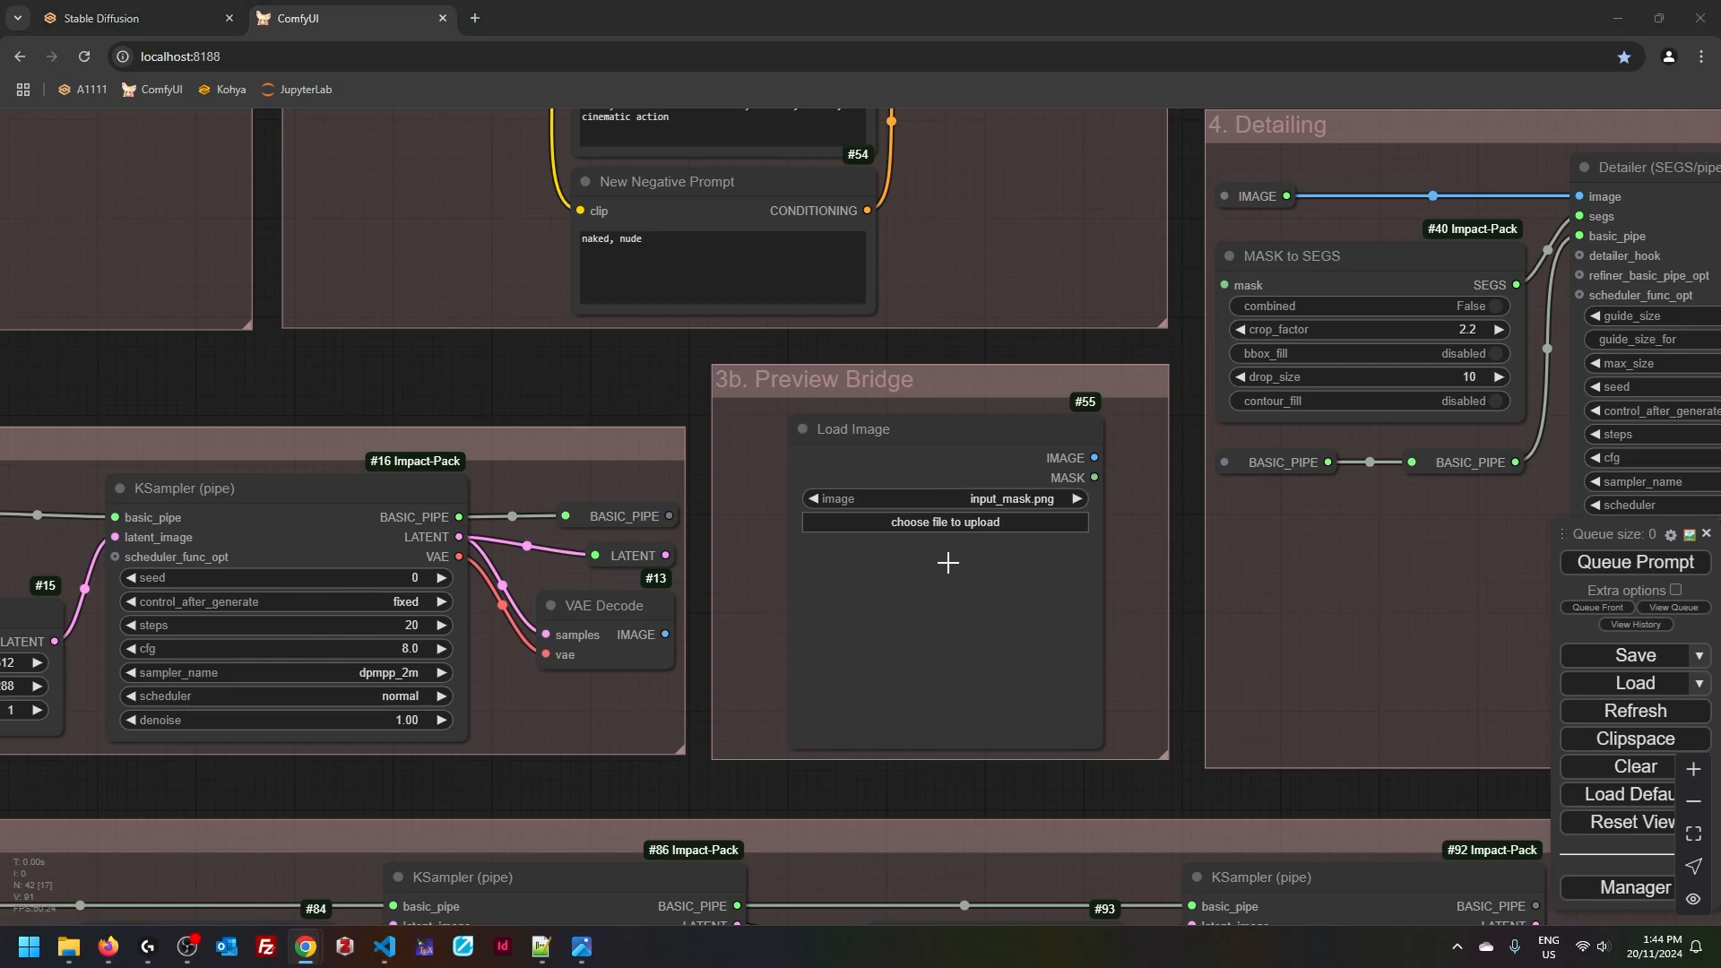
pyautogui.moveTo(1172, 635)
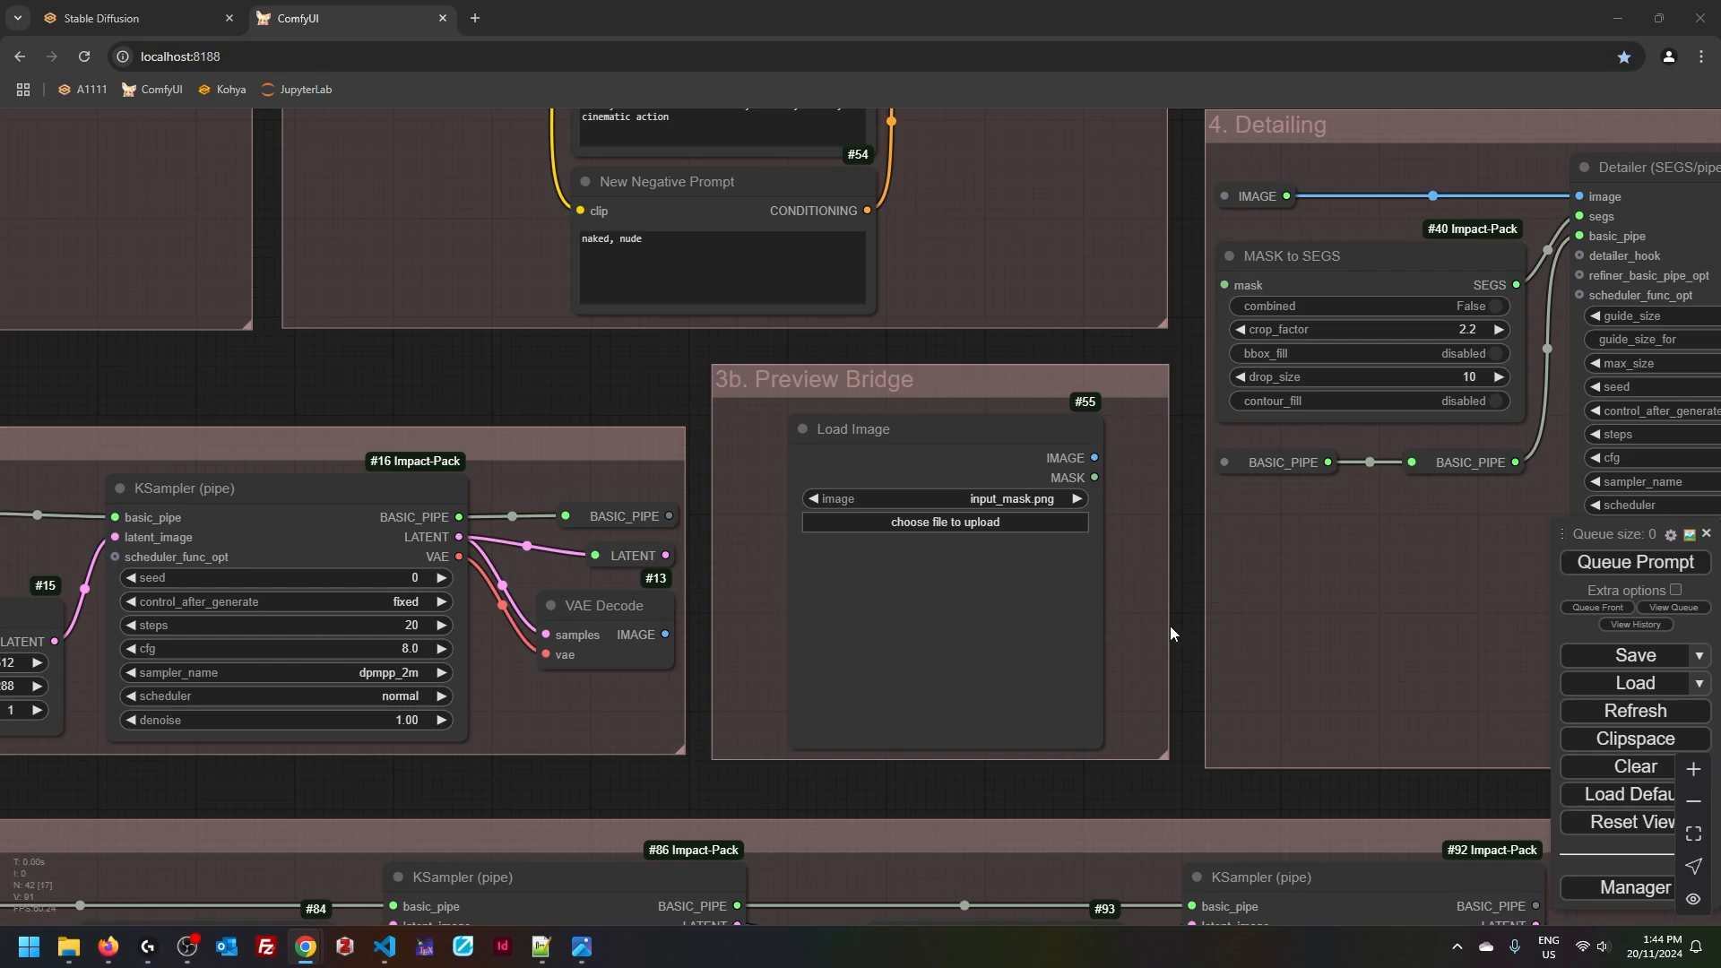
pyautogui.moveTo(1192, 655)
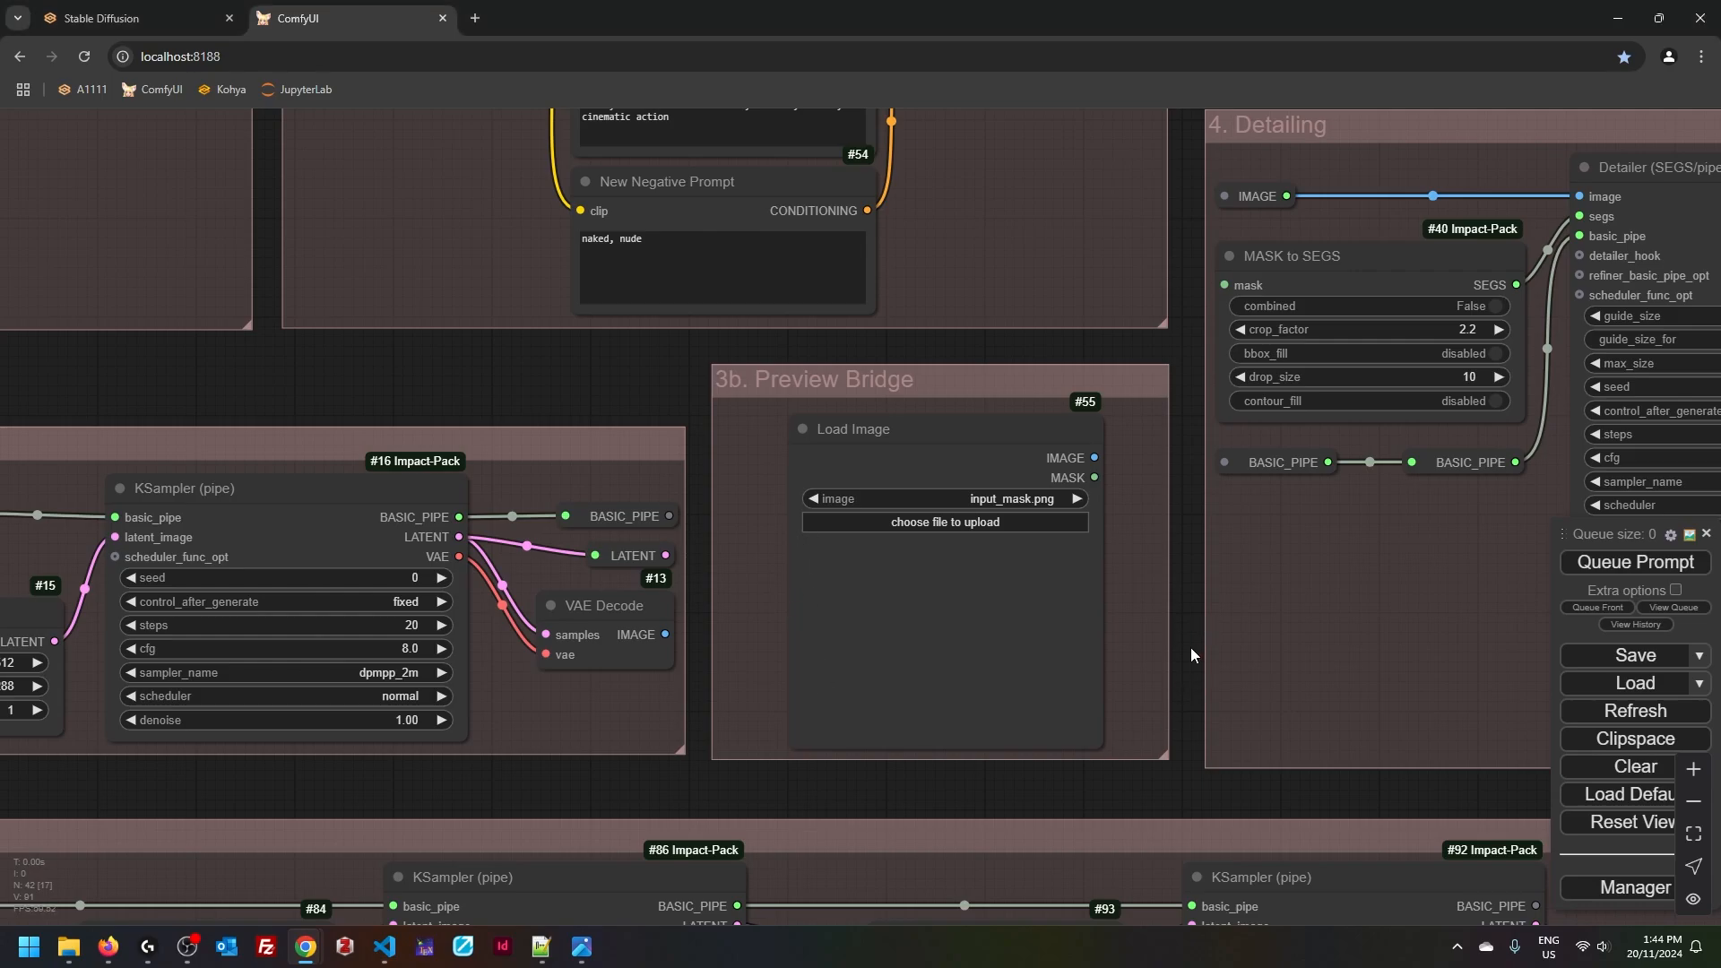
pyautogui.moveTo(1192, 630)
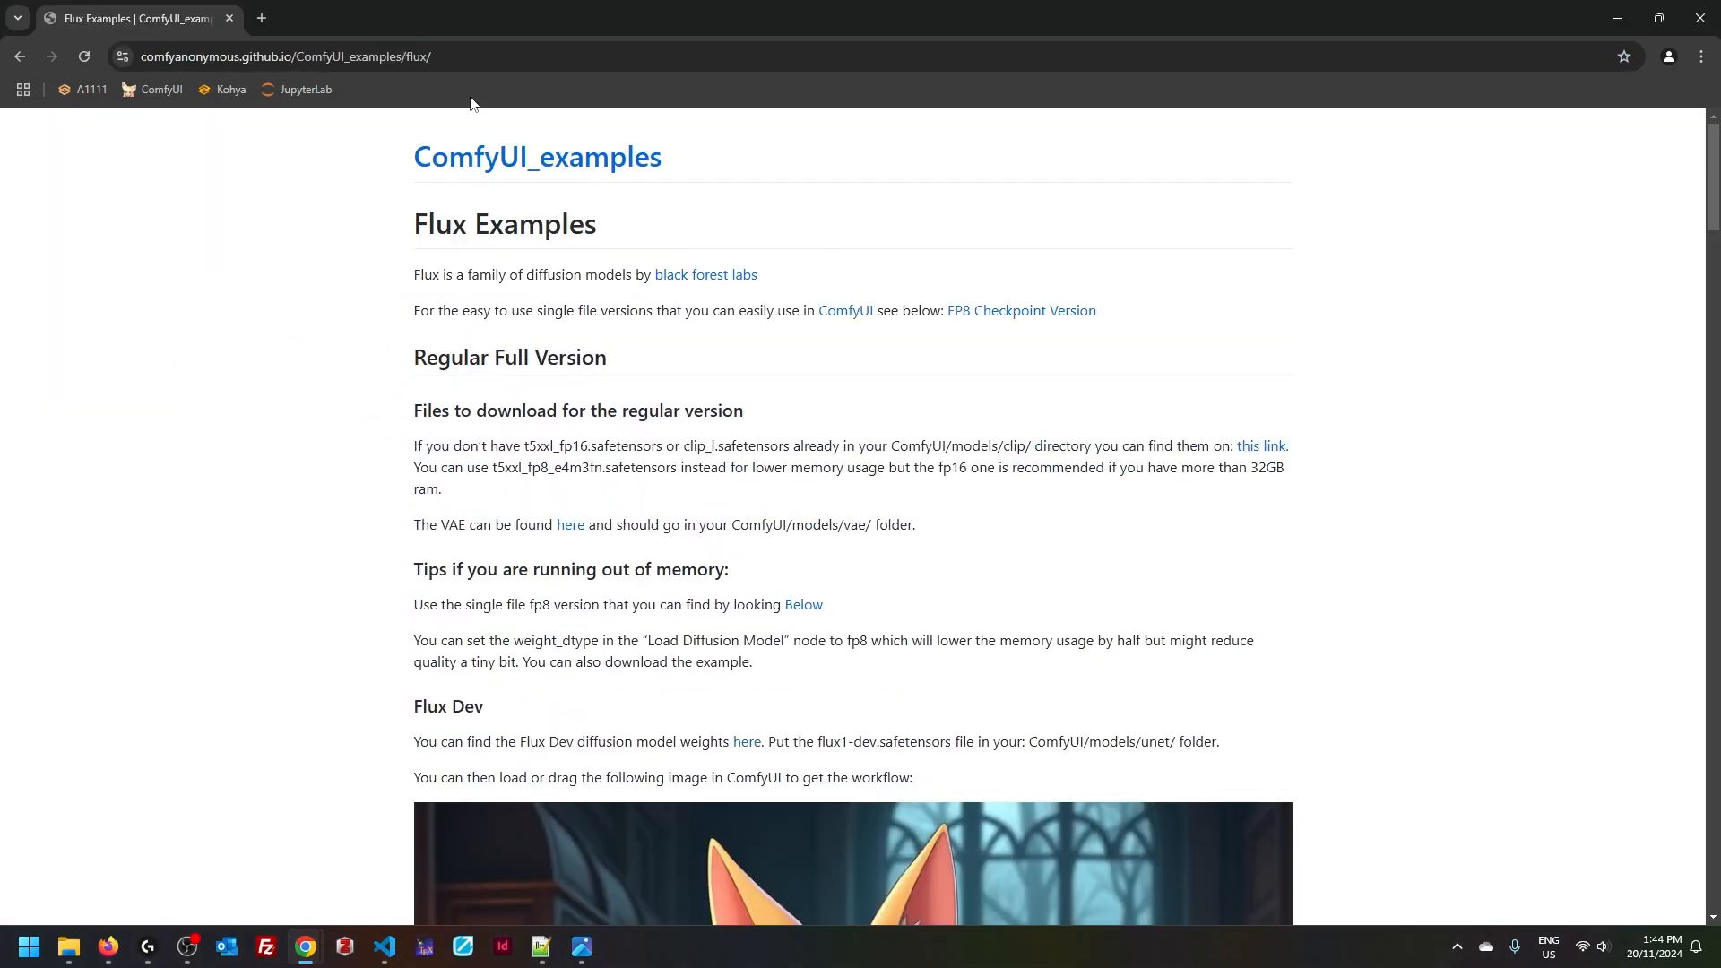
# - Scroll to the Flux Dev example image and drop it onto the ComfyUI canvas
pyautogui.scroll(-3)
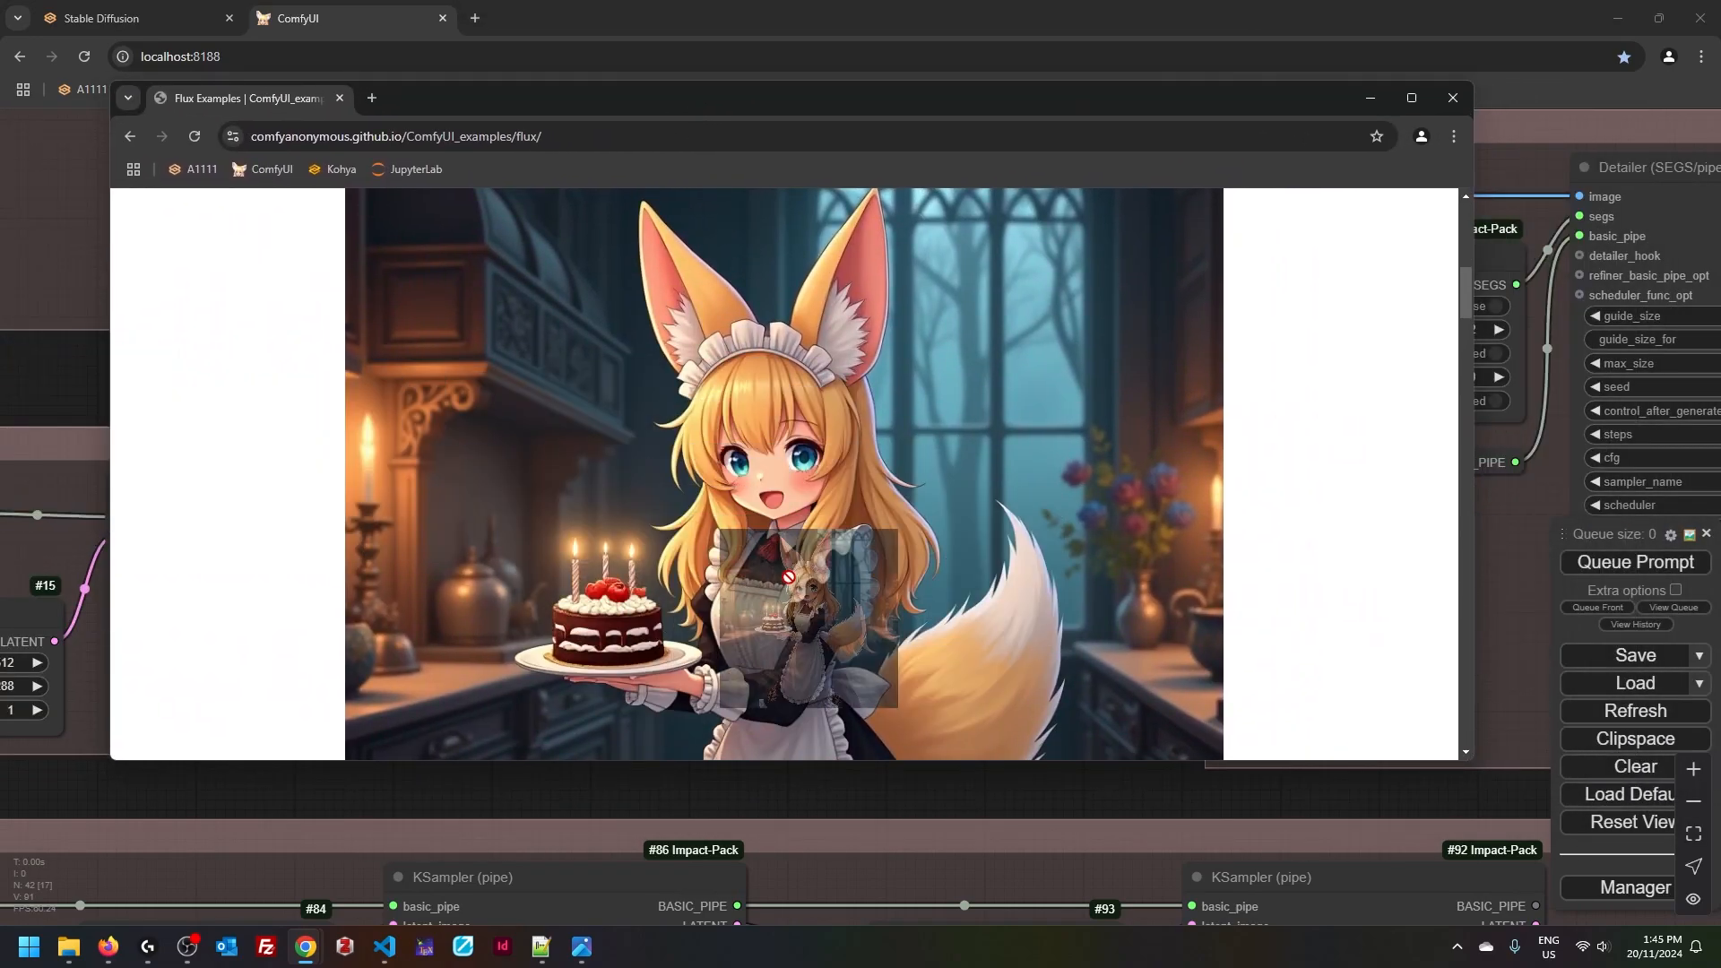
pyautogui.click(1451, 97)
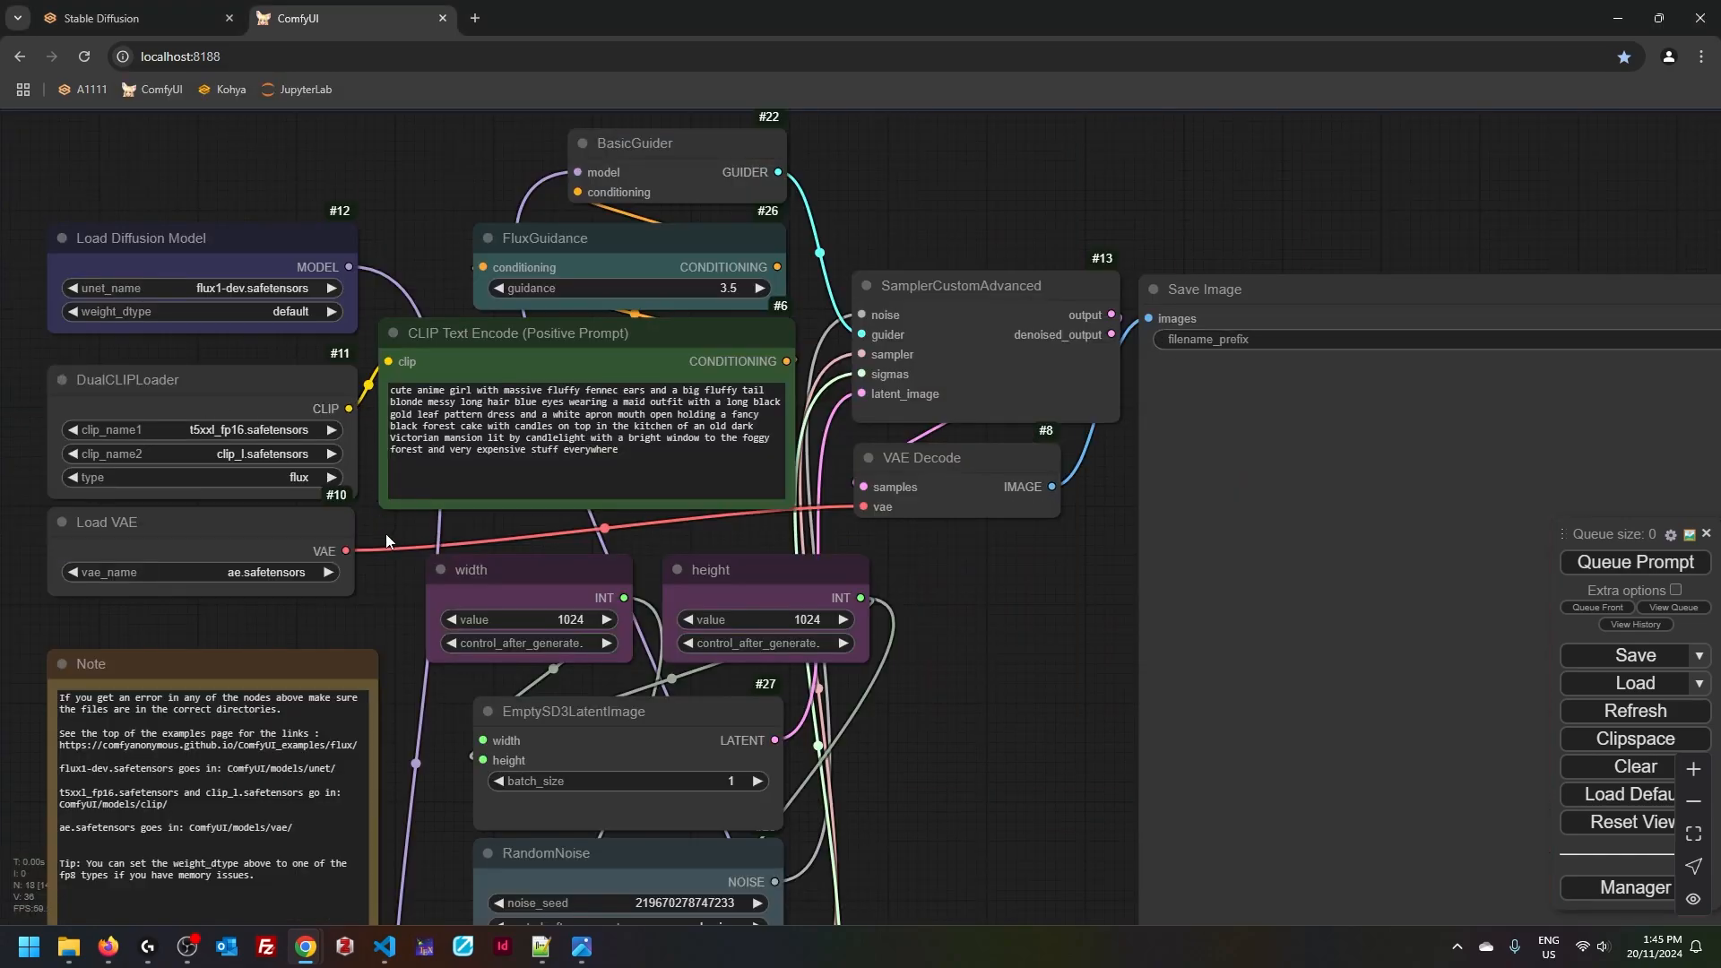
pyautogui.moveTo(392, 602)
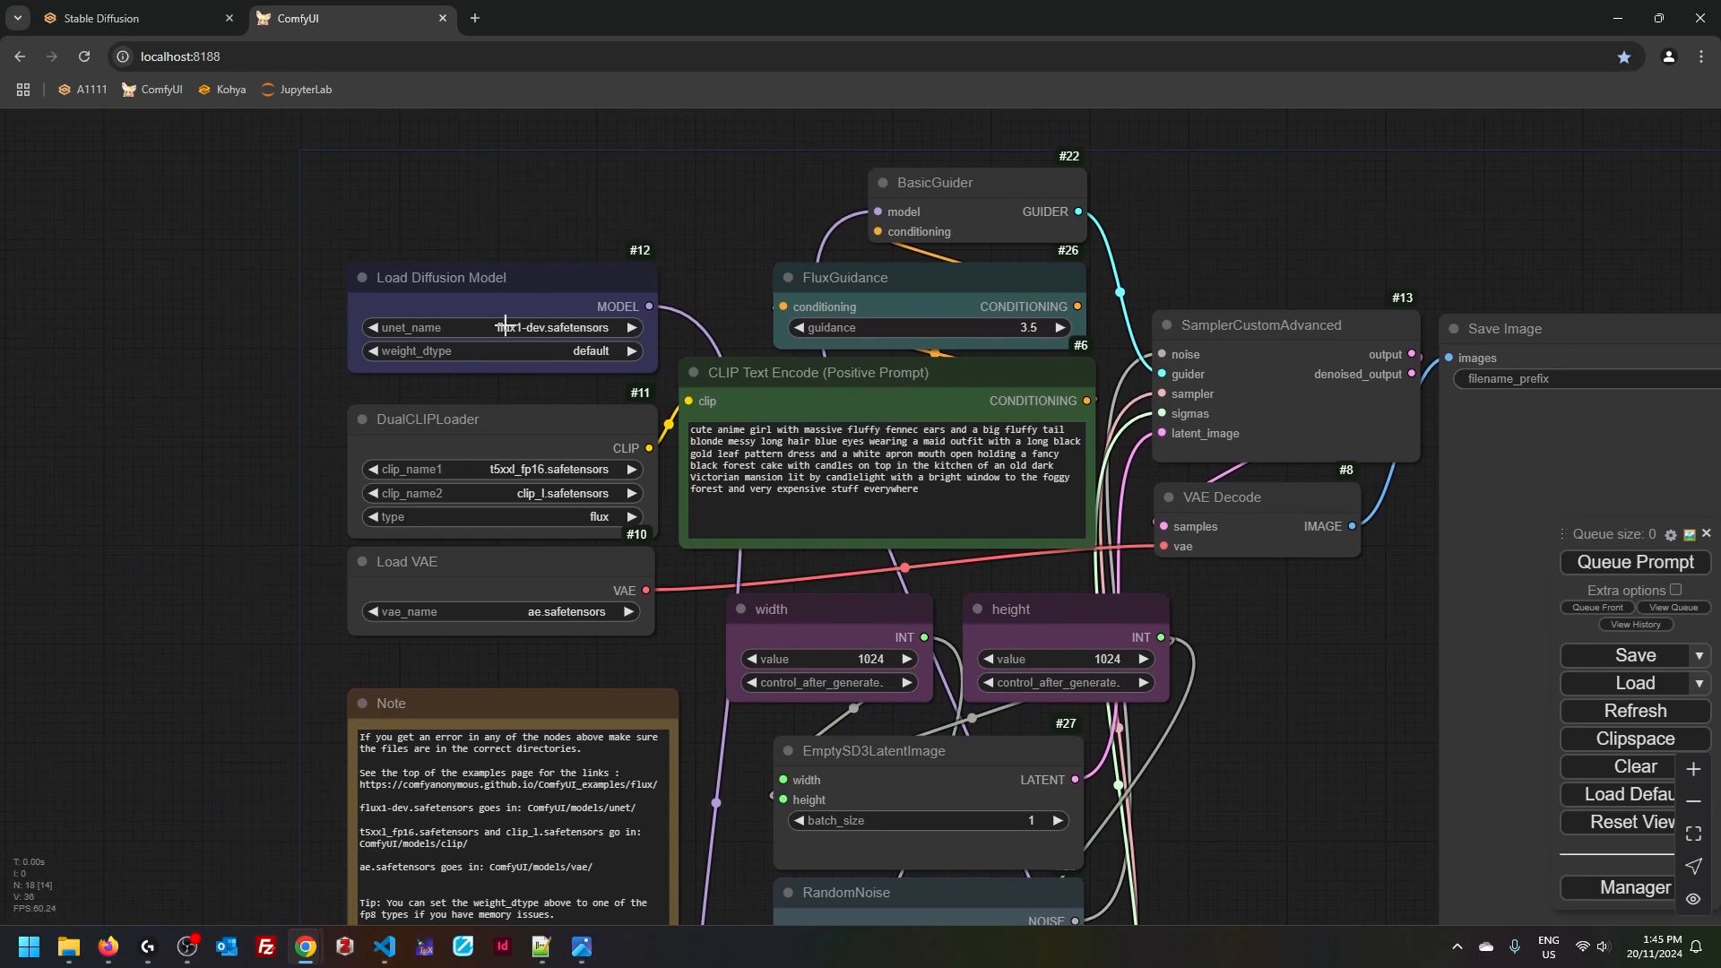
pyautogui.moveTo(499, 348)
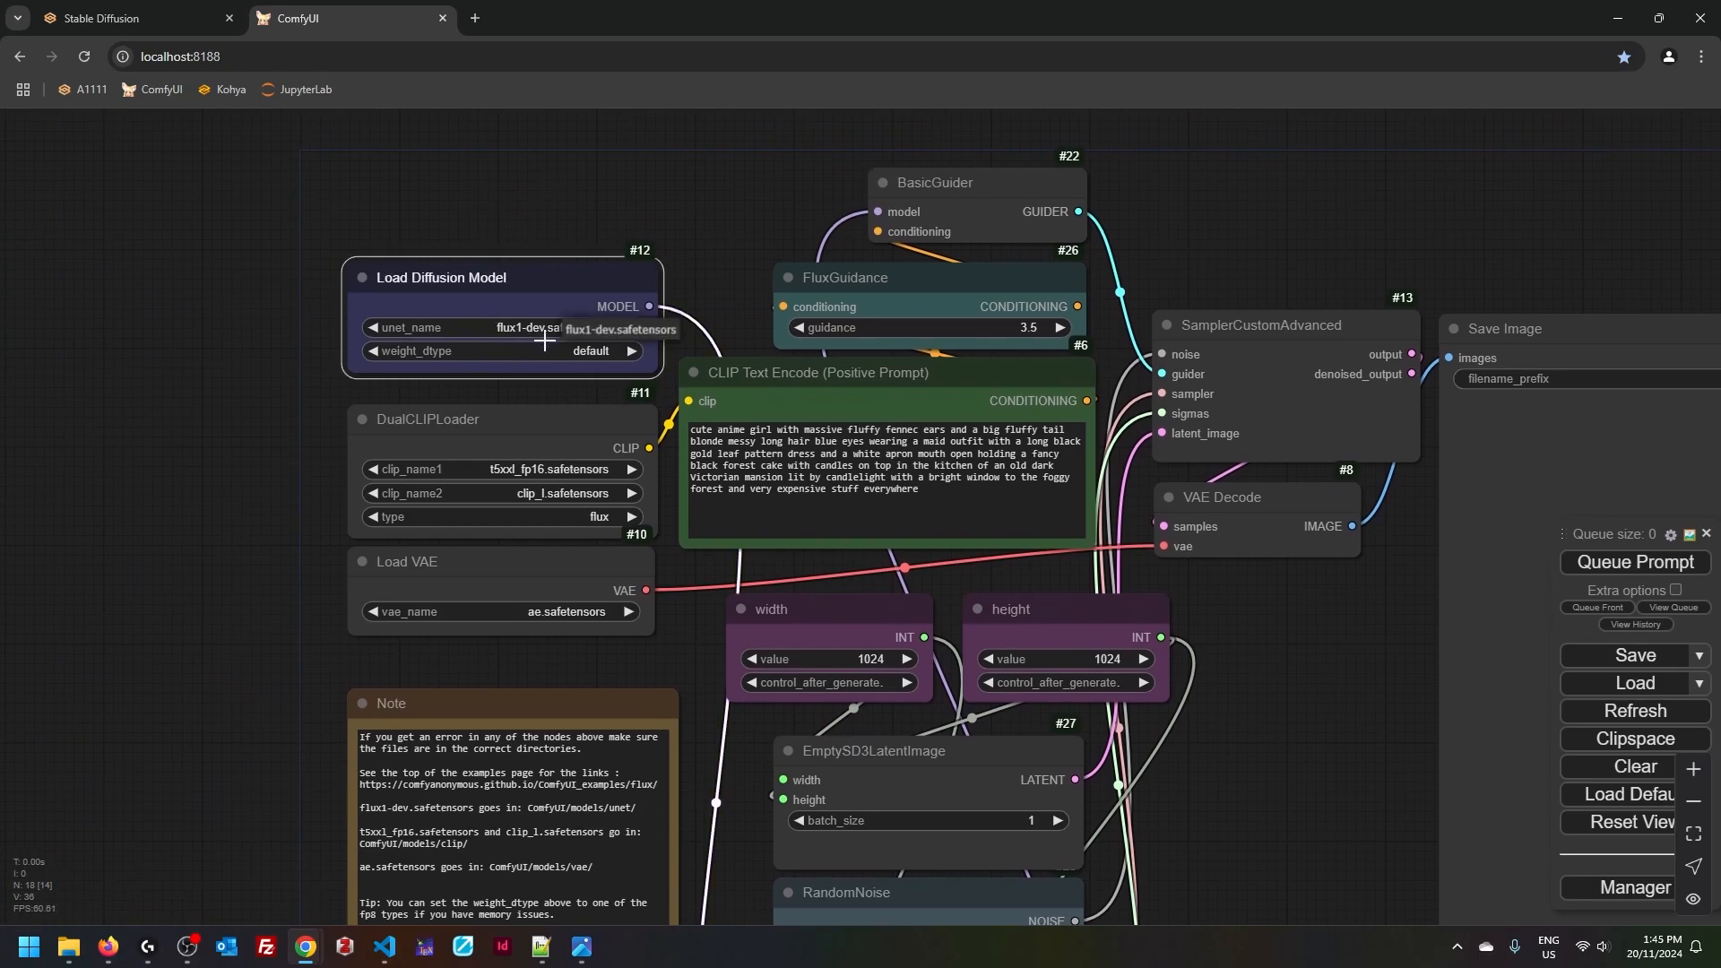
pyautogui.moveTo(596, 337)
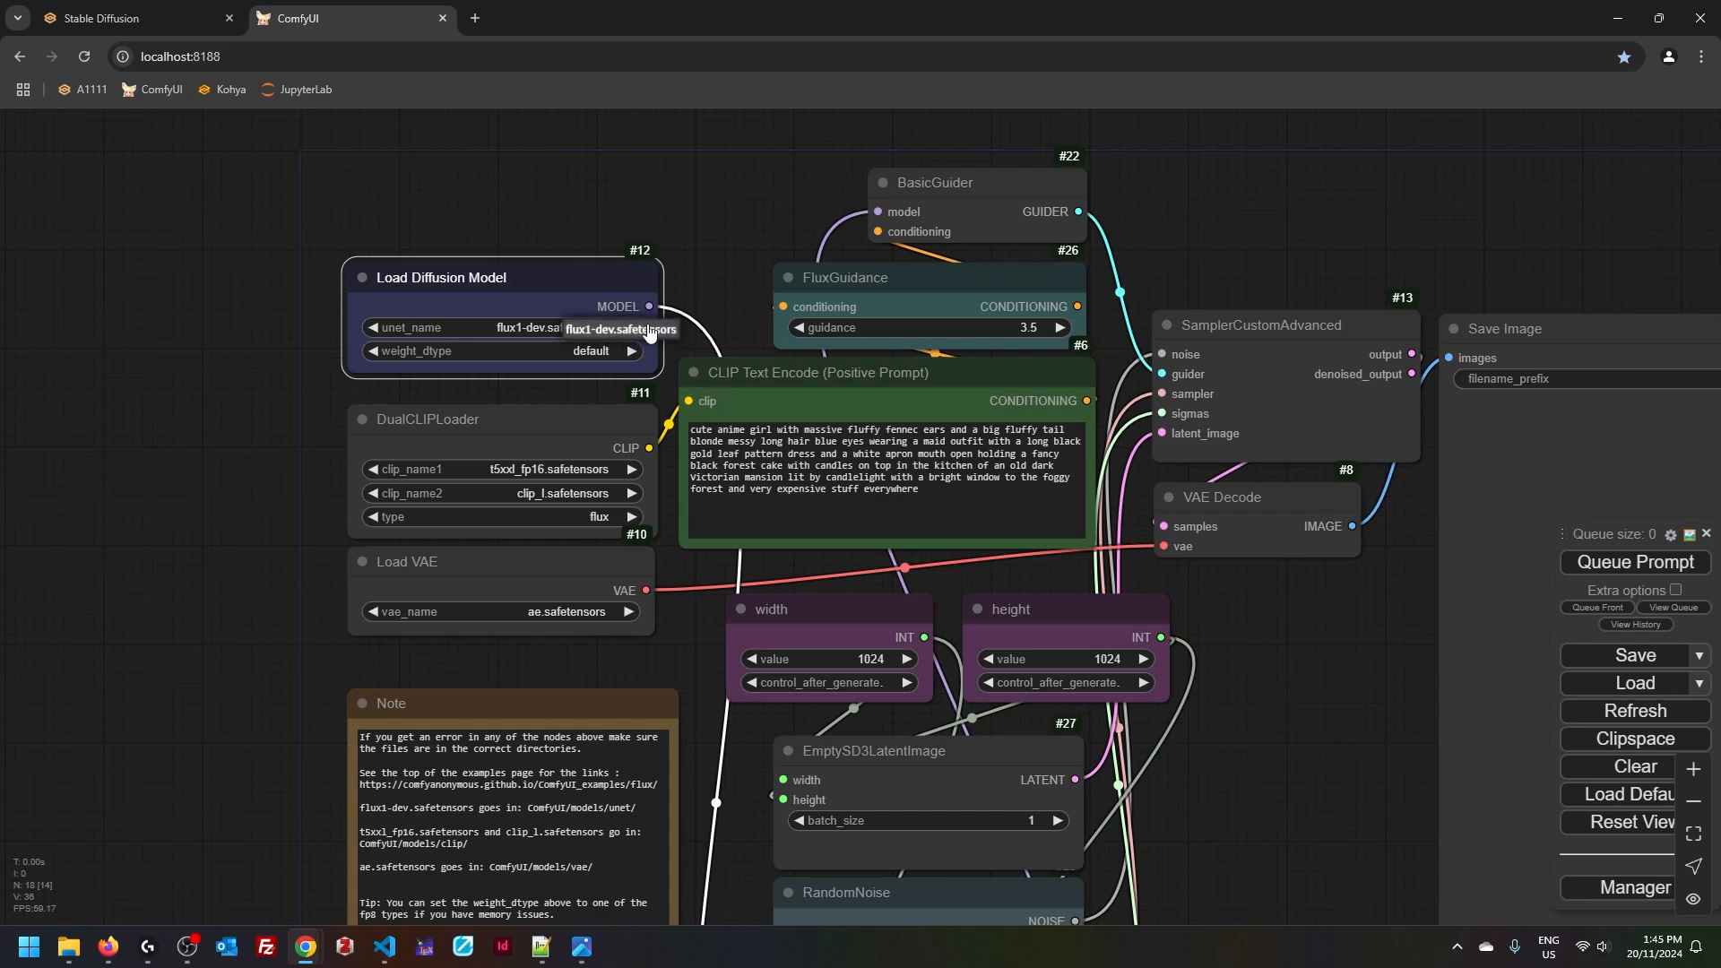
pyautogui.moveTo(528, 683)
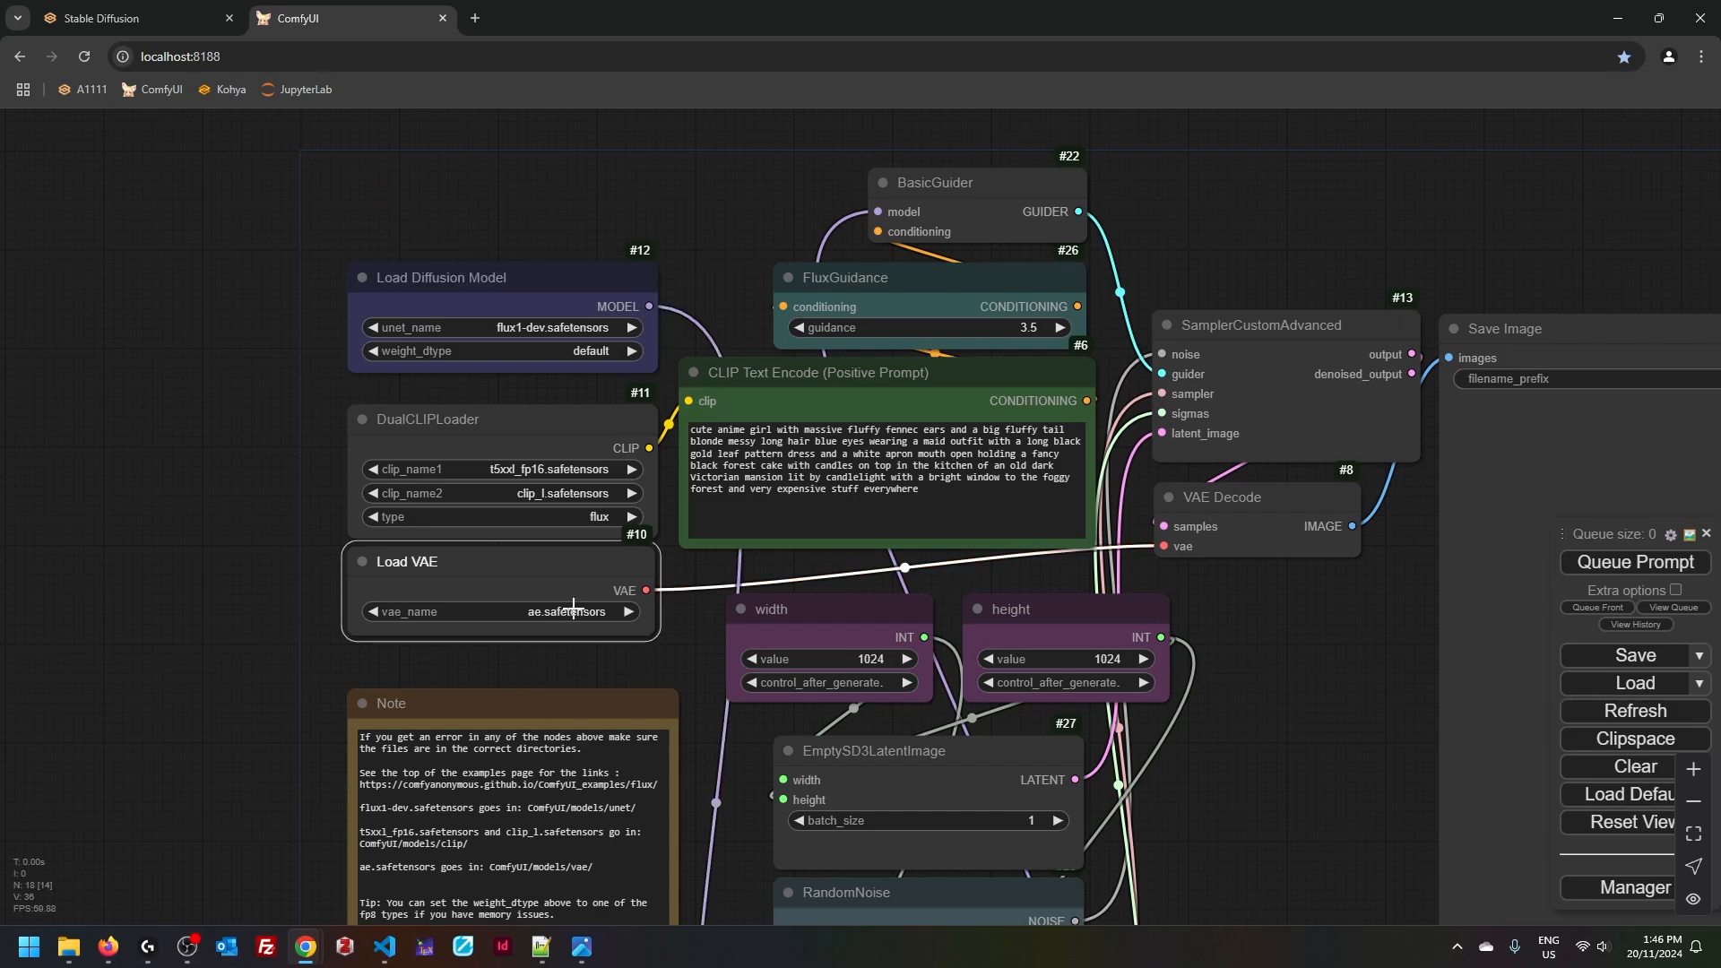
pyautogui.moveTo(583, 655)
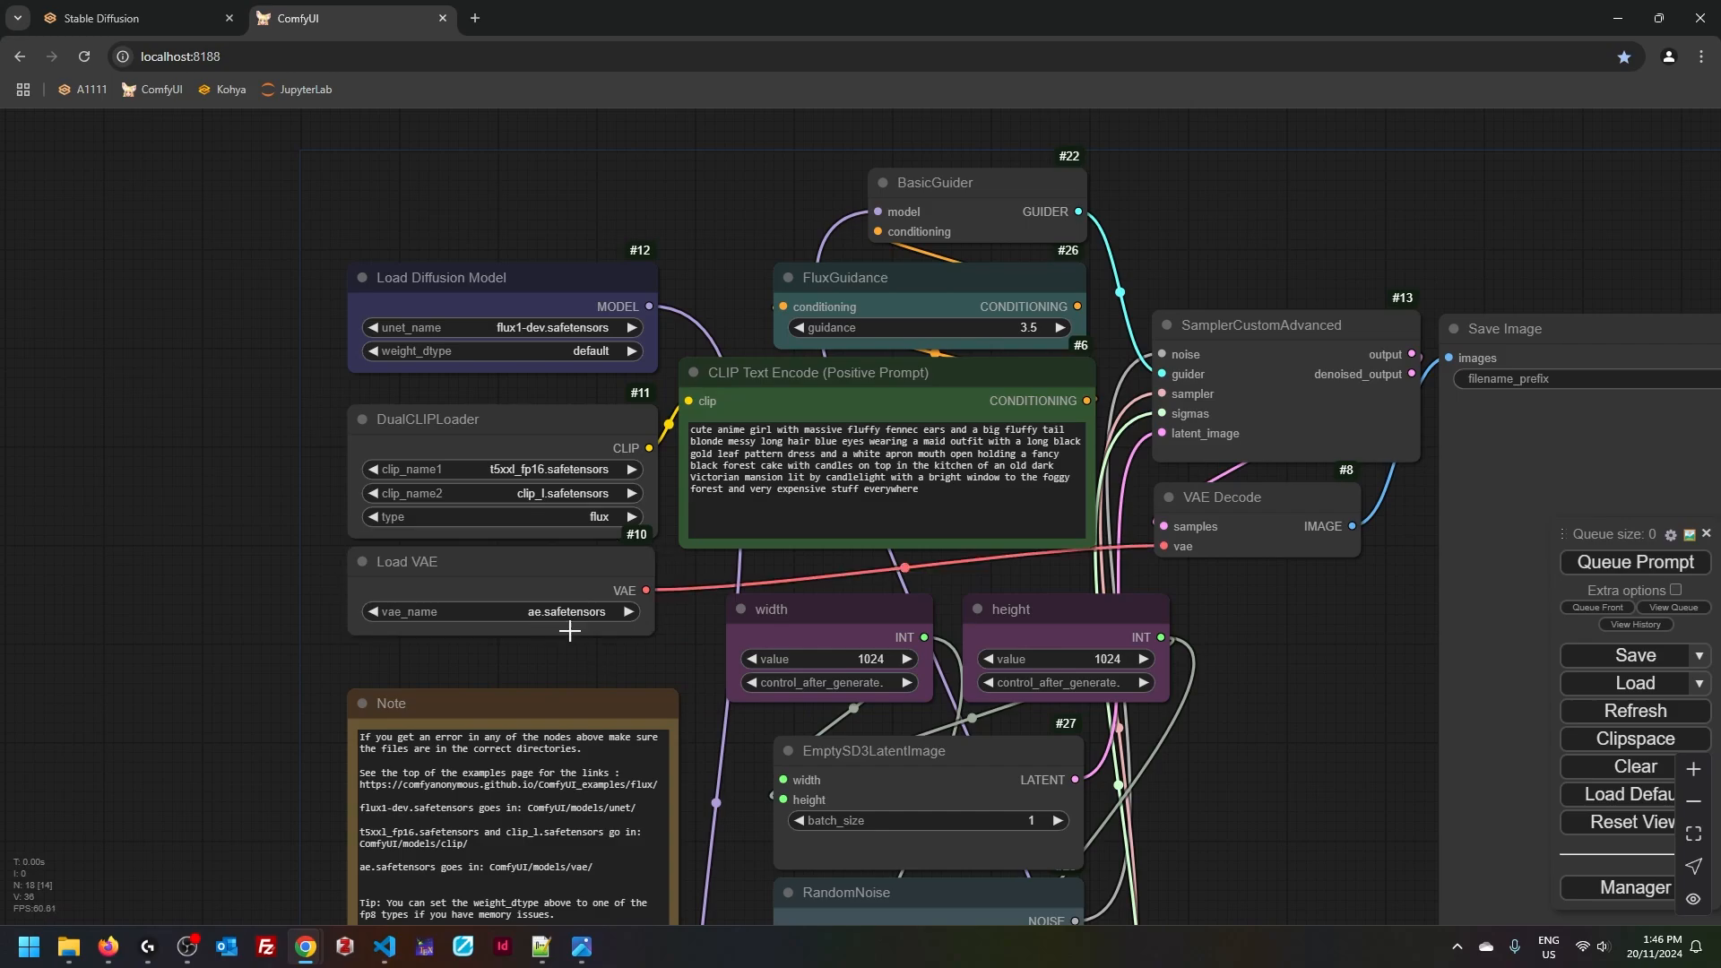
pyautogui.moveTo(601, 663)
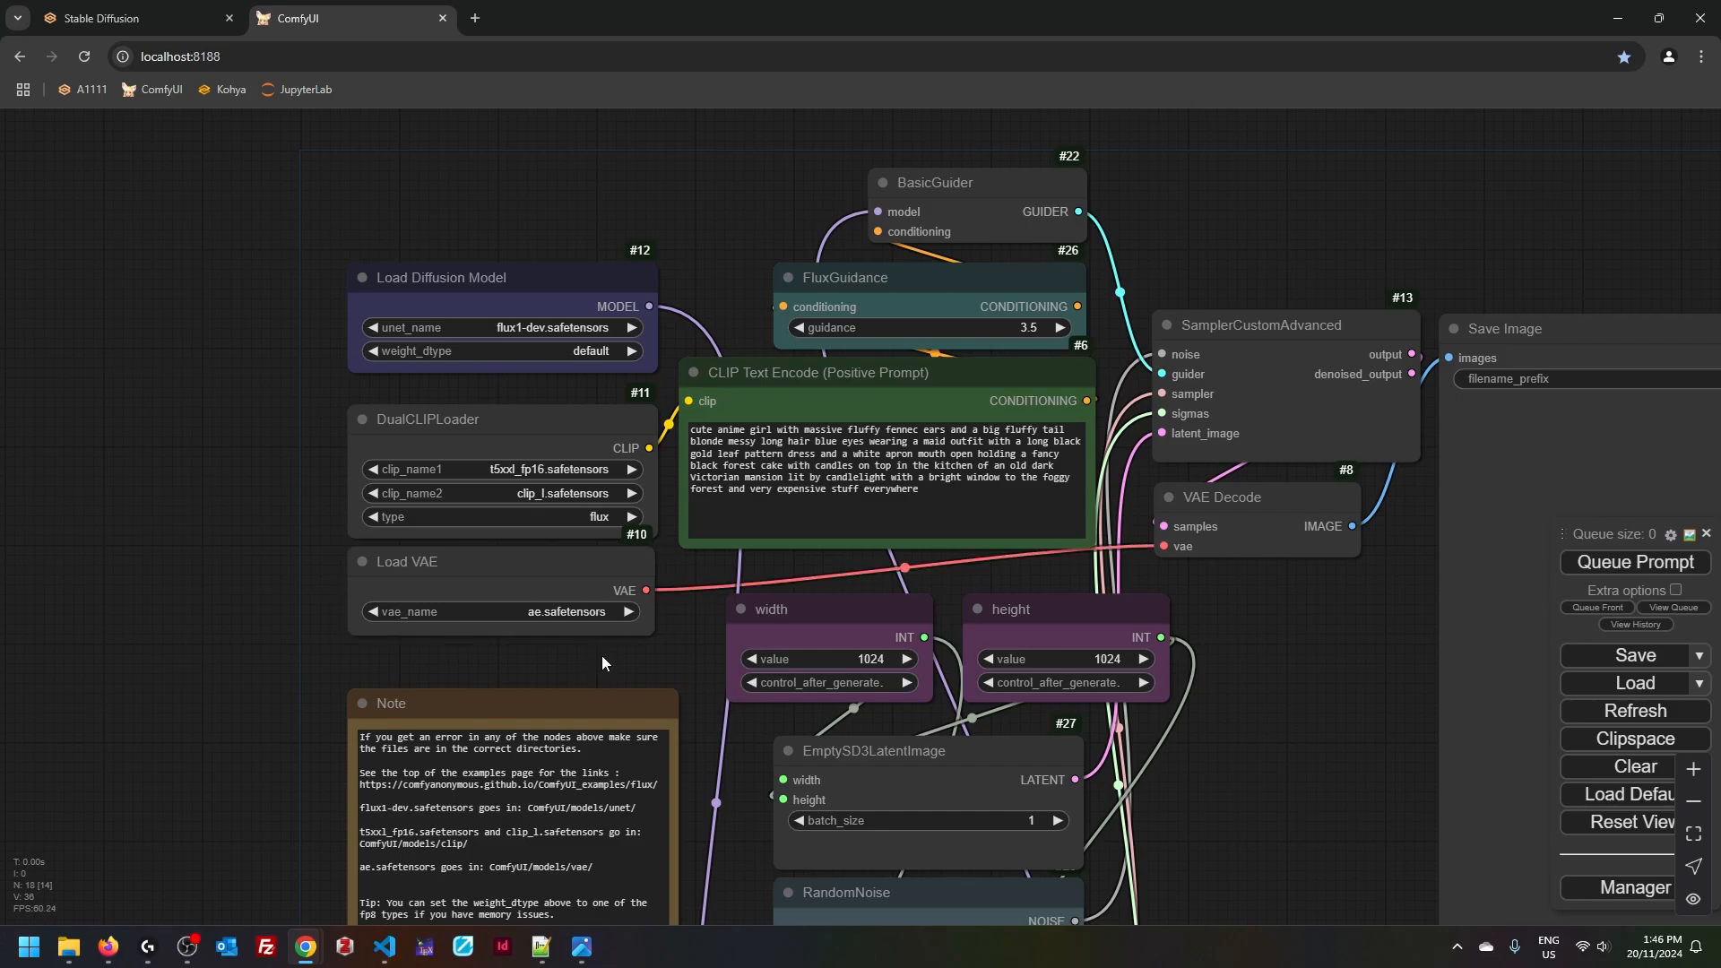
pyautogui.moveTo(581, 677)
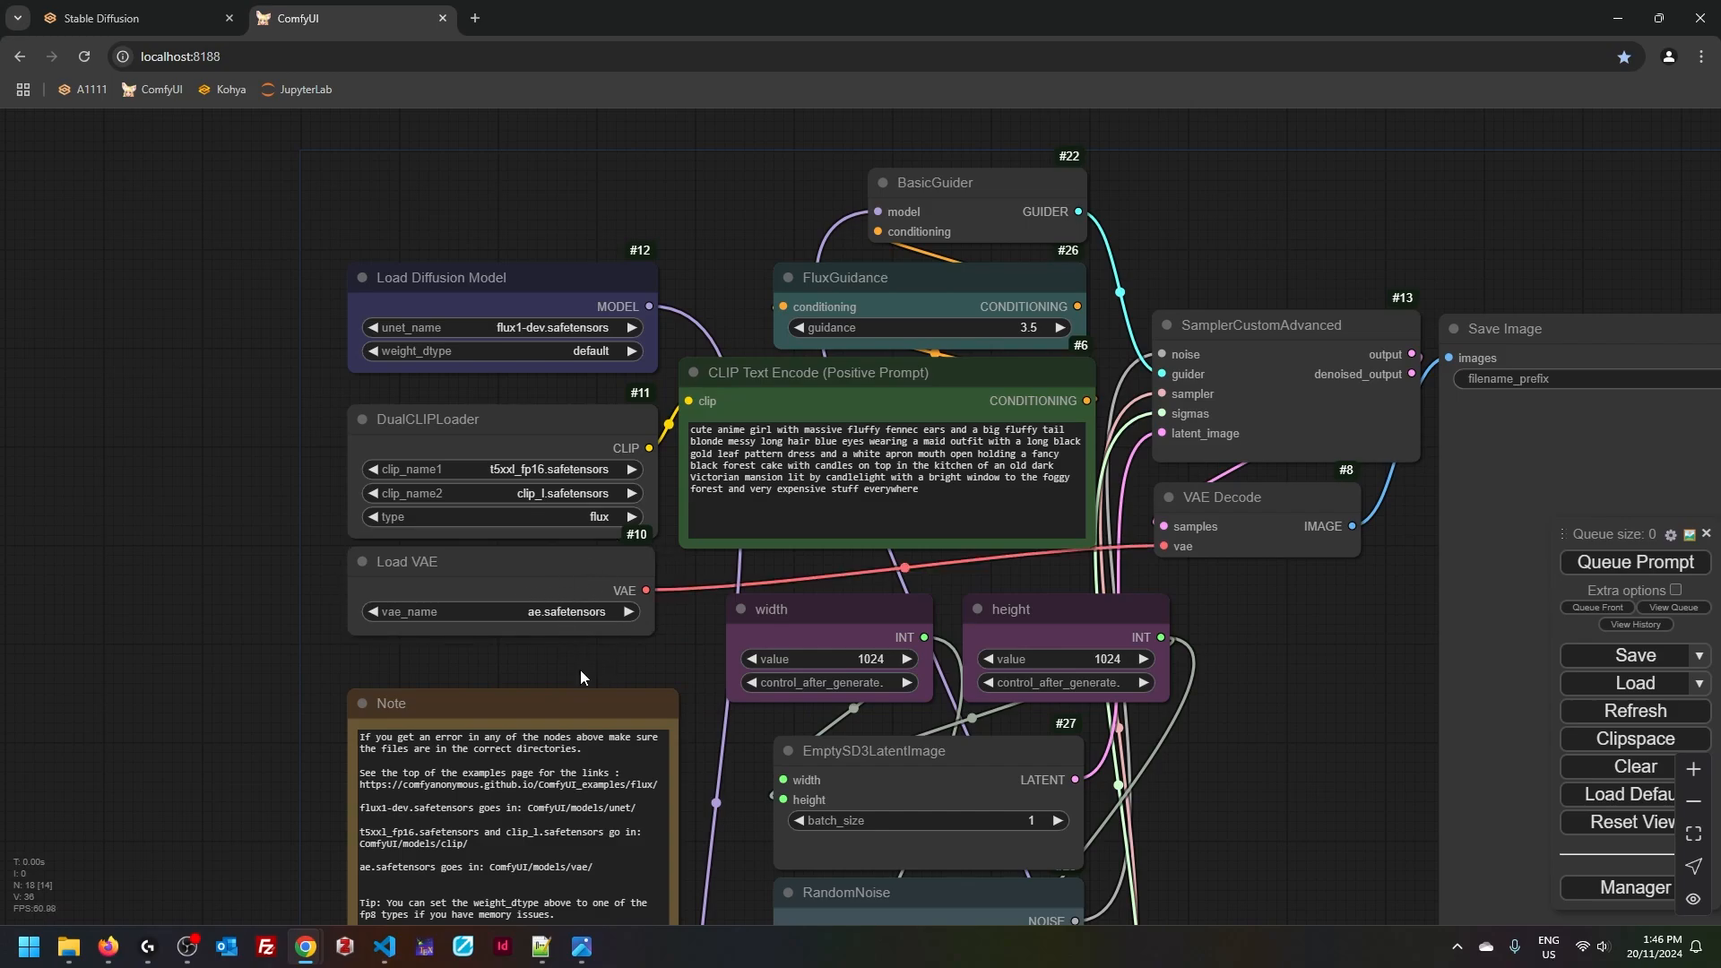
pyautogui.moveTo(574, 669)
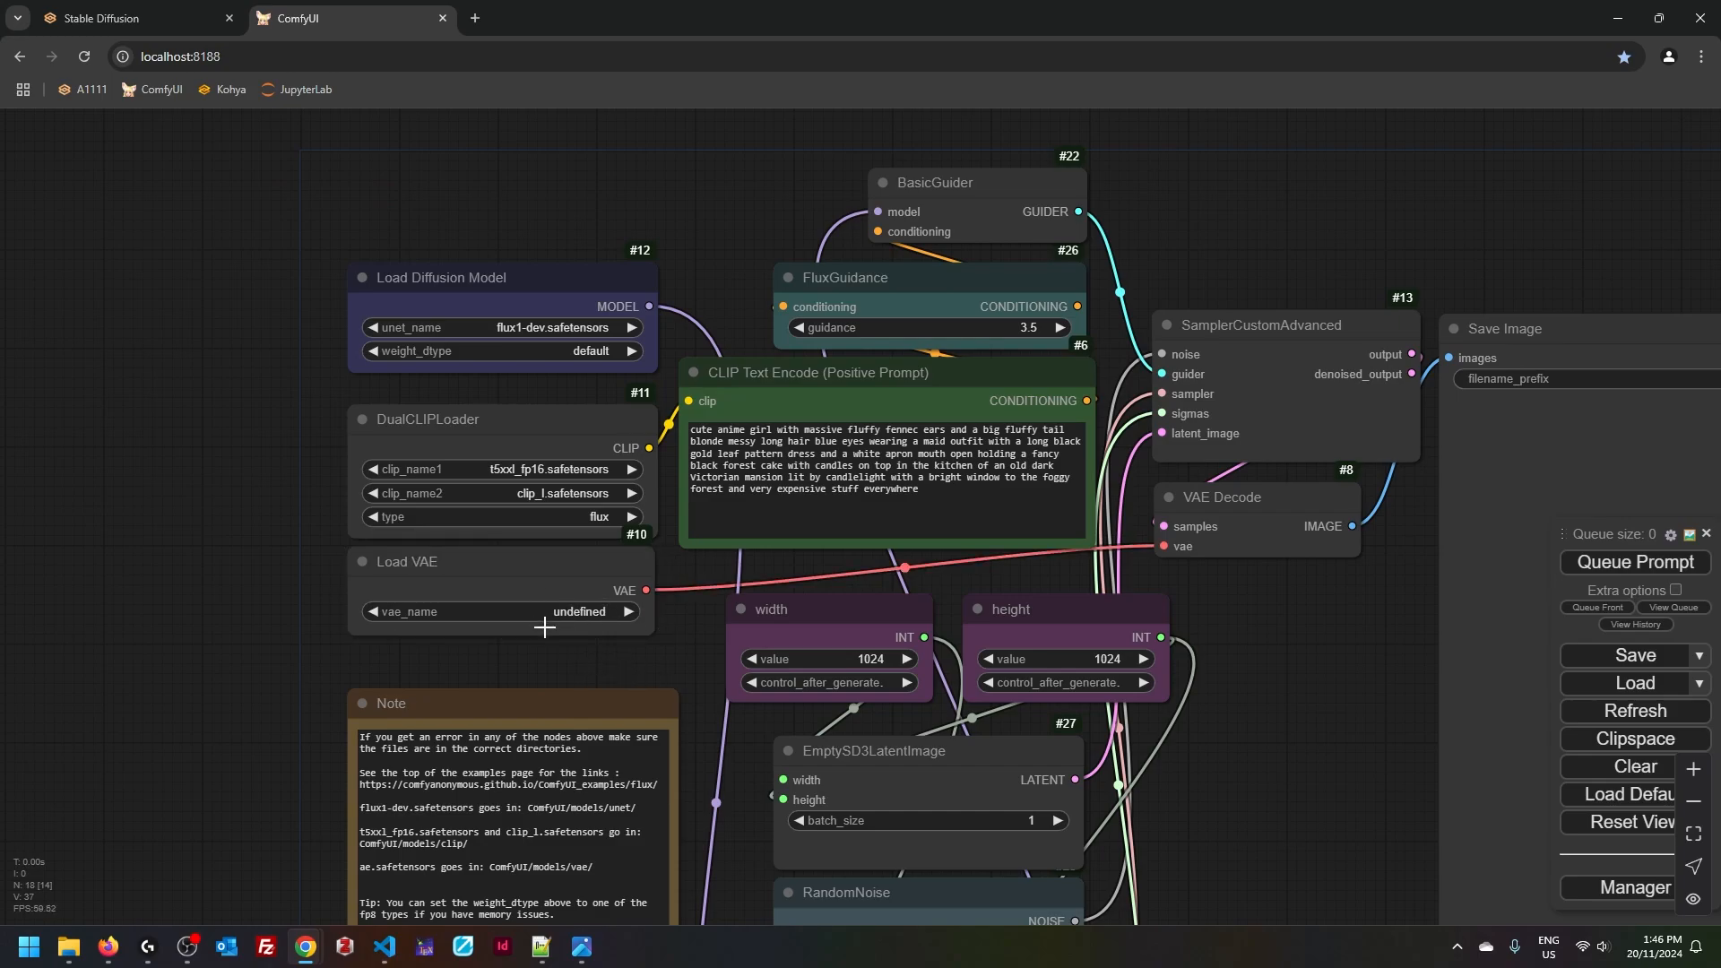
pyautogui.moveTo(617, 759)
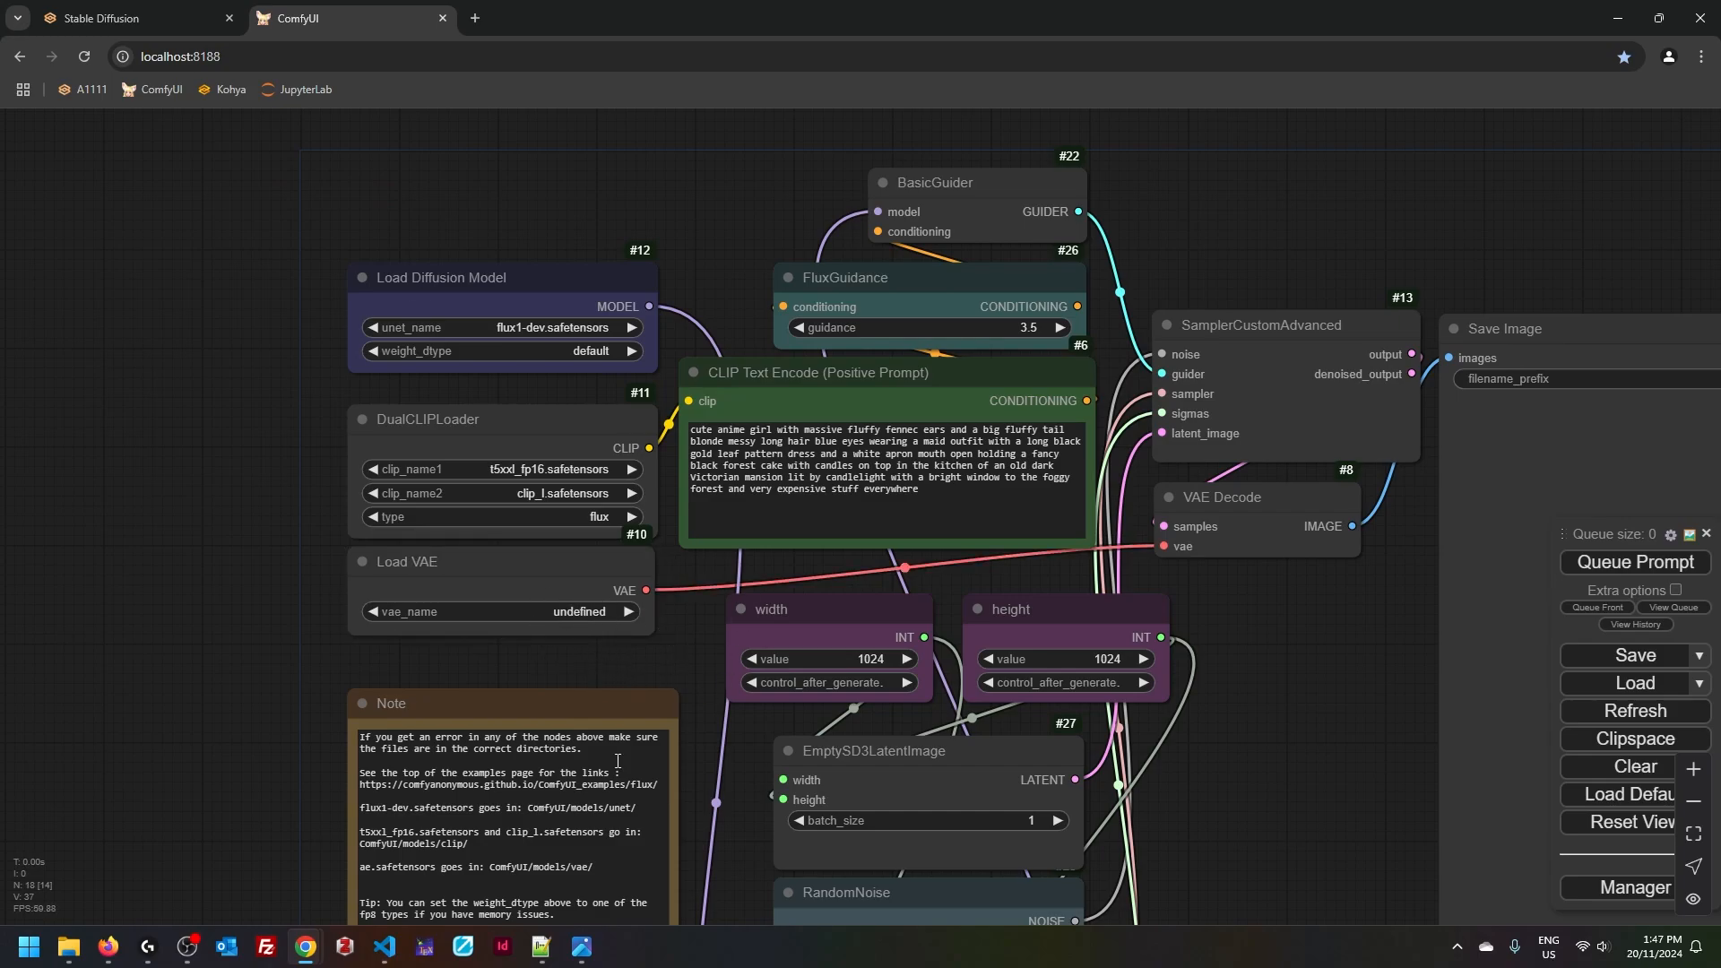
pyautogui.moveTo(687, 661)
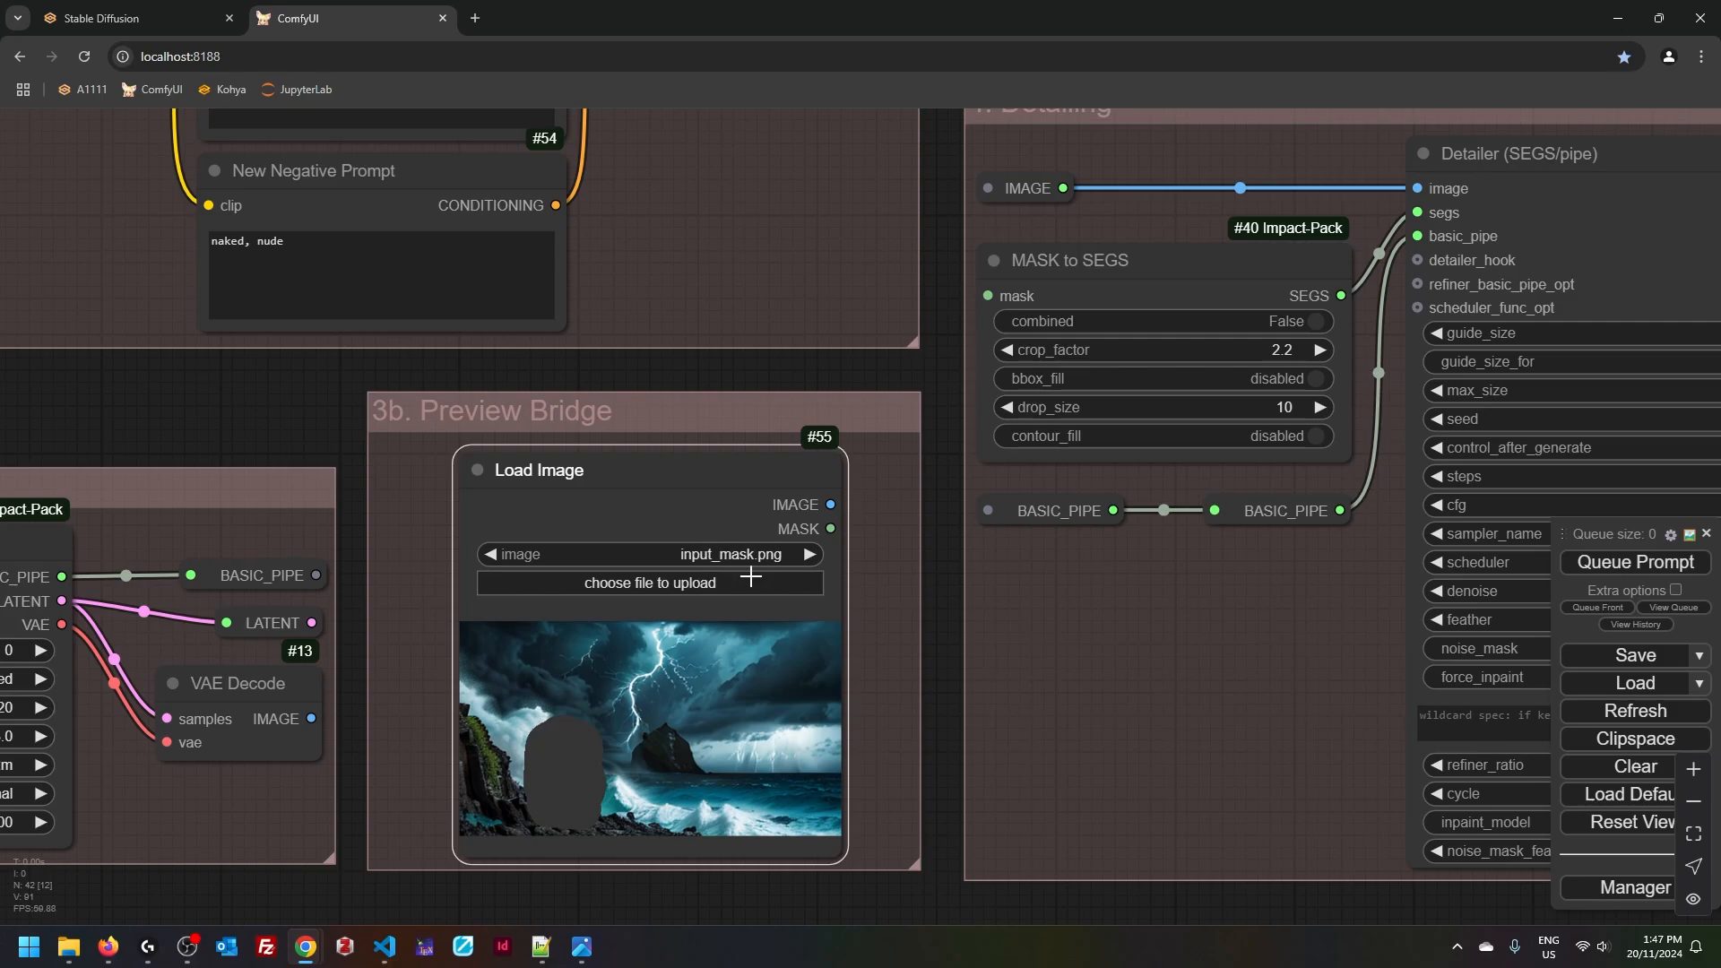
pyautogui.moveTo(1660, 730)
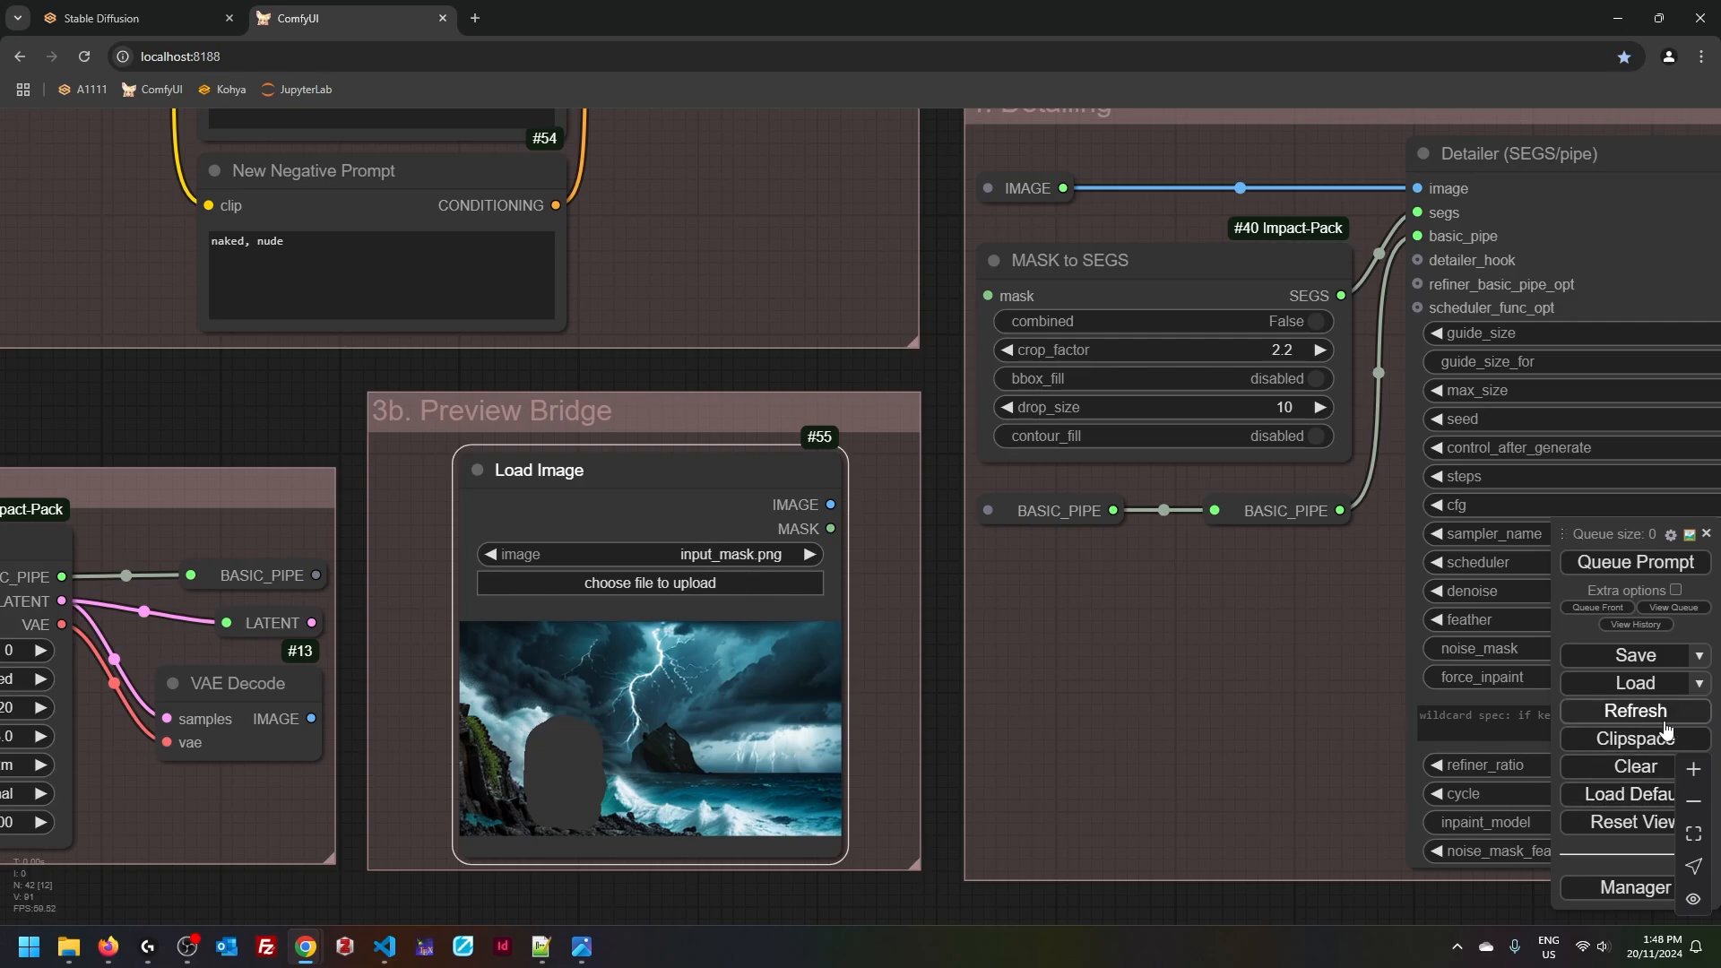
# - Reload the pirate workflow and refresh the Preview Bridge Load Image showing input_mask.png
pyautogui.click(1635, 710)
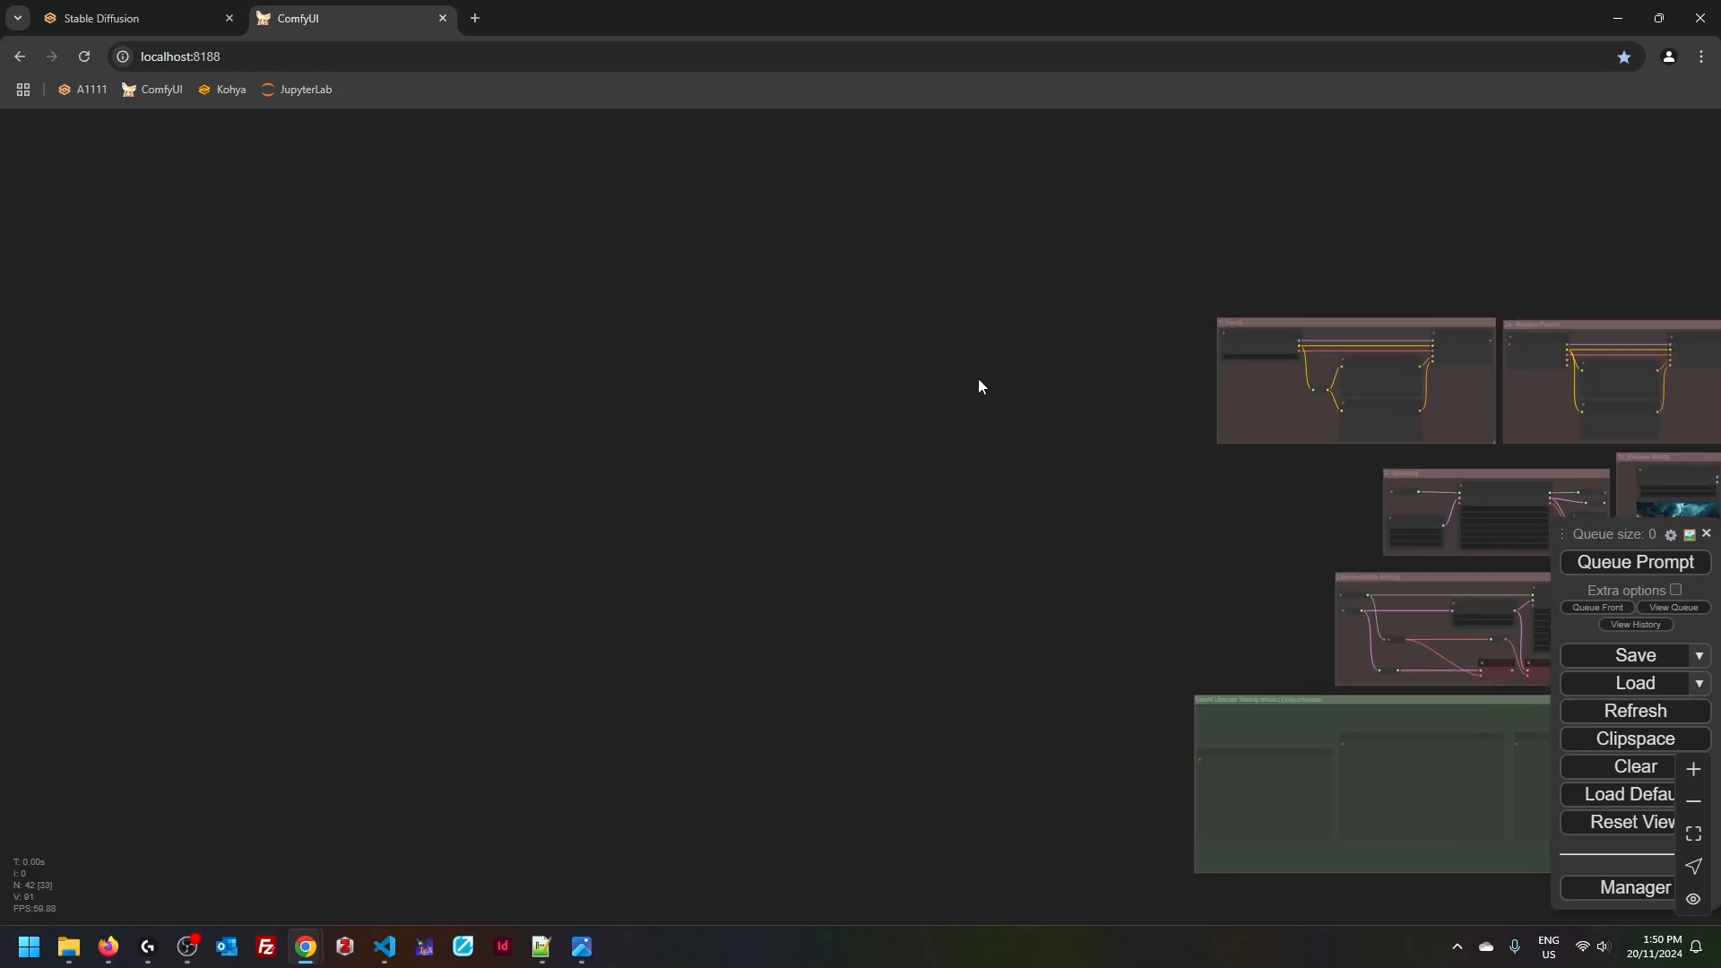
pyautogui.moveTo(1093, 567)
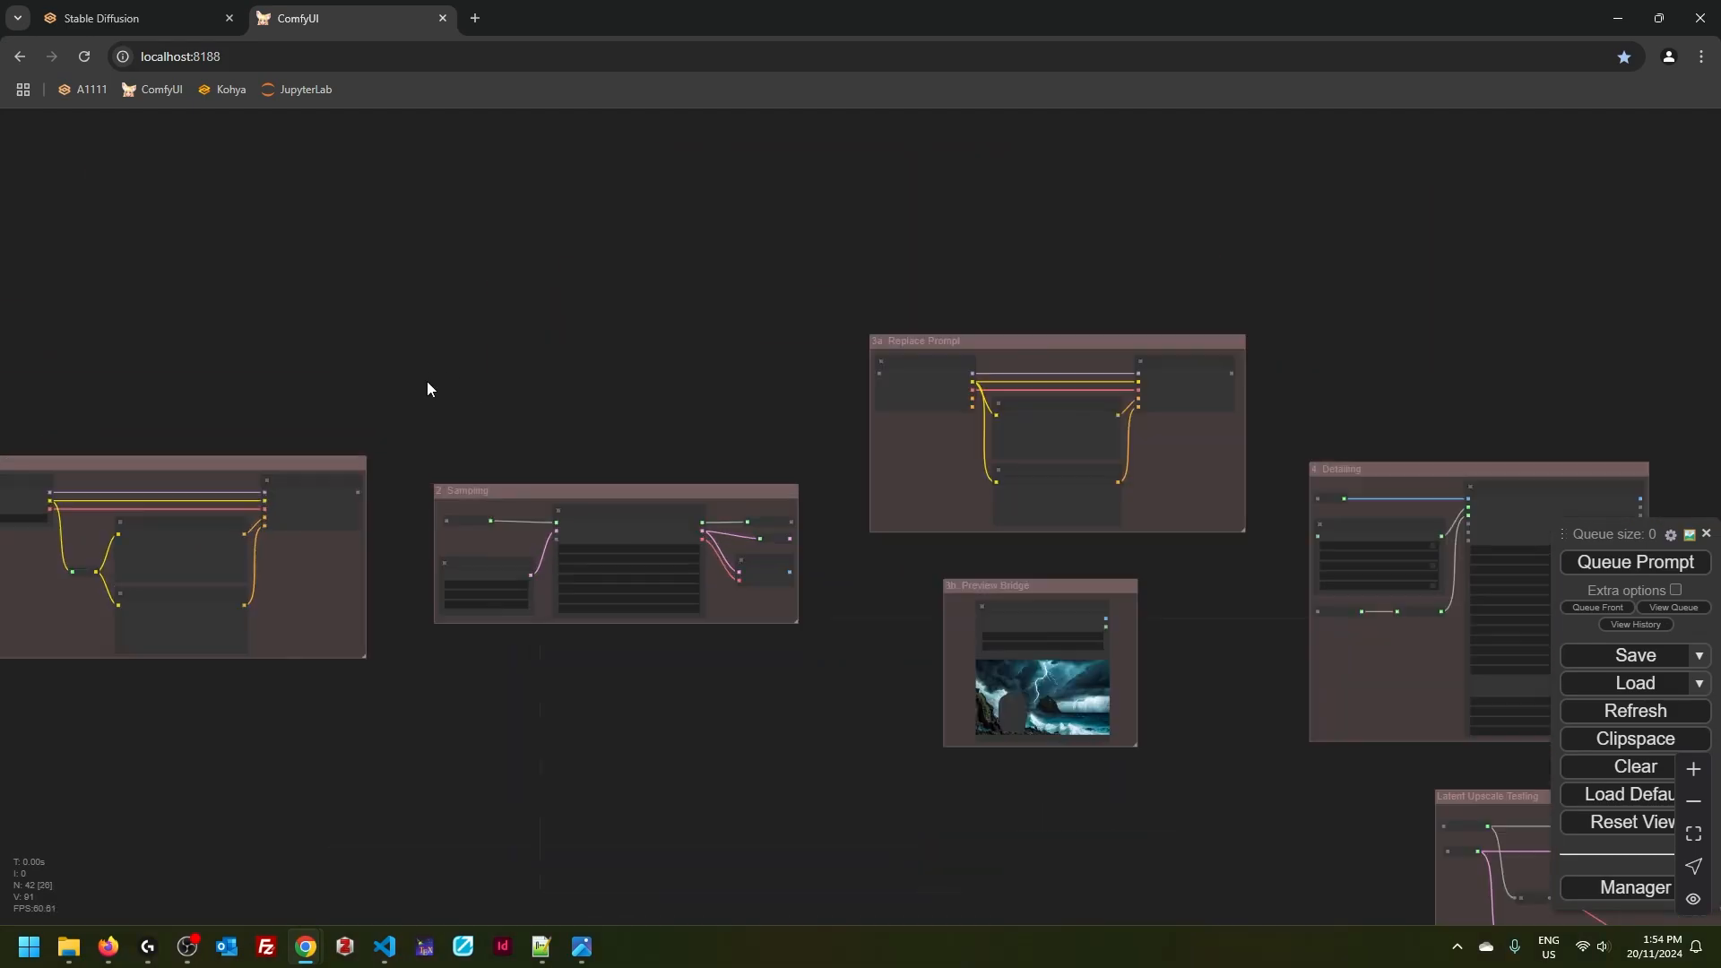
pyautogui.scroll(3)
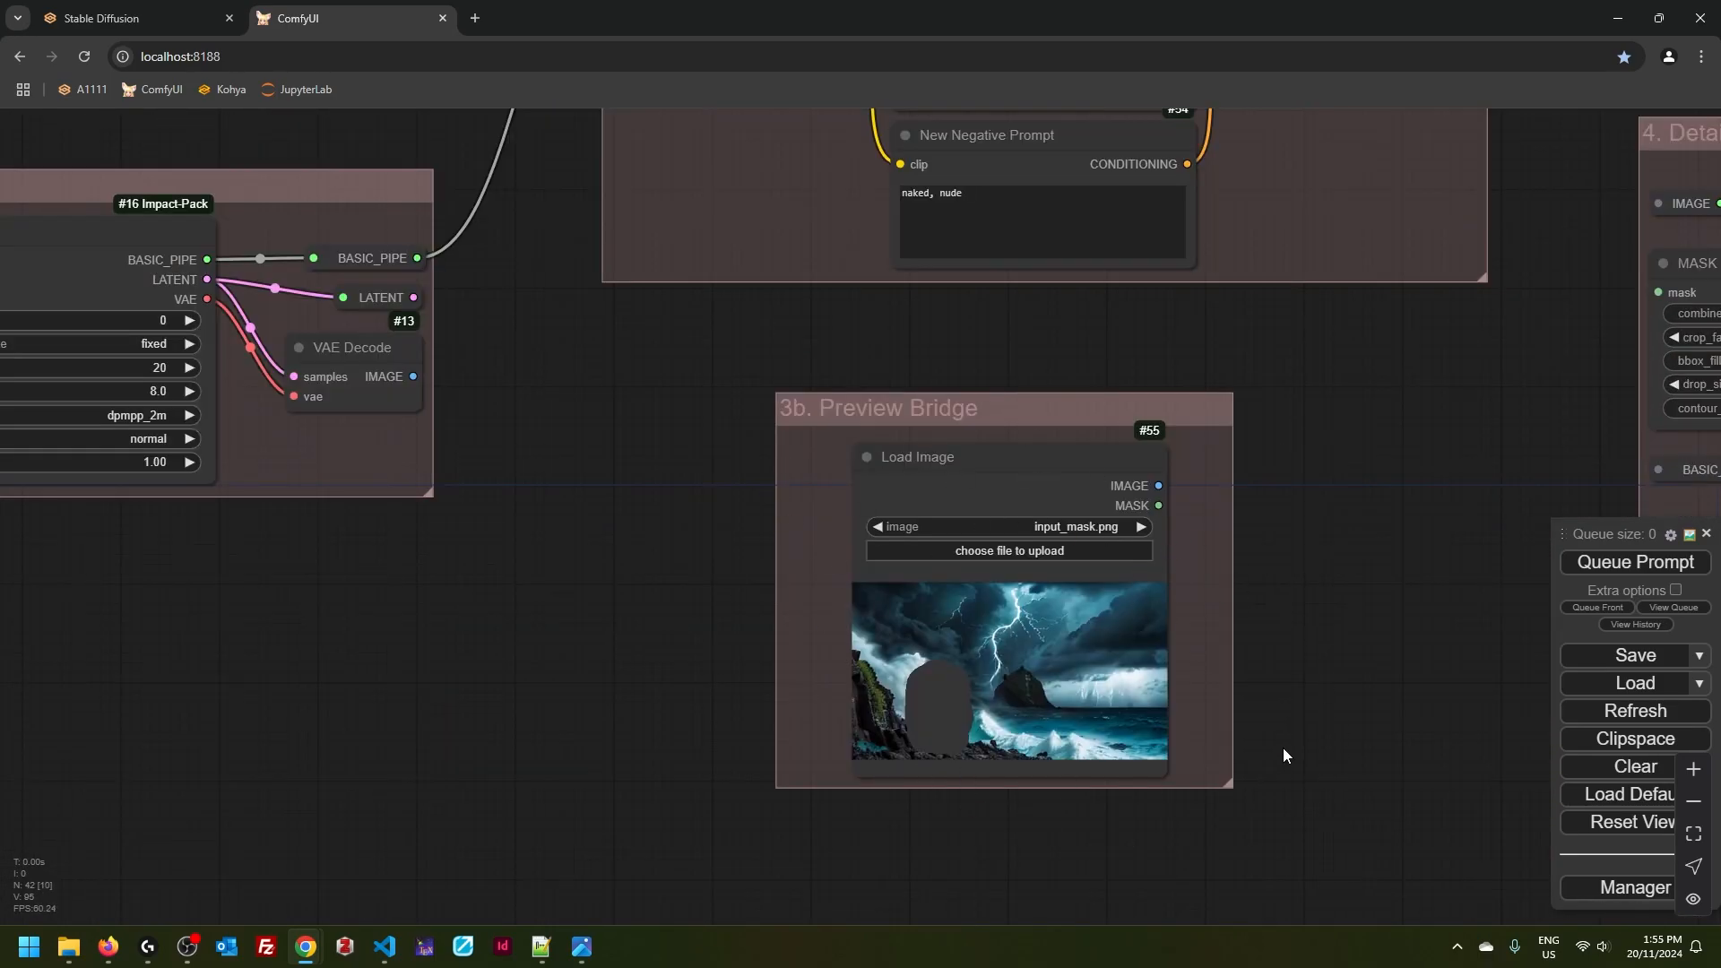
pyautogui.moveTo(1336, 701)
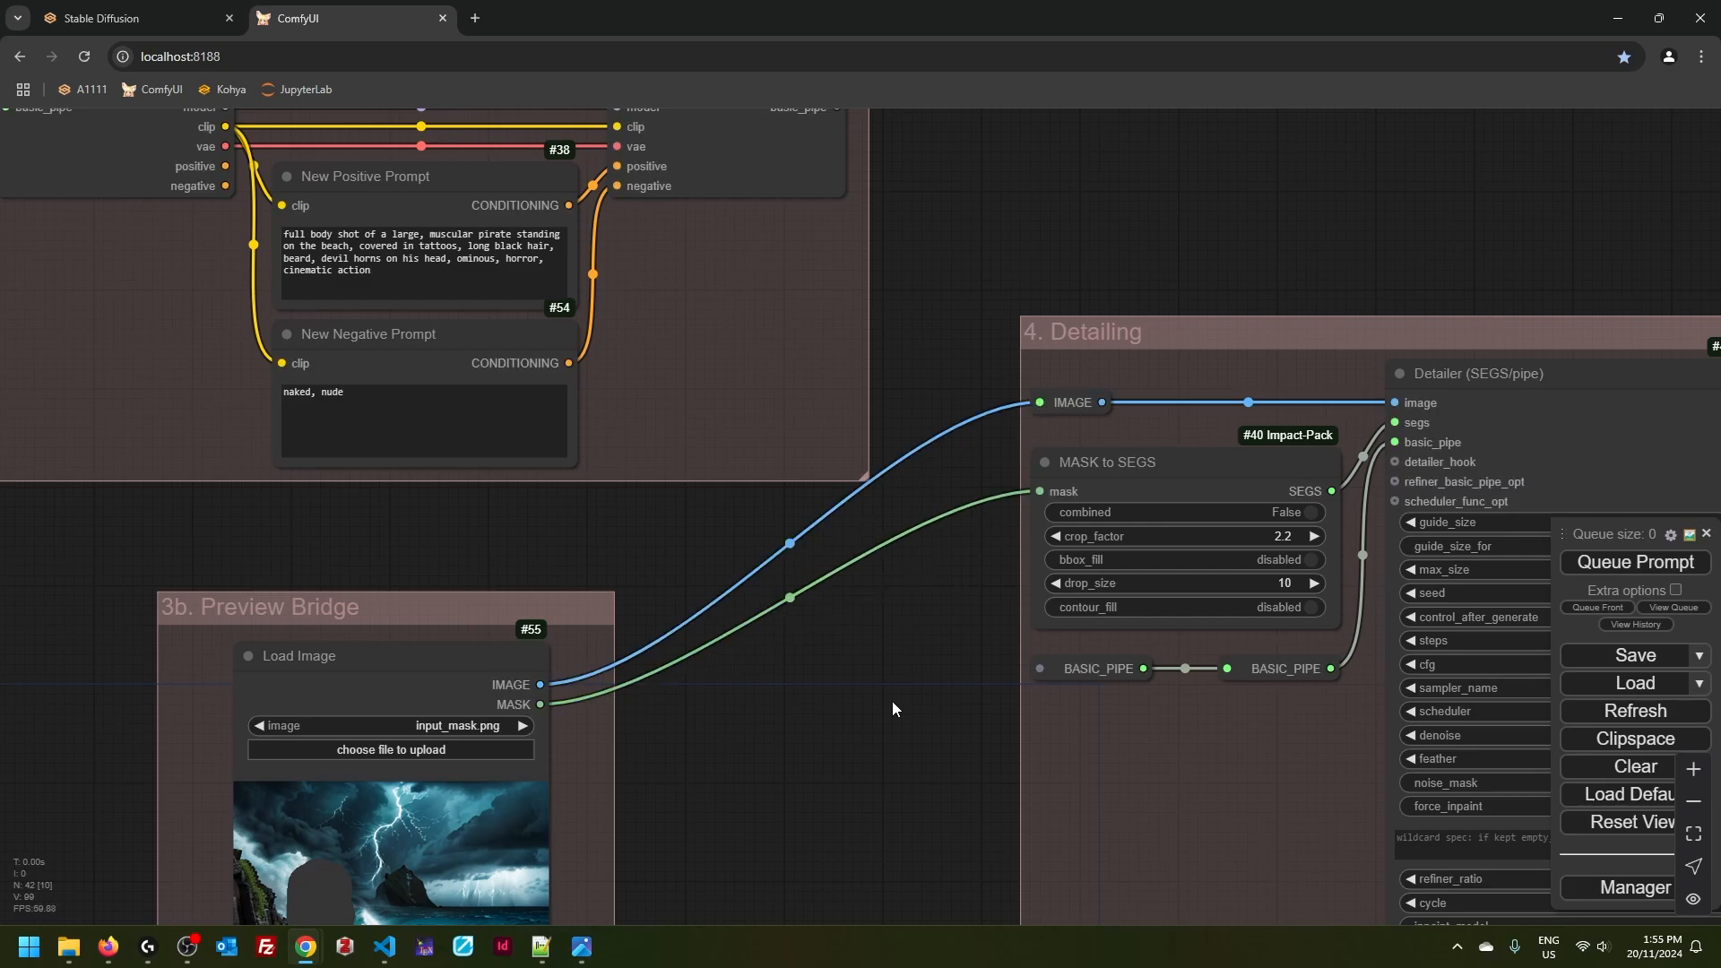
pyautogui.scroll(-3)
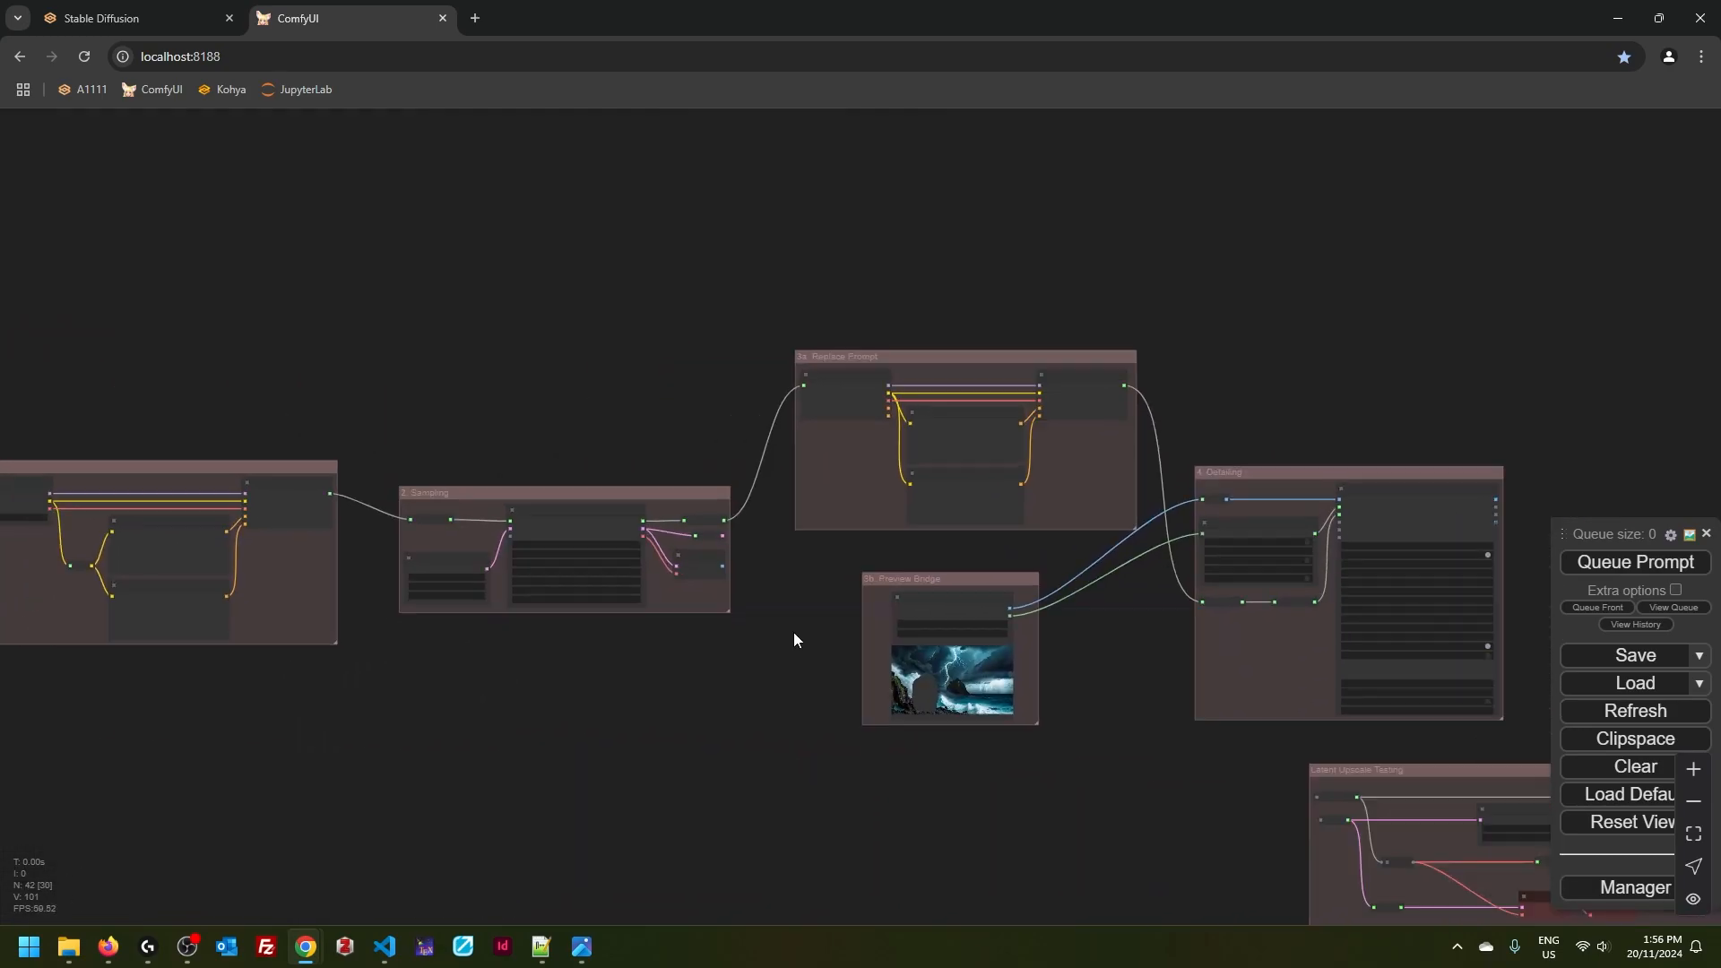
pyautogui.click(1634, 561)
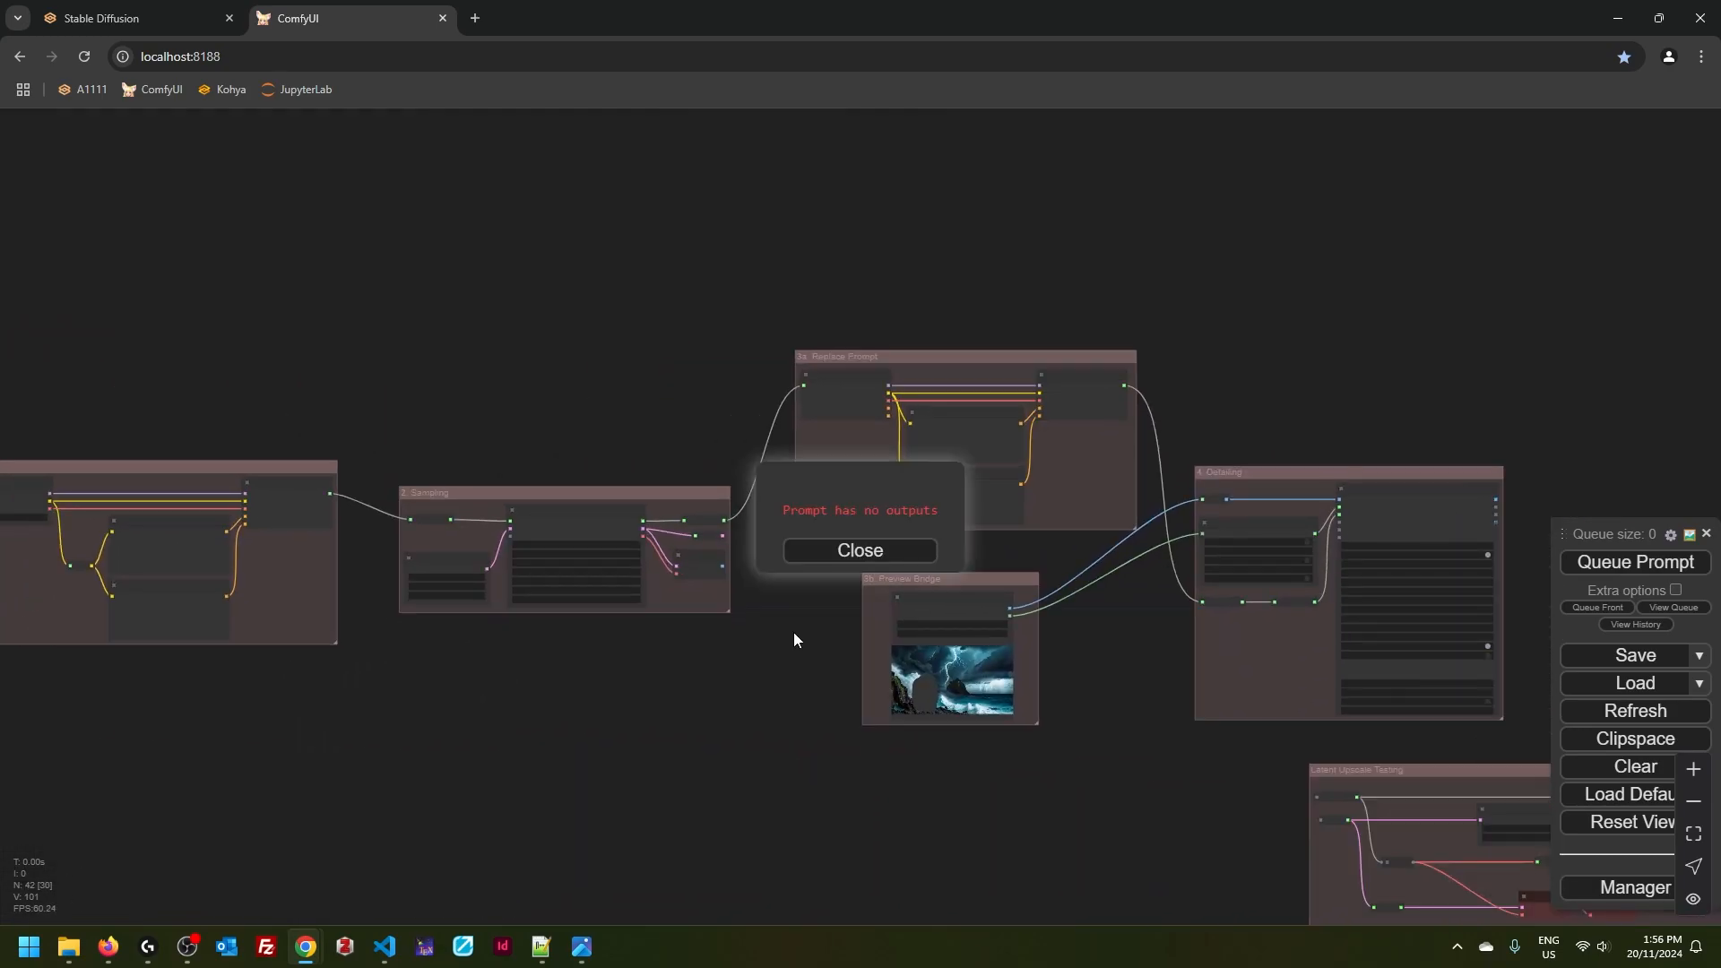
pyautogui.scroll(3)
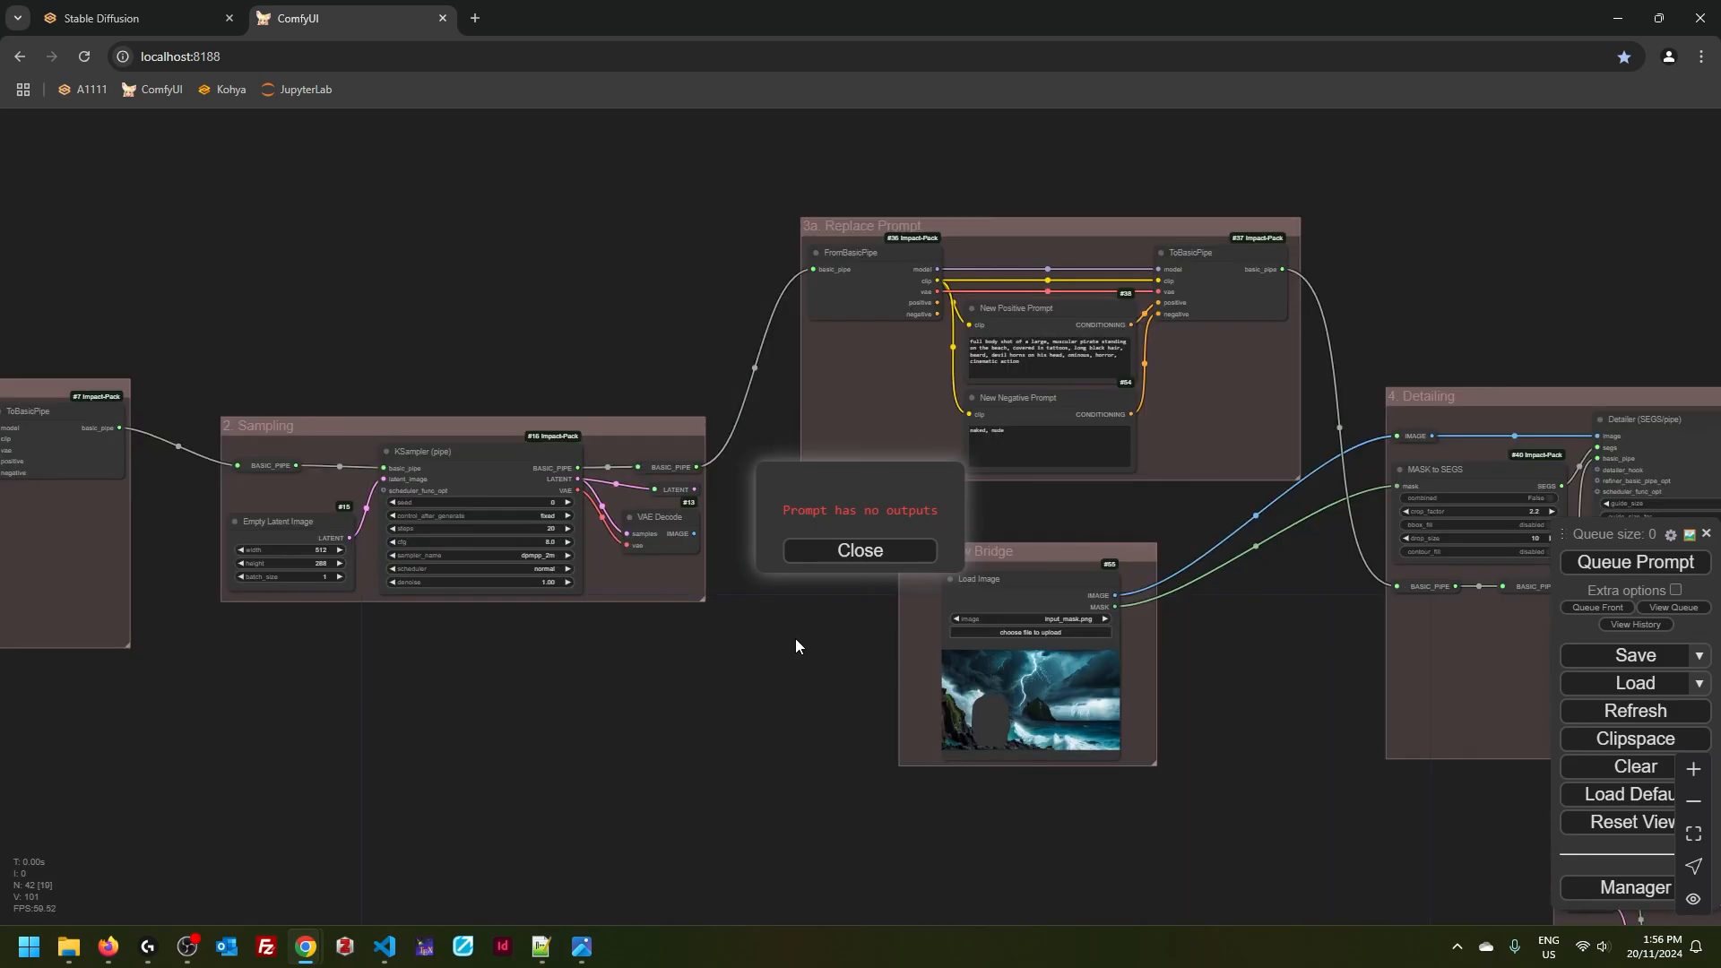
pyautogui.click(860, 549)
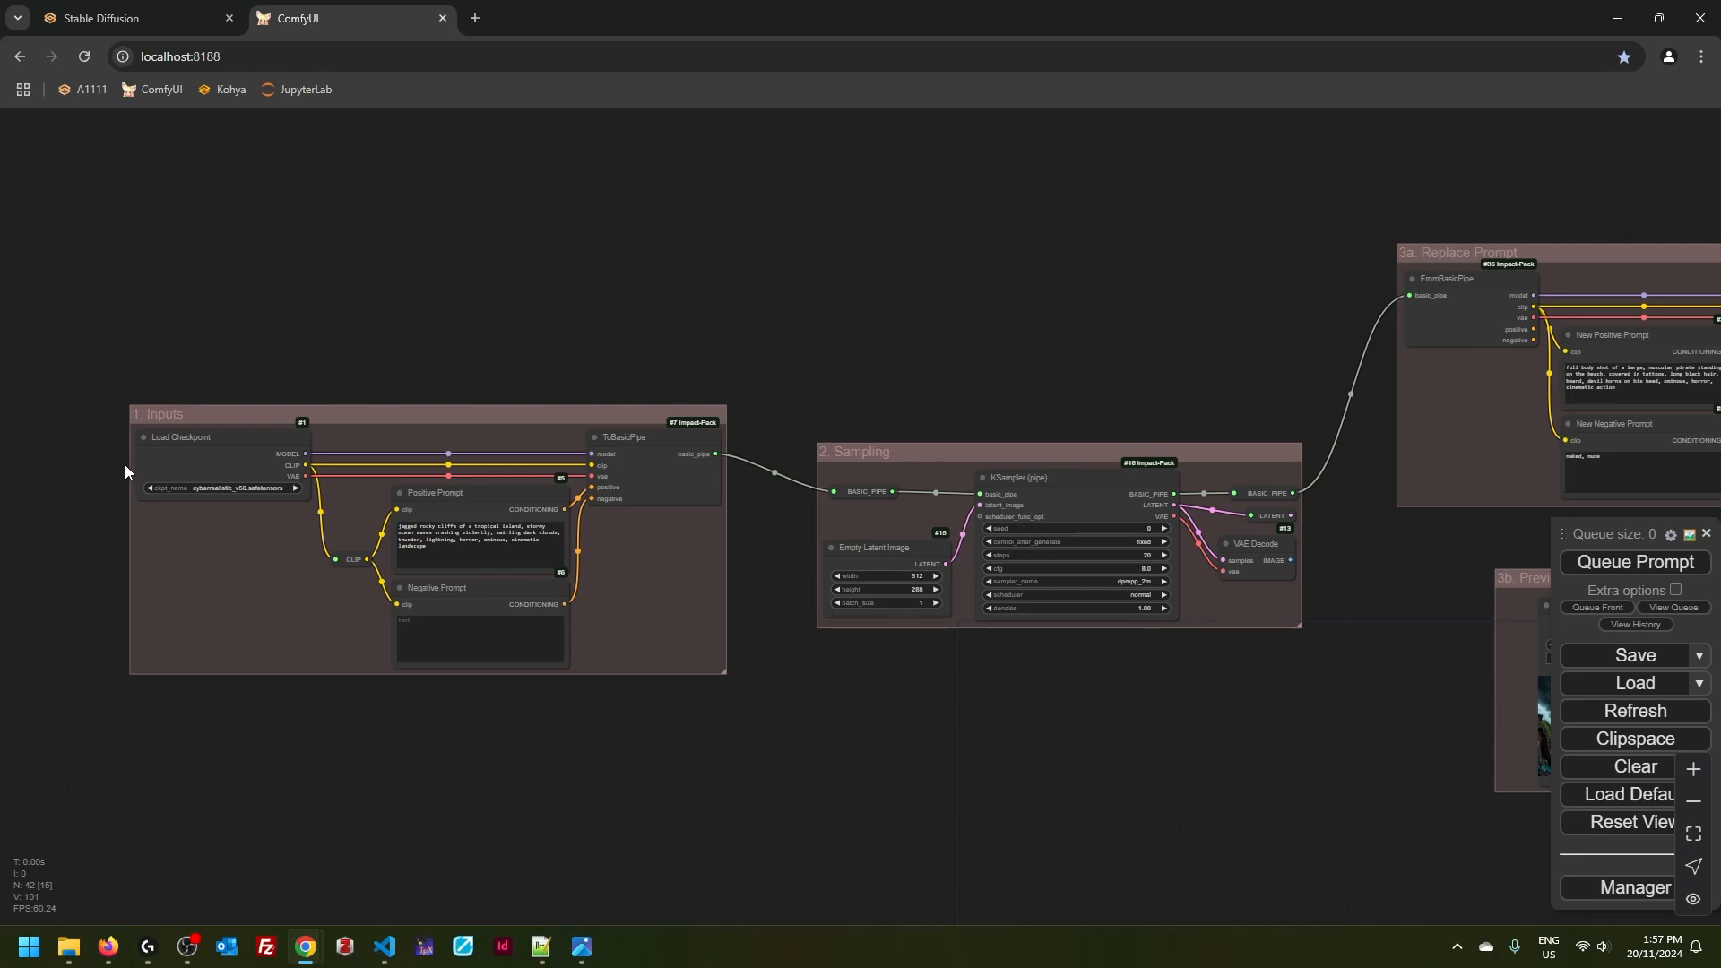
pyautogui.moveTo(1372, 583)
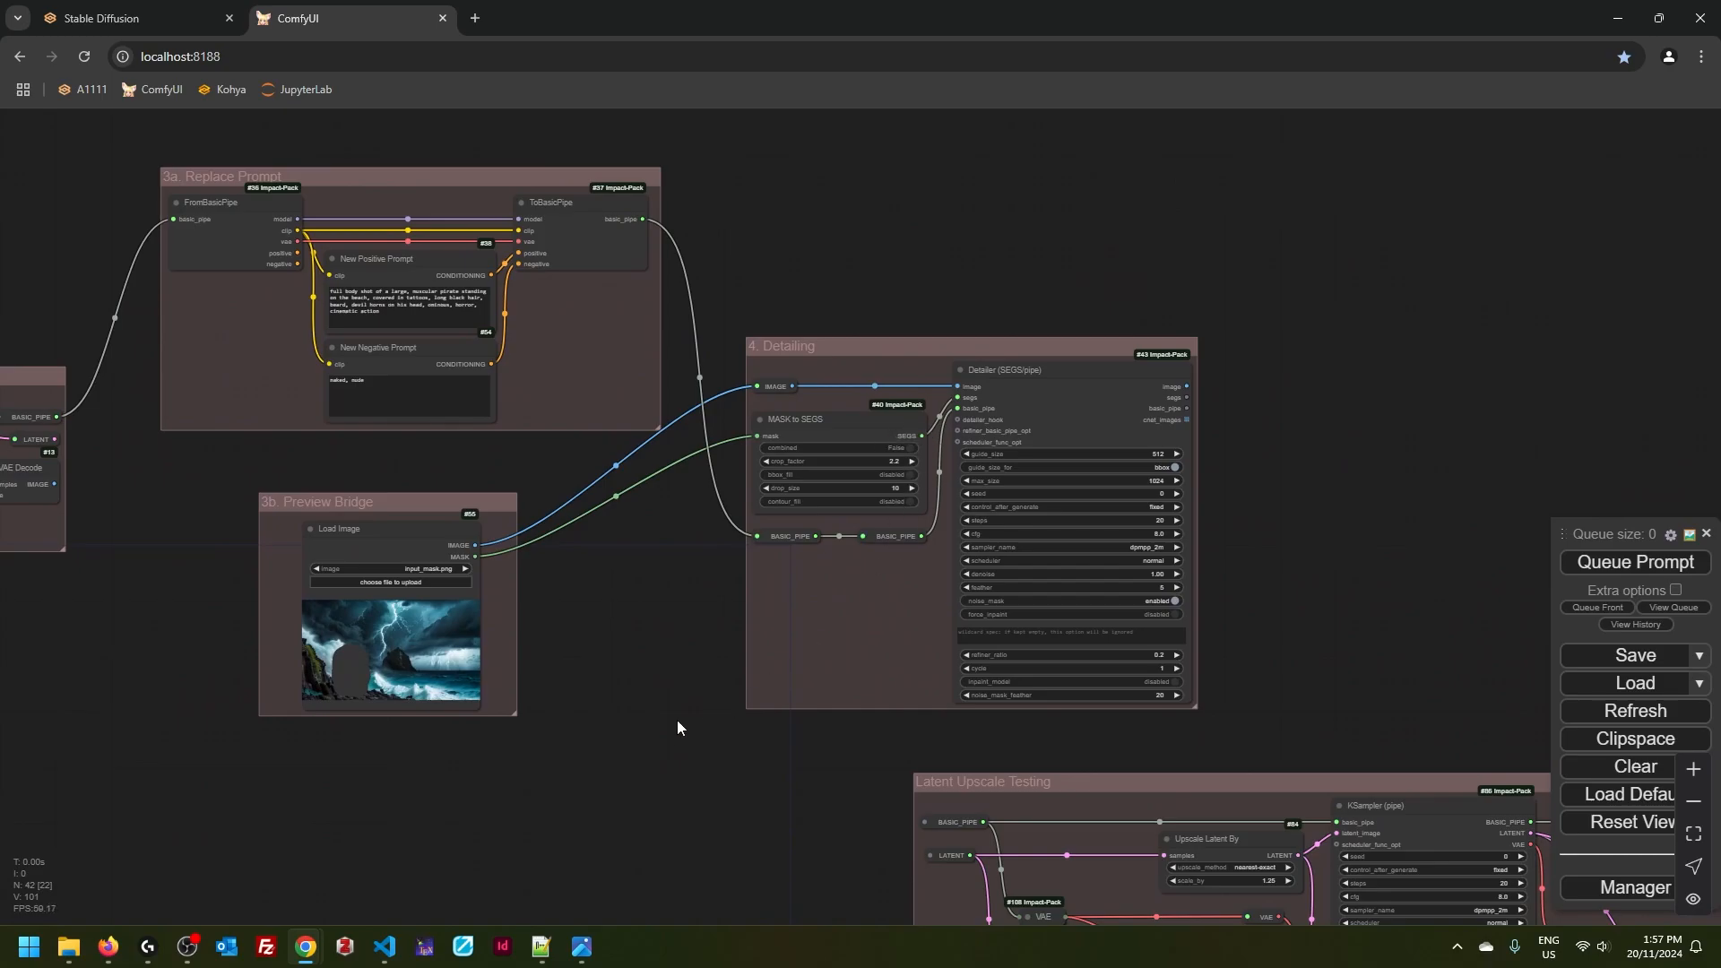
pyautogui.moveTo(1365, 649)
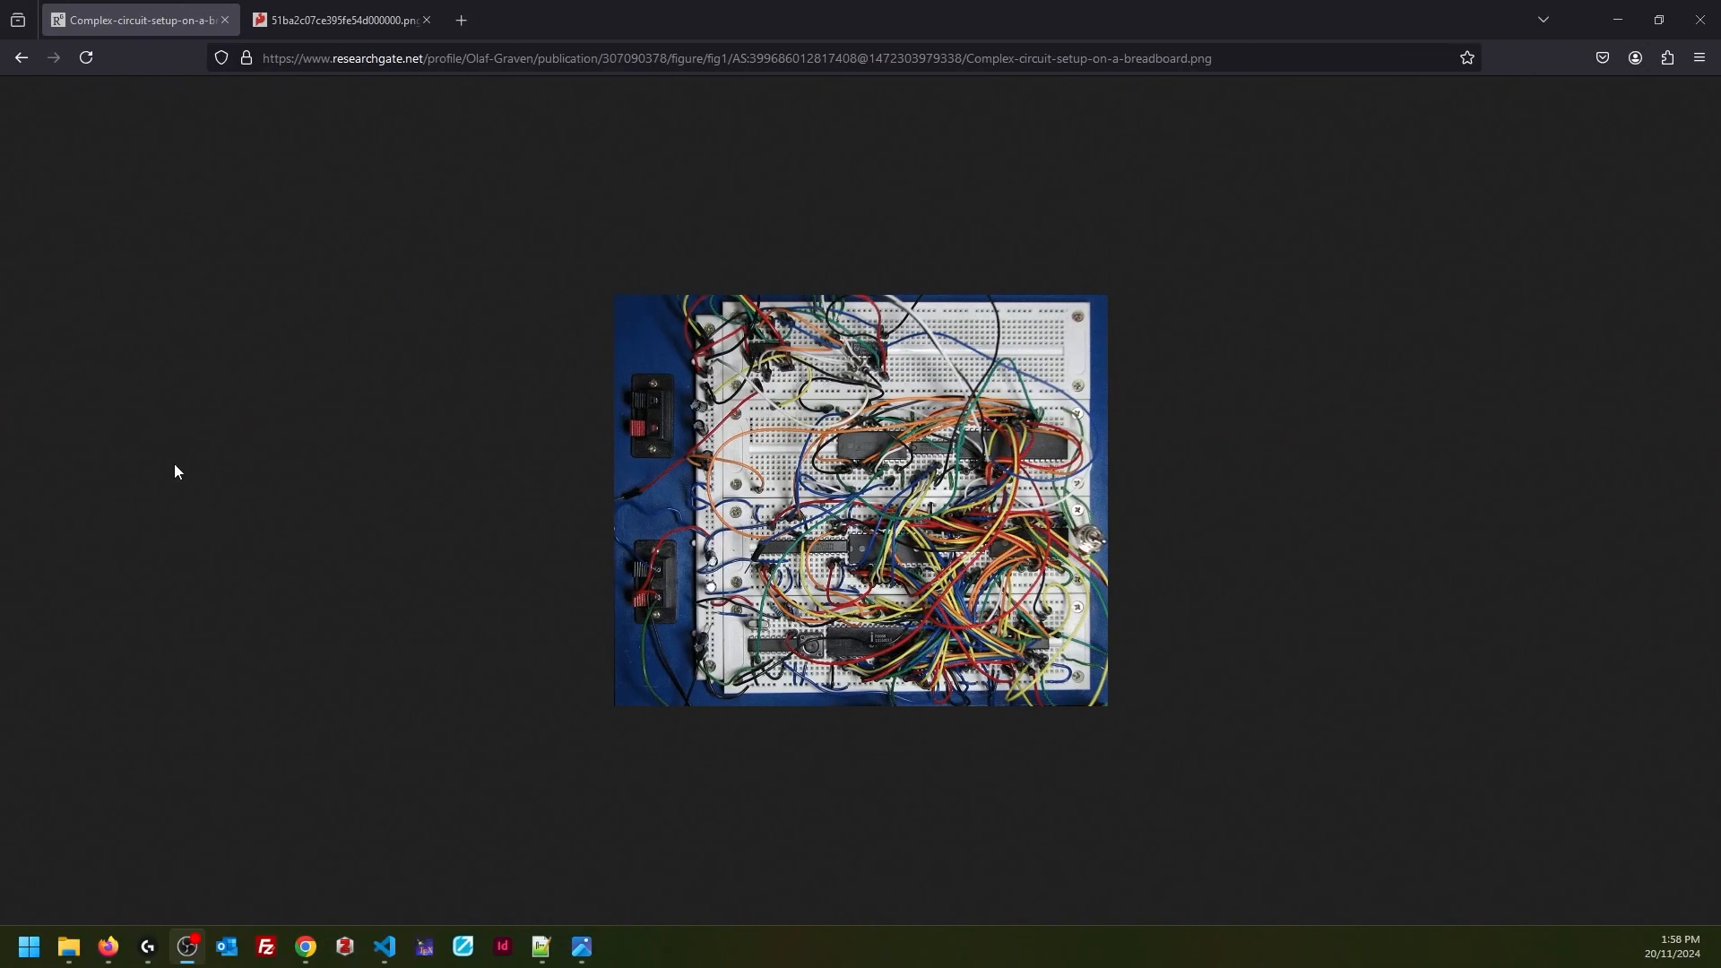
pyautogui.moveTo(1315, 441)
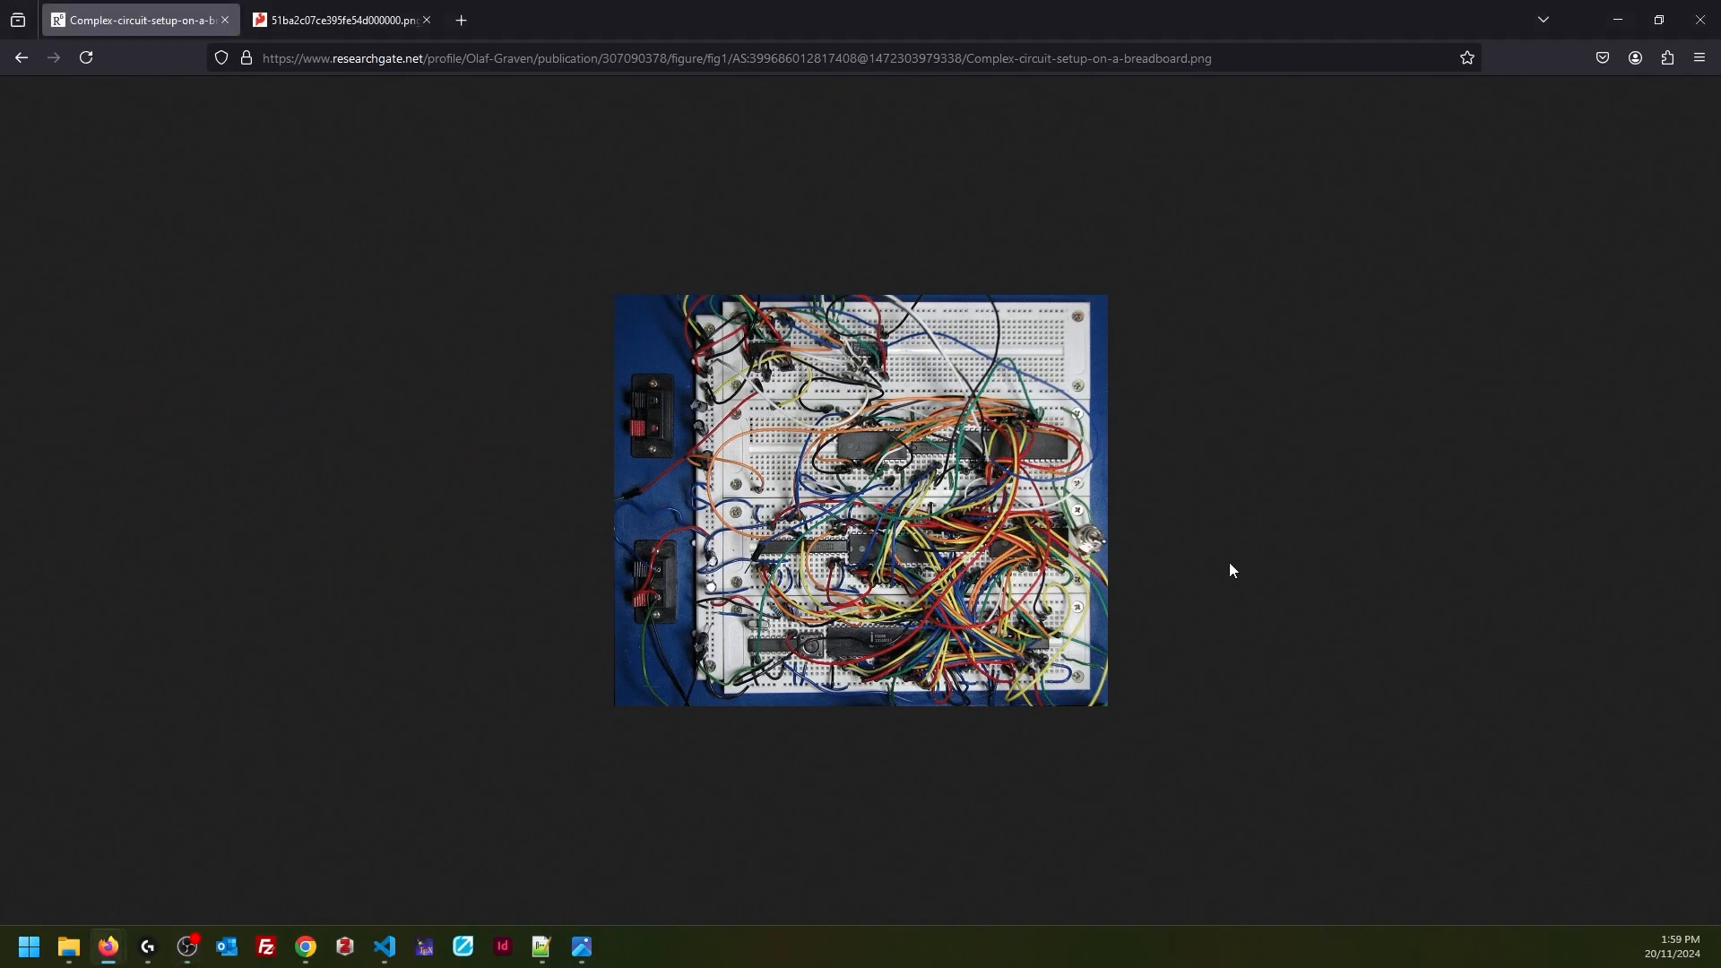
pyautogui.moveTo(338, 45)
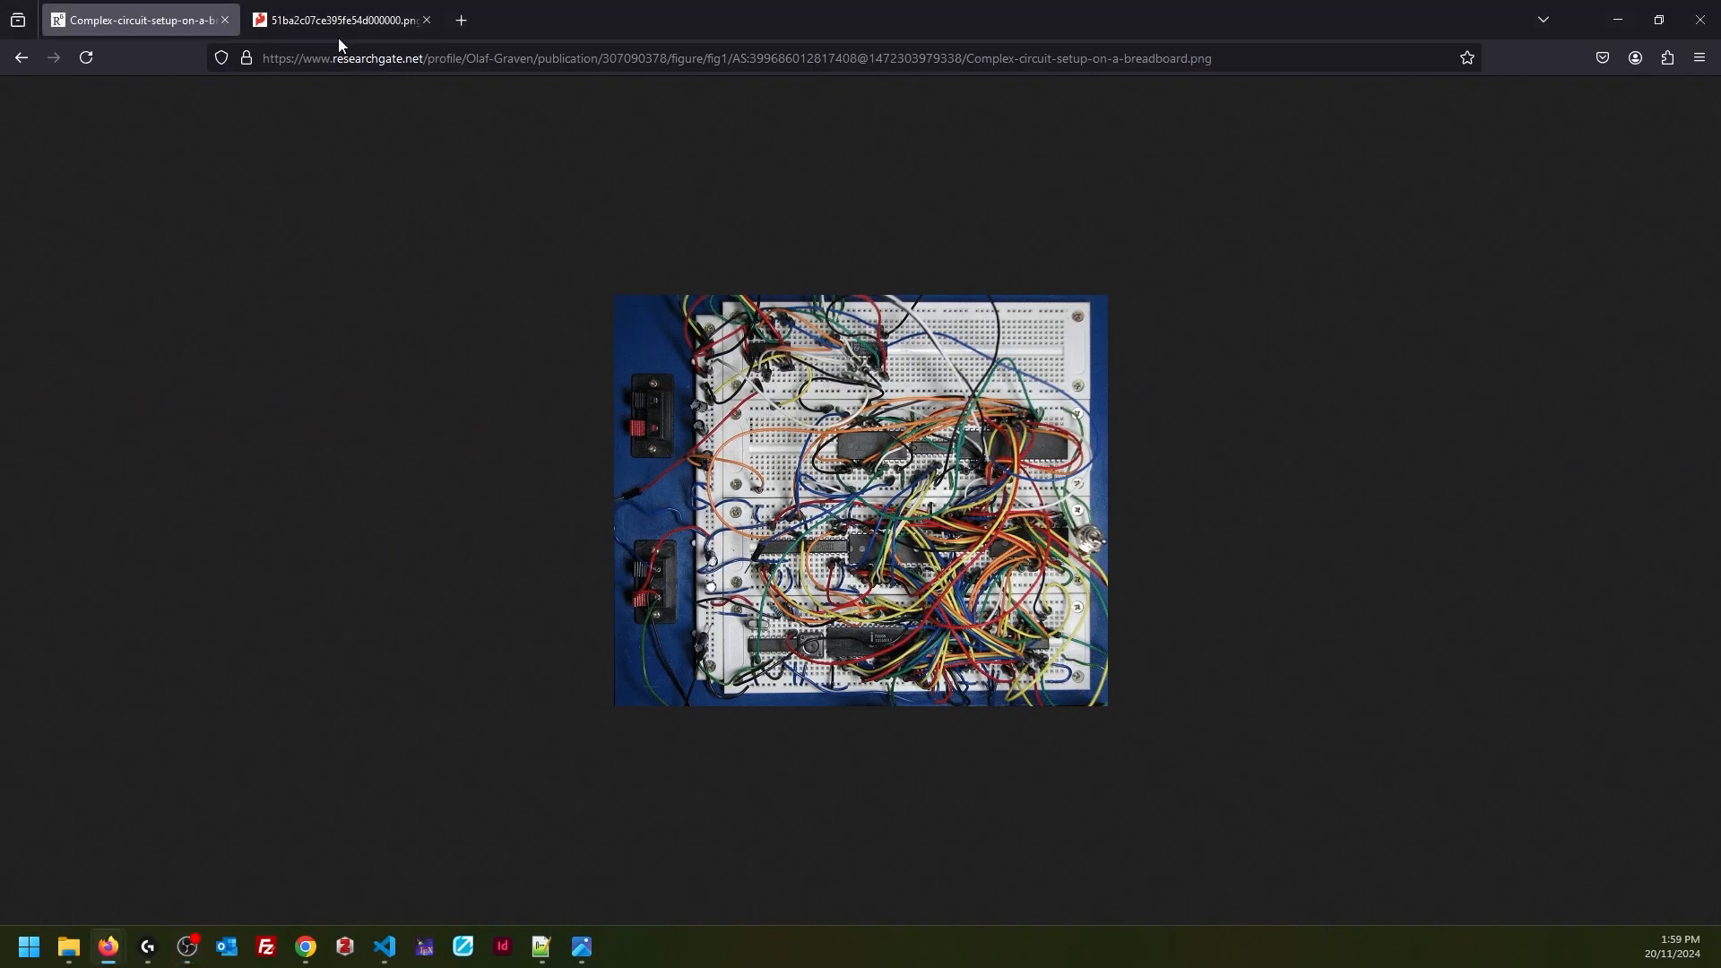
# - View the SparkFun breadboard resistor diagram, then return to the ComfyUI workflow
pyautogui.click(340, 20)
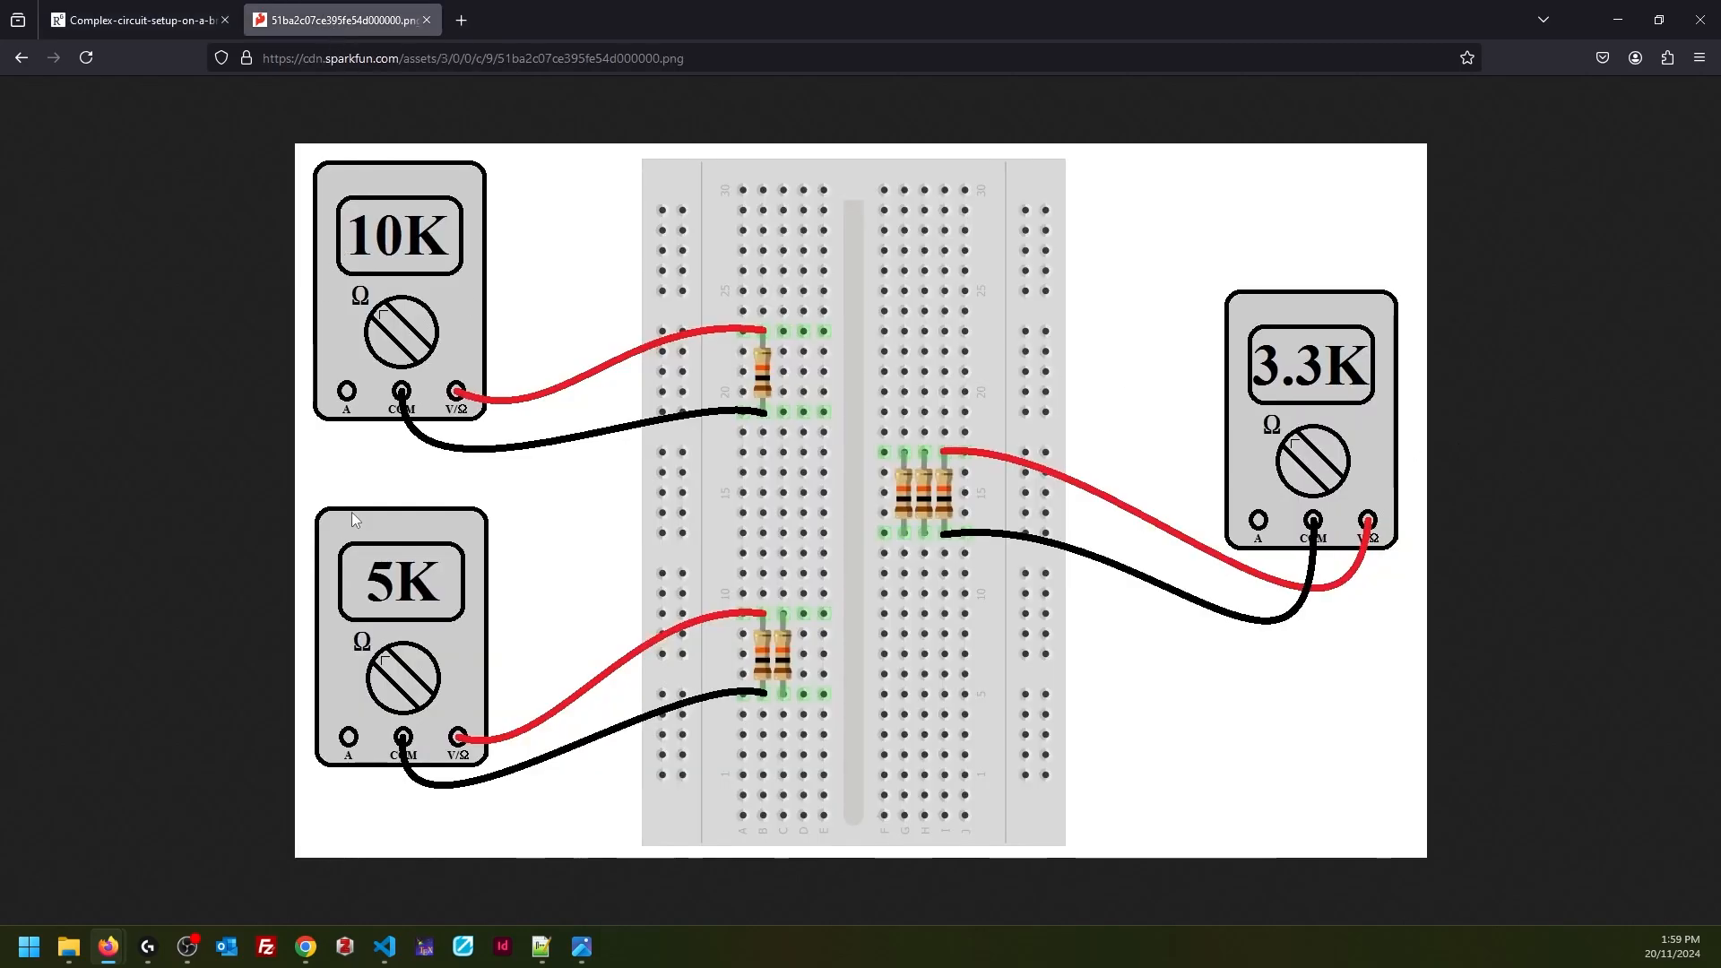
pyautogui.moveTo(1469, 494)
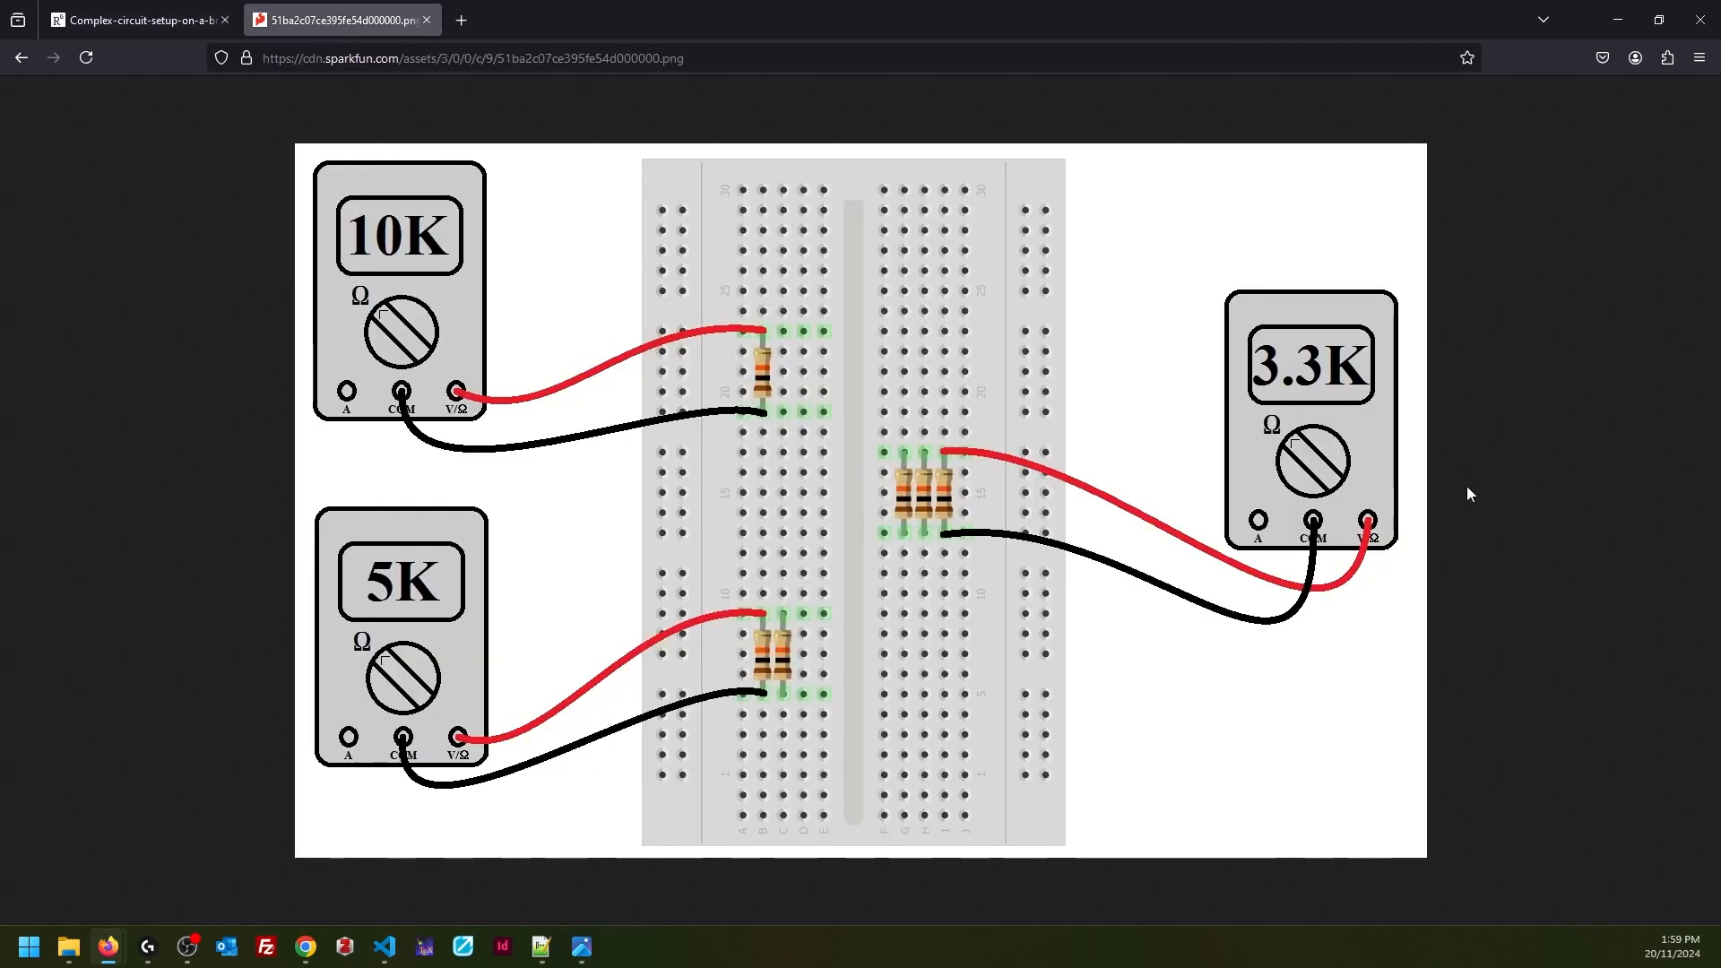
pyautogui.moveTo(928, 353)
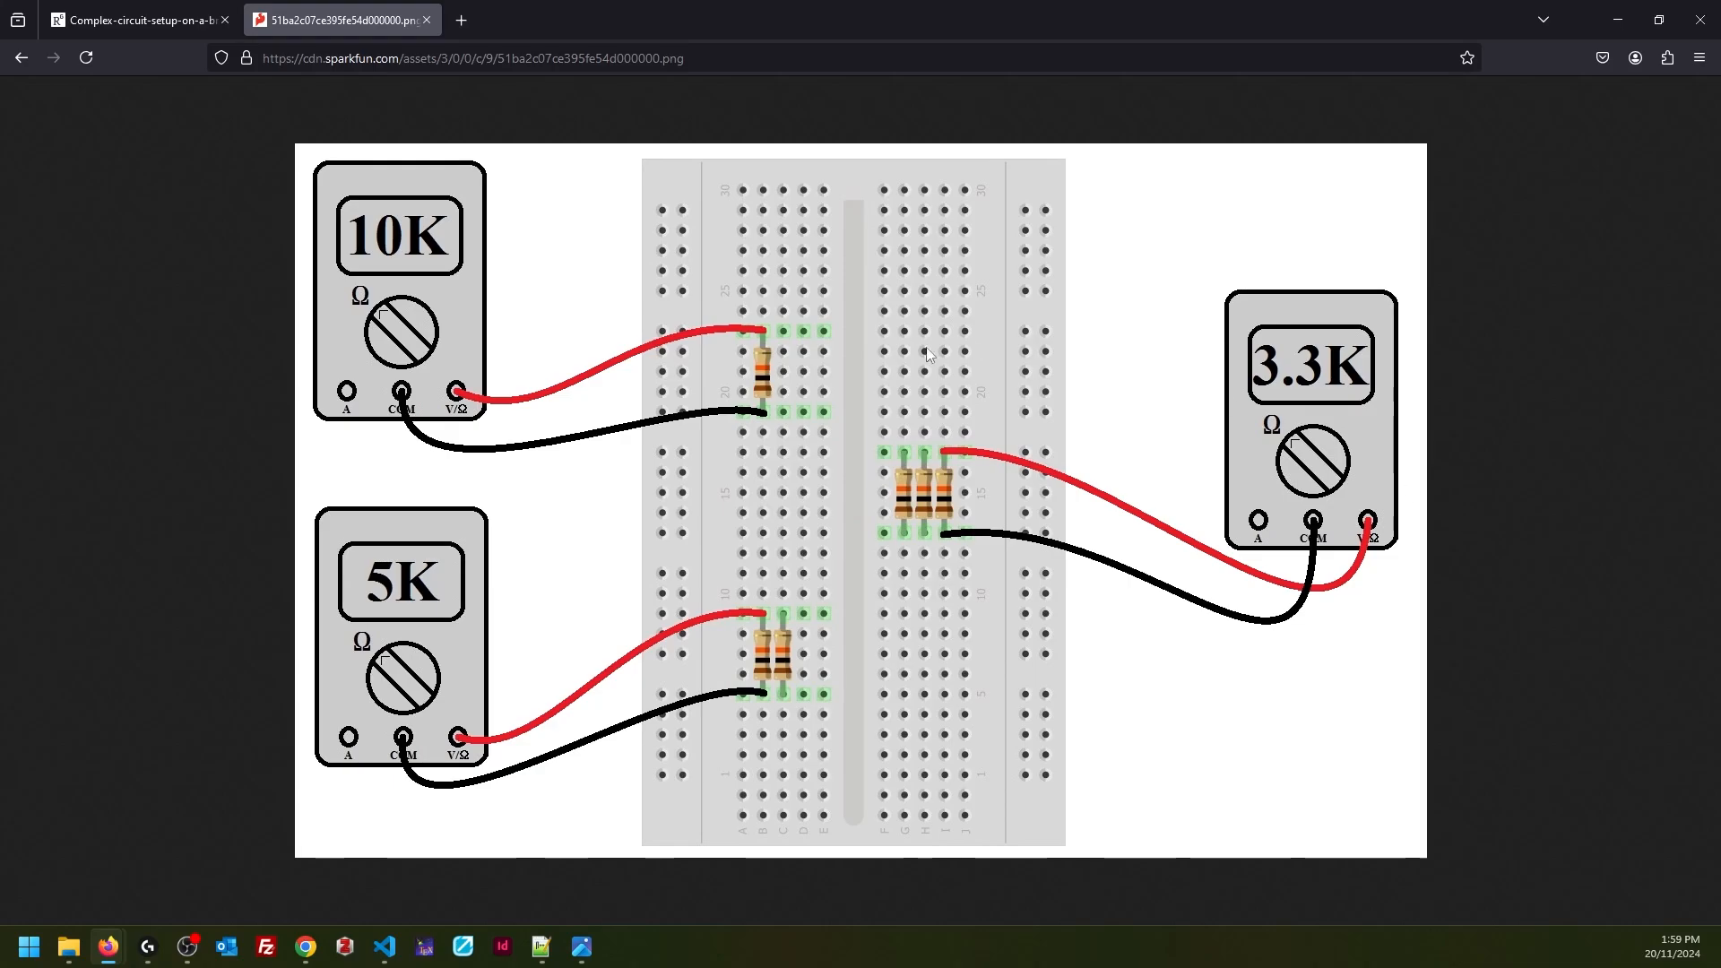
pyautogui.moveTo(1451, 642)
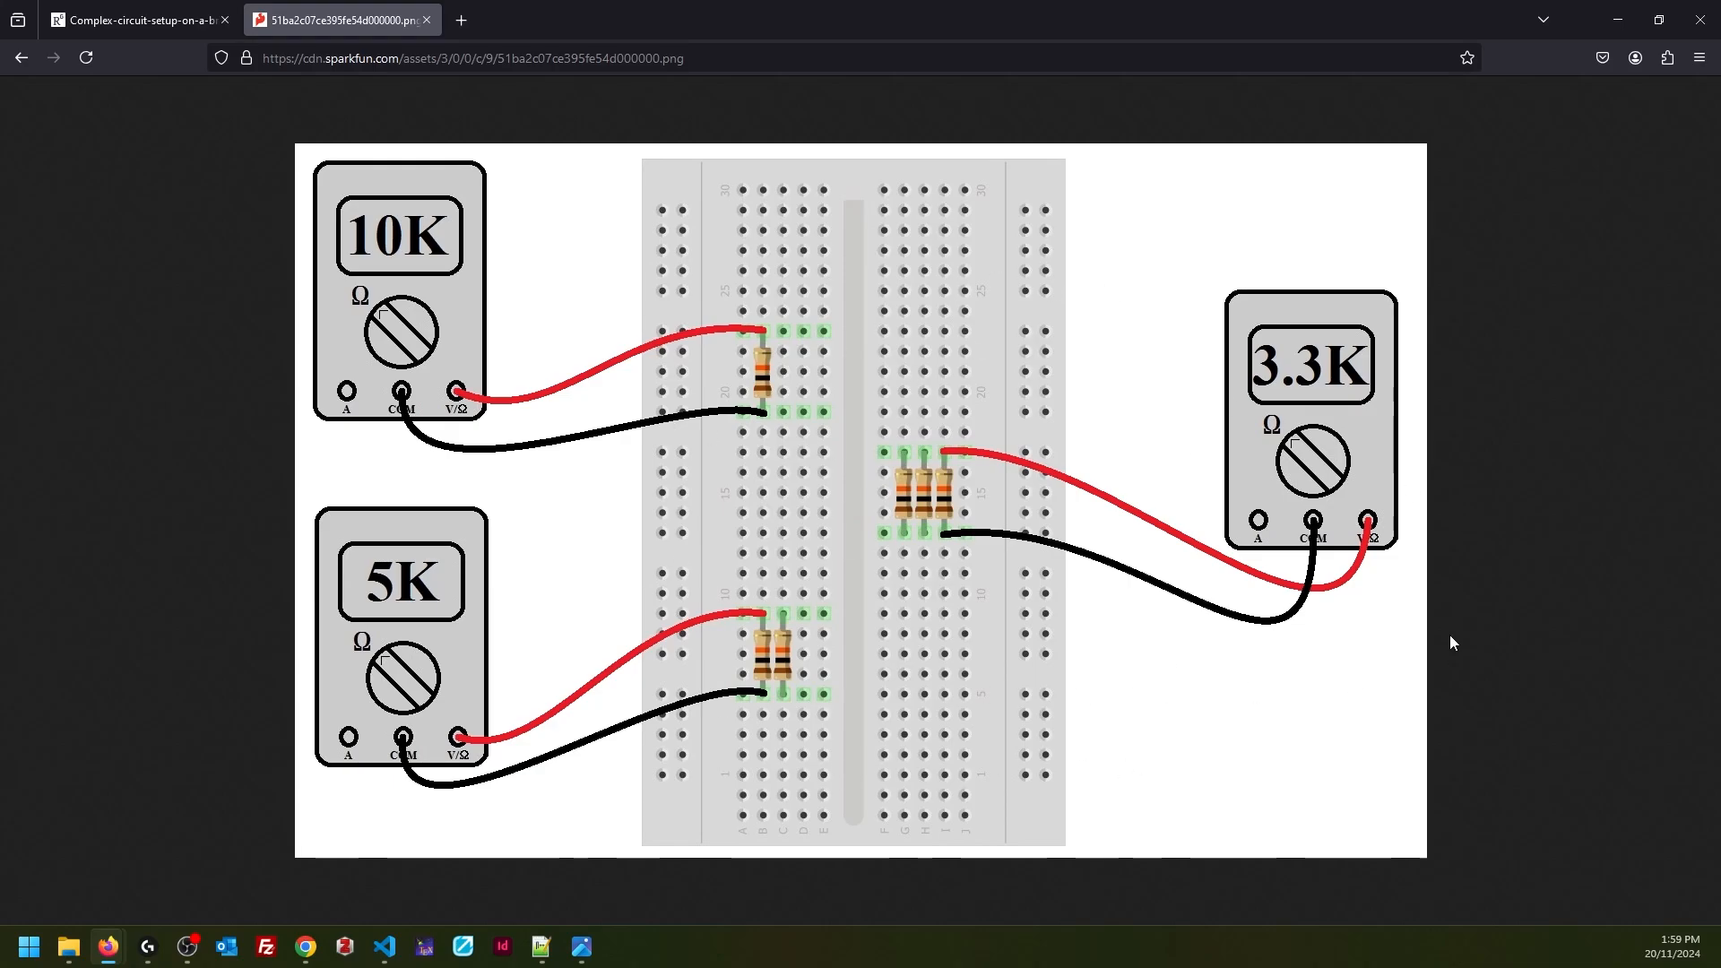
pyautogui.click(293, 18)
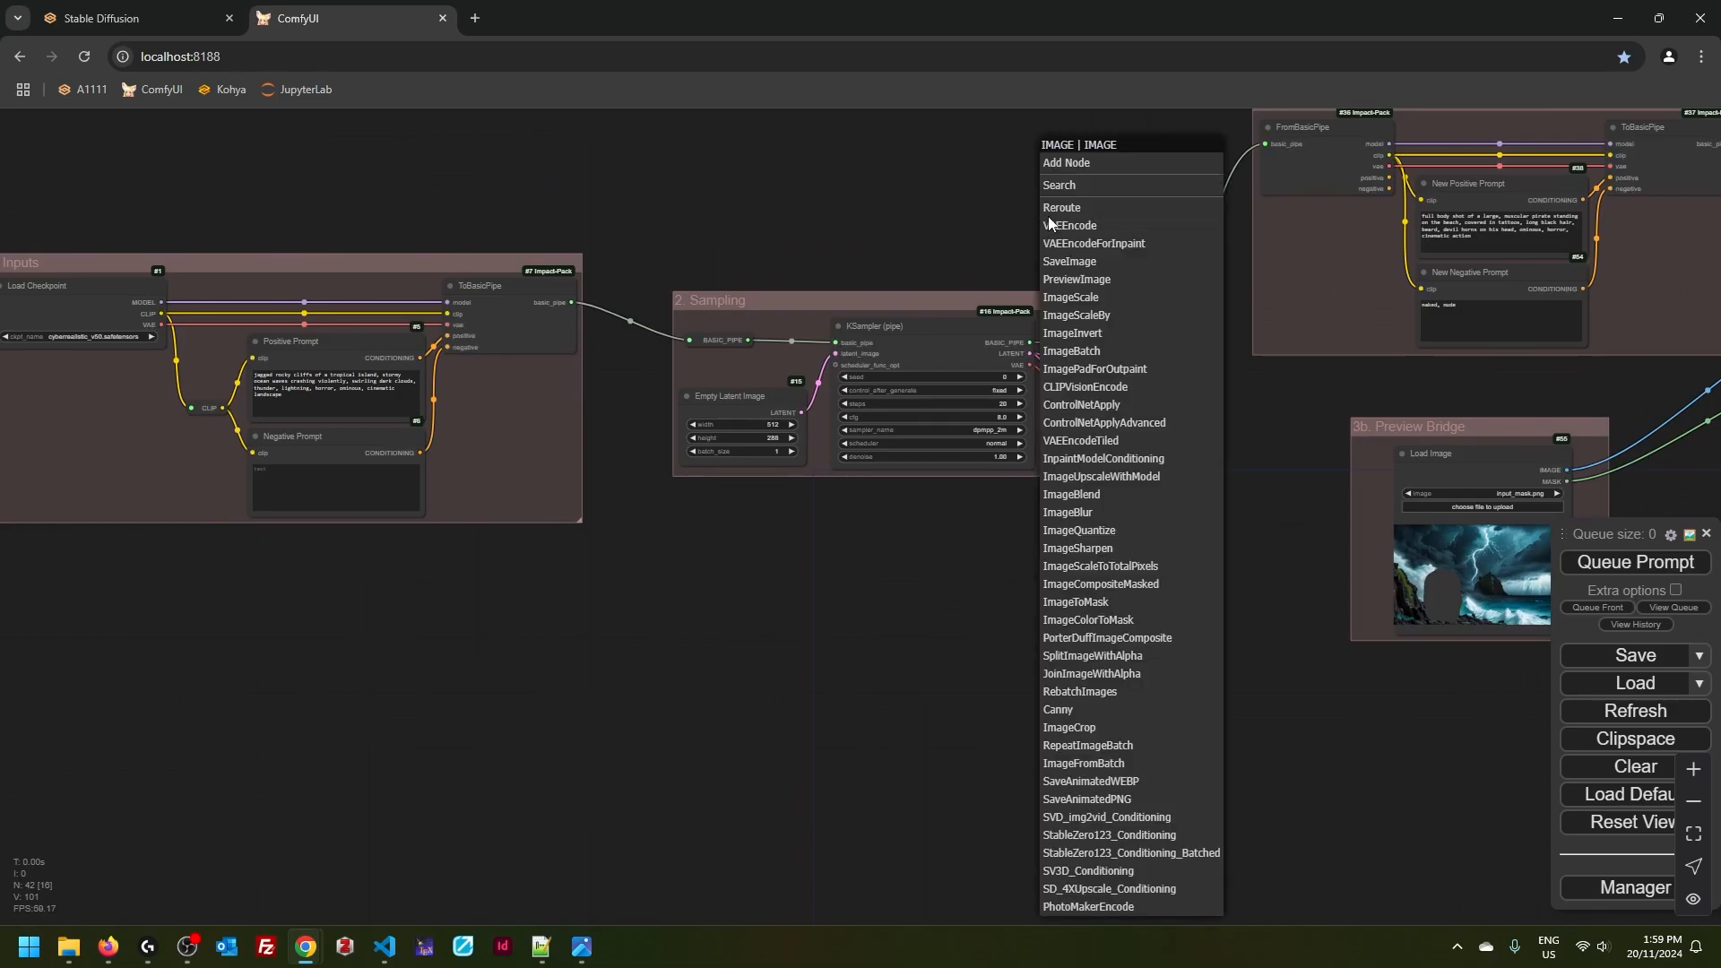
# - Attach a PreviewImage node to the IMAGE output and queue the prompt
pyautogui.click(1076, 278)
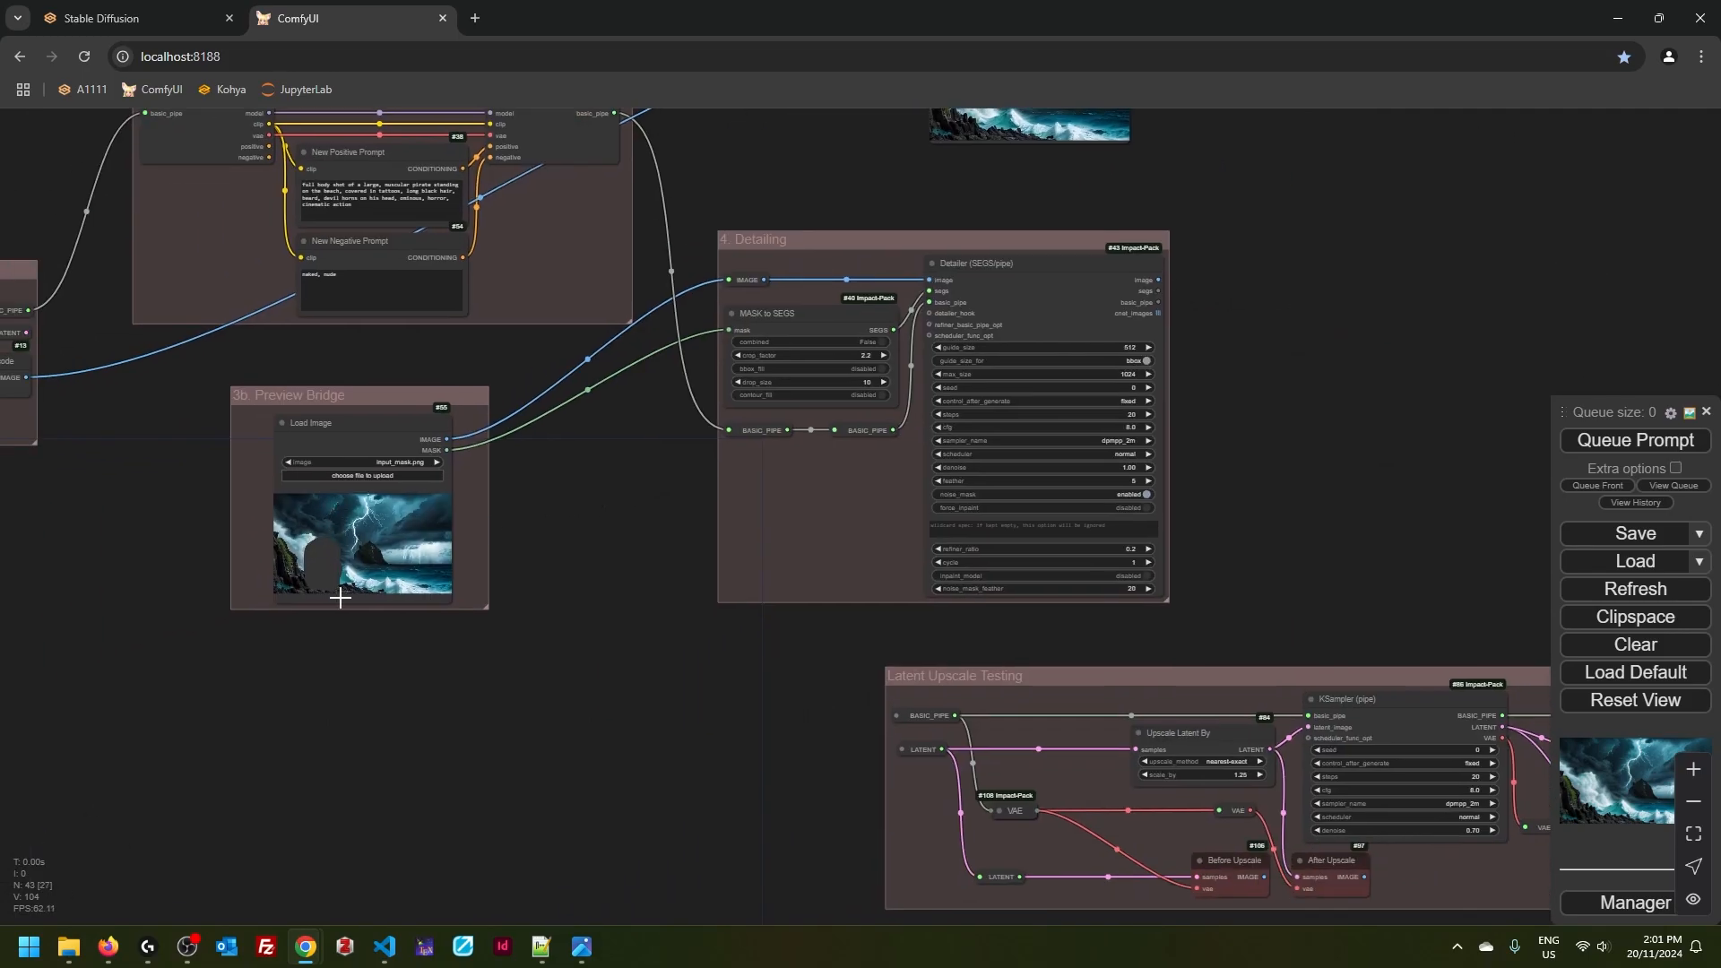
pyautogui.moveTo(889, 330)
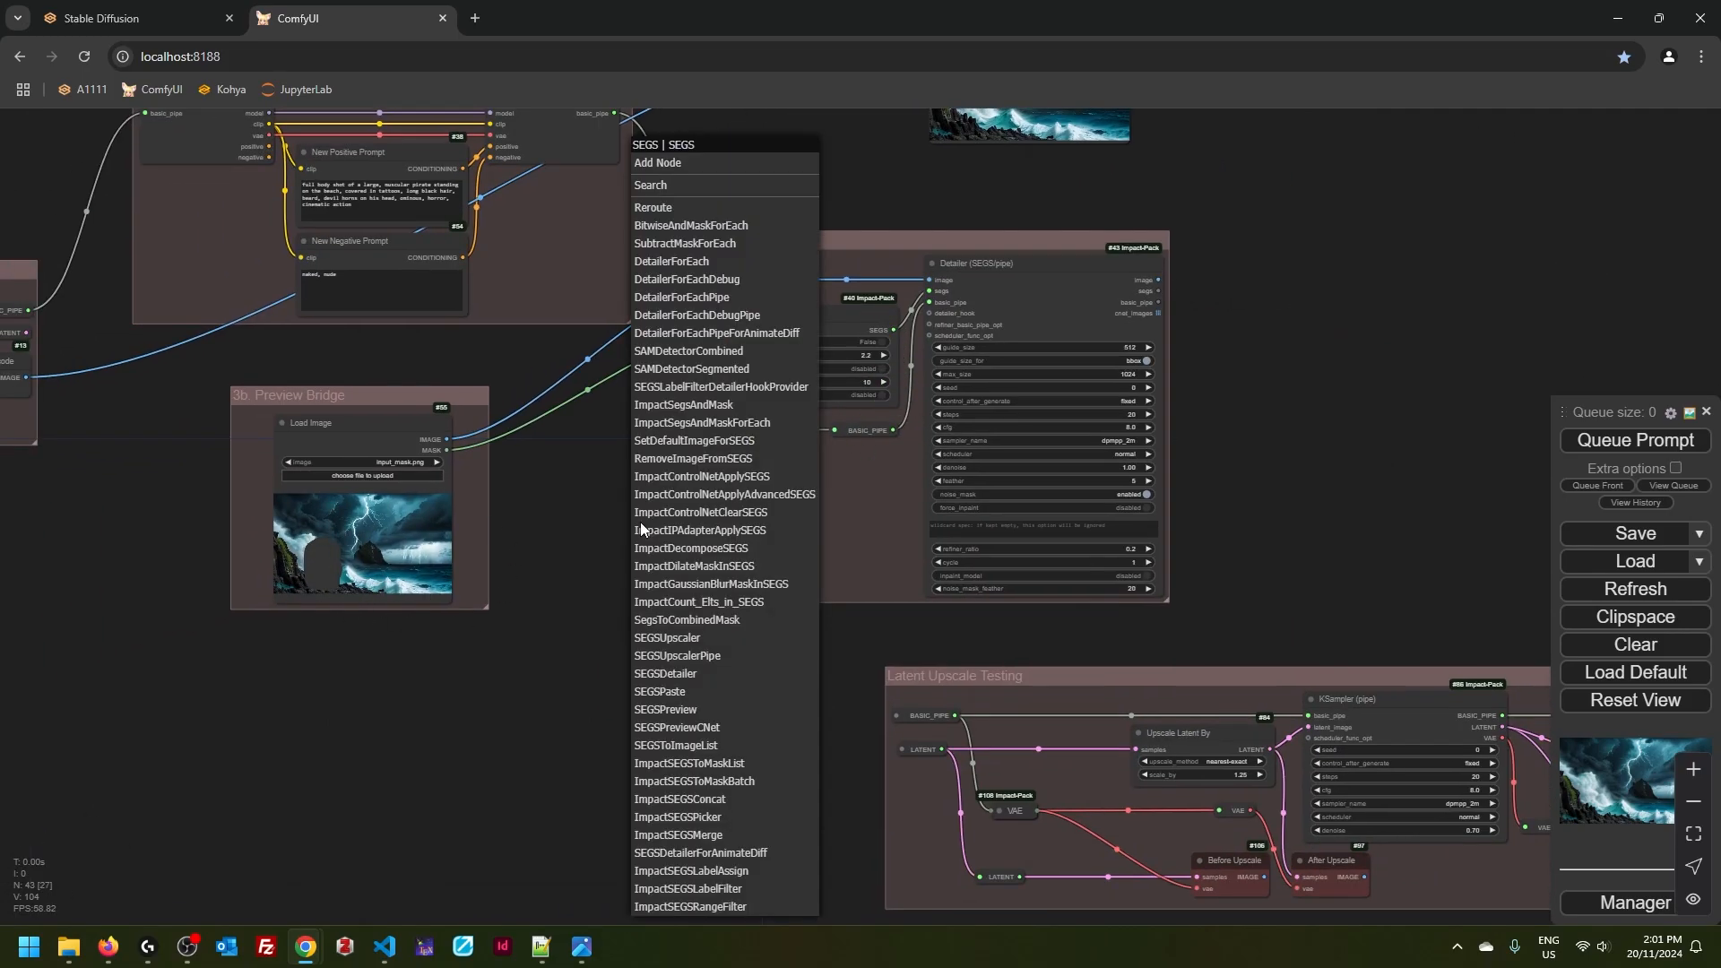
pyautogui.moveTo(664, 709)
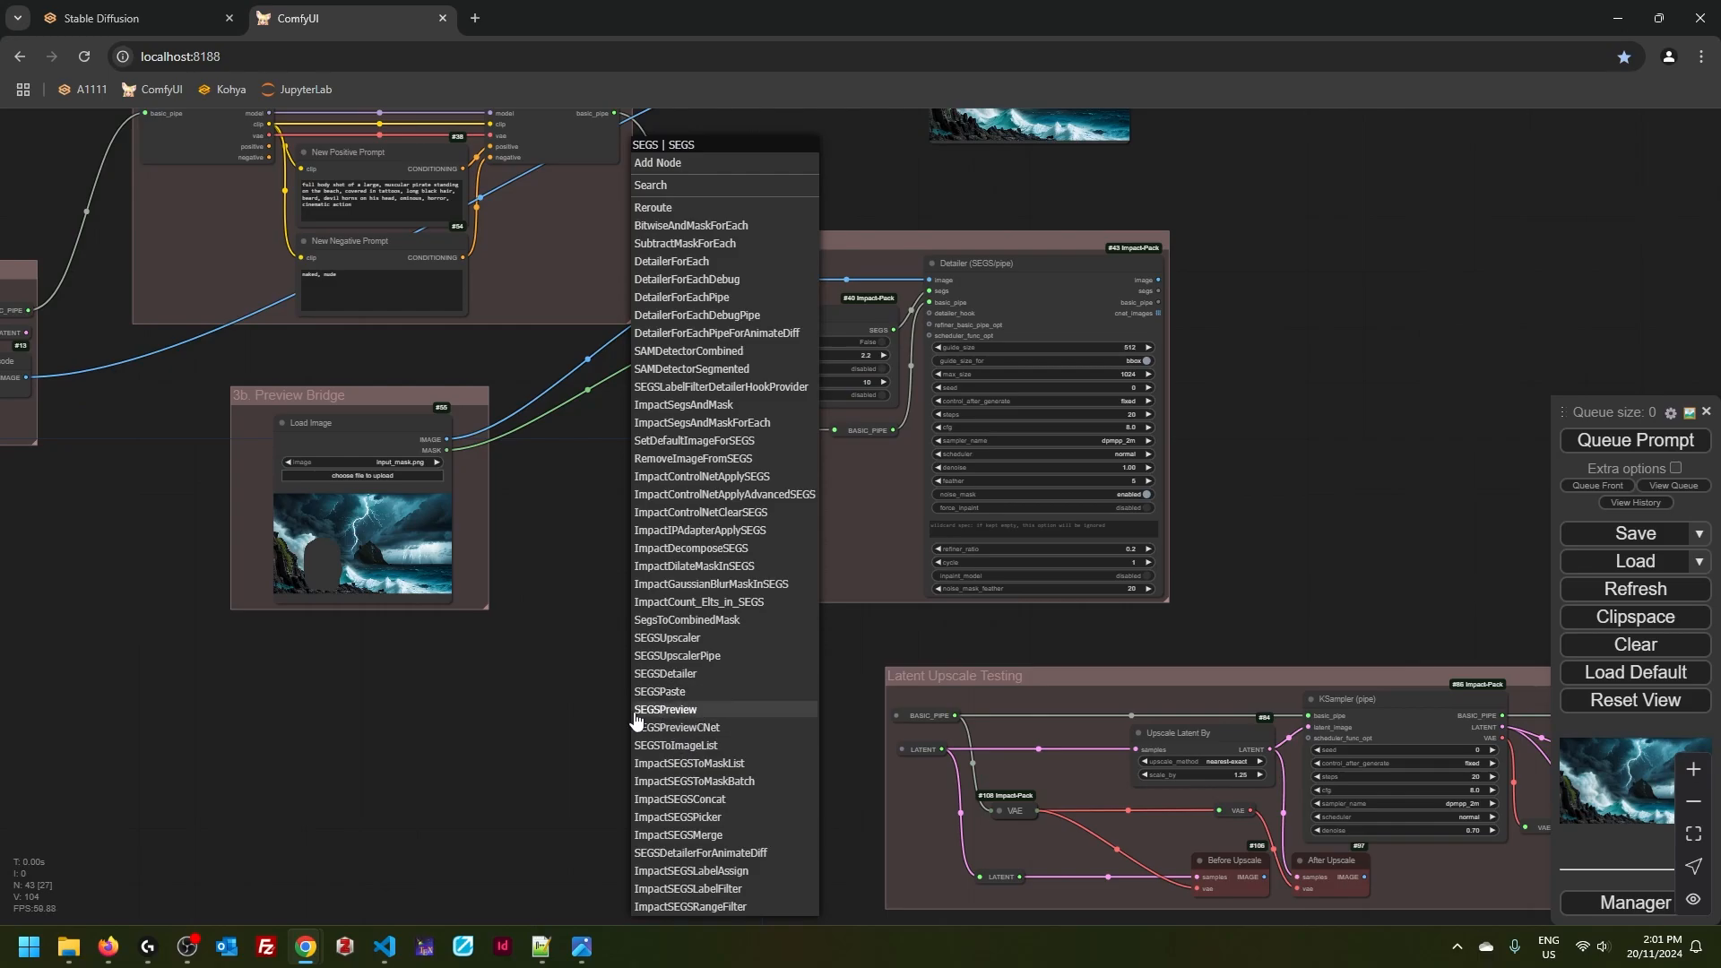
# - Add a SEGSPreview on the SEGS output with Load Image as fallback and adjust crop_factor
pyautogui.click(664, 711)
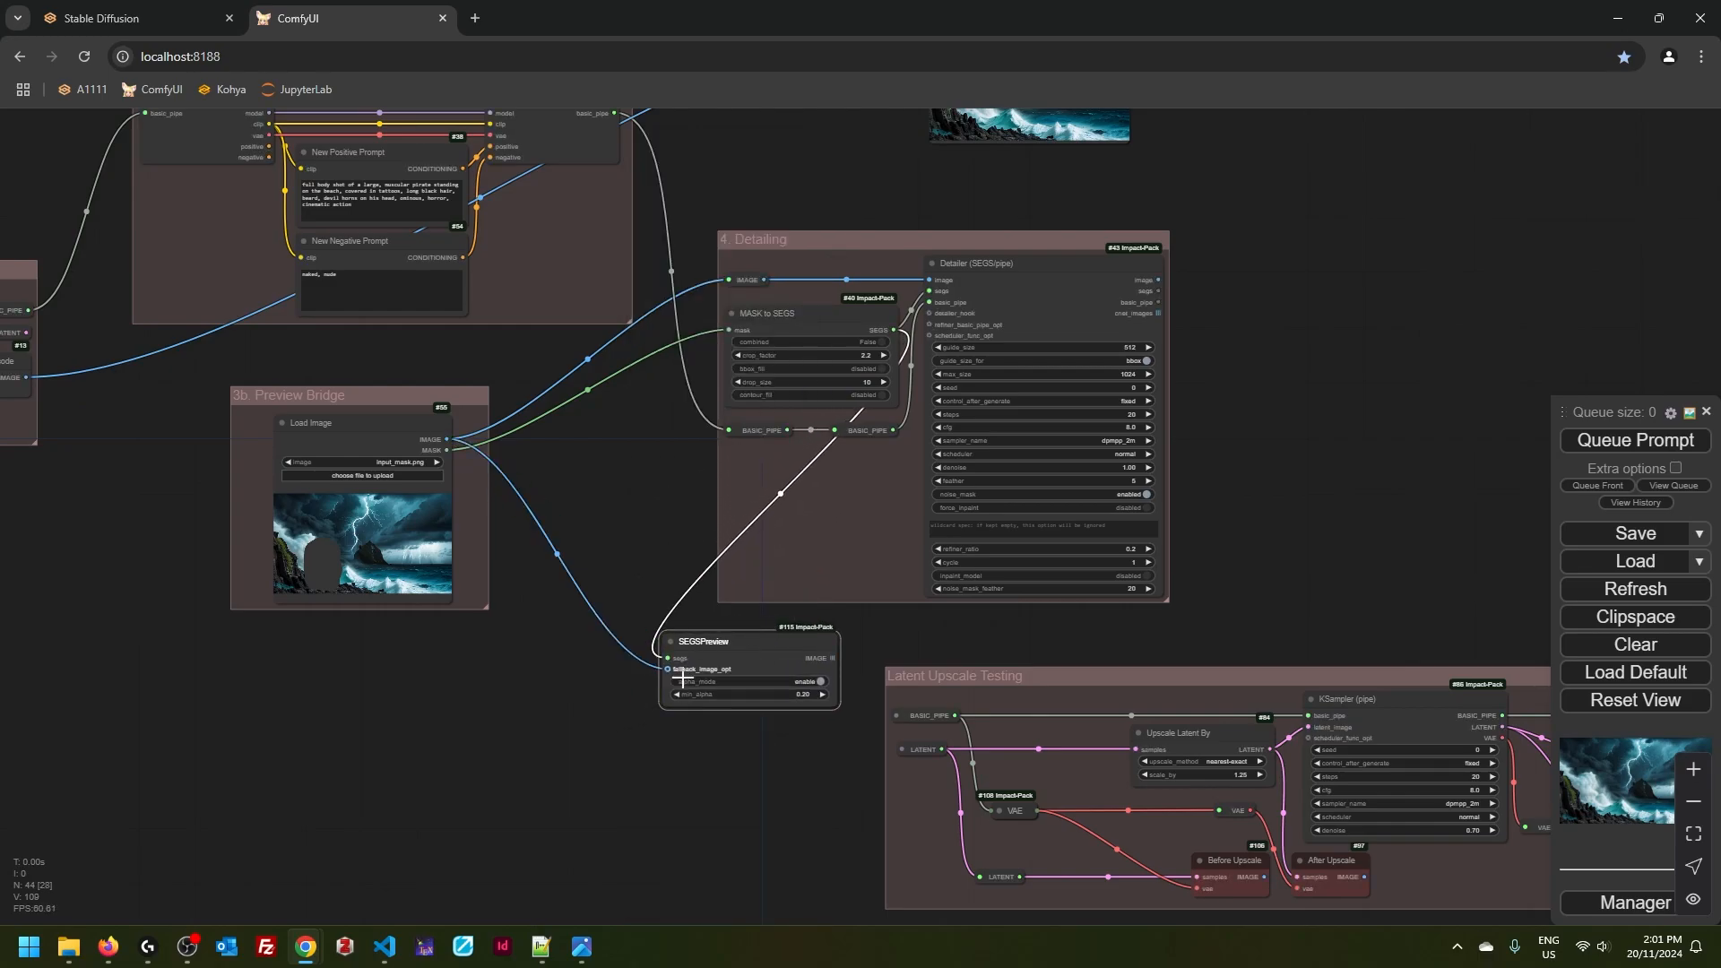
pyautogui.scroll(3)
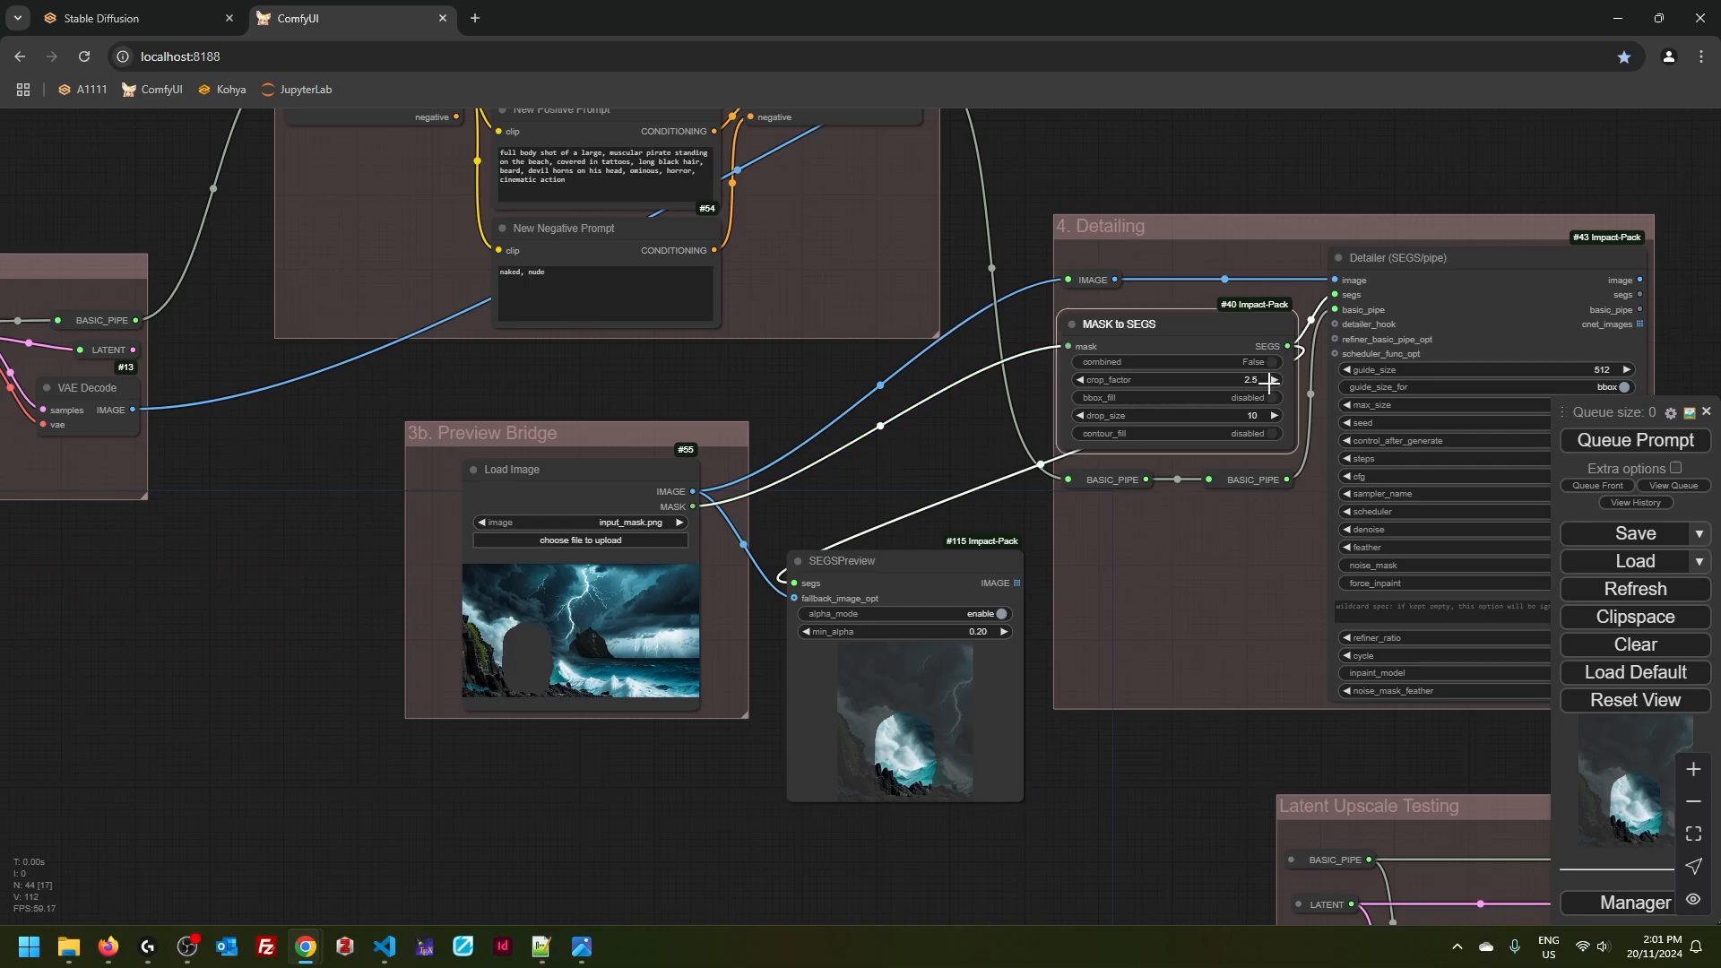
pyautogui.click(1080, 380)
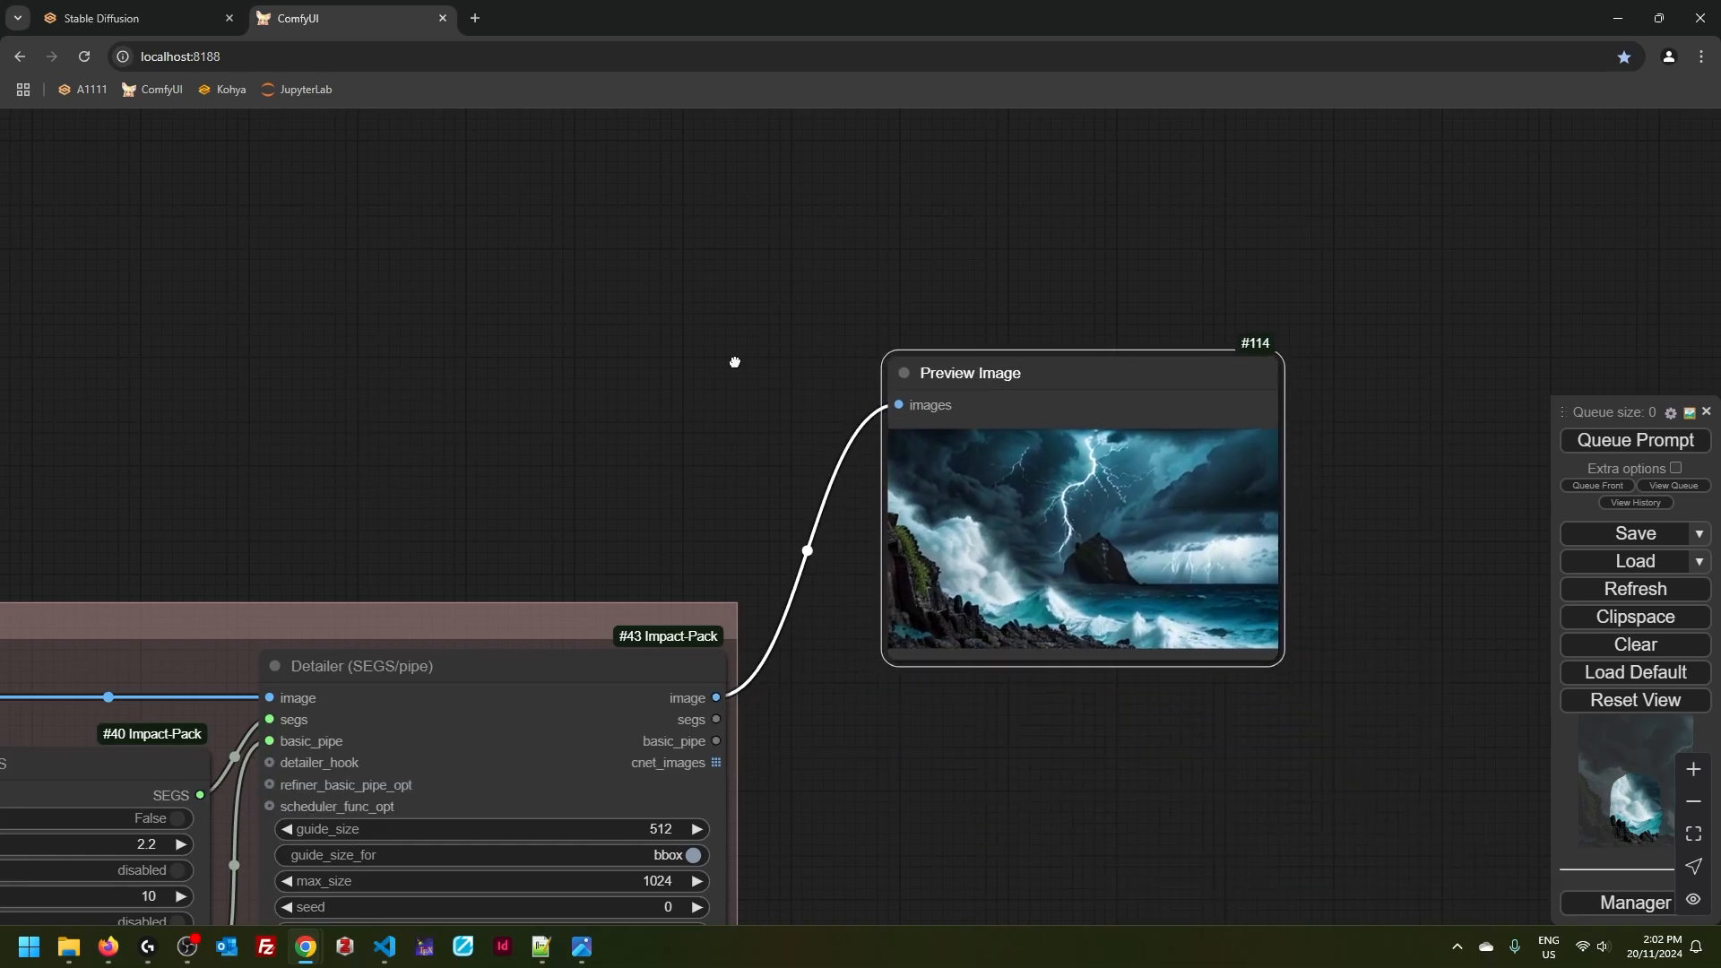
# - Queue the prompt and see the detailer's pirate figure in the Preview Image
pyautogui.click(1632, 439)
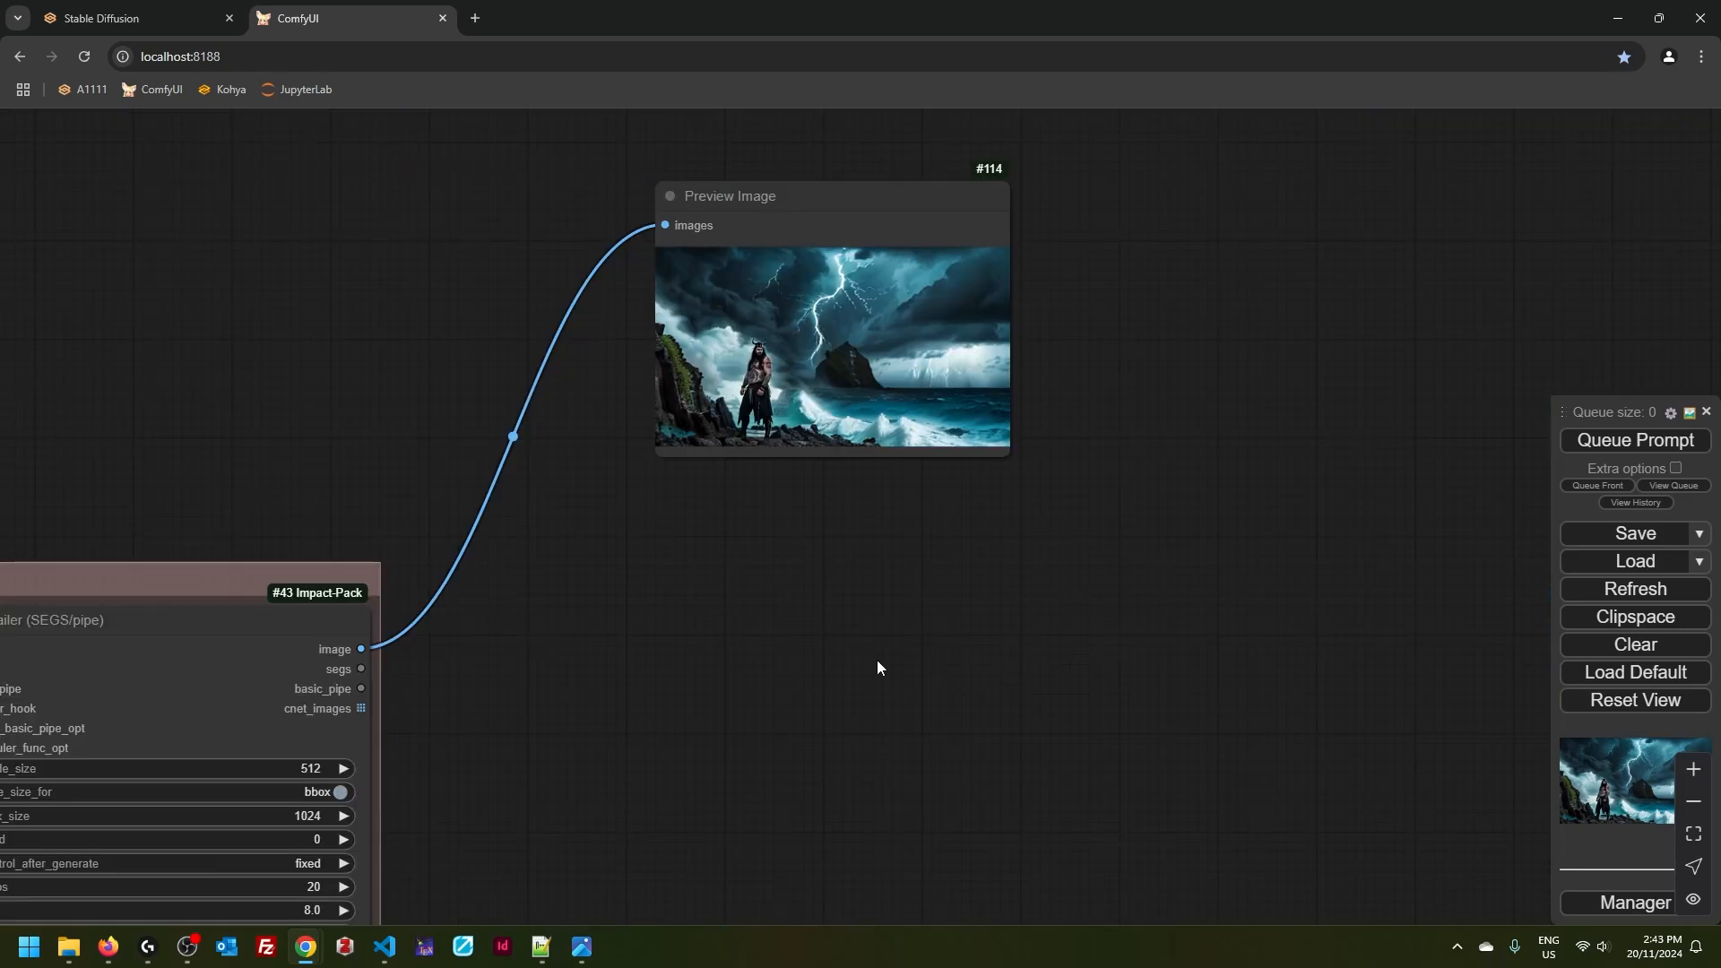
pyautogui.moveTo(777, 700)
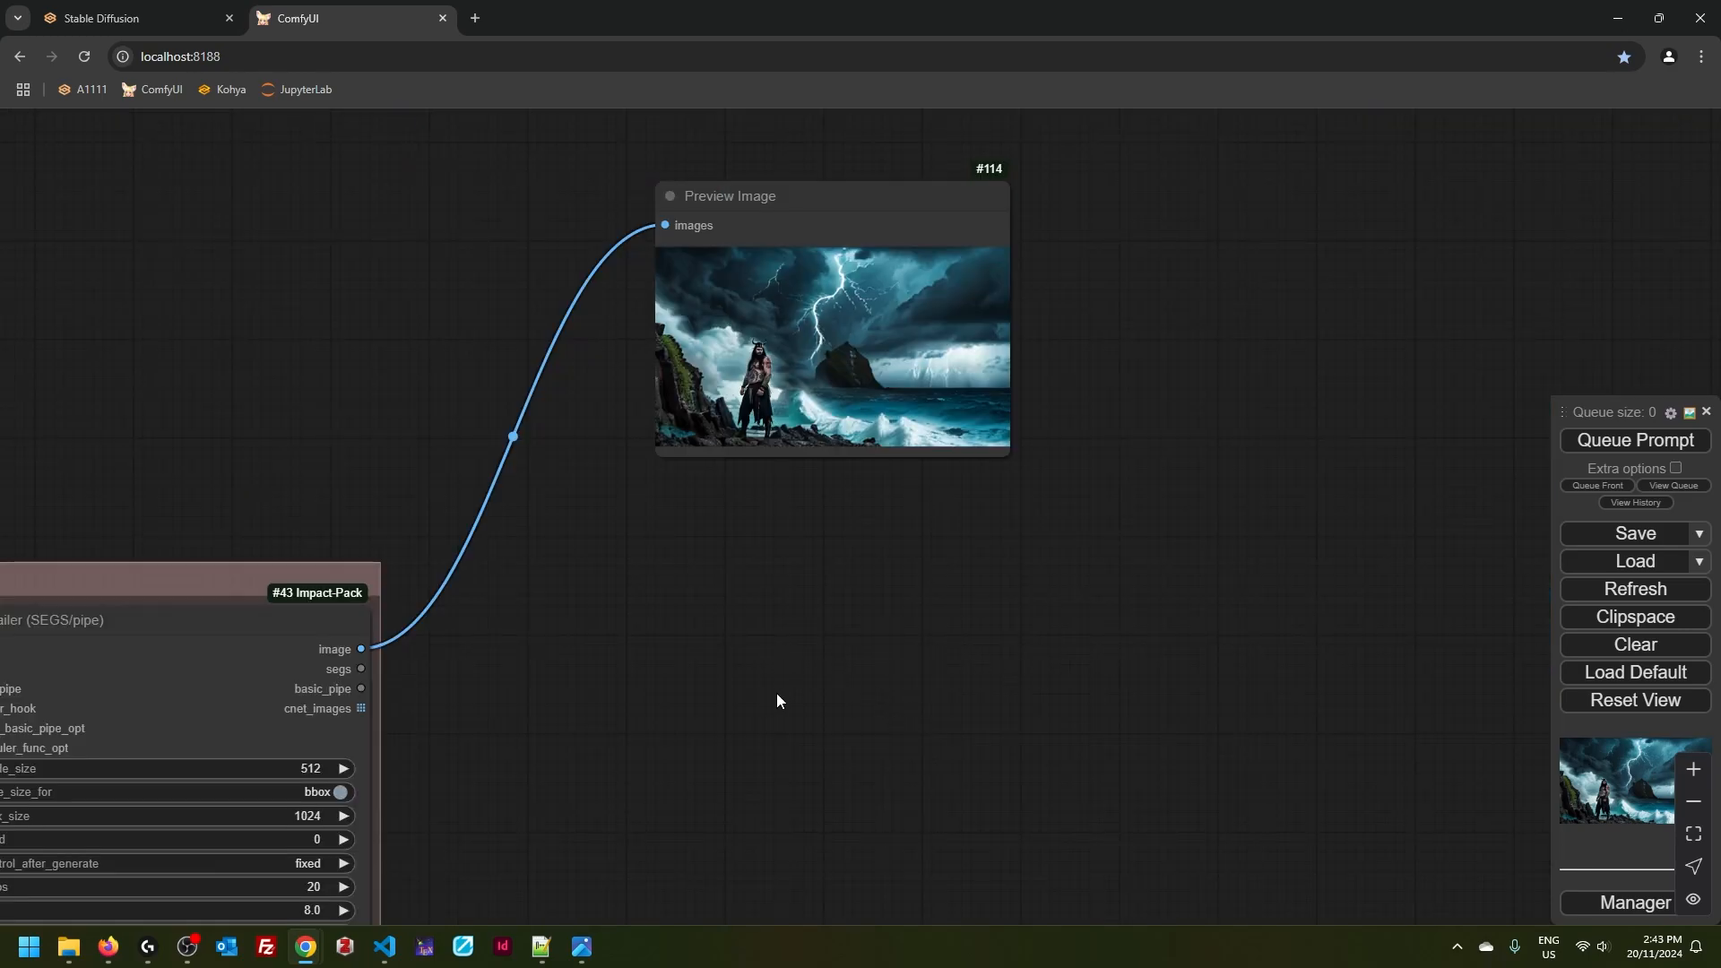
# - Upscale the pirate image 2x with Nearest in WebUI Extras, then return to ComfyUI
pyautogui.click(121, 18)
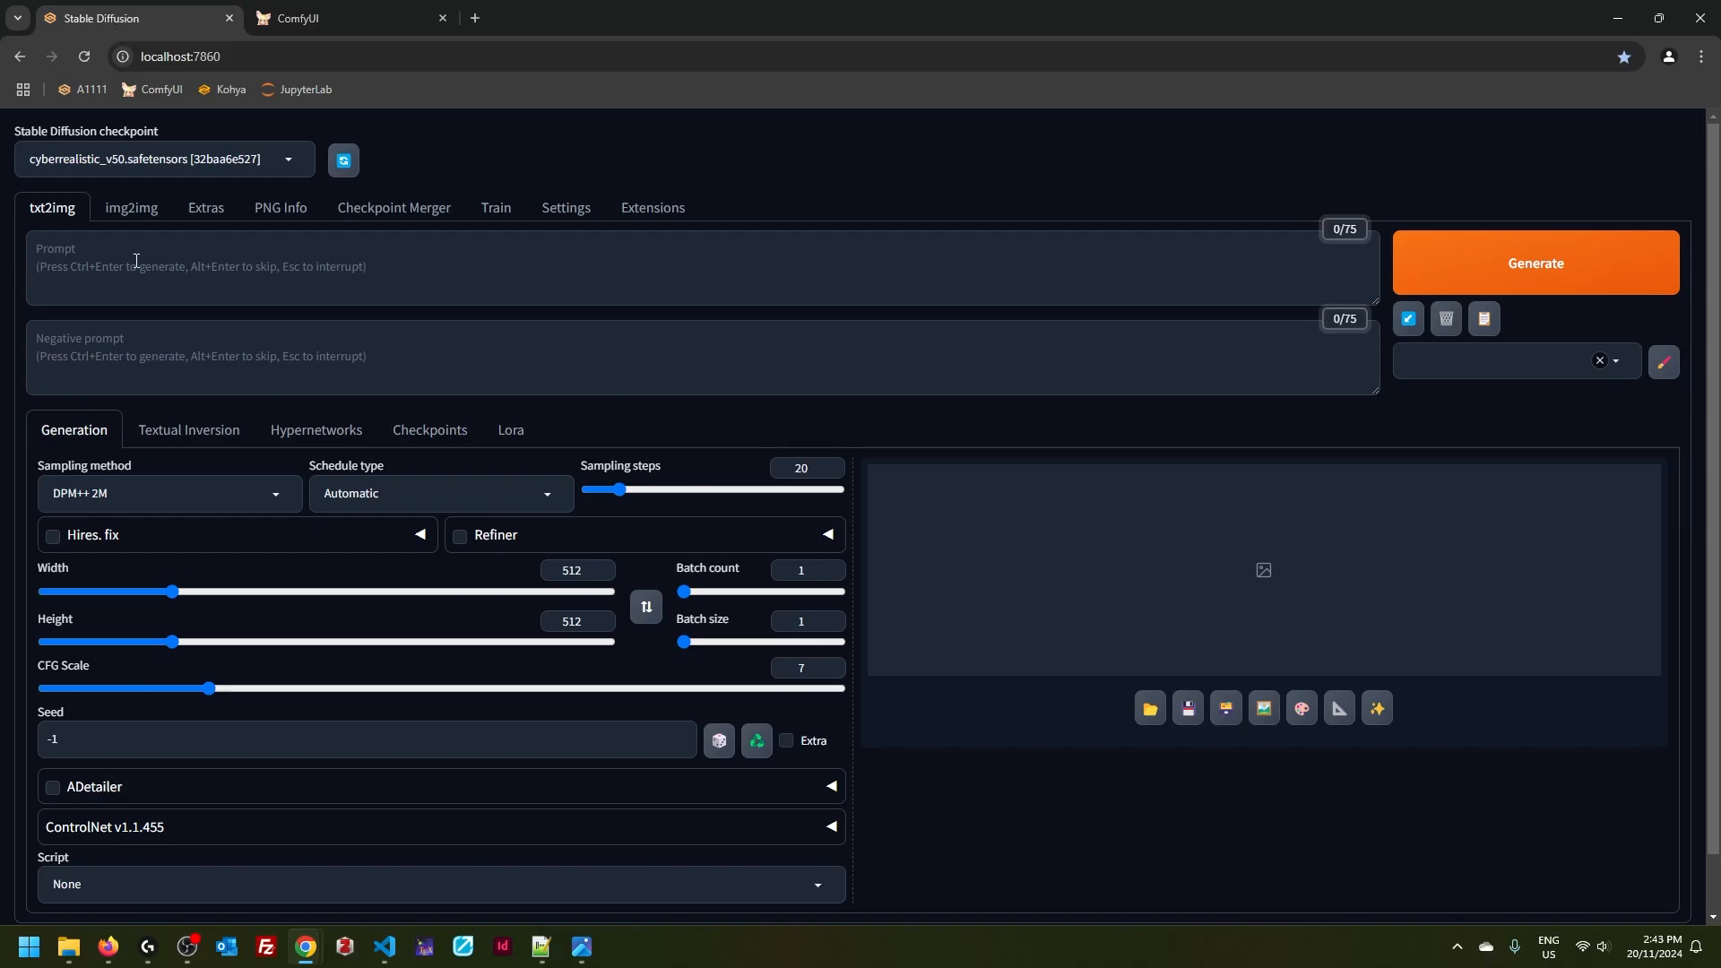
pyautogui.click(205, 209)
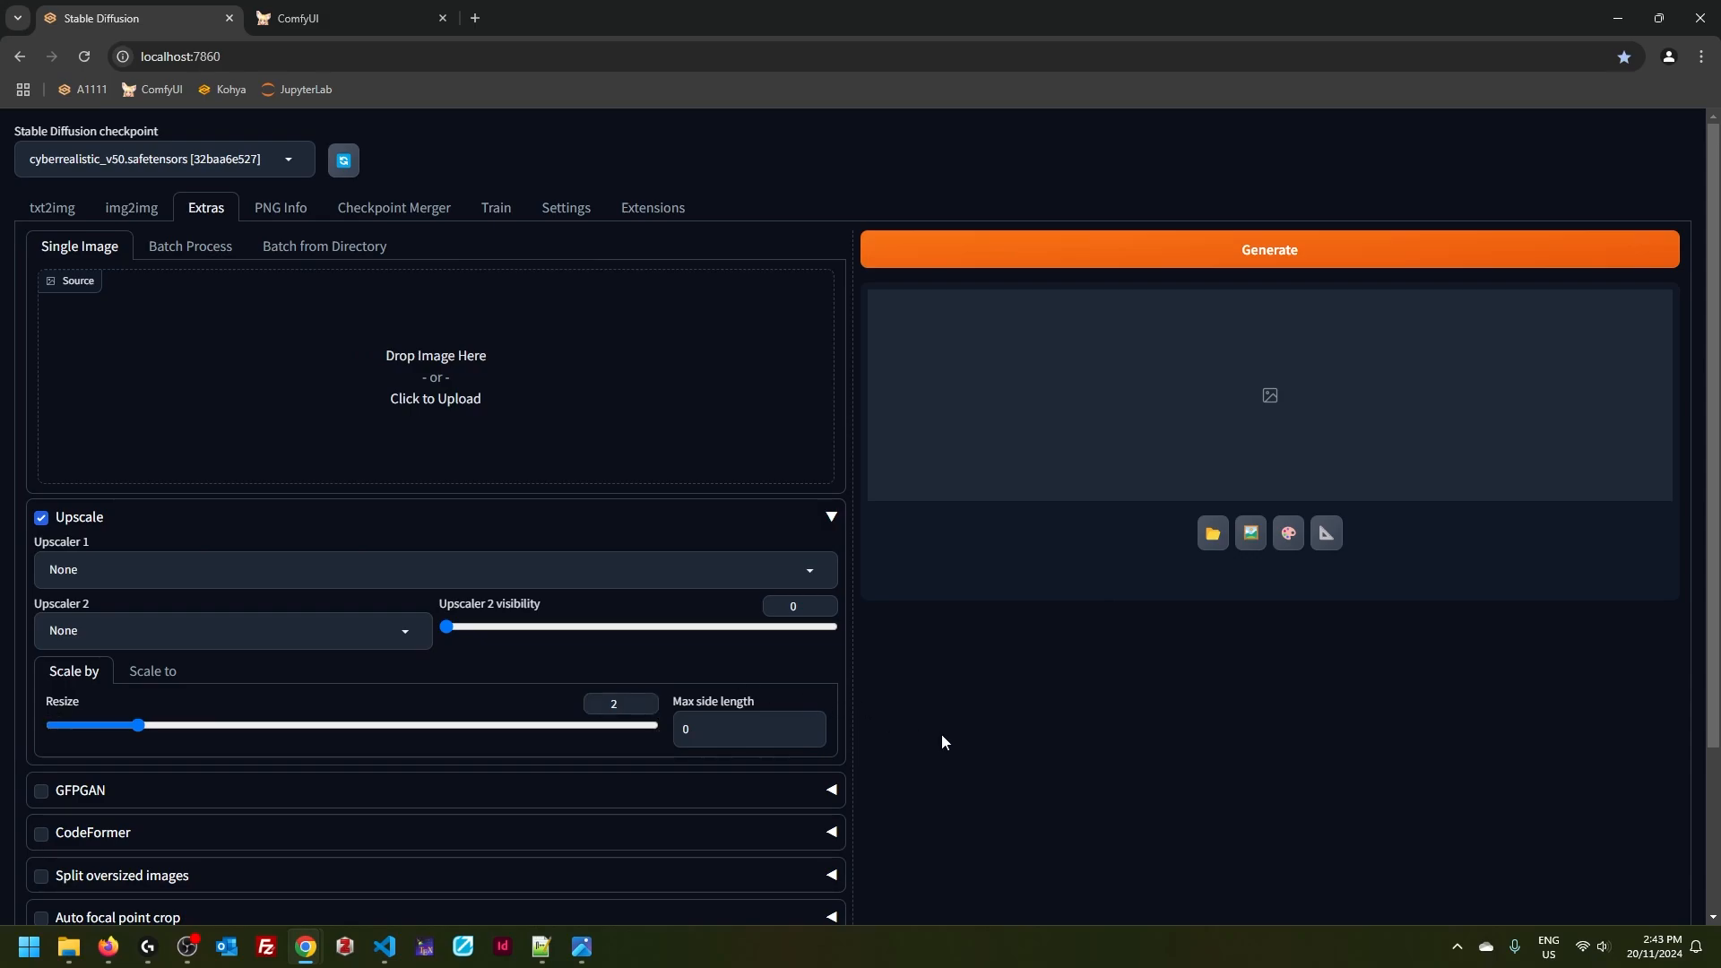
pyautogui.click(440, 568)
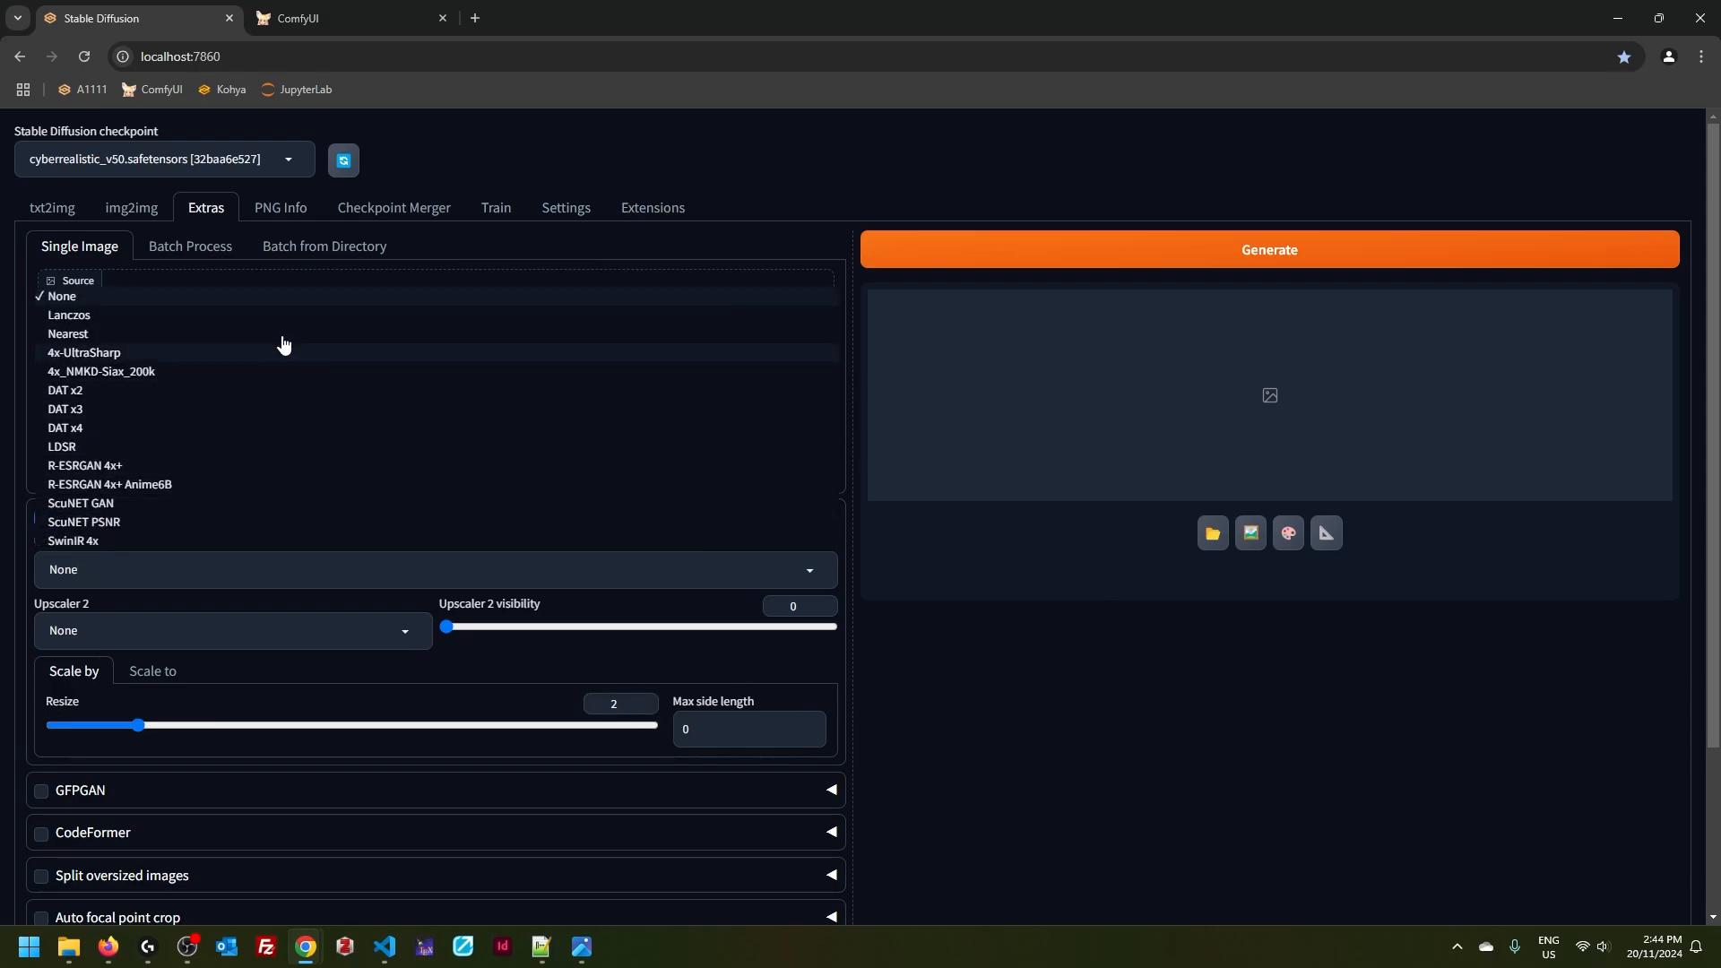
pyautogui.moveTo(311, 334)
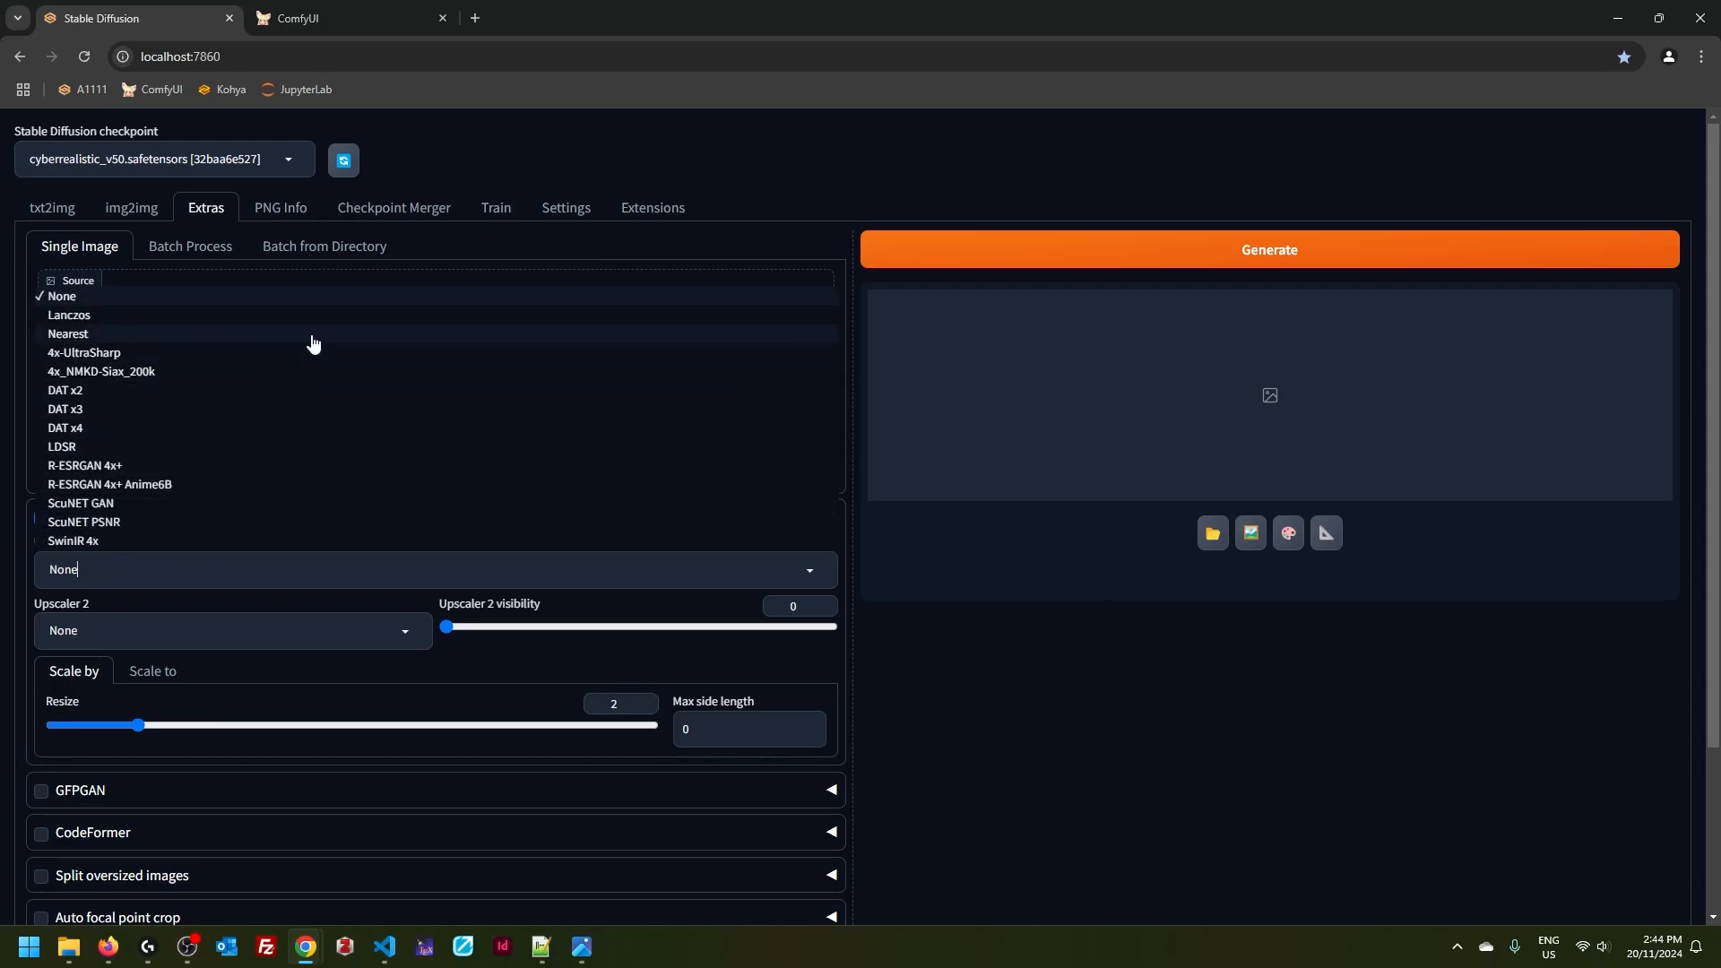
pyautogui.moveTo(258, 472)
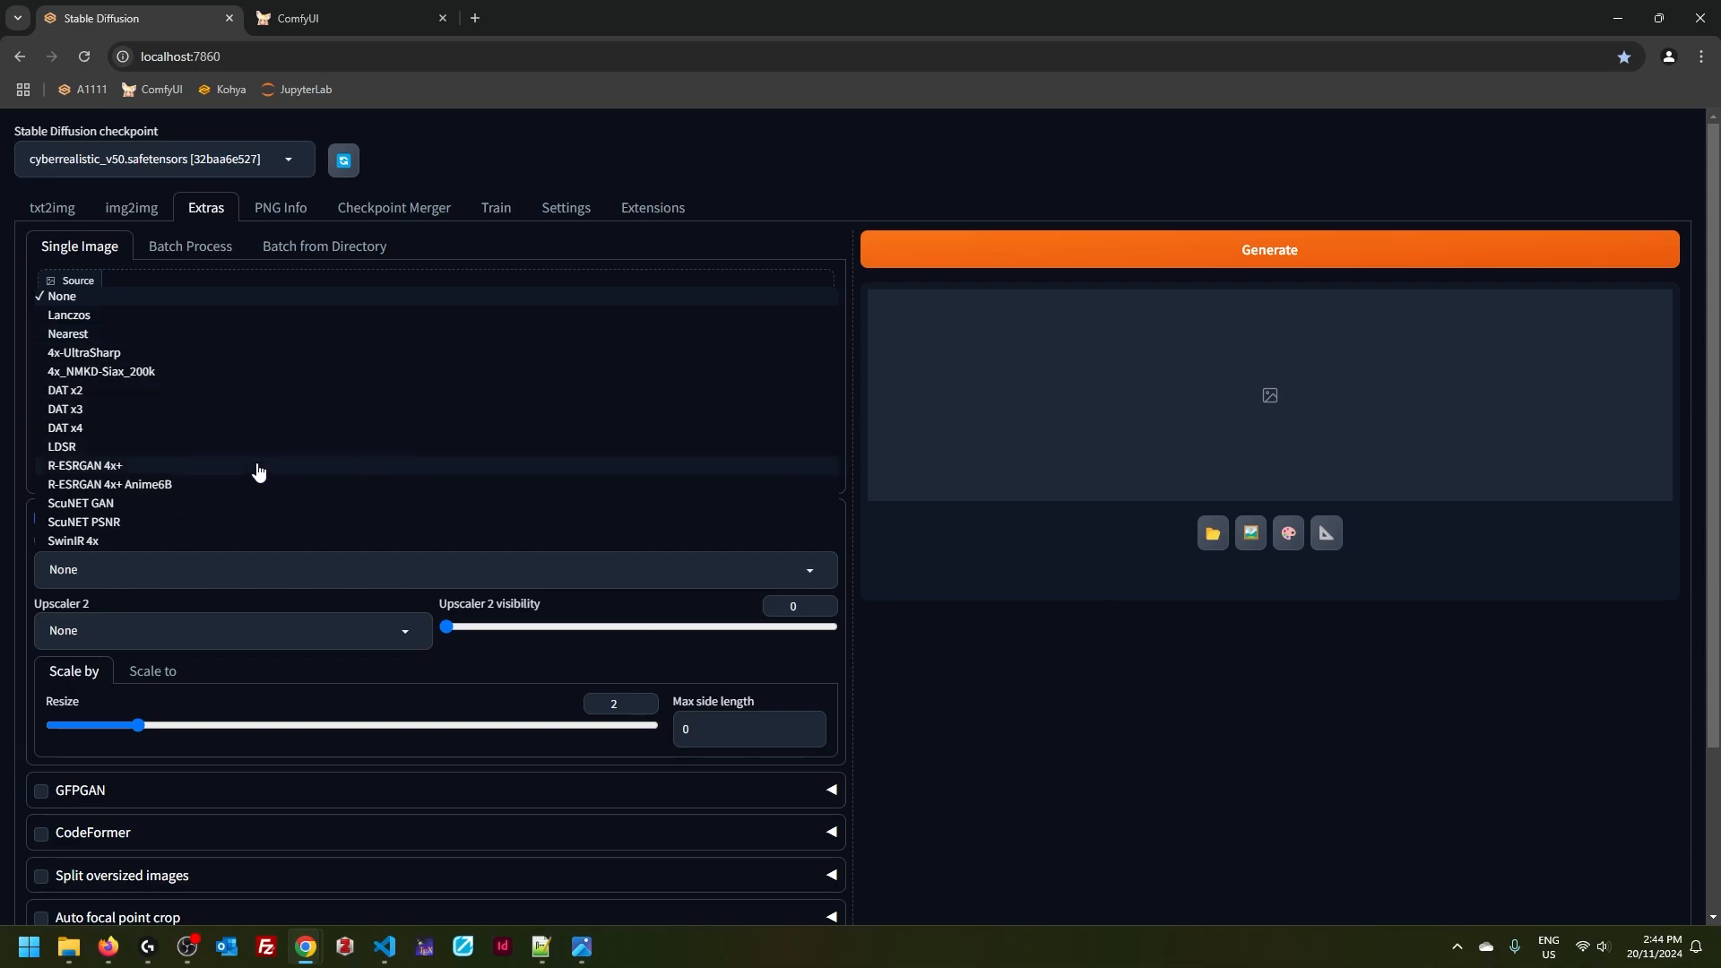
pyautogui.click(68, 334)
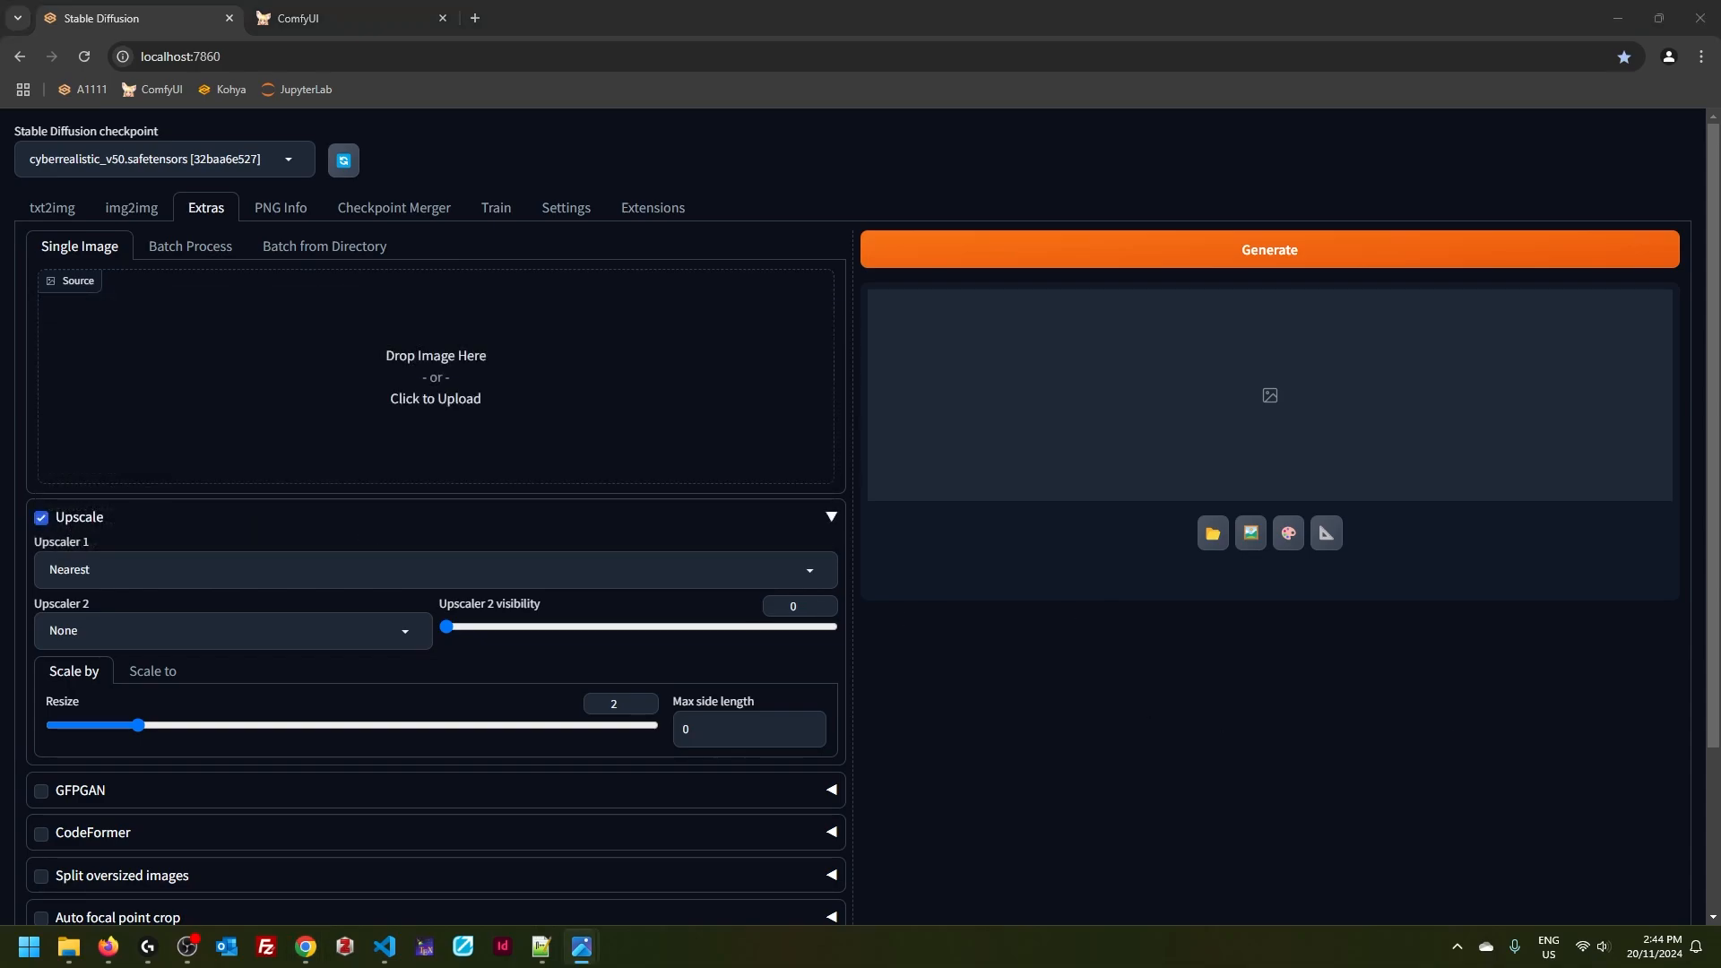
pyautogui.click(434, 384)
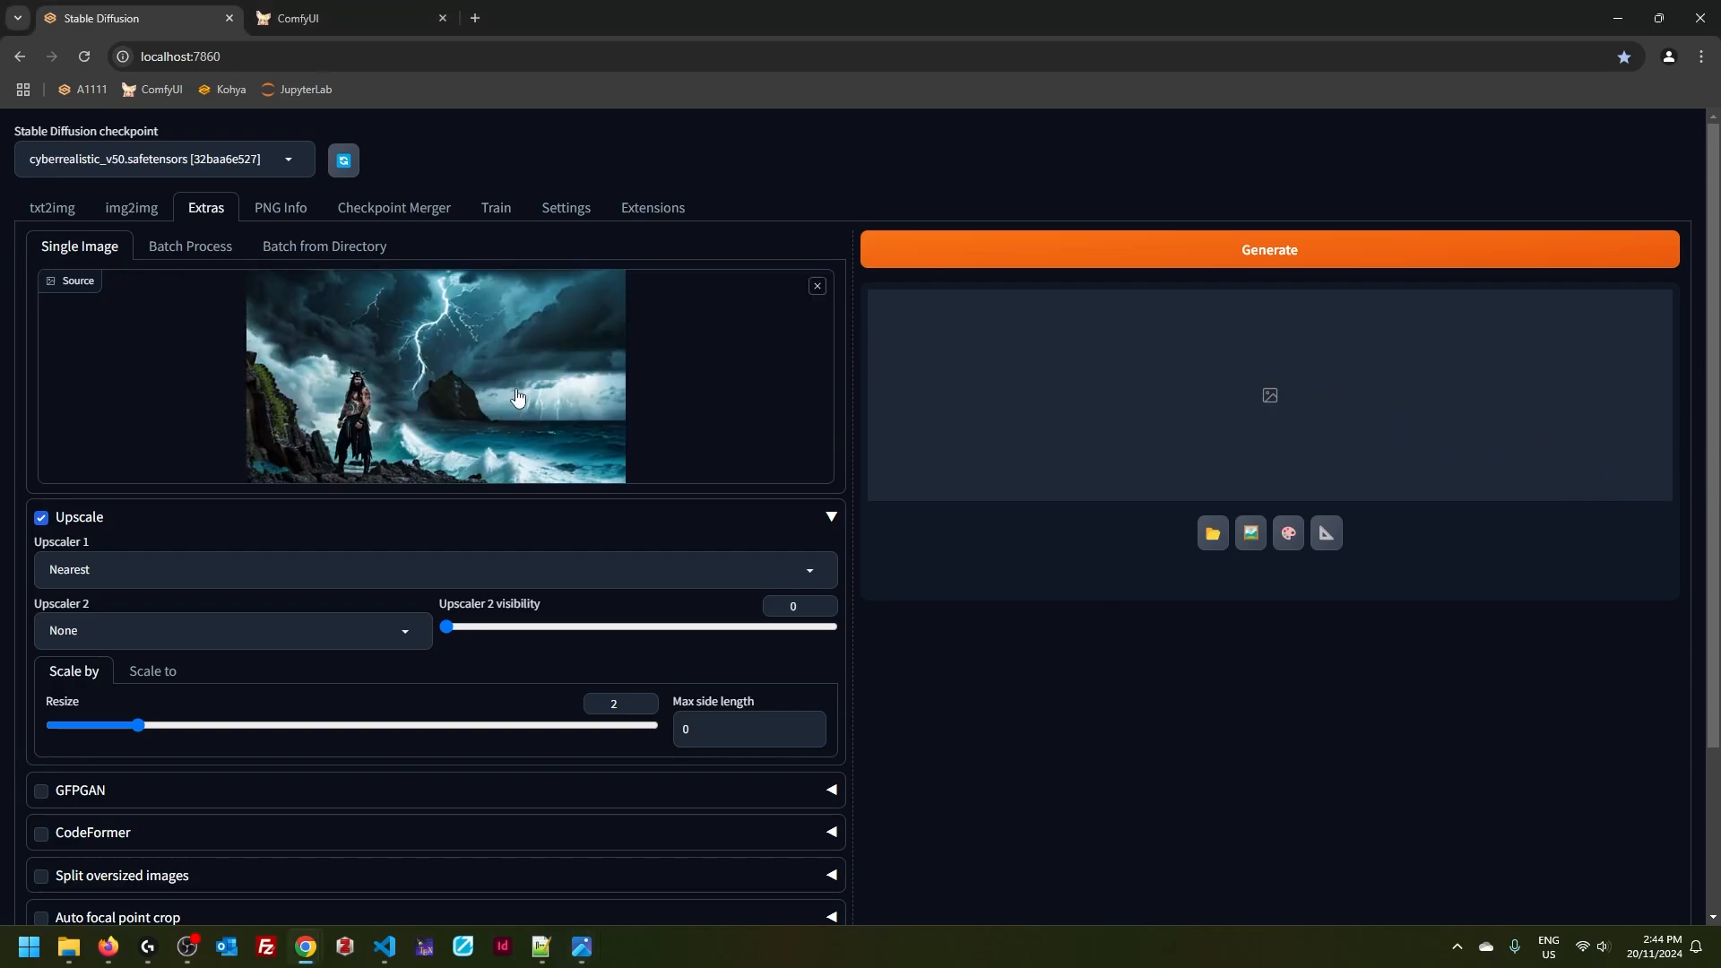
pyautogui.moveTo(538, 460)
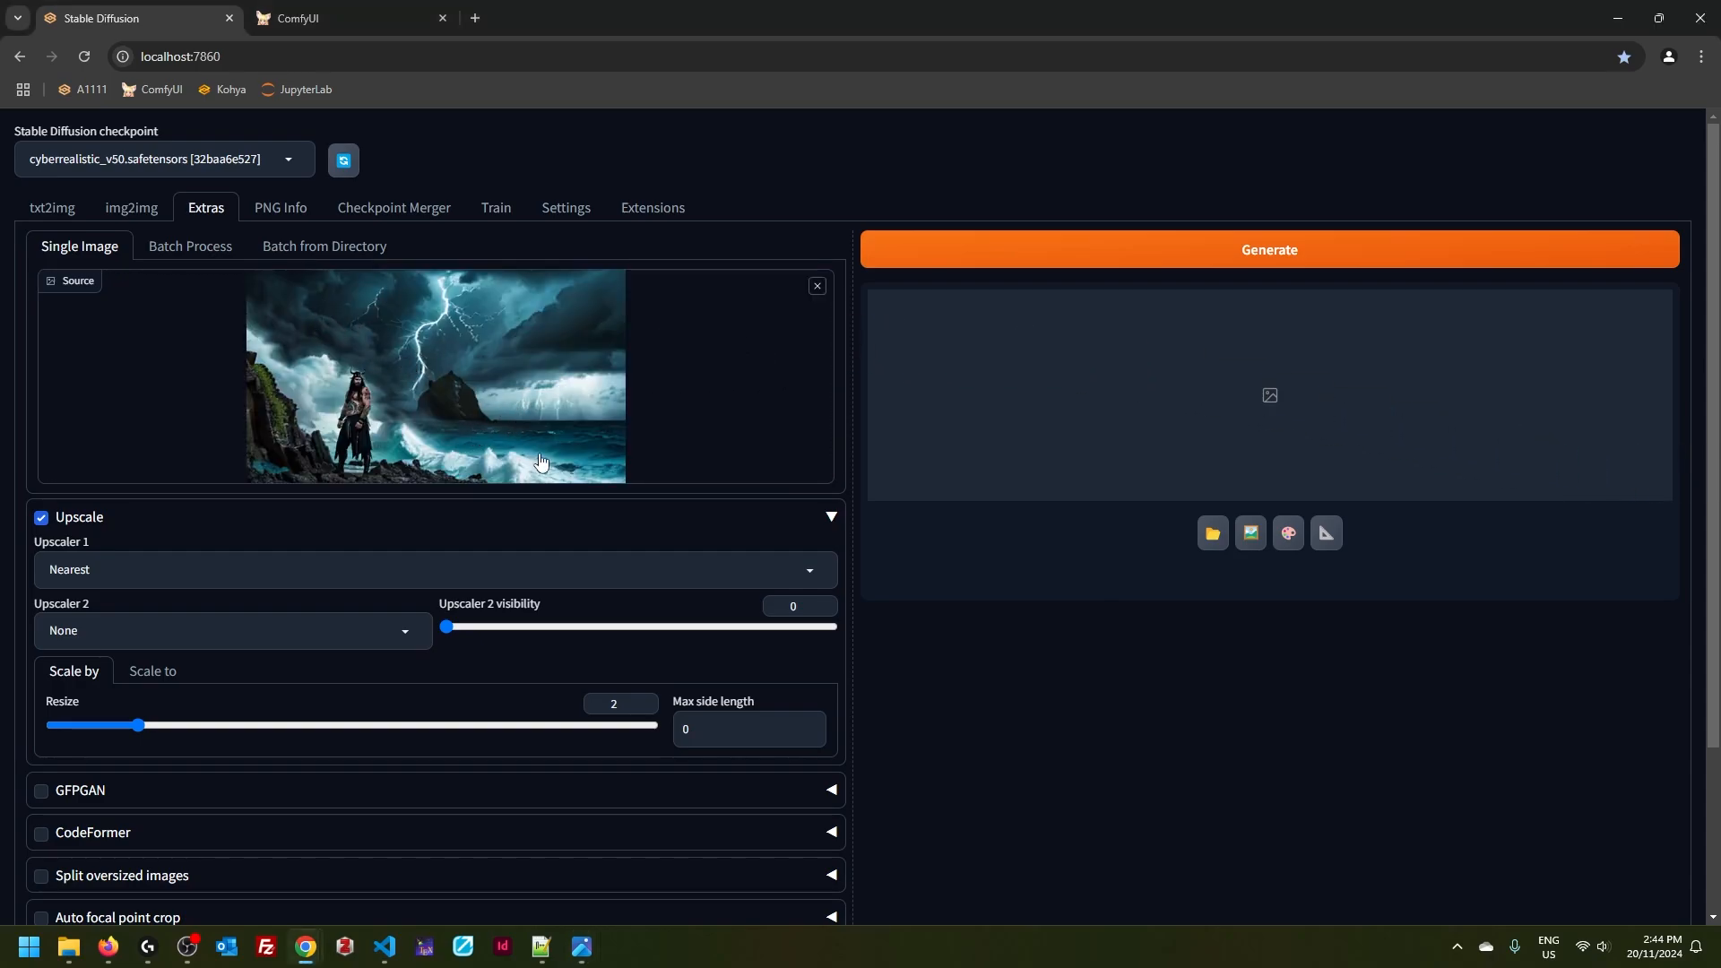
pyautogui.moveTo(846, 554)
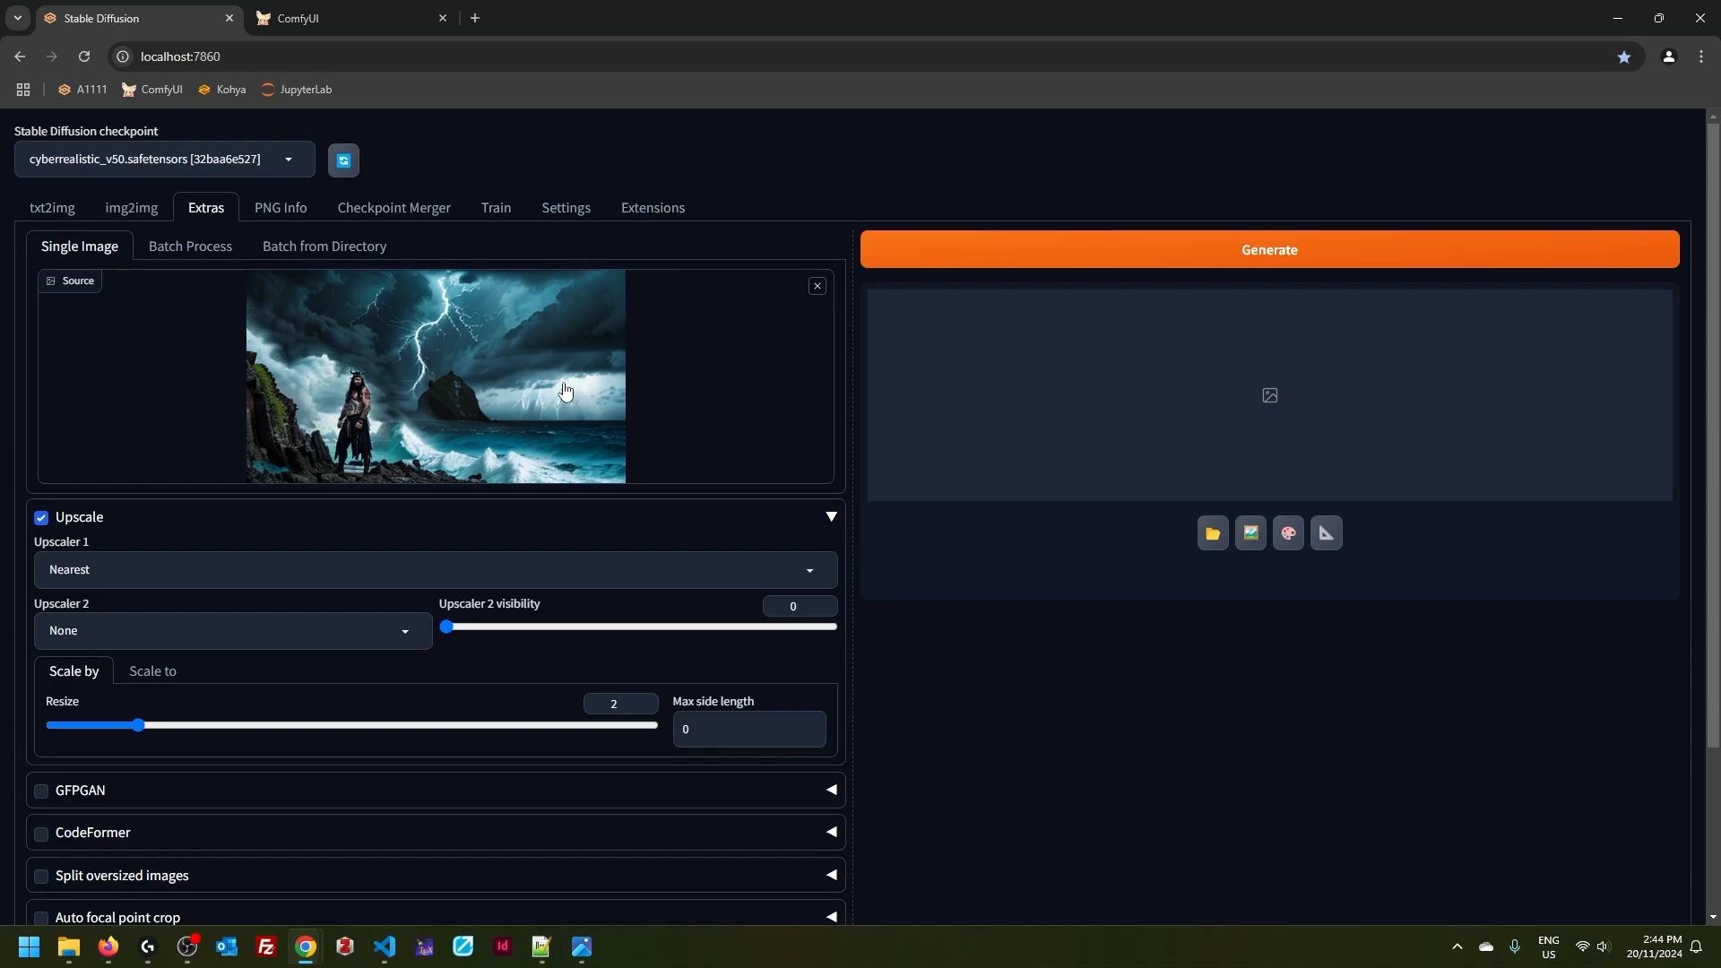
pyautogui.click(1267, 250)
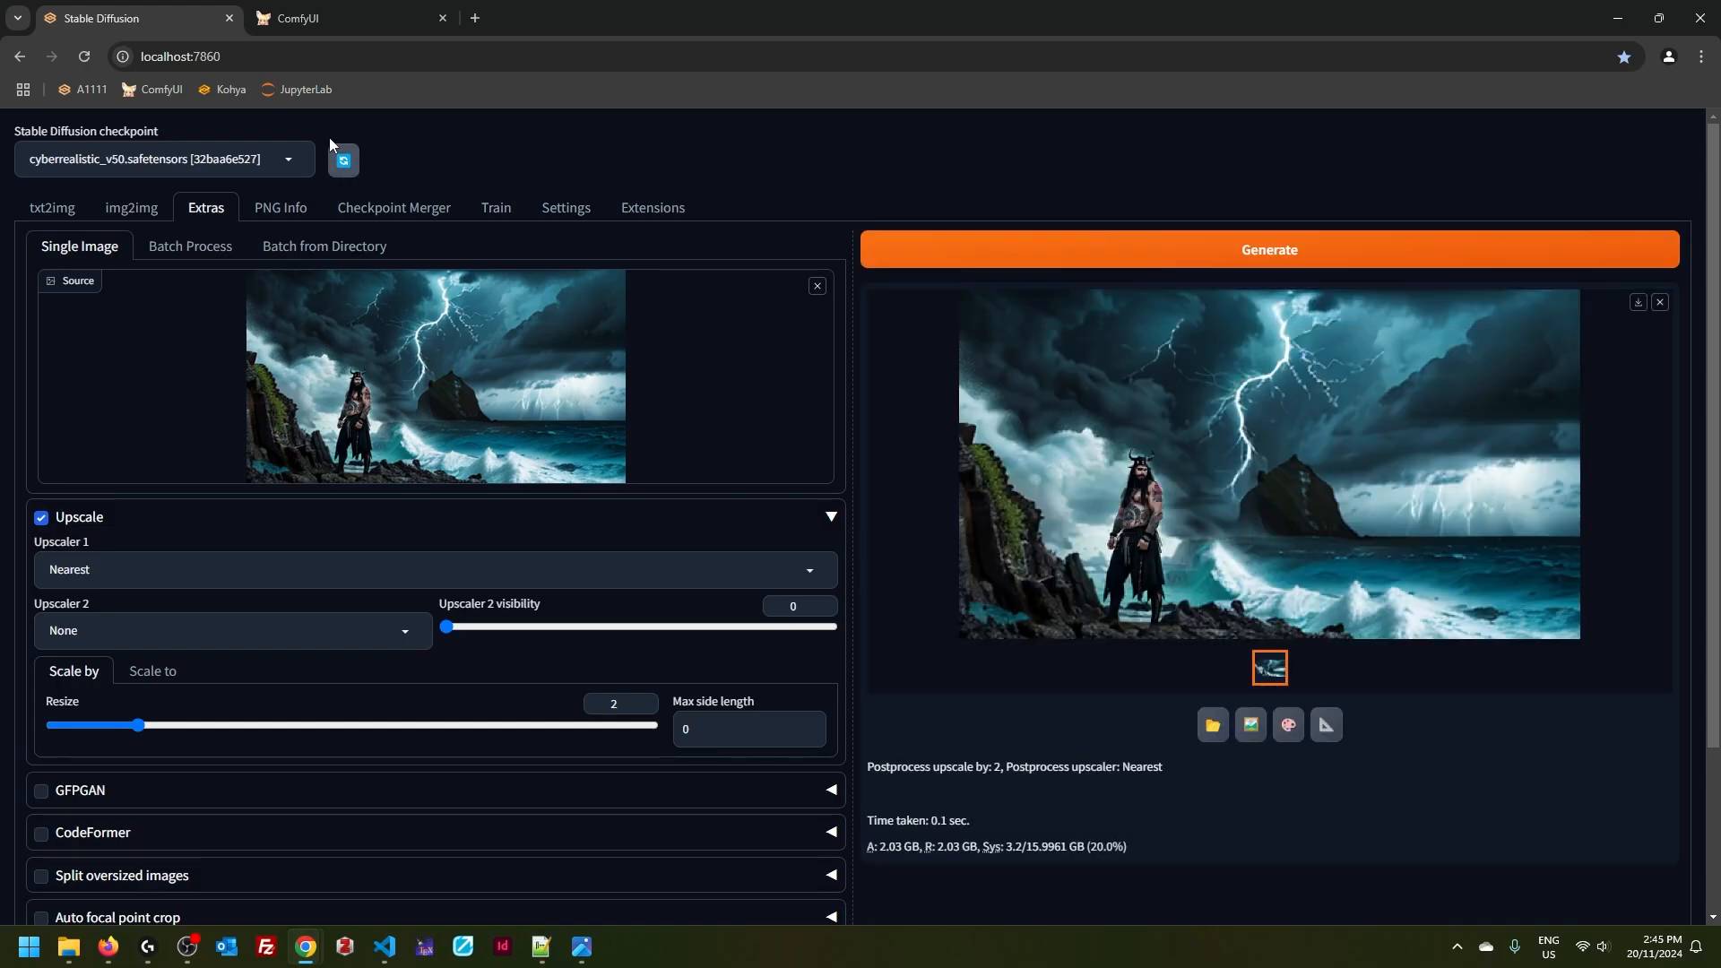
pyautogui.click(329, 18)
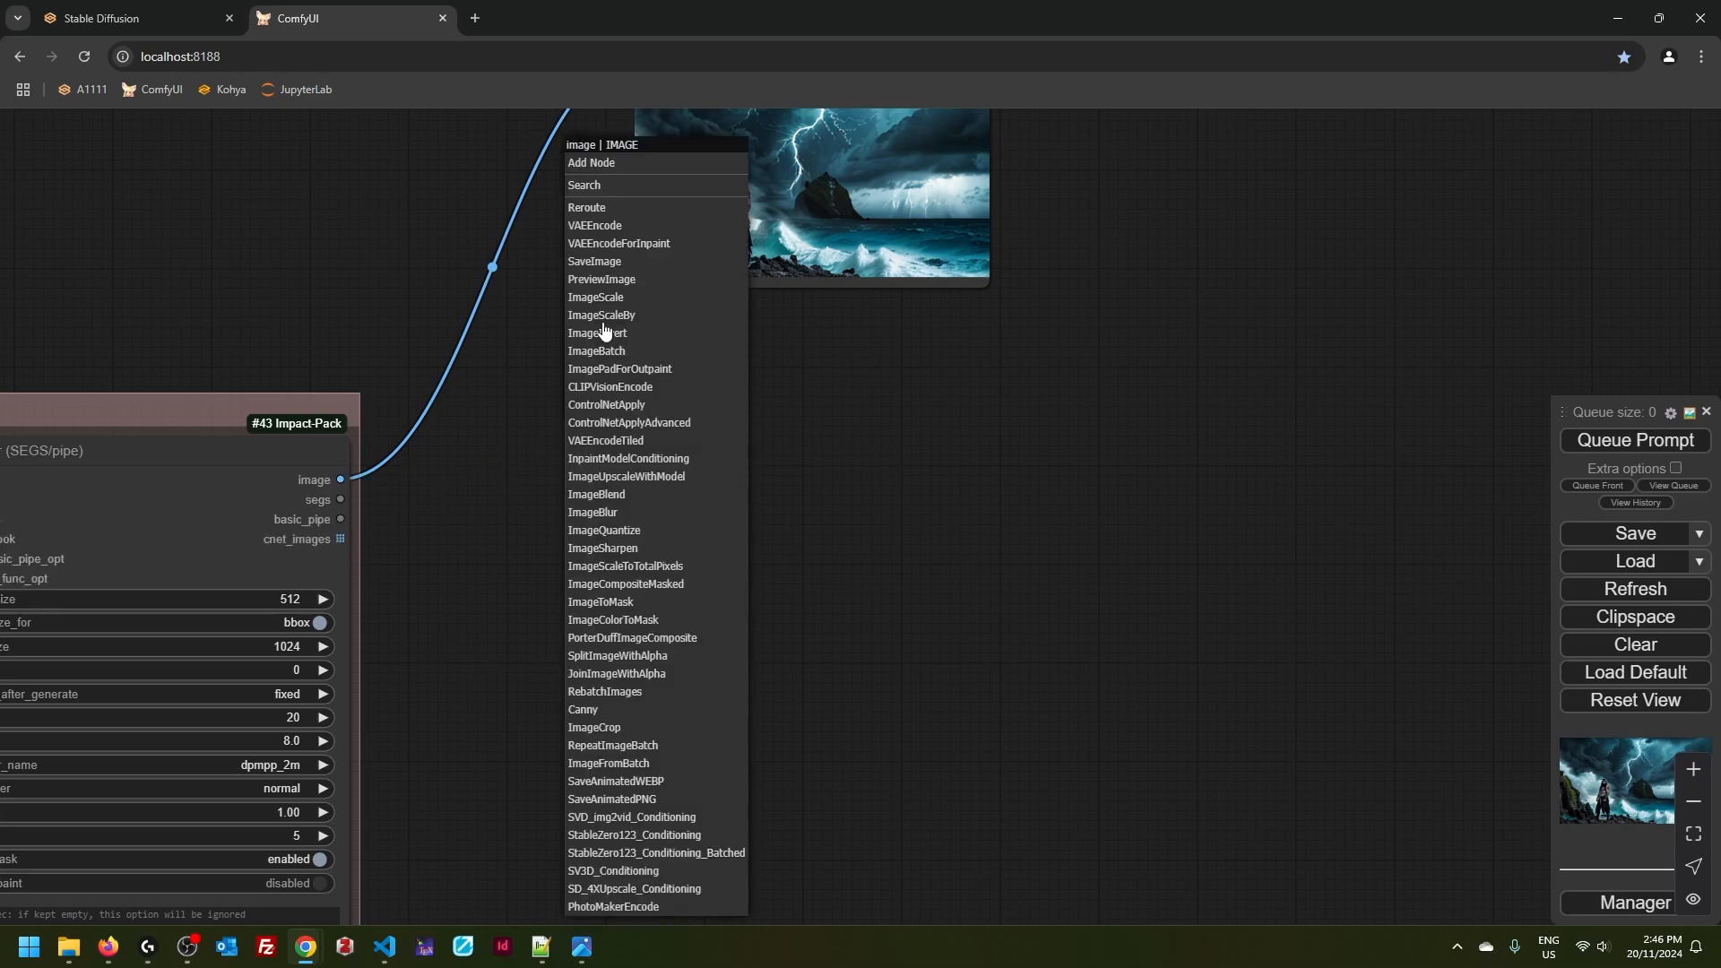
# - Add an ImageScaleBy node after the Detailer image output and zoom into its blocky preview
pyautogui.click(602, 315)
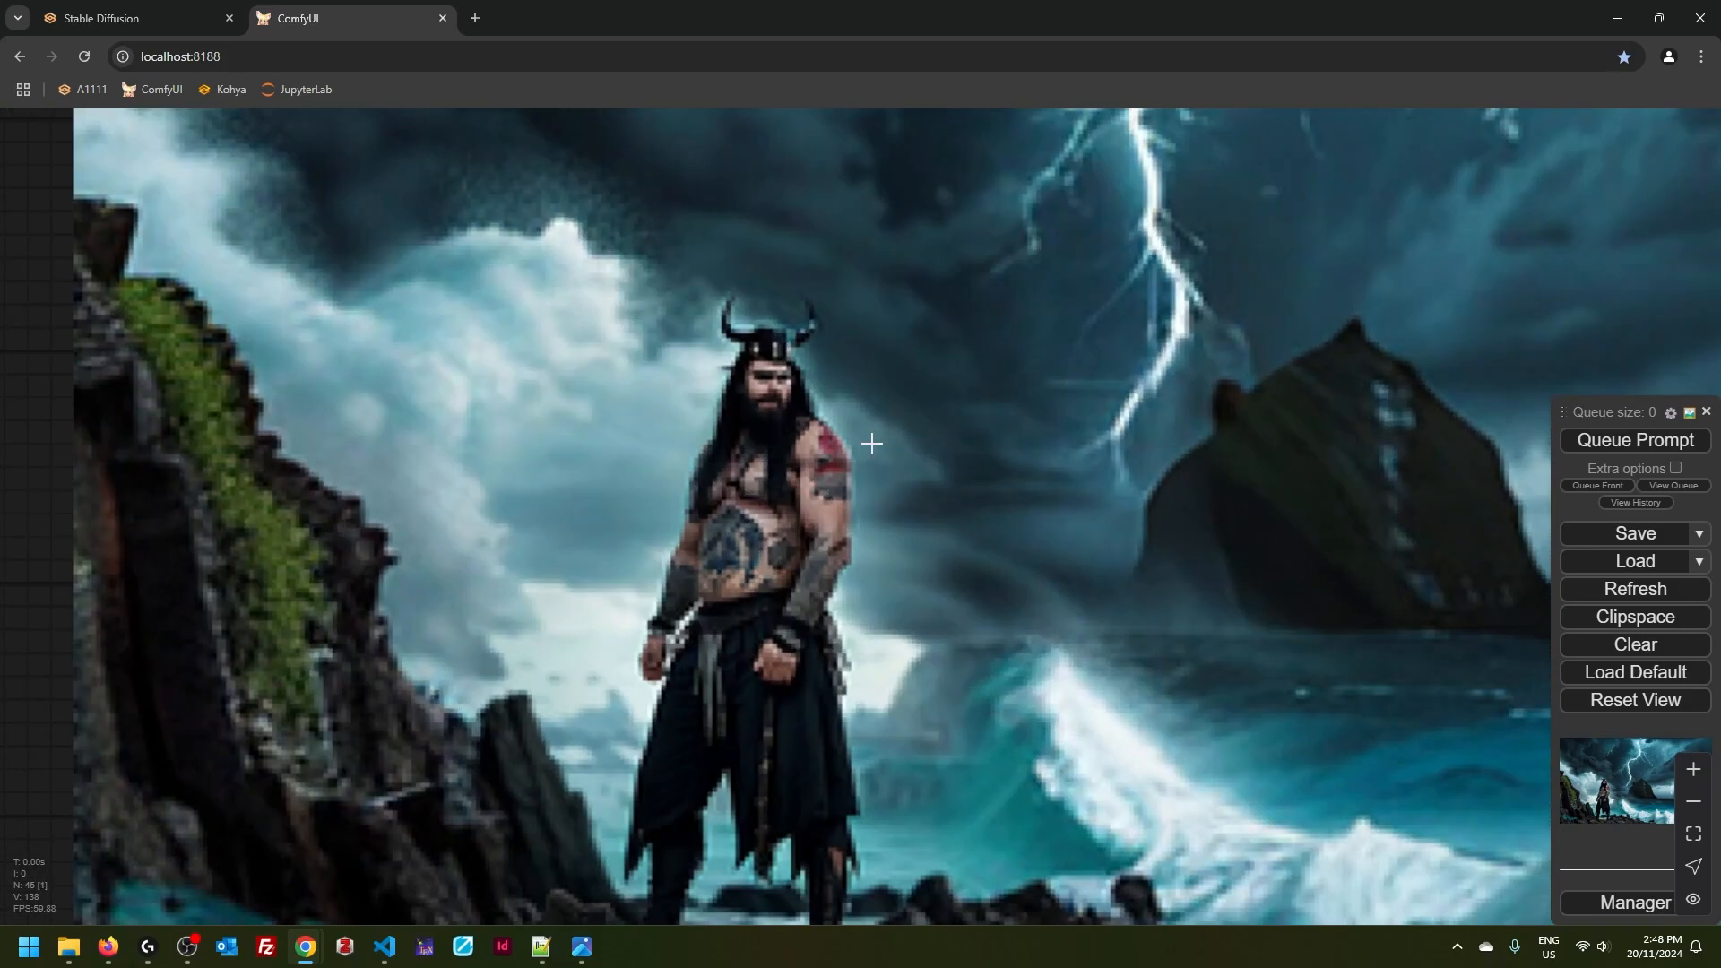
pyautogui.scroll(3)
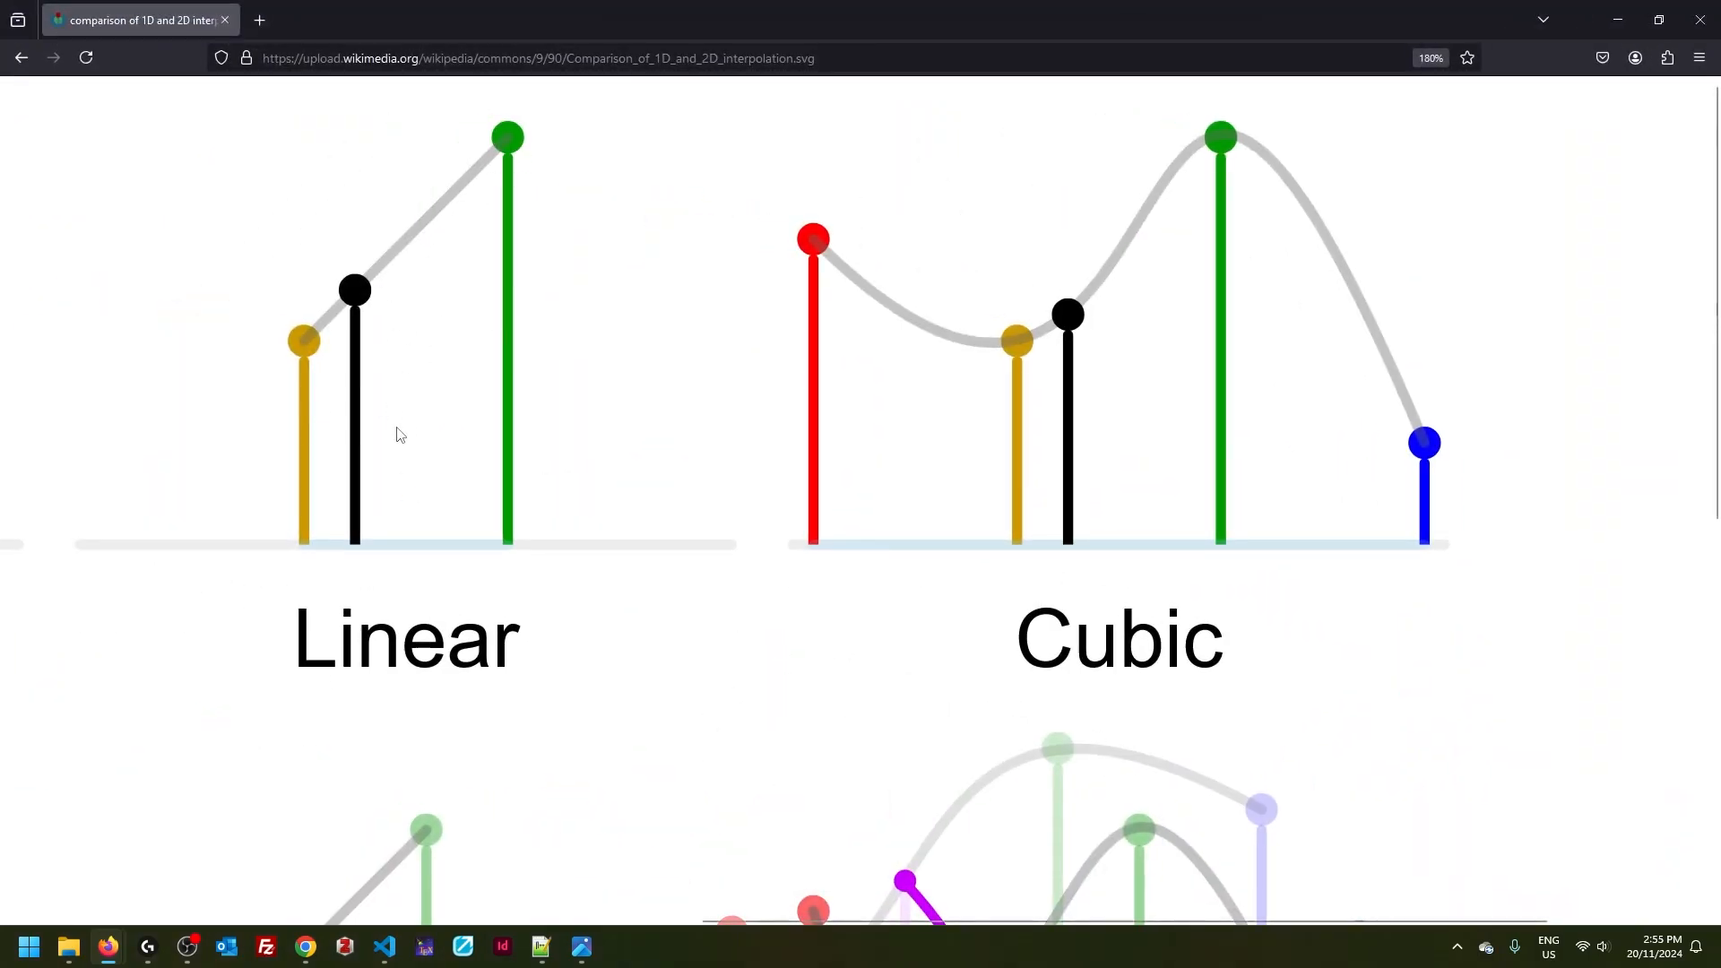
pyautogui.moveTo(1495, 757)
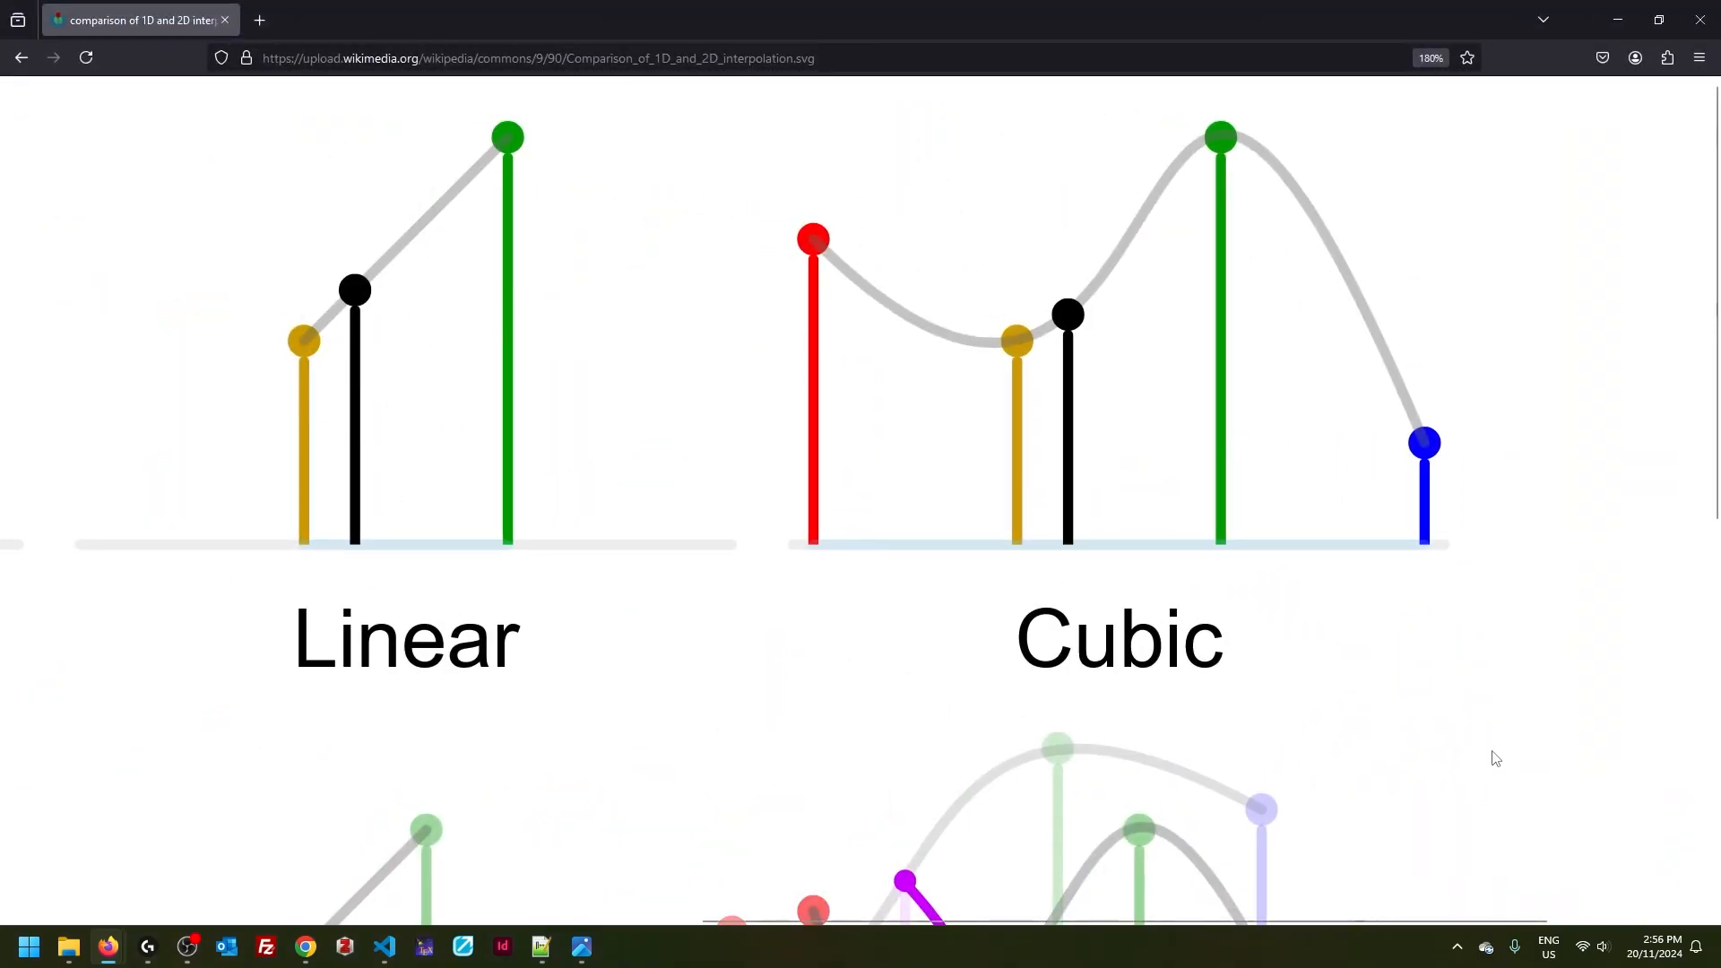
pyautogui.moveTo(991, 551)
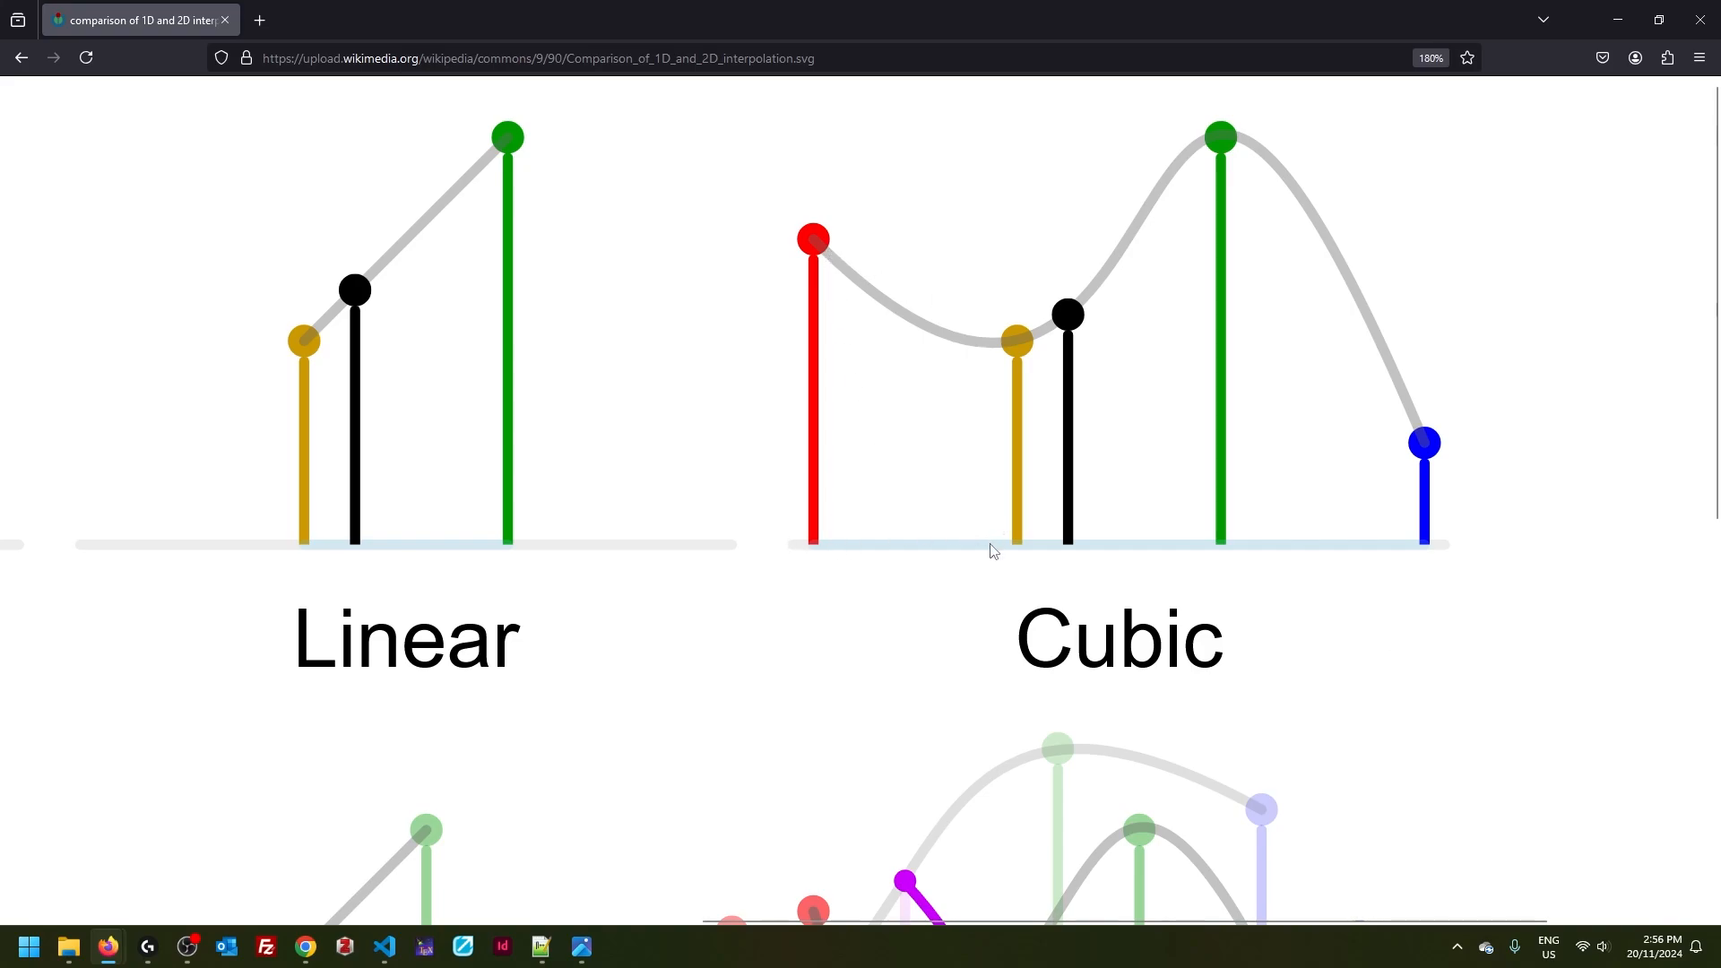
pyautogui.moveTo(1081, 325)
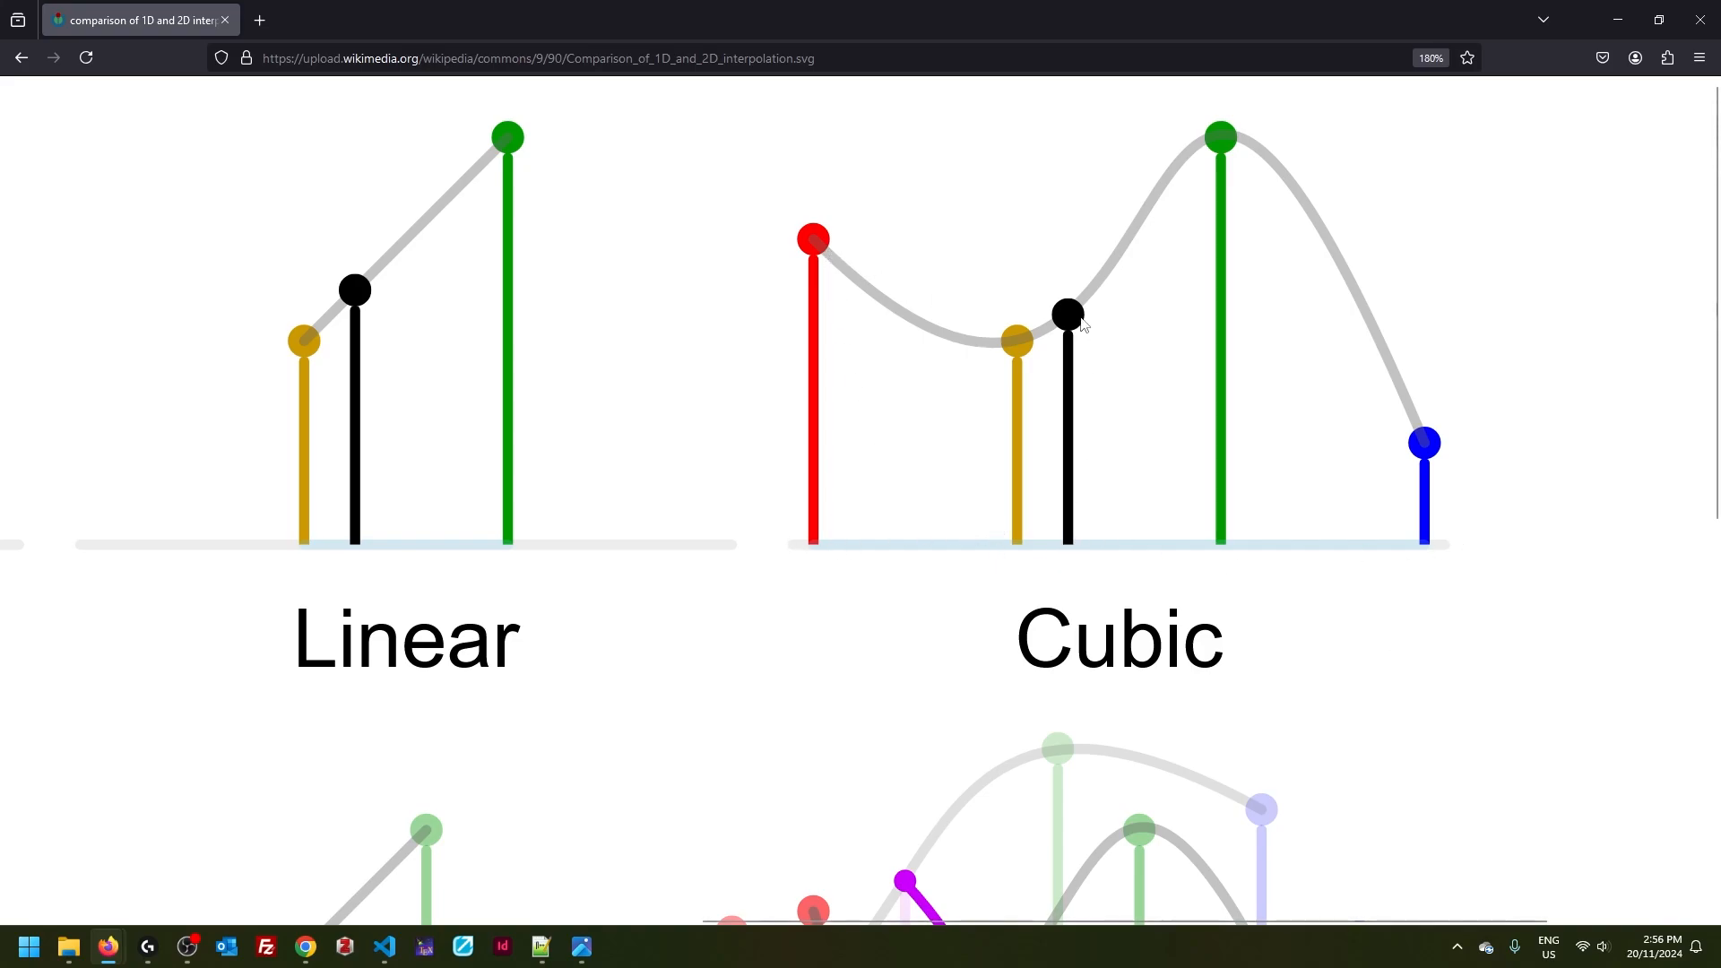
pyautogui.moveTo(1119, 267)
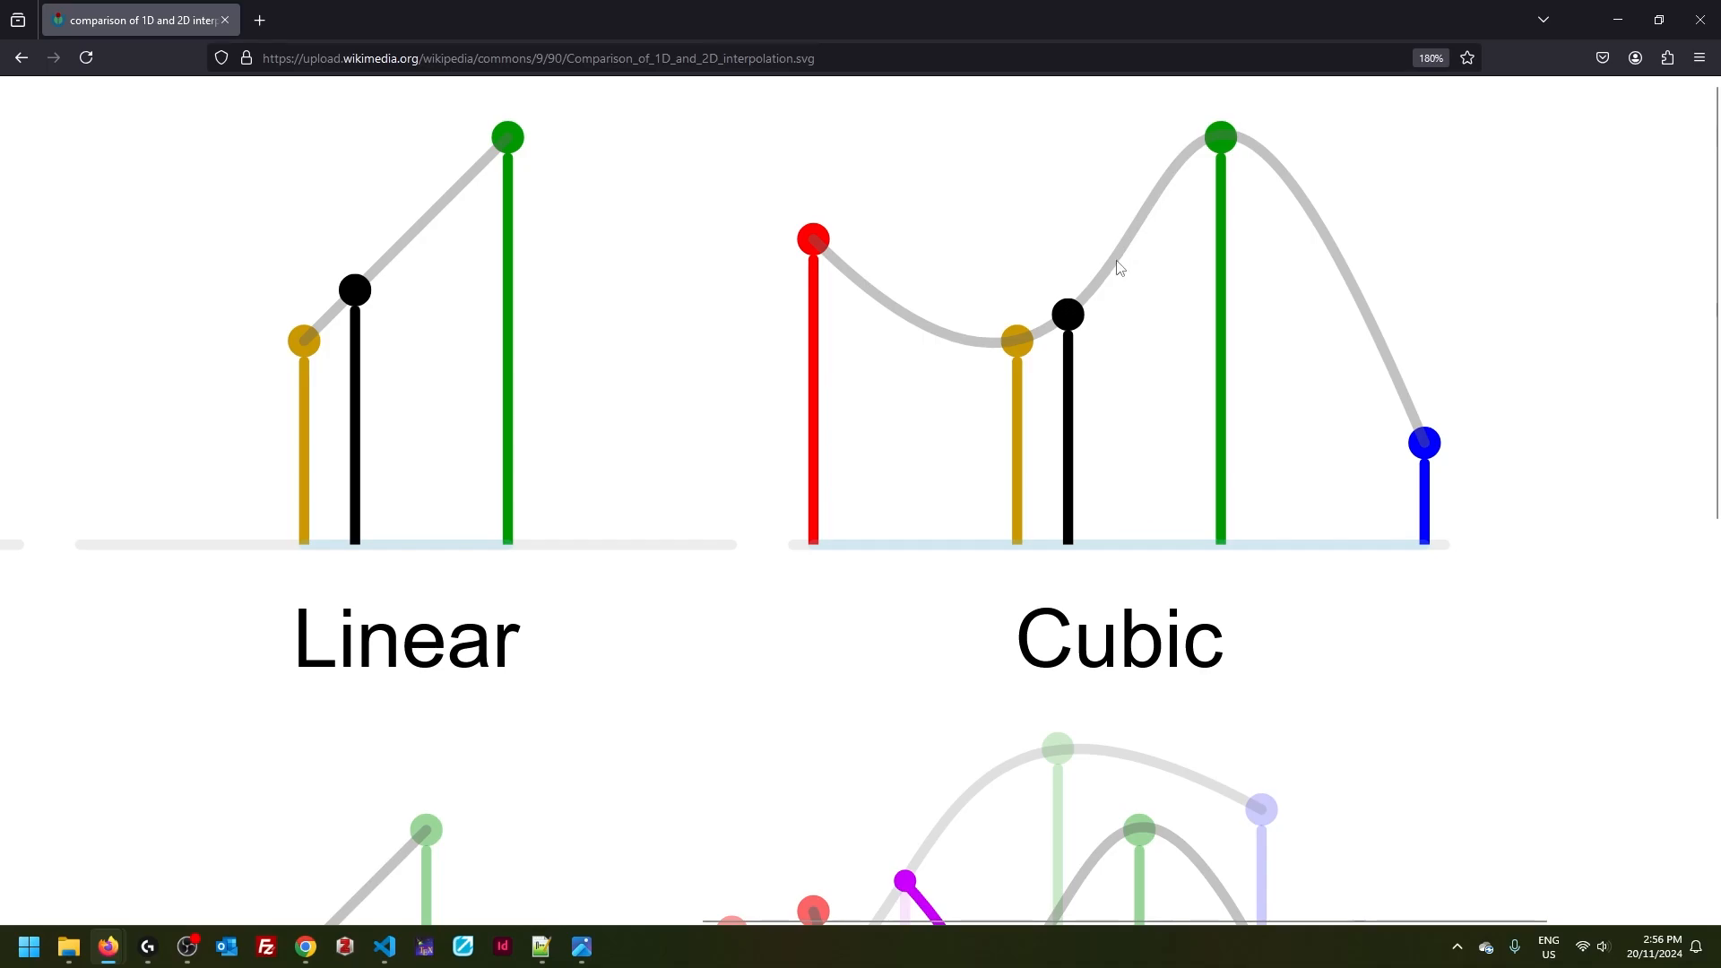
# - Scroll the Wikimedia comparison down to the bilinear and bicubic diagrams, then return to ComfyUI
pyautogui.scroll(-3)
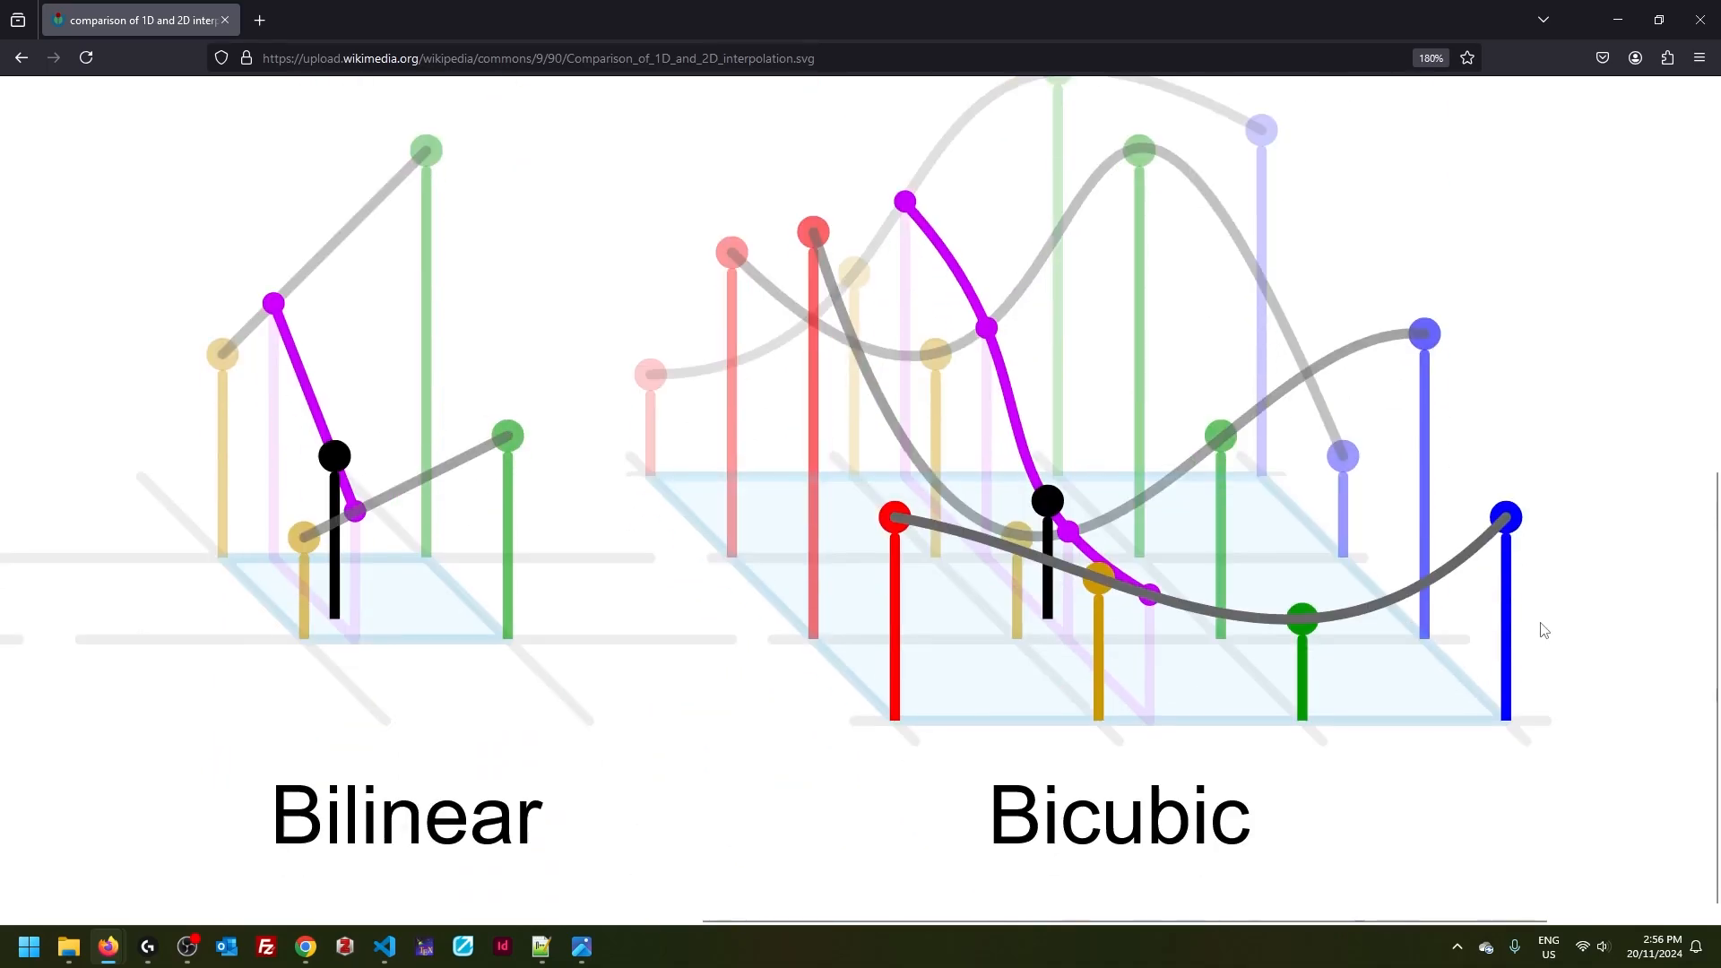
pyautogui.moveTo(1599, 688)
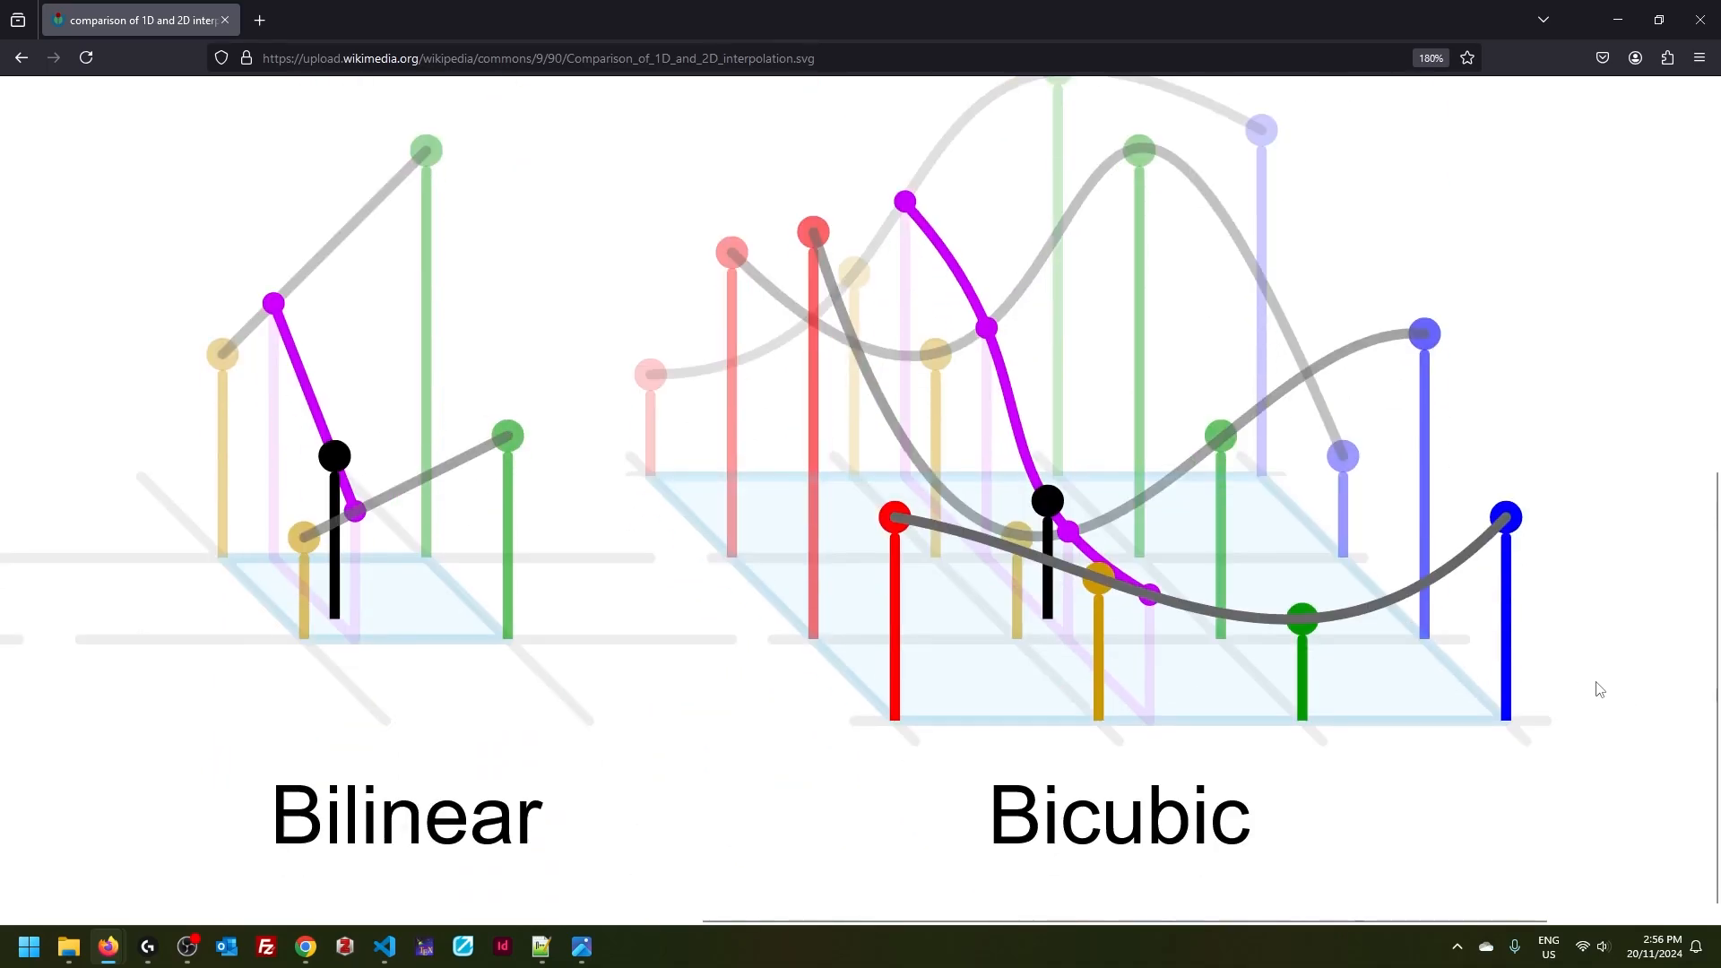
pyautogui.click(346, 19)
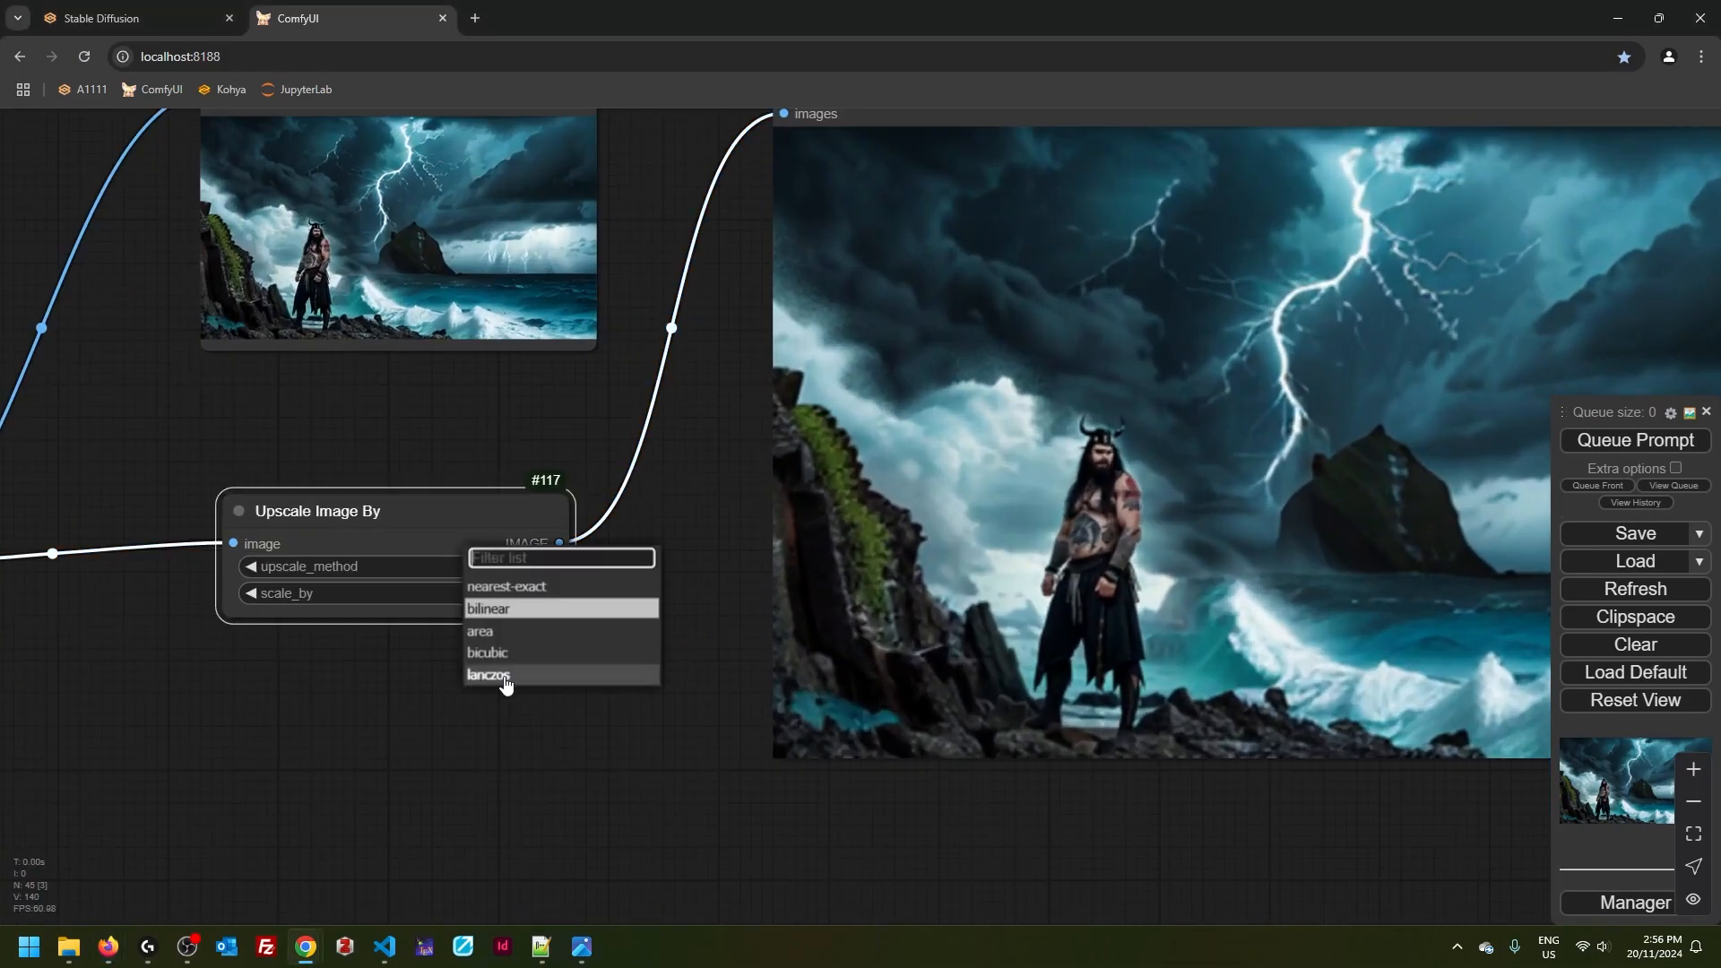
pyautogui.moveTo(518, 684)
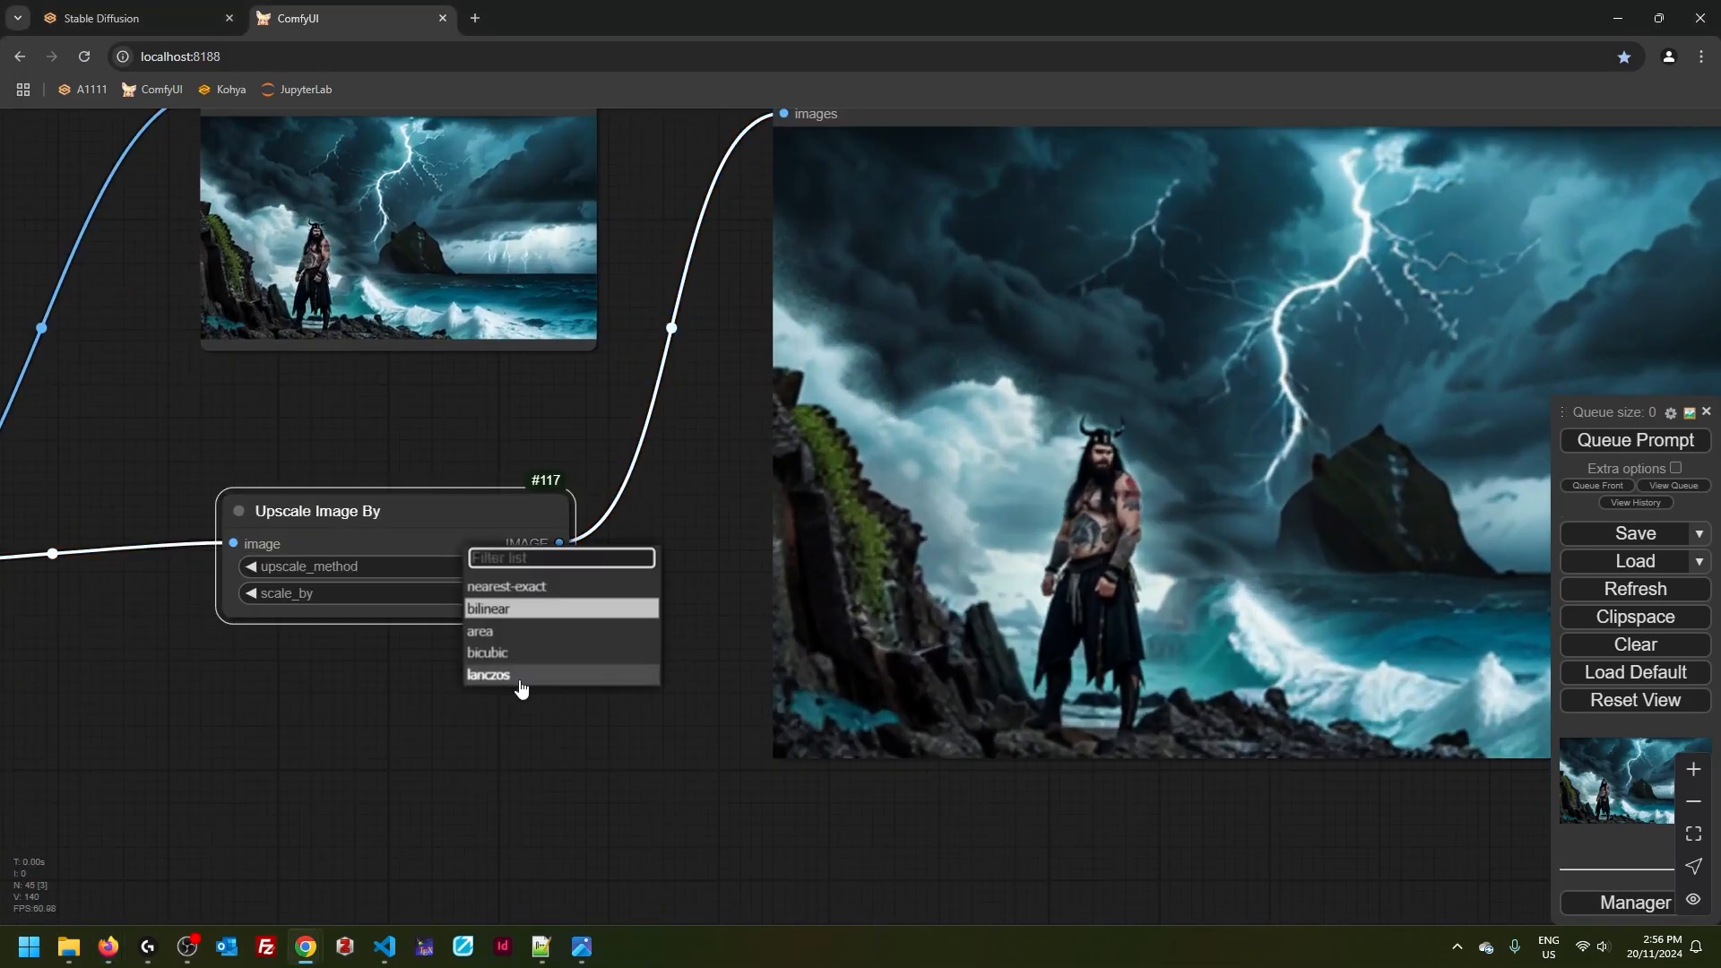
# - Switch the Upscale Image By node's upscale_method to lanczos, keeping scale 2.00
pyautogui.click(489, 674)
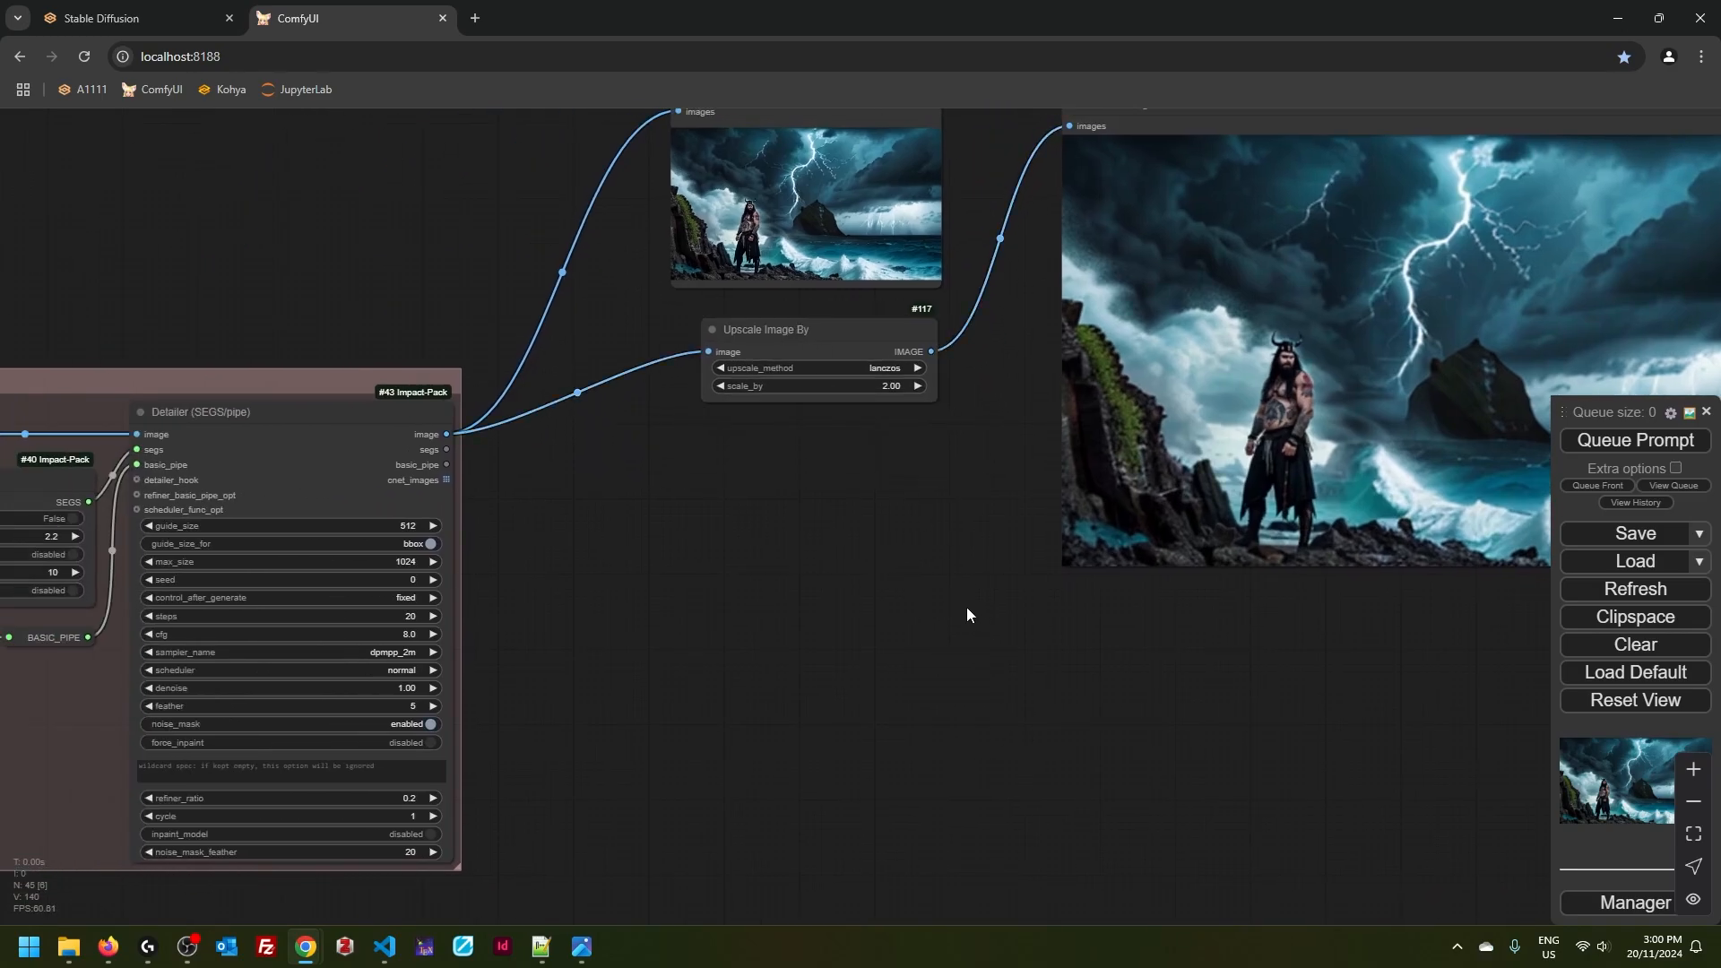
pyautogui.moveTo(886, 547)
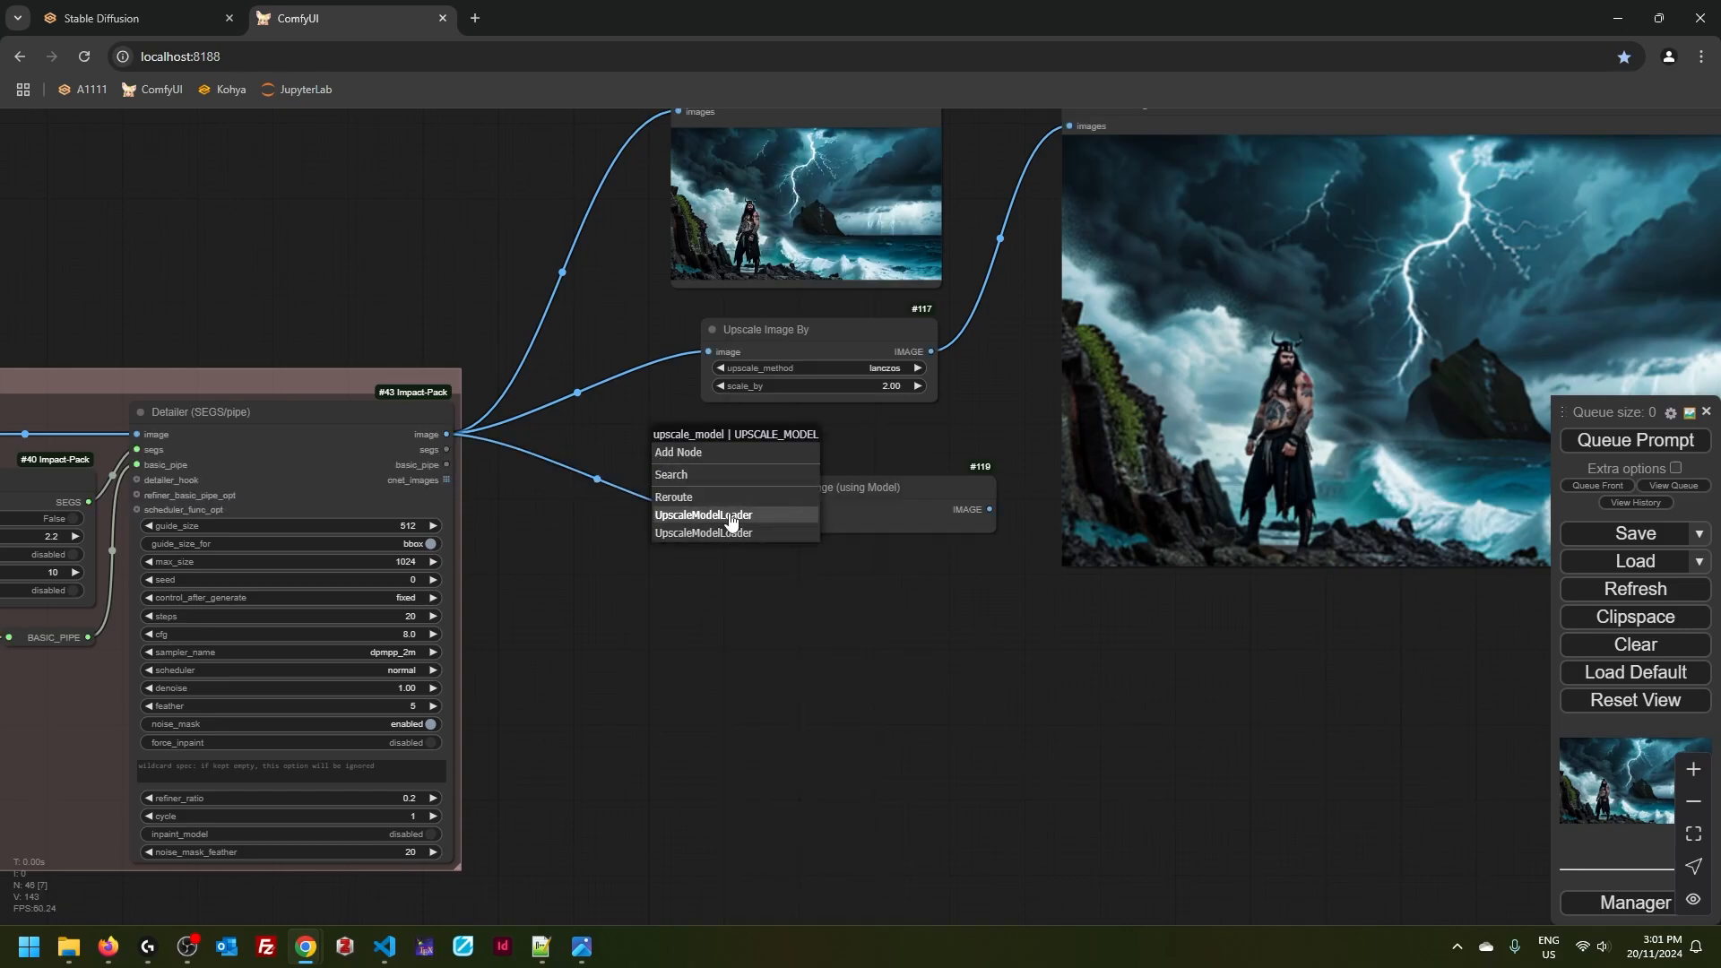
# - Add an upscale model loader with a RealESRGAN model and compare the previews
pyautogui.click(703, 515)
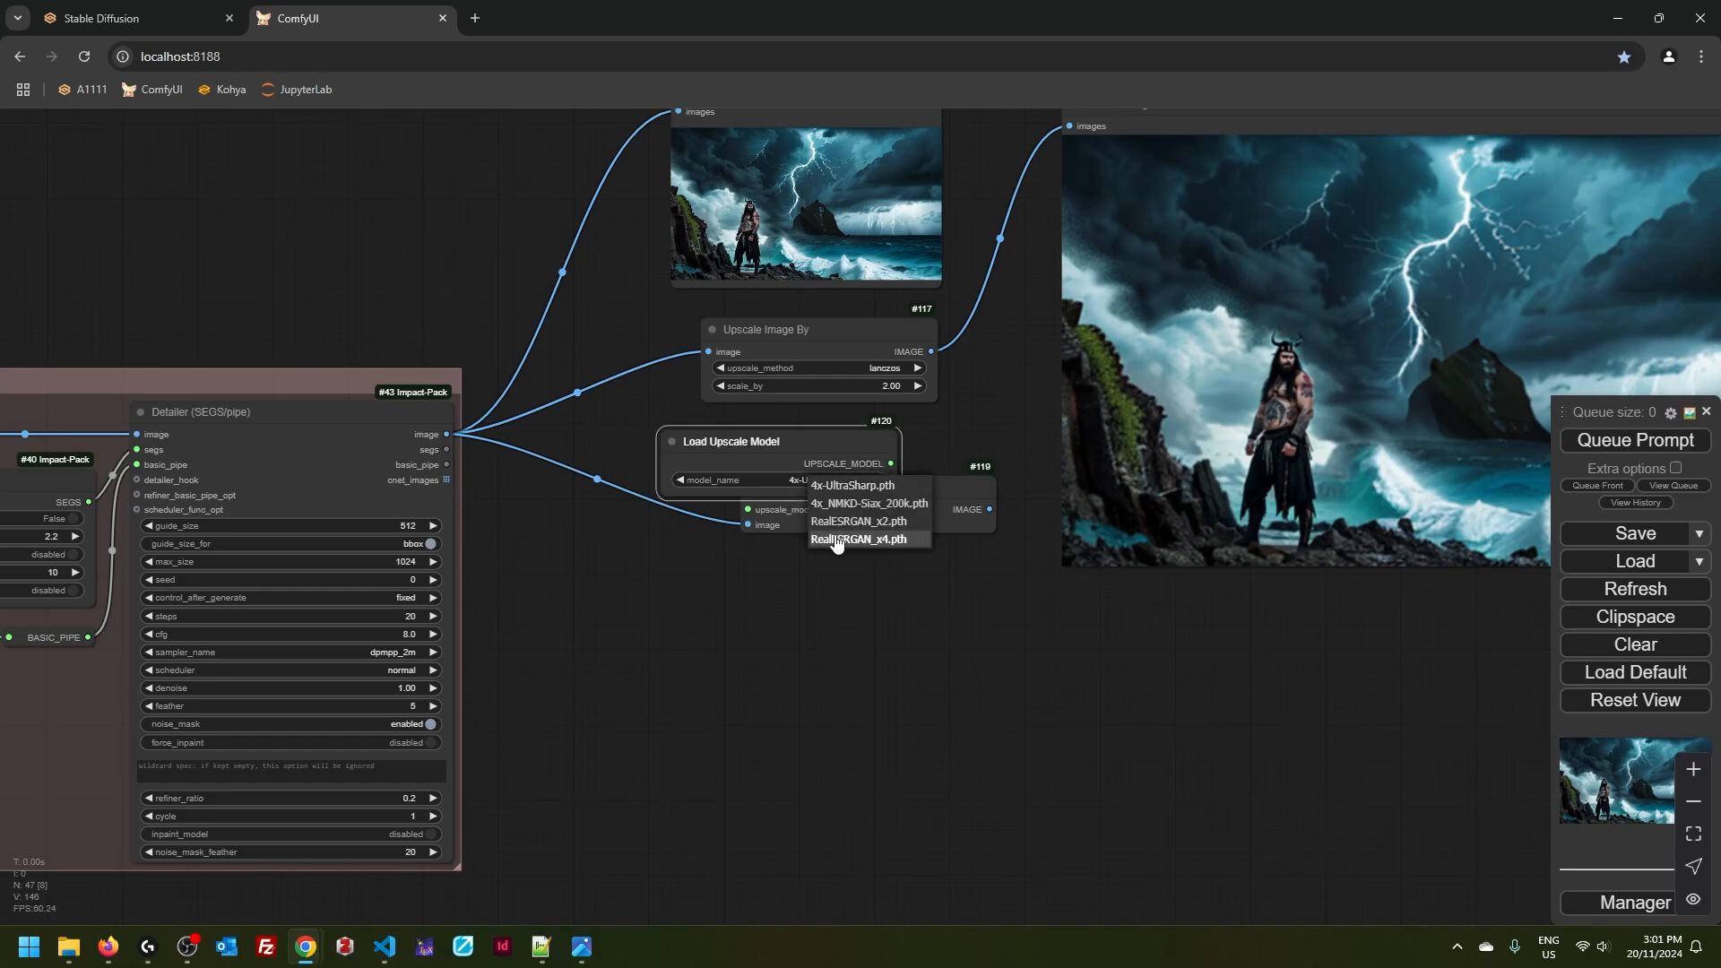
pyautogui.click(858, 520)
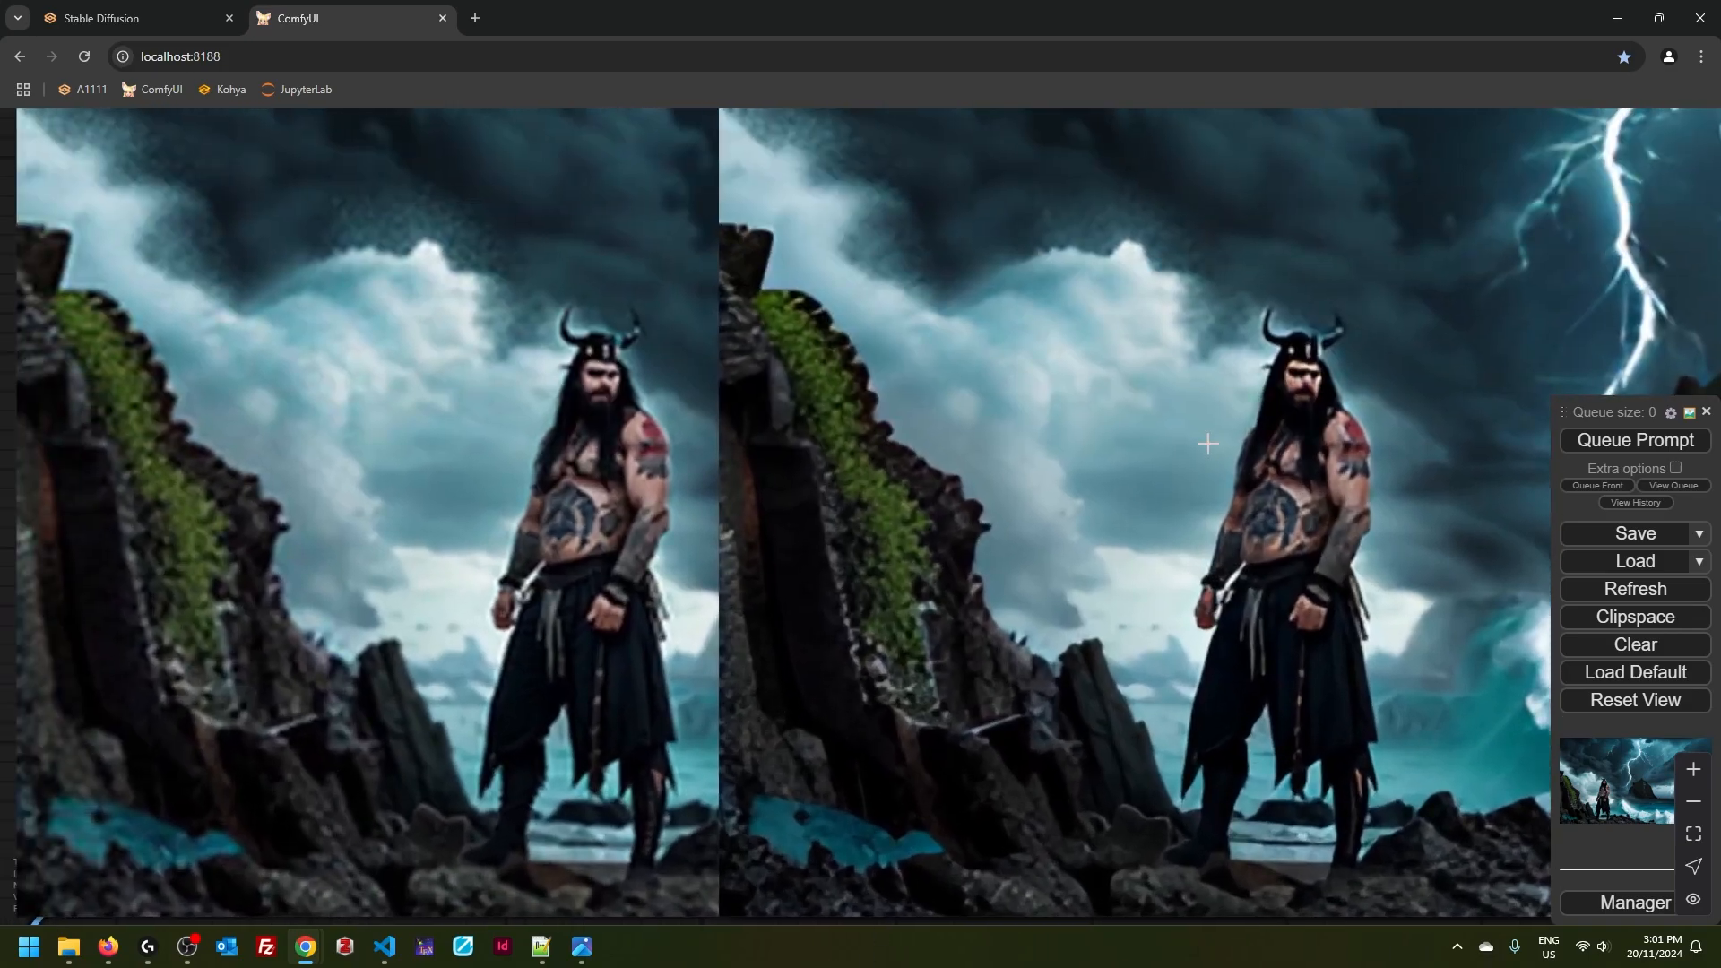
pyautogui.scroll(3)
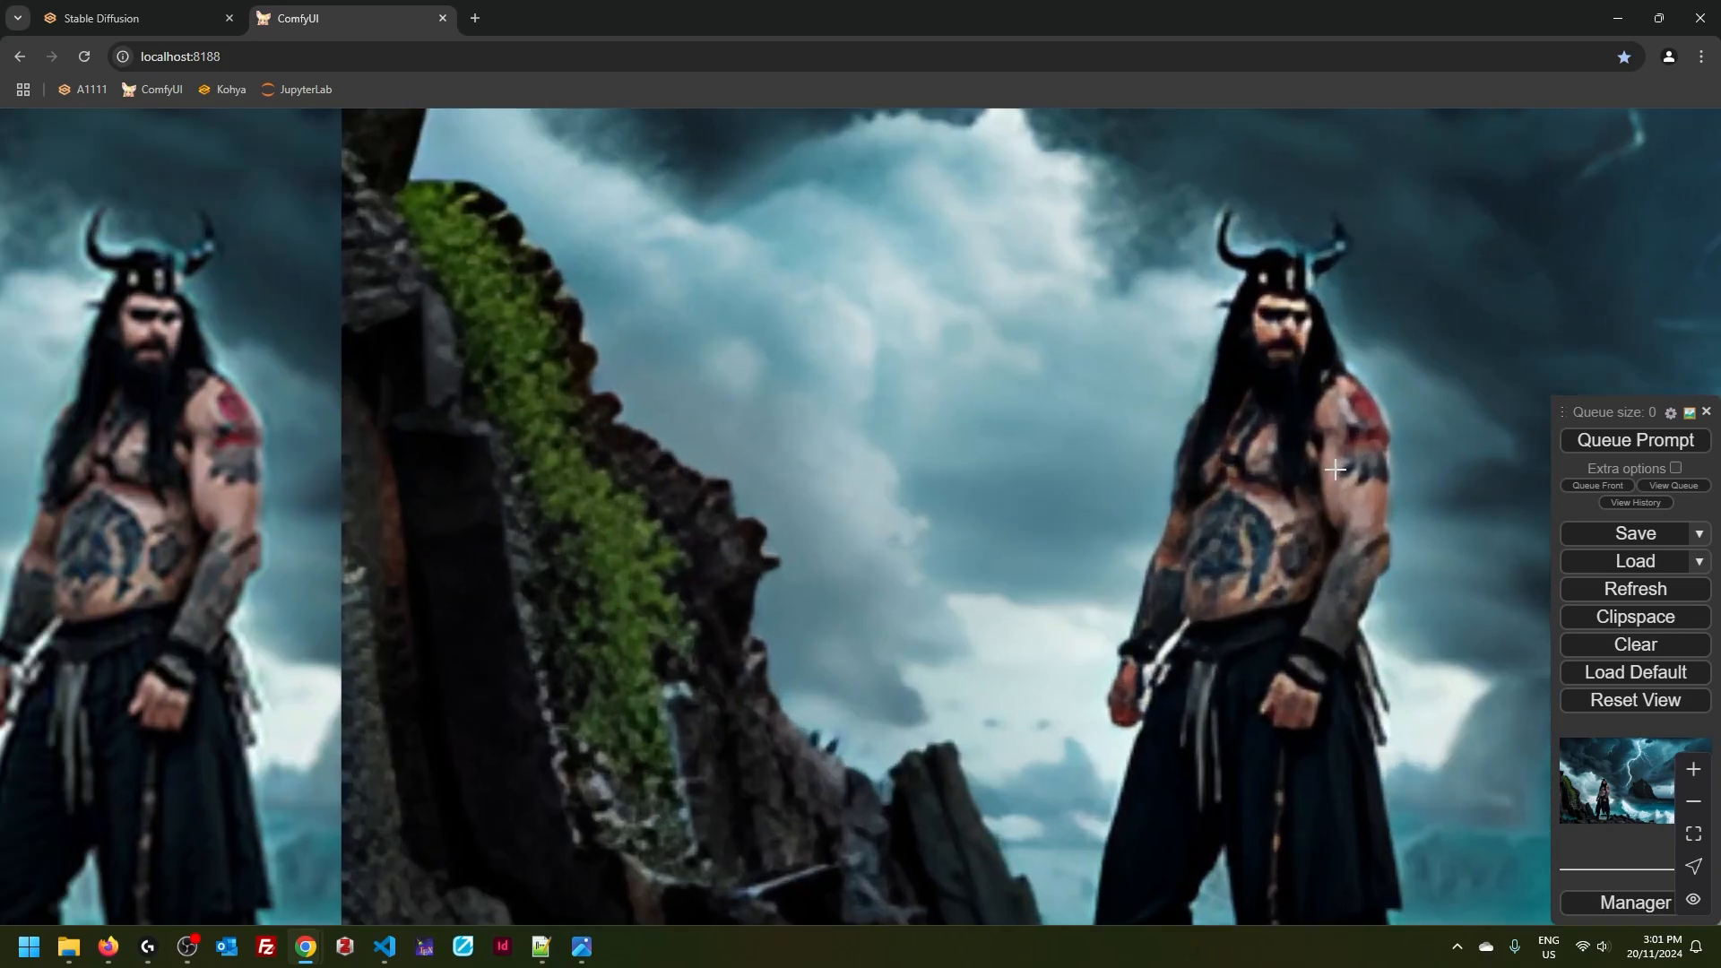
pyautogui.moveTo(1384, 562)
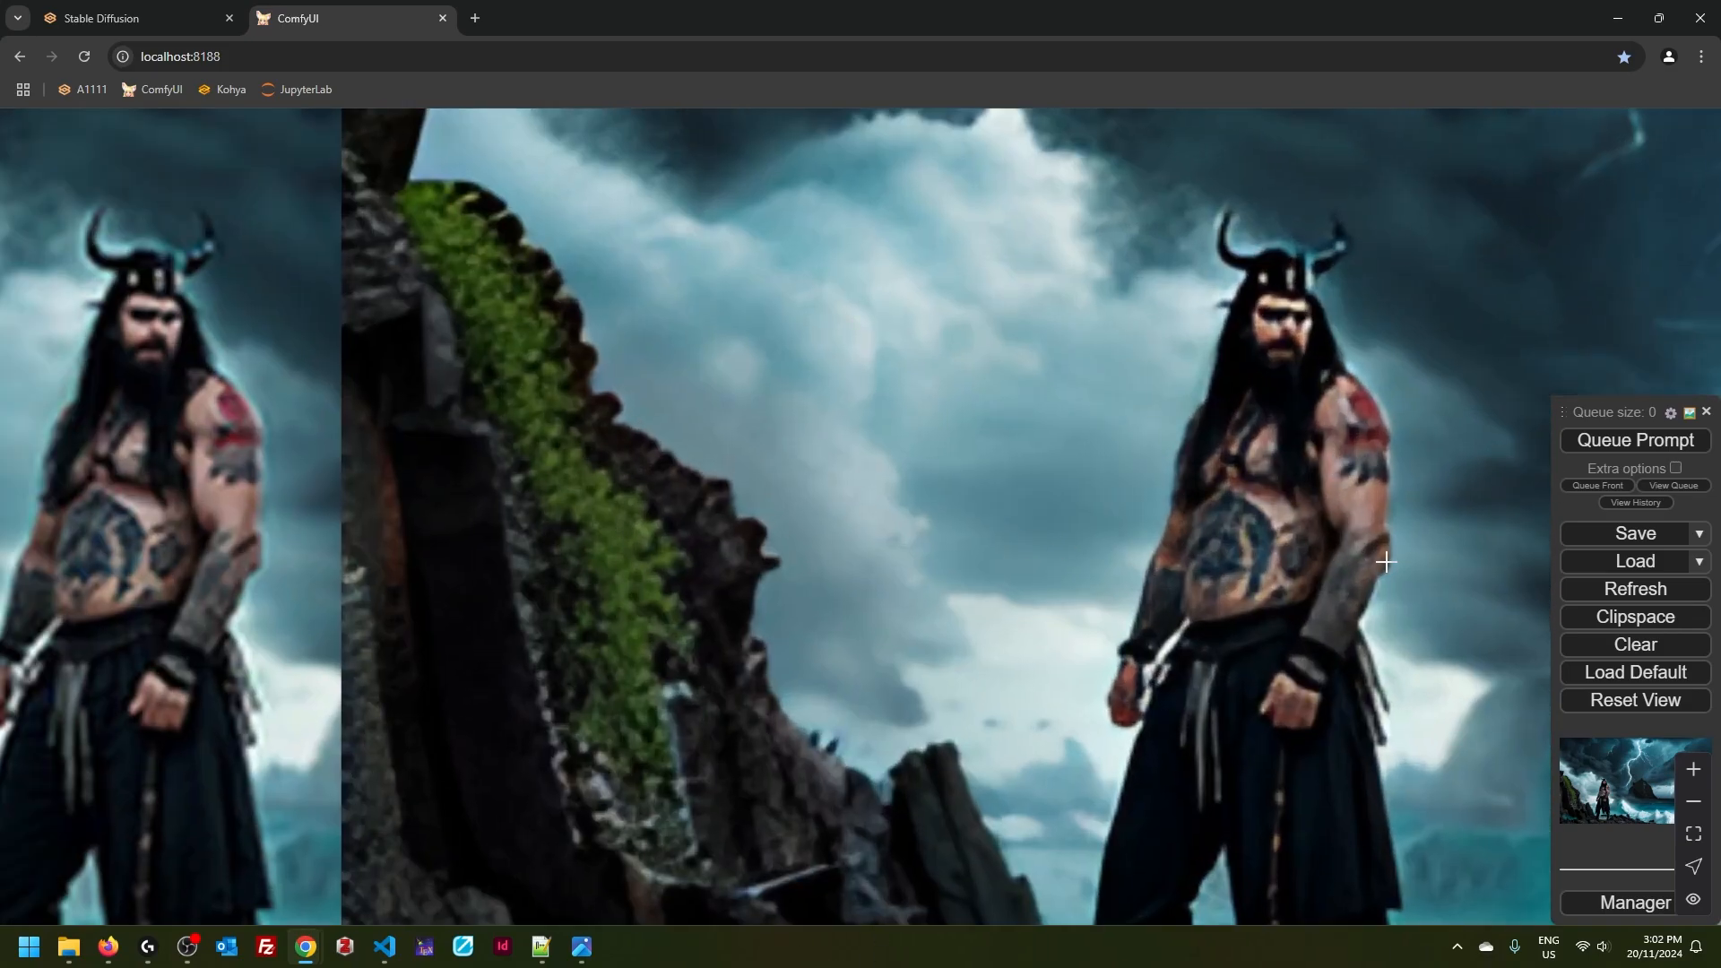
pyautogui.scroll(-3)
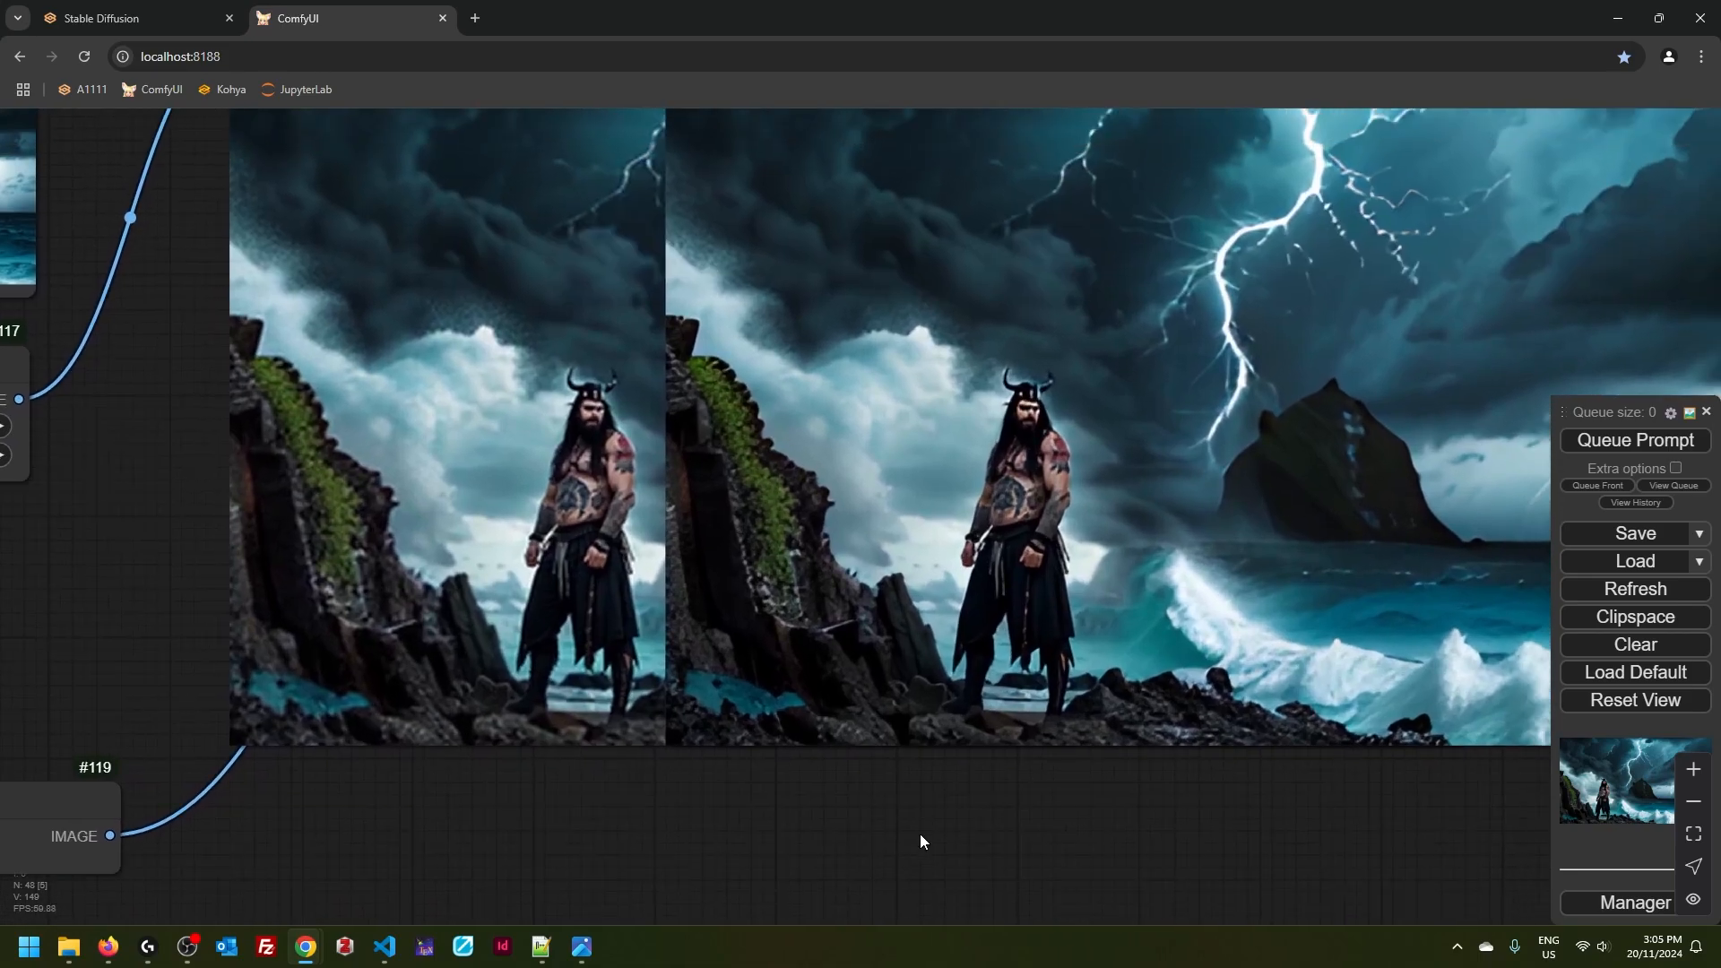
pyautogui.moveTo(390, 634)
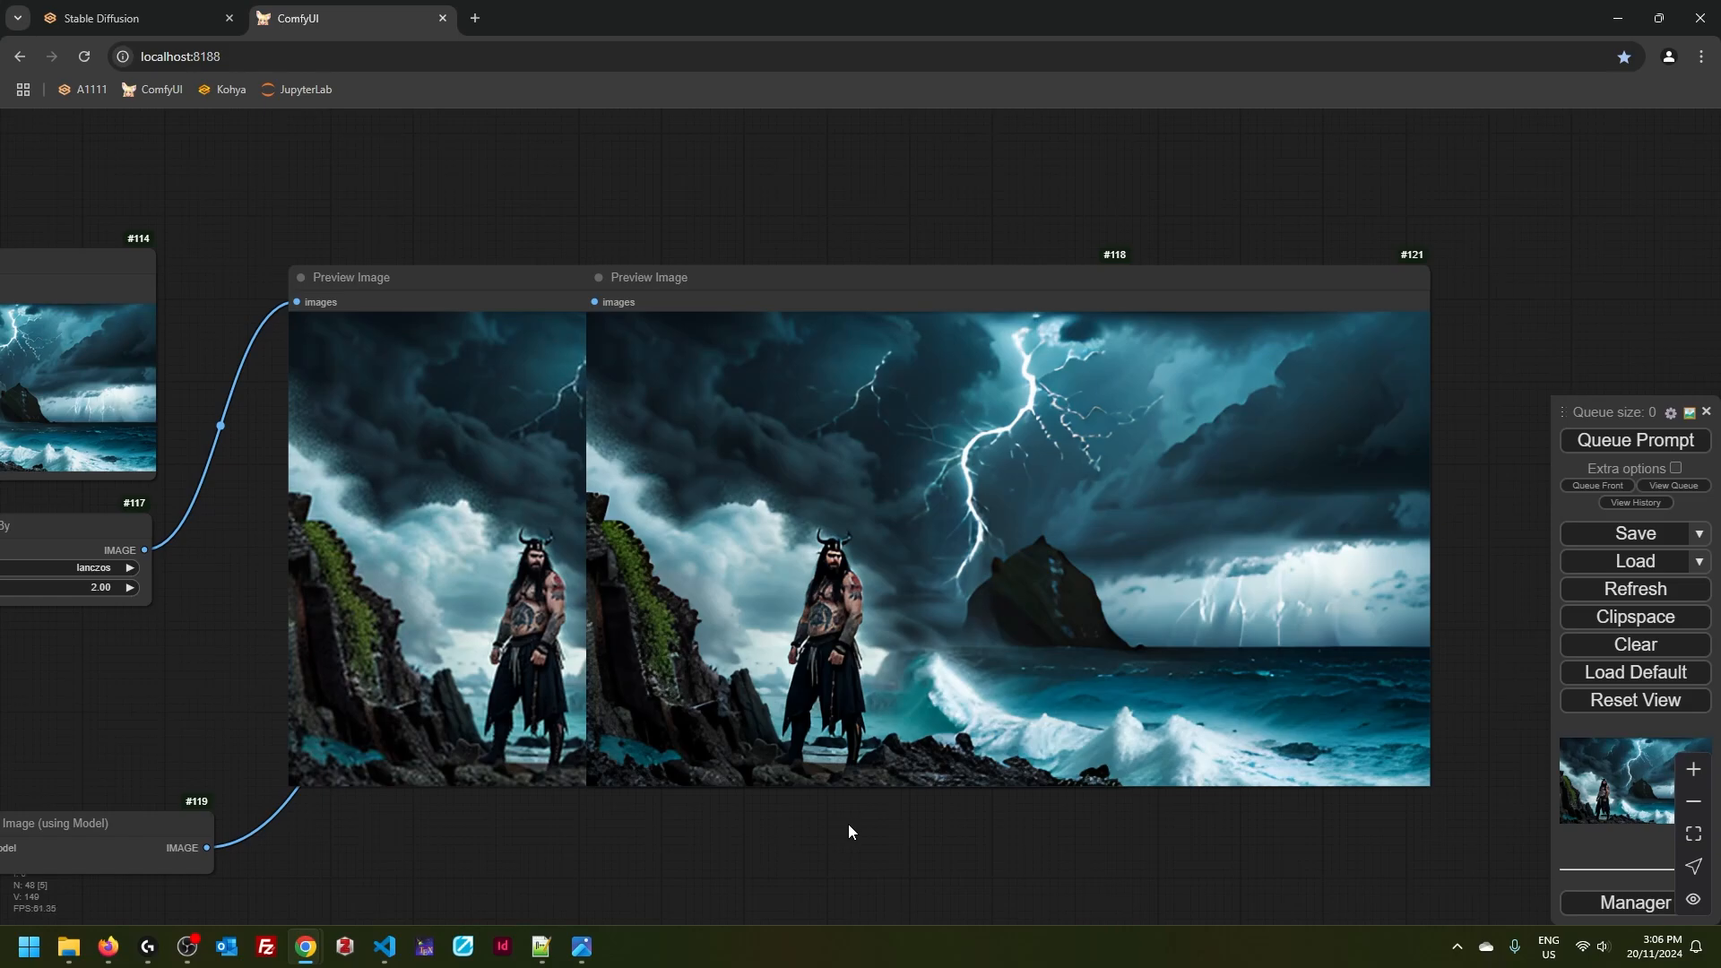
# - Set the WebUI Extras Upscaler 1 to R-ESRGAN 4x+
pyautogui.click(132, 18)
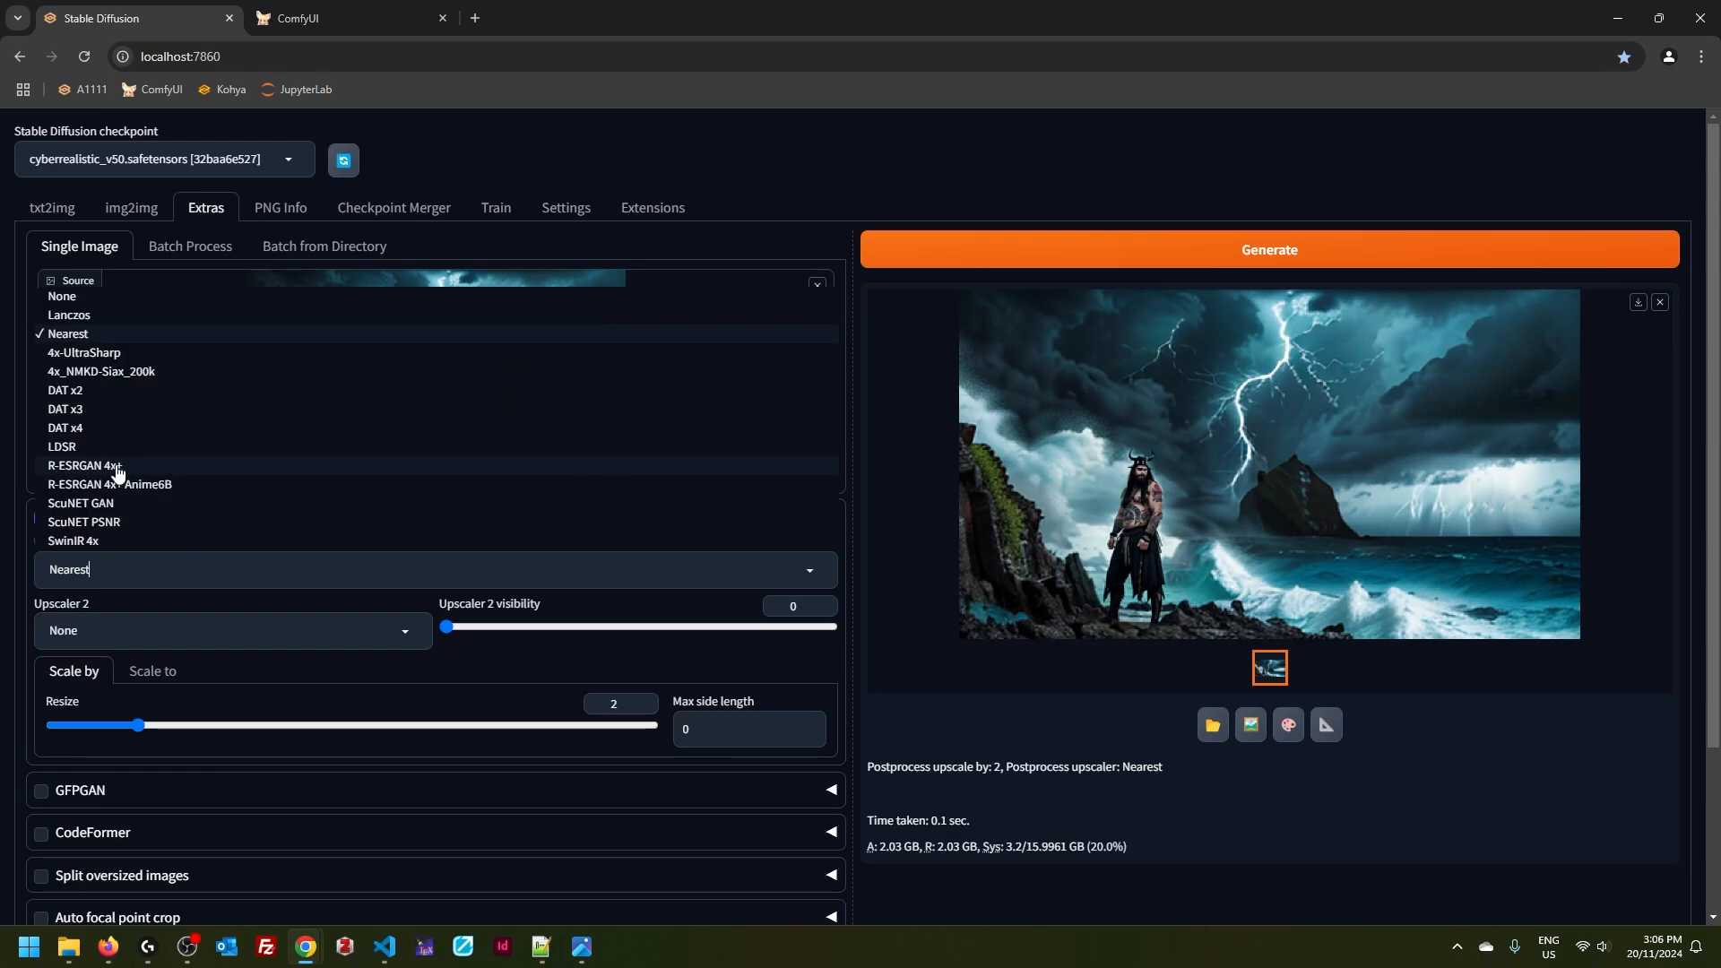
pyautogui.click(85, 466)
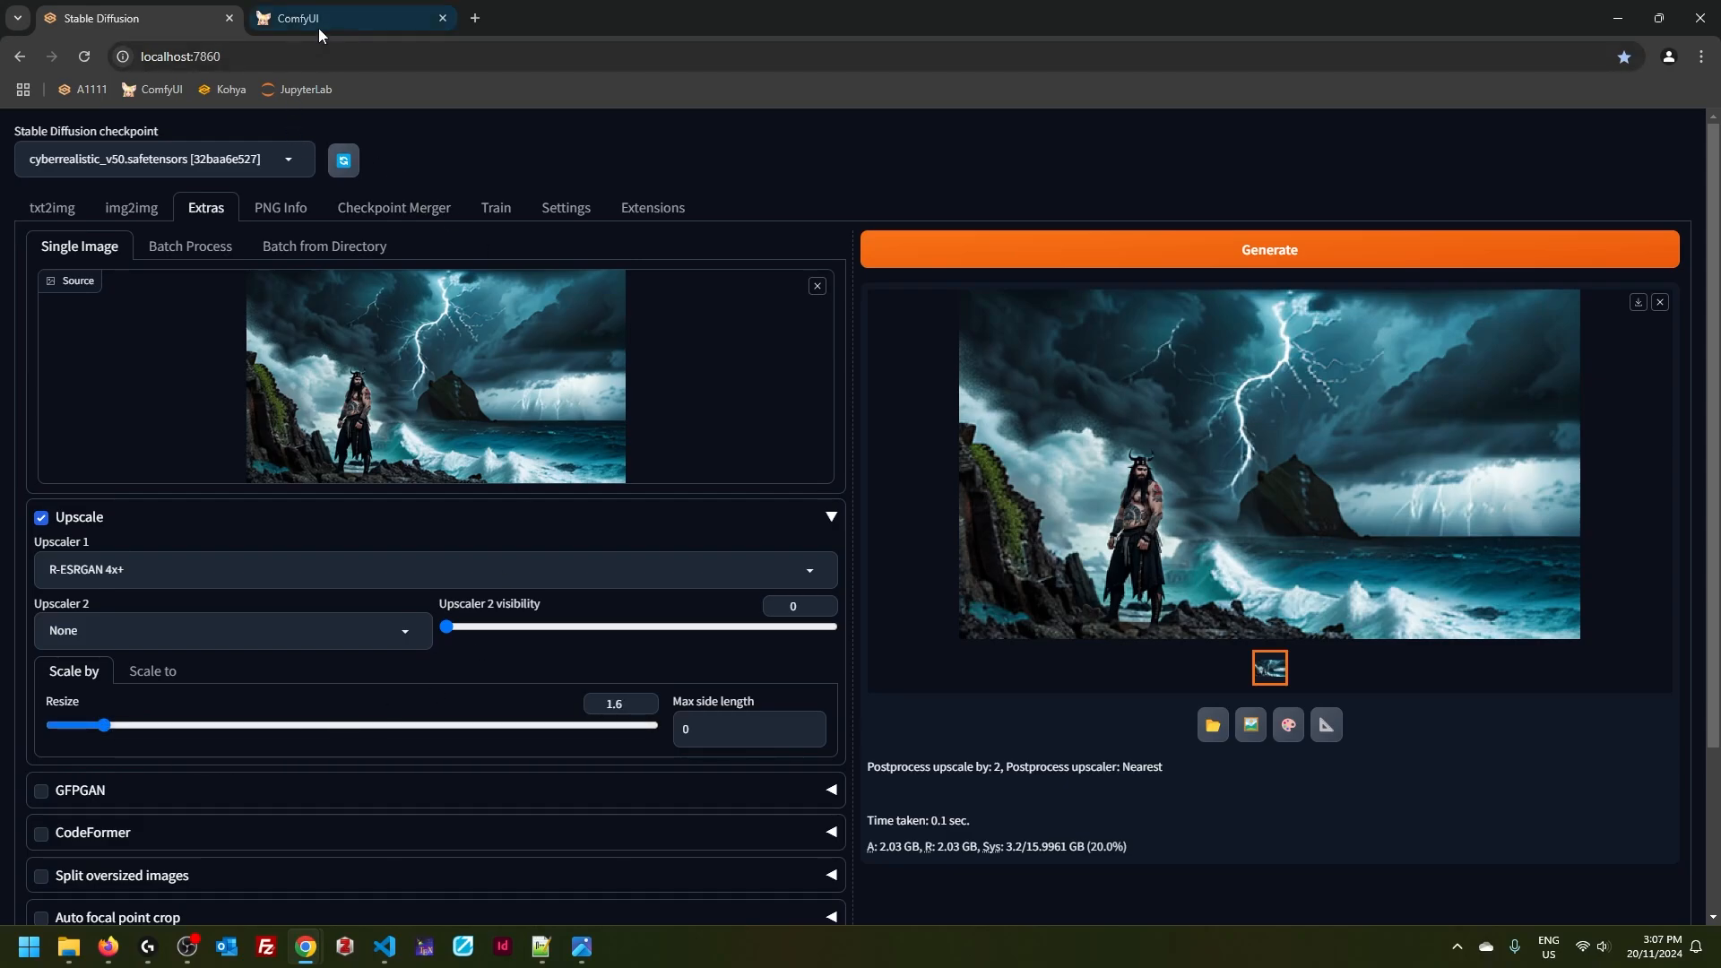
pyautogui.click(319, 18)
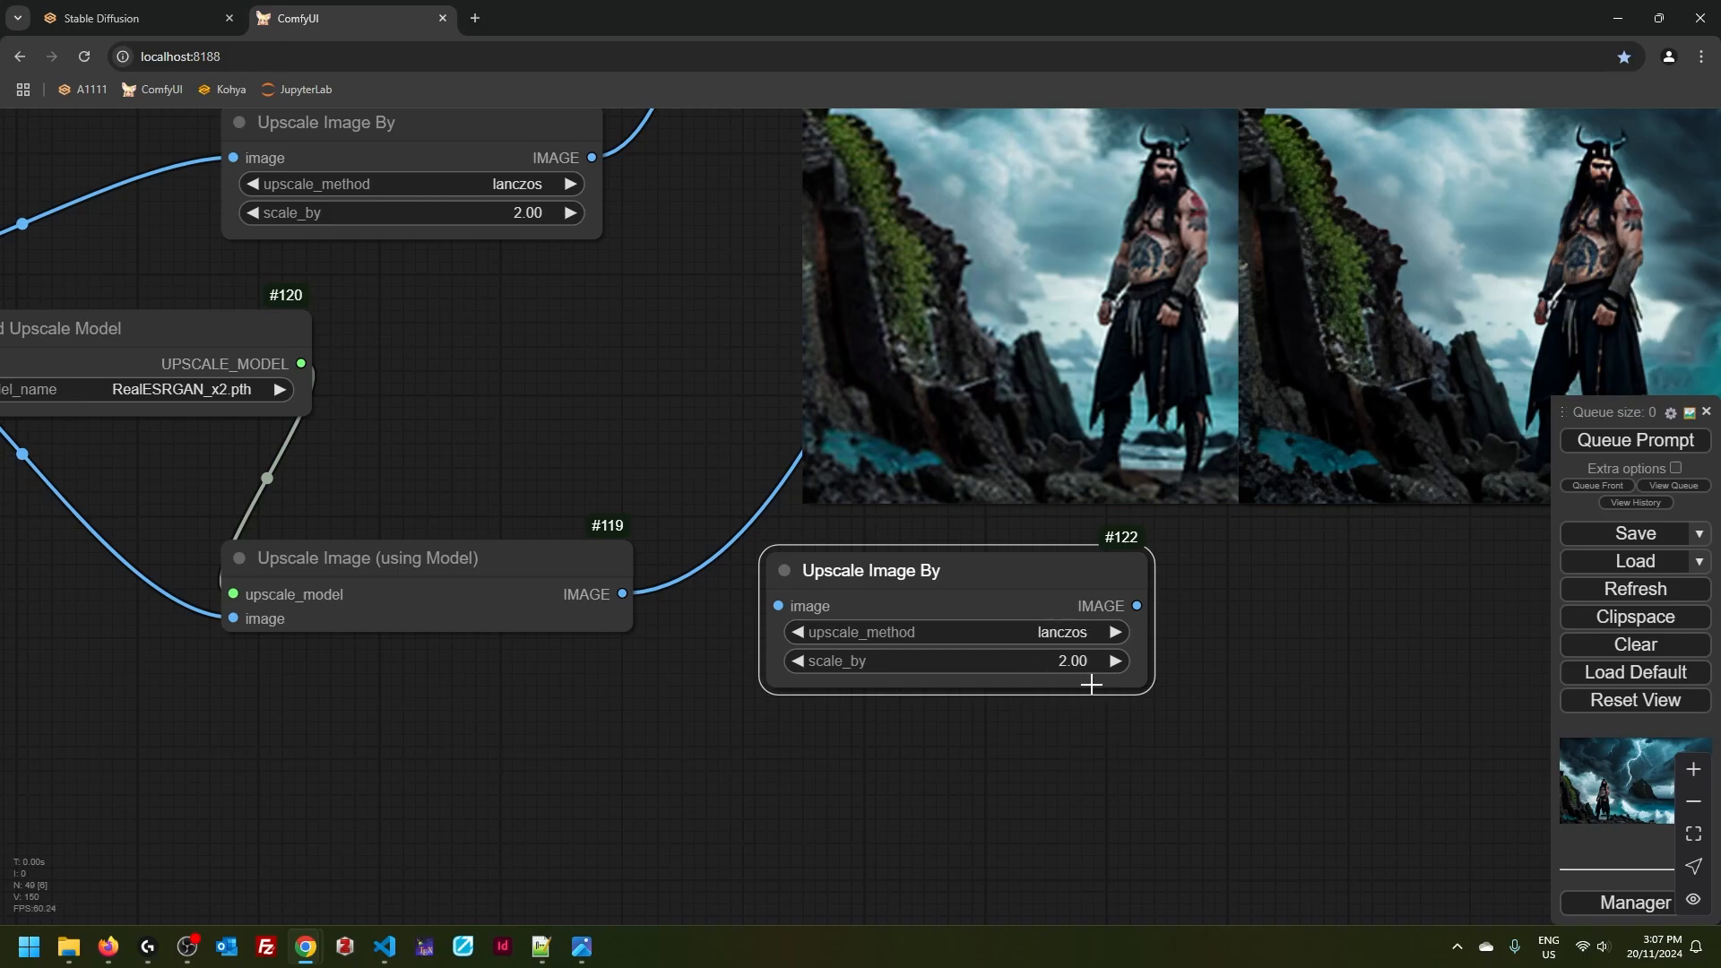
pyautogui.moveTo(1108, 752)
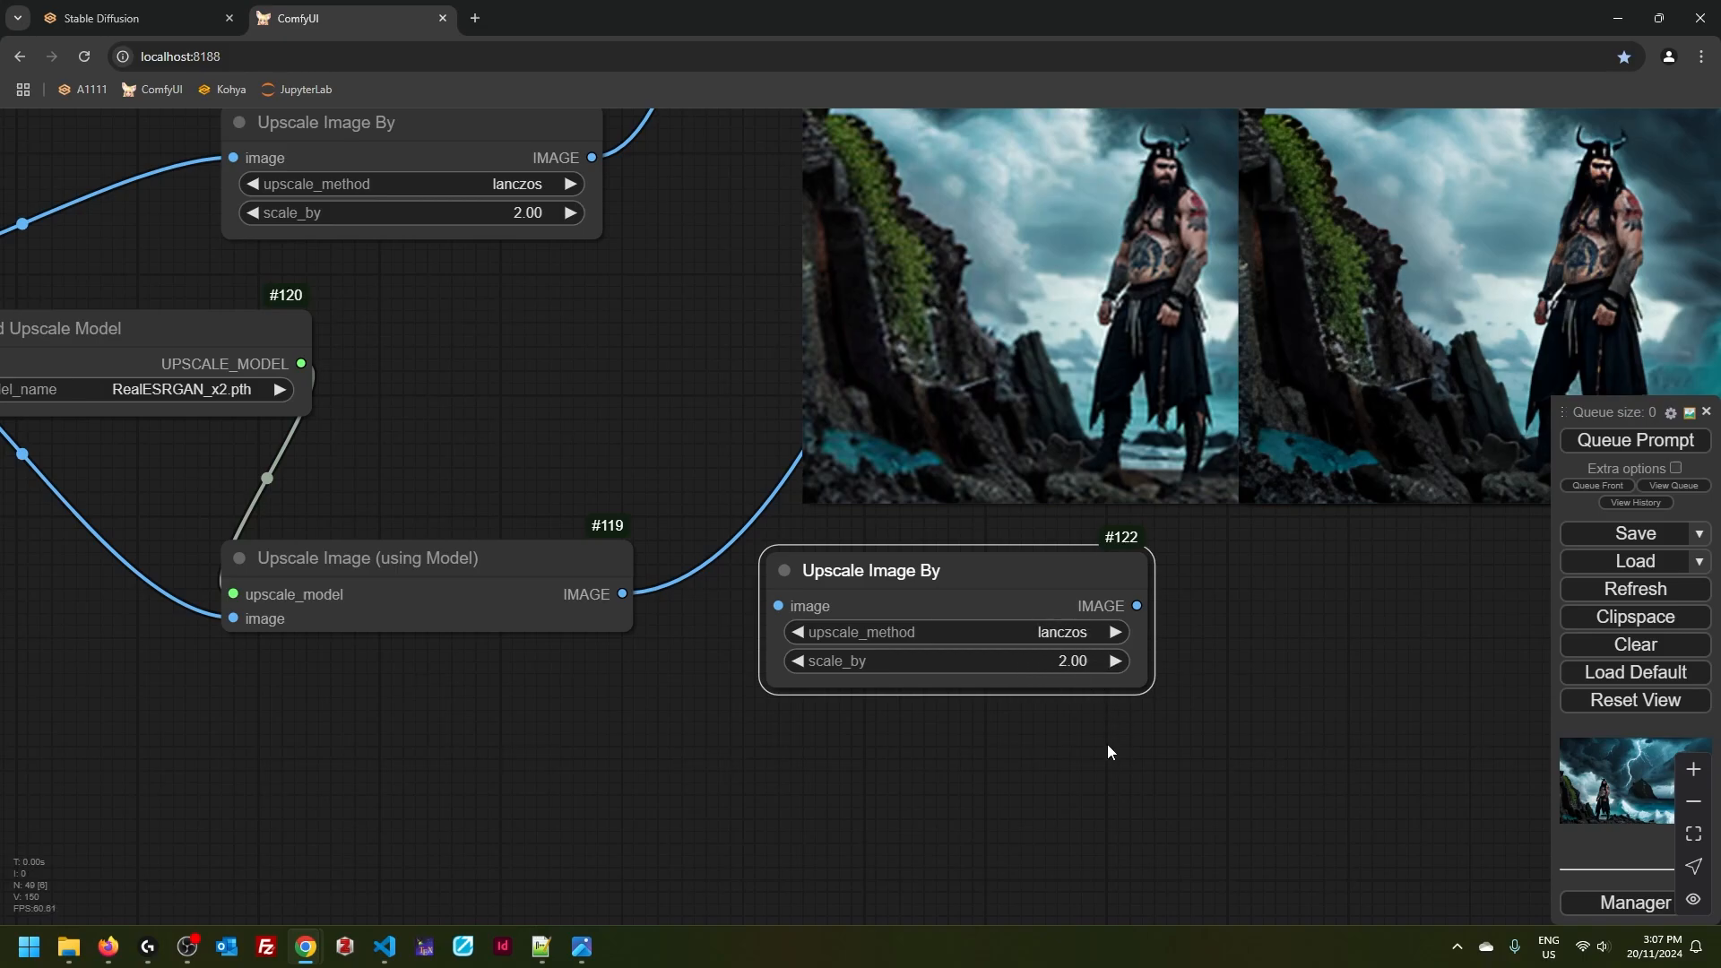
# - Set node #122 to area scaling at 0.5 and pick the loader's upscale model
pyautogui.click(1062, 631)
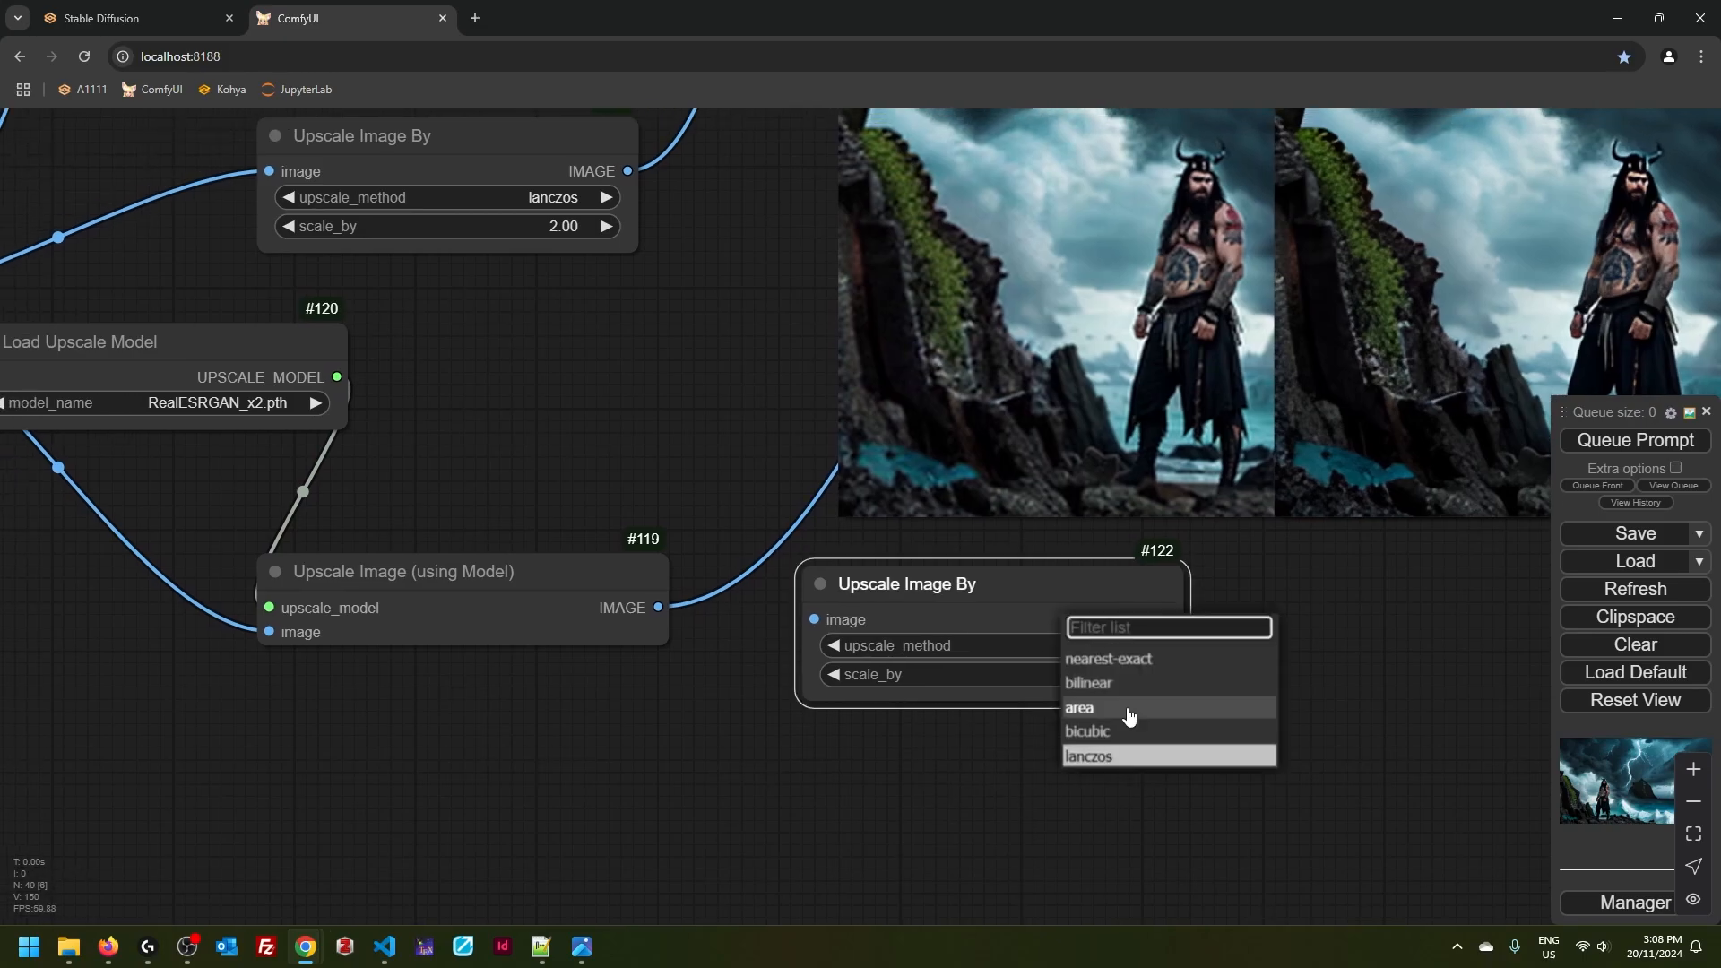
pyautogui.click(1079, 707)
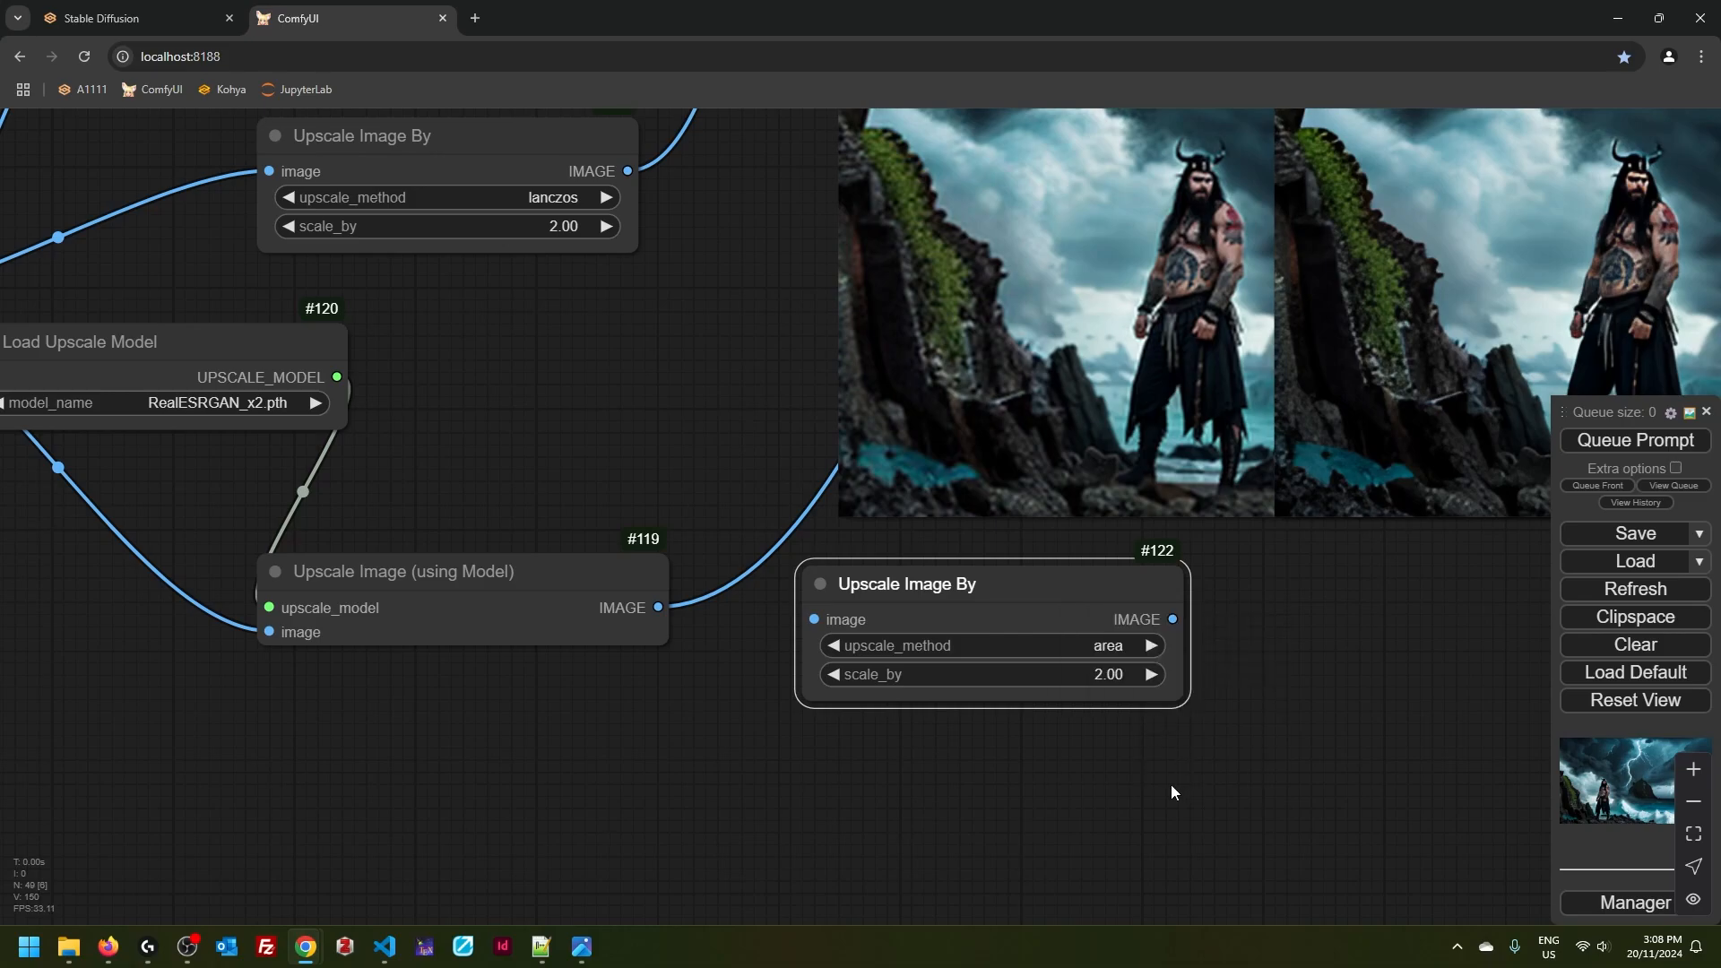
pyautogui.doubleClick(1109, 674)
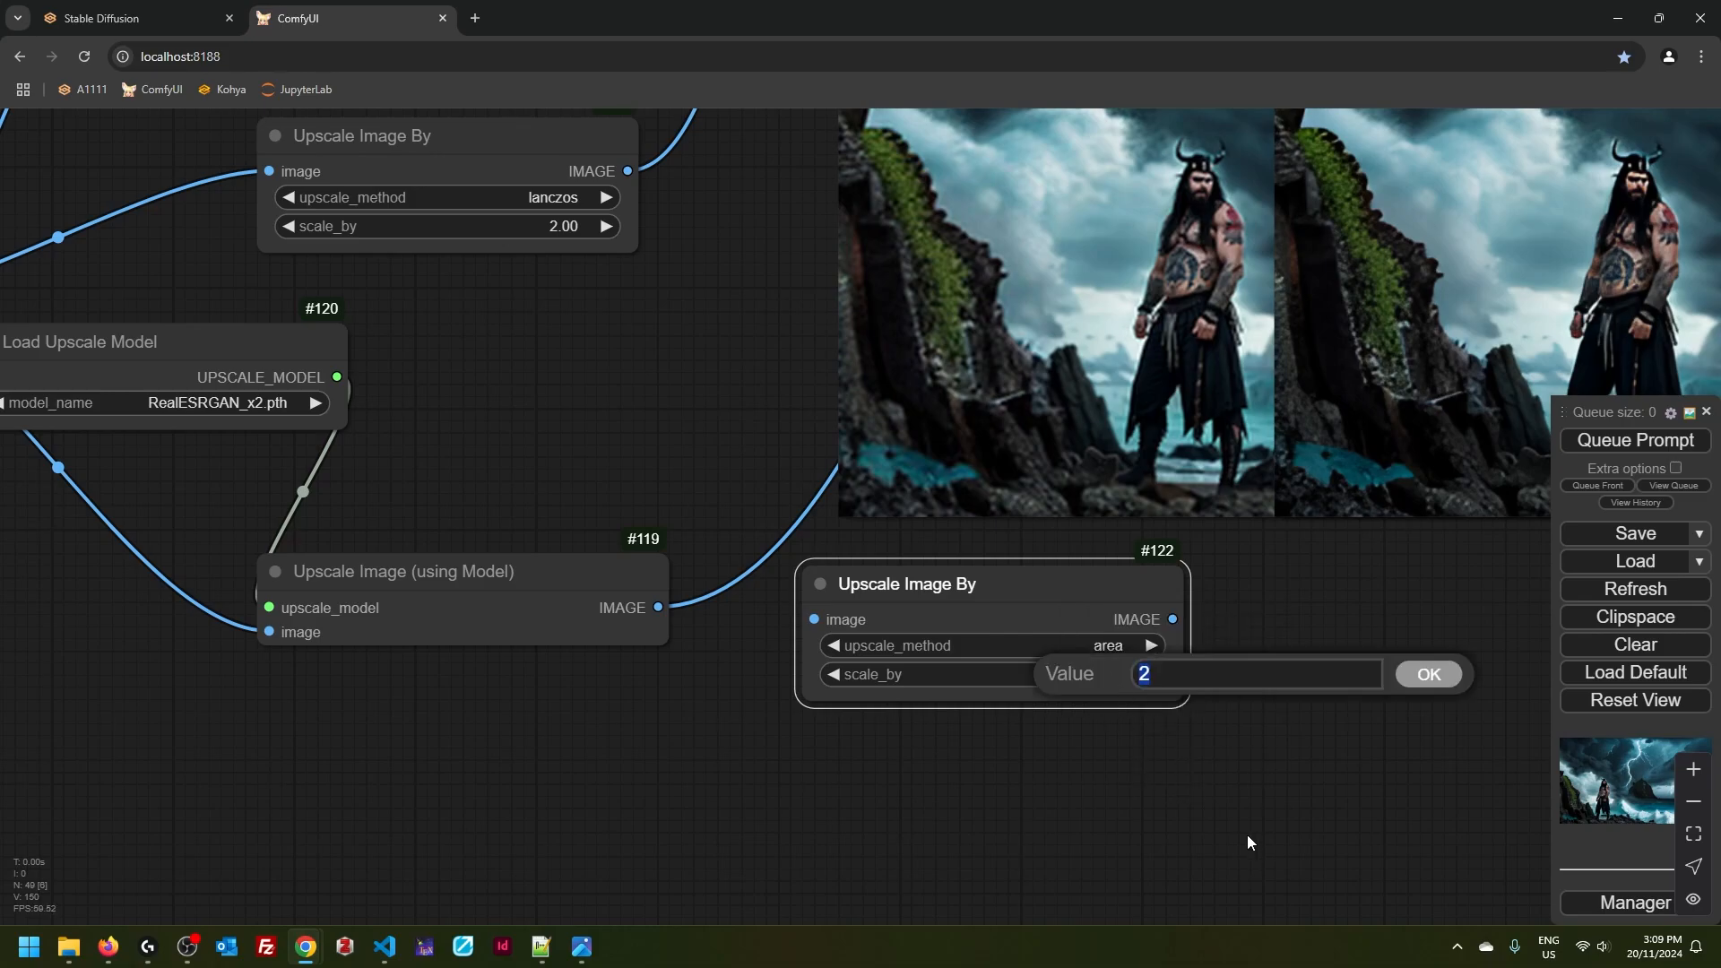
pyautogui.write('0.5')
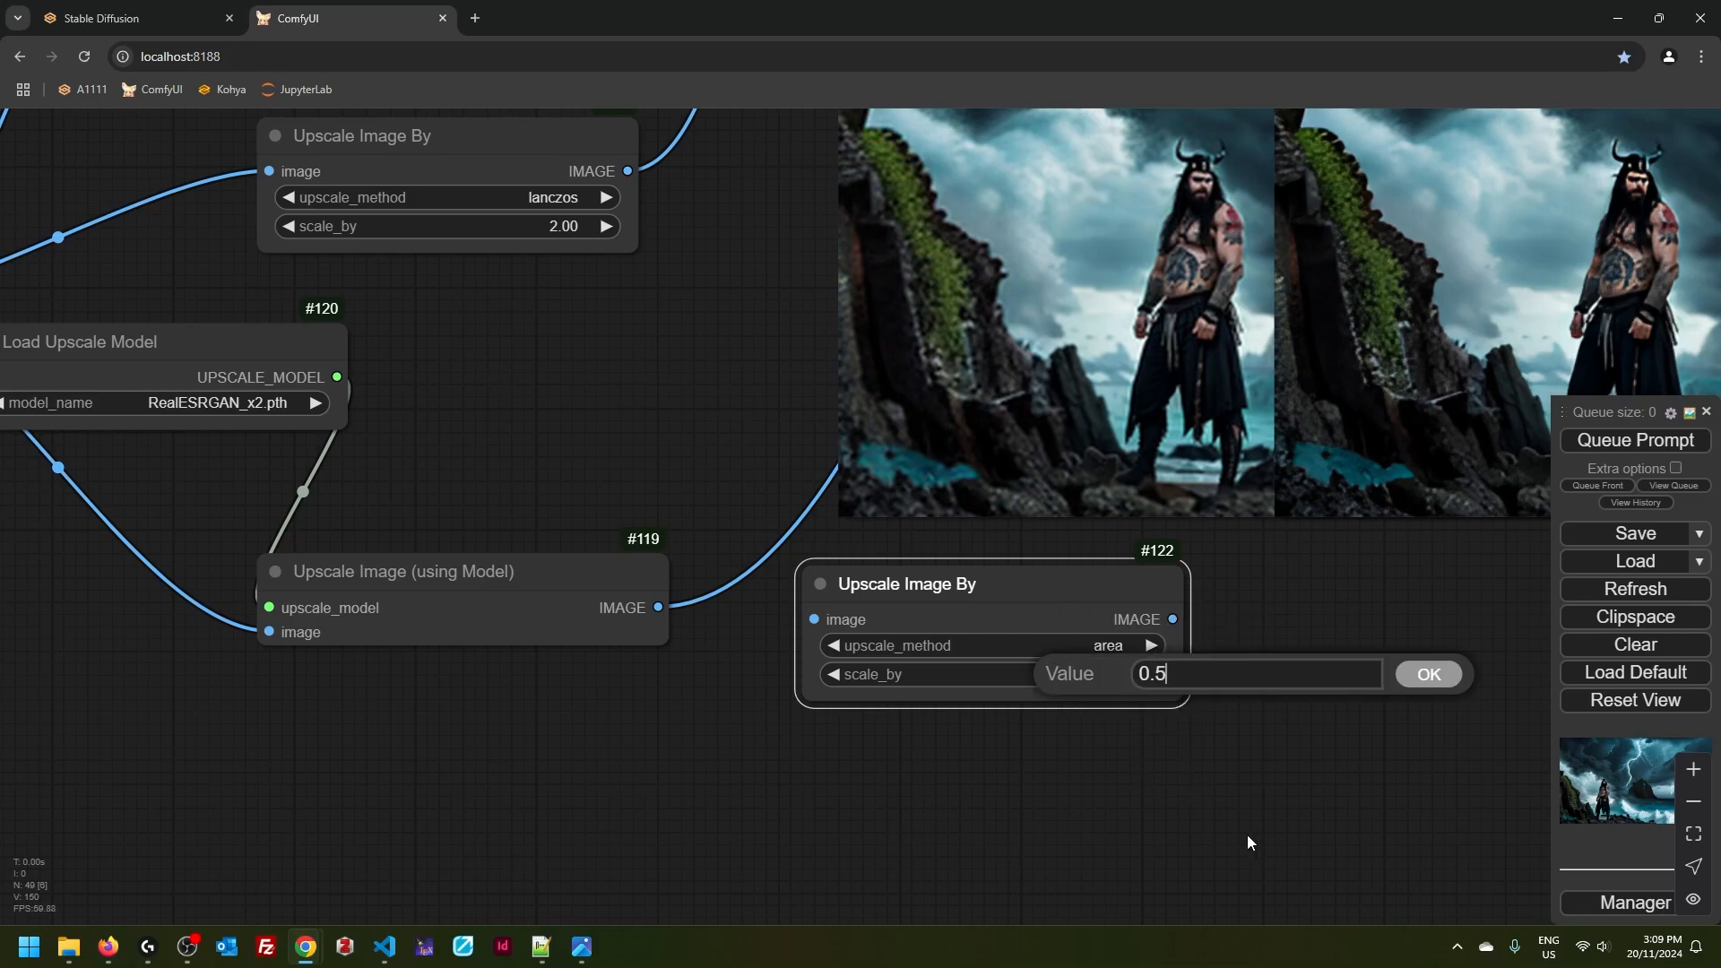
pyautogui.click(1426, 674)
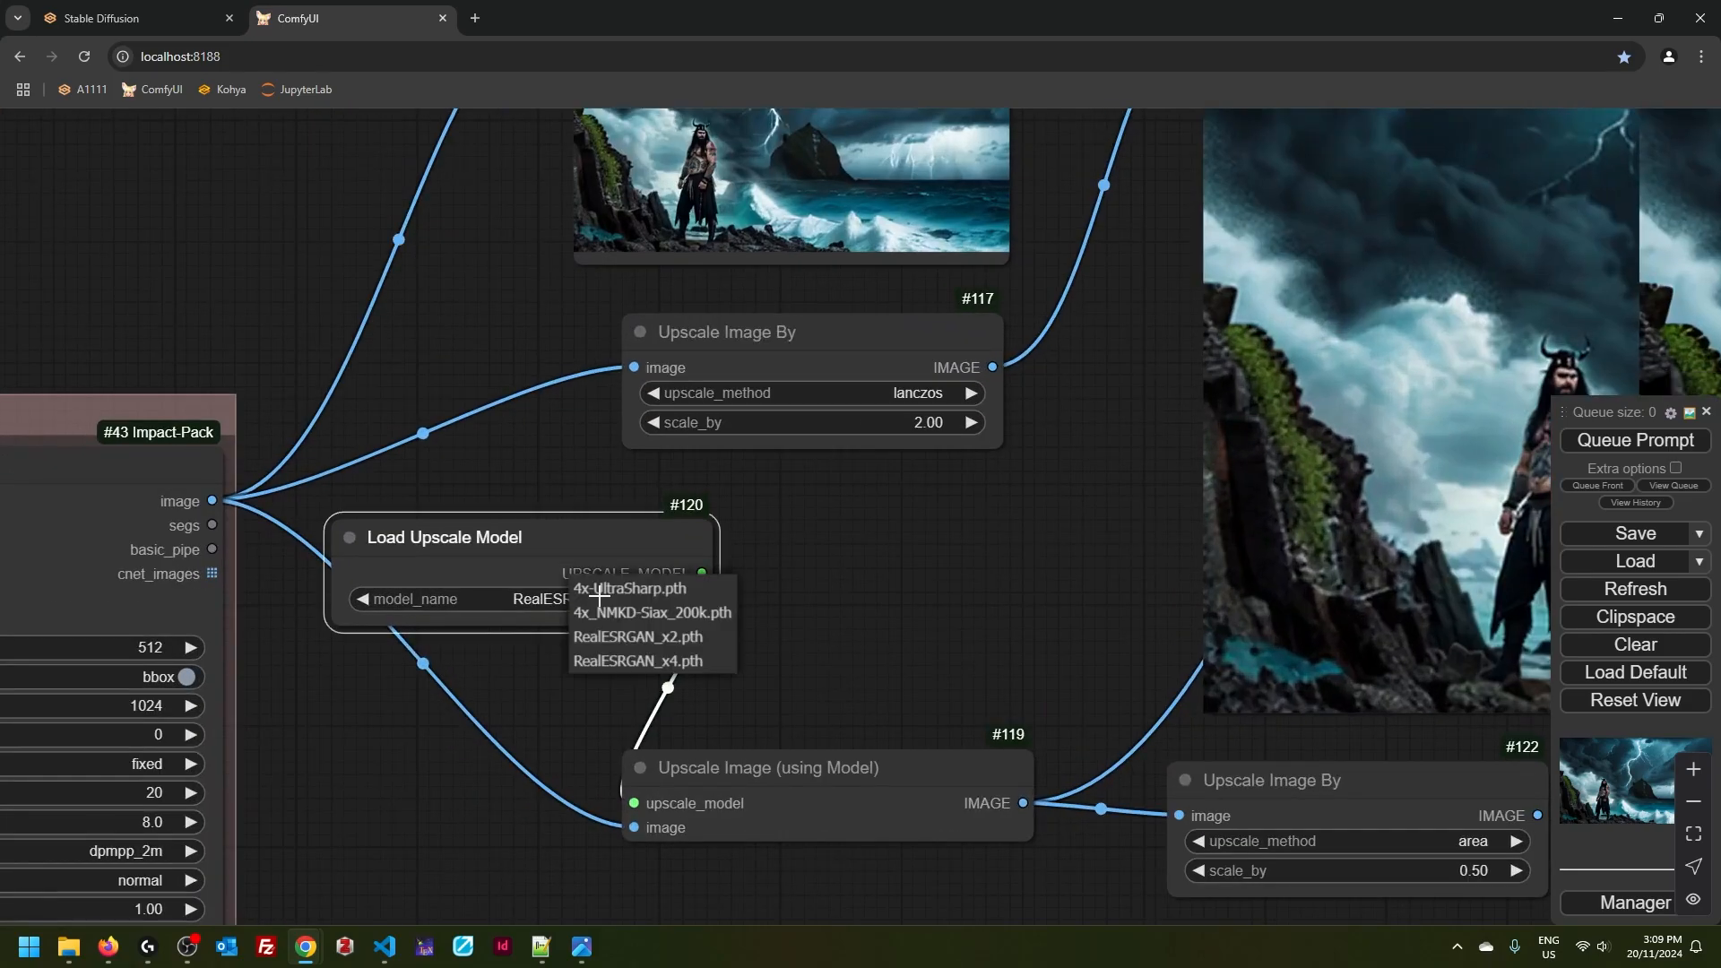
pyautogui.moveTo(651, 636)
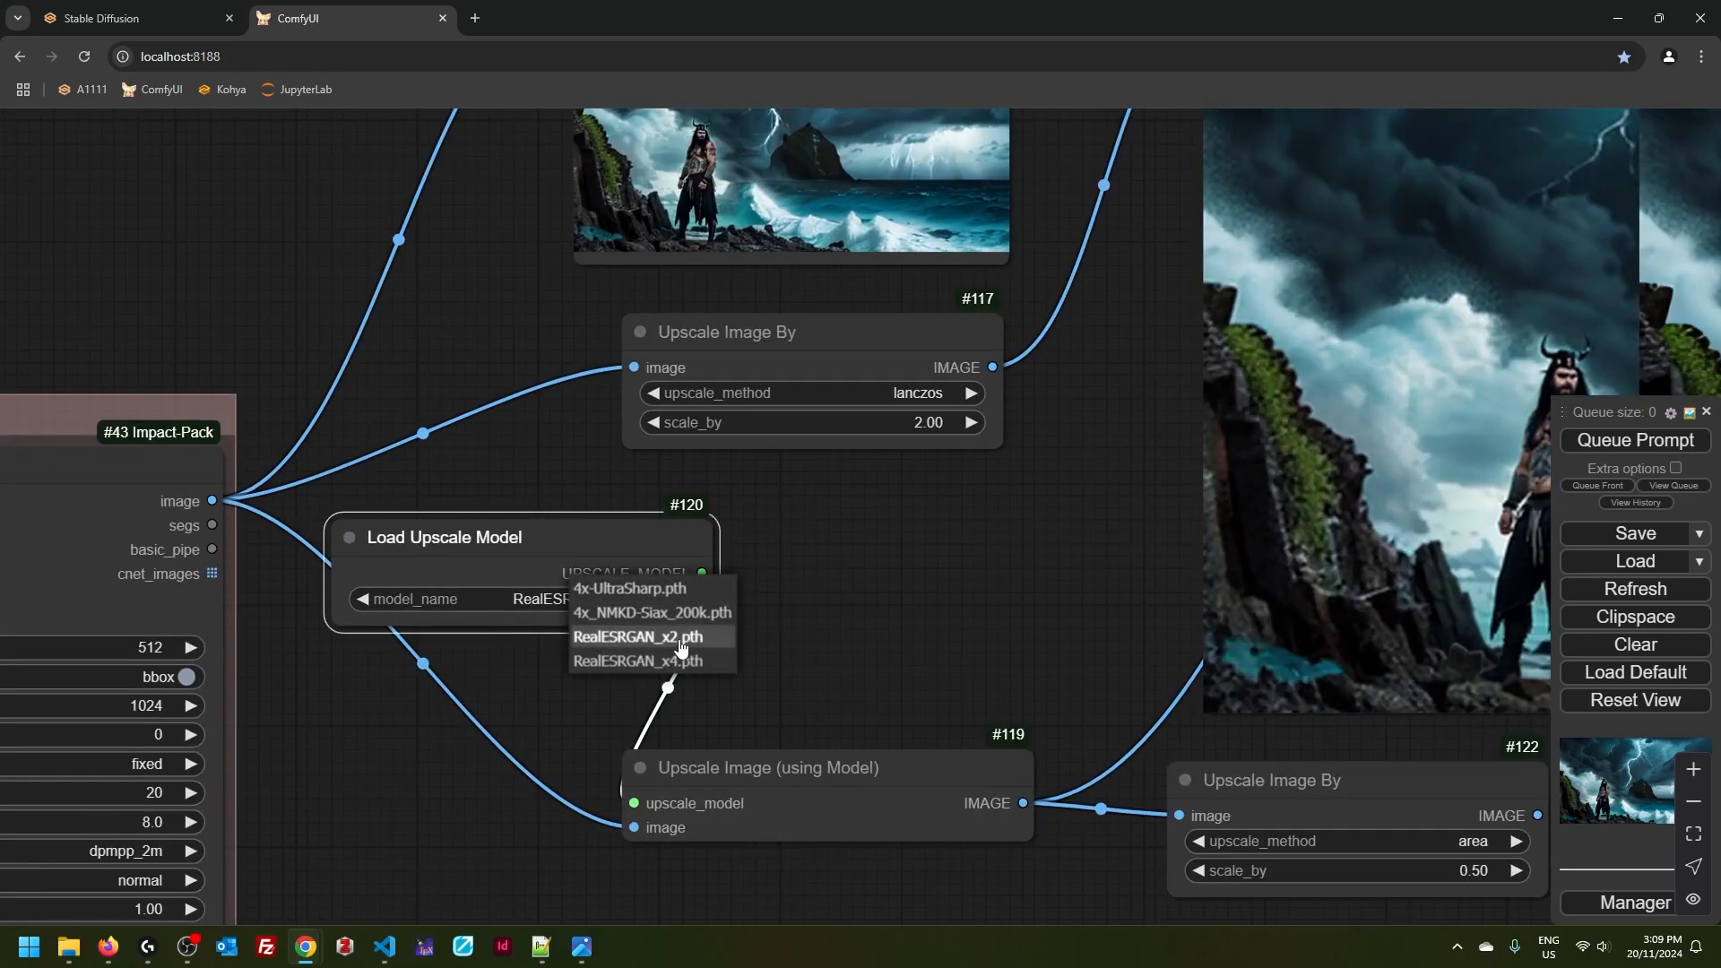
pyautogui.moveTo(631, 589)
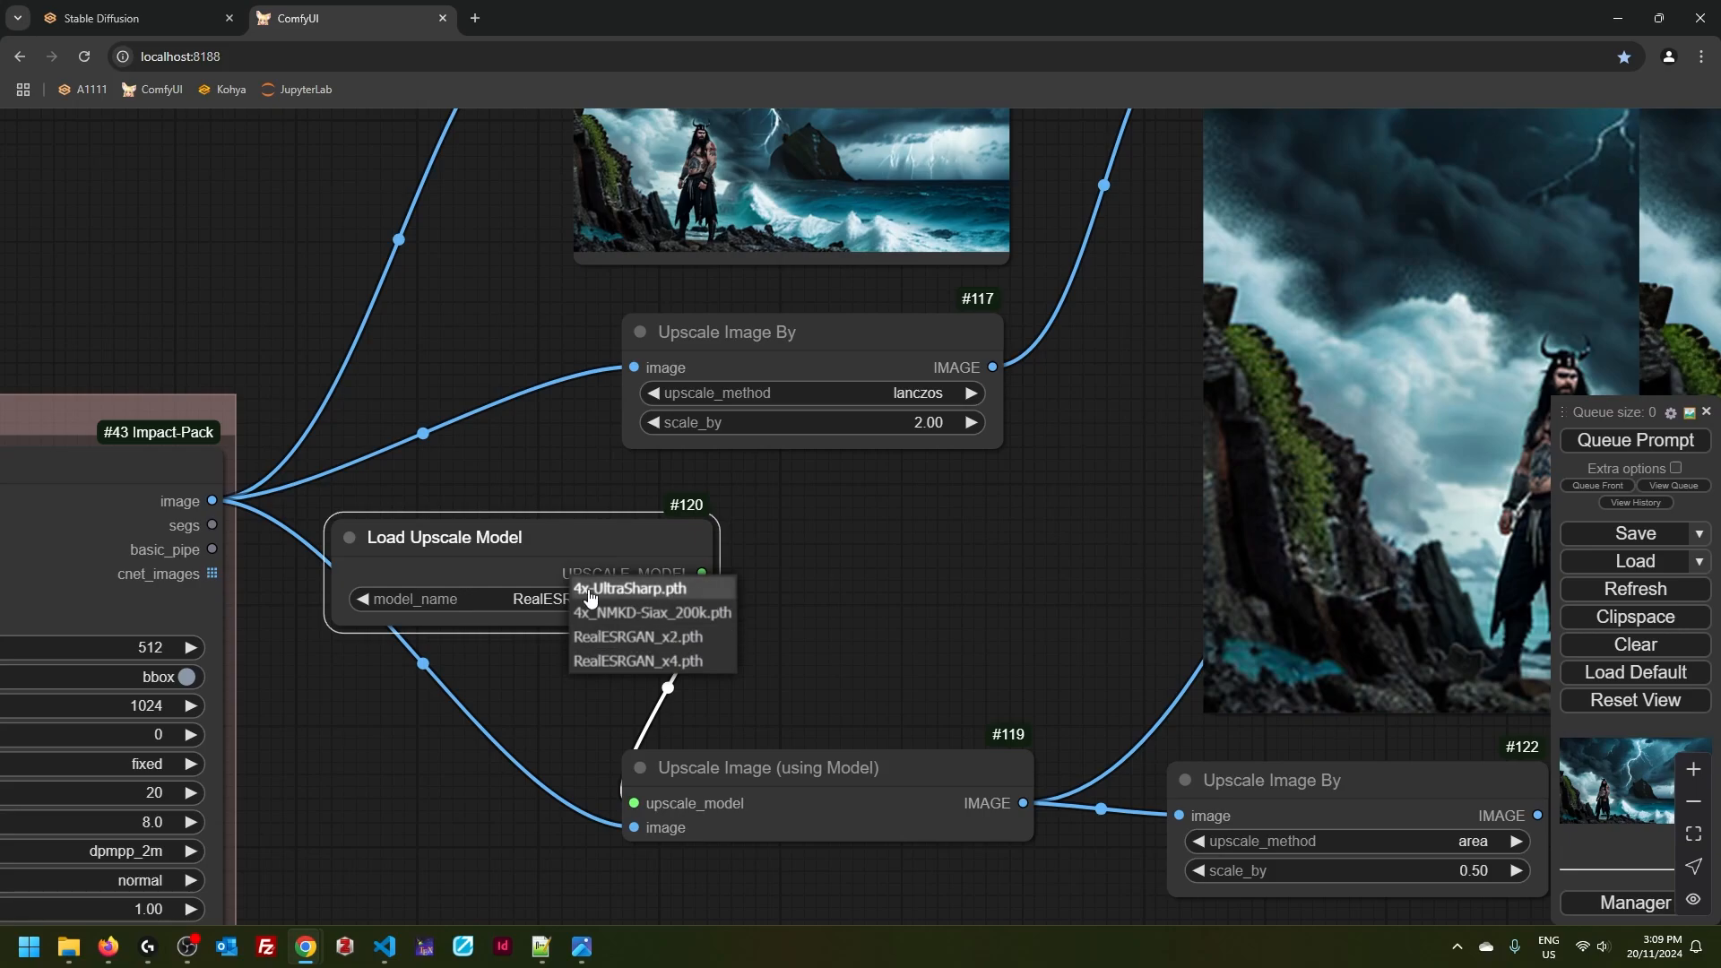
pyautogui.click(629, 590)
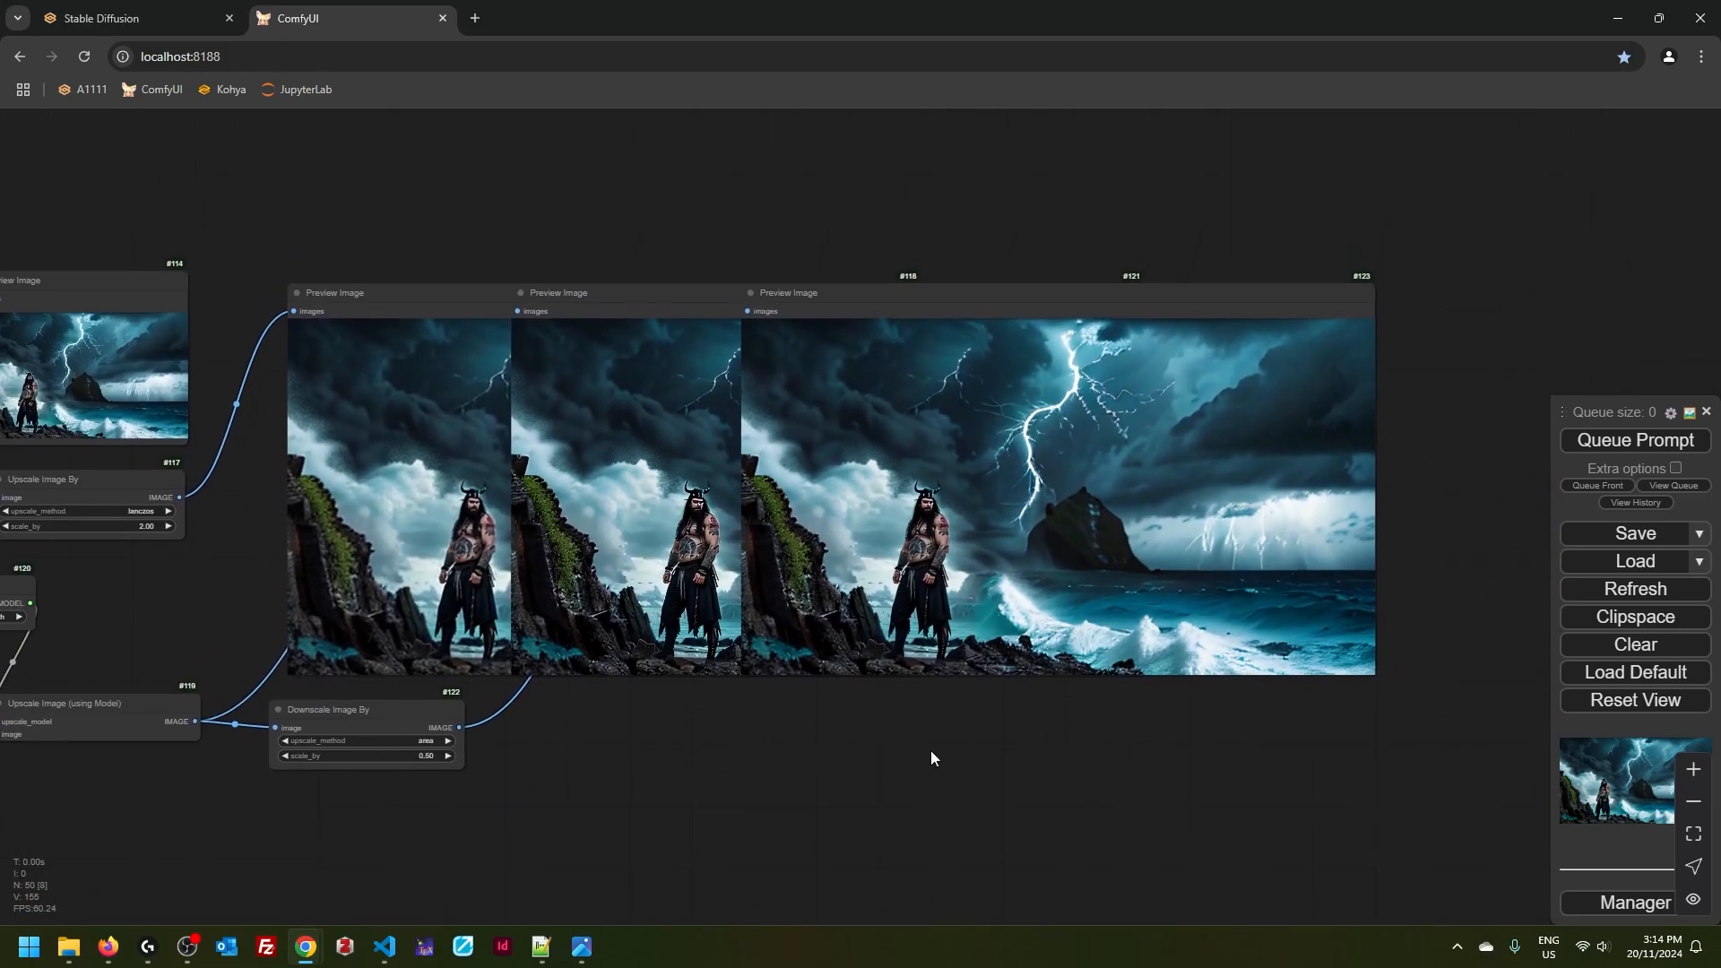
pyautogui.moveTo(840, 792)
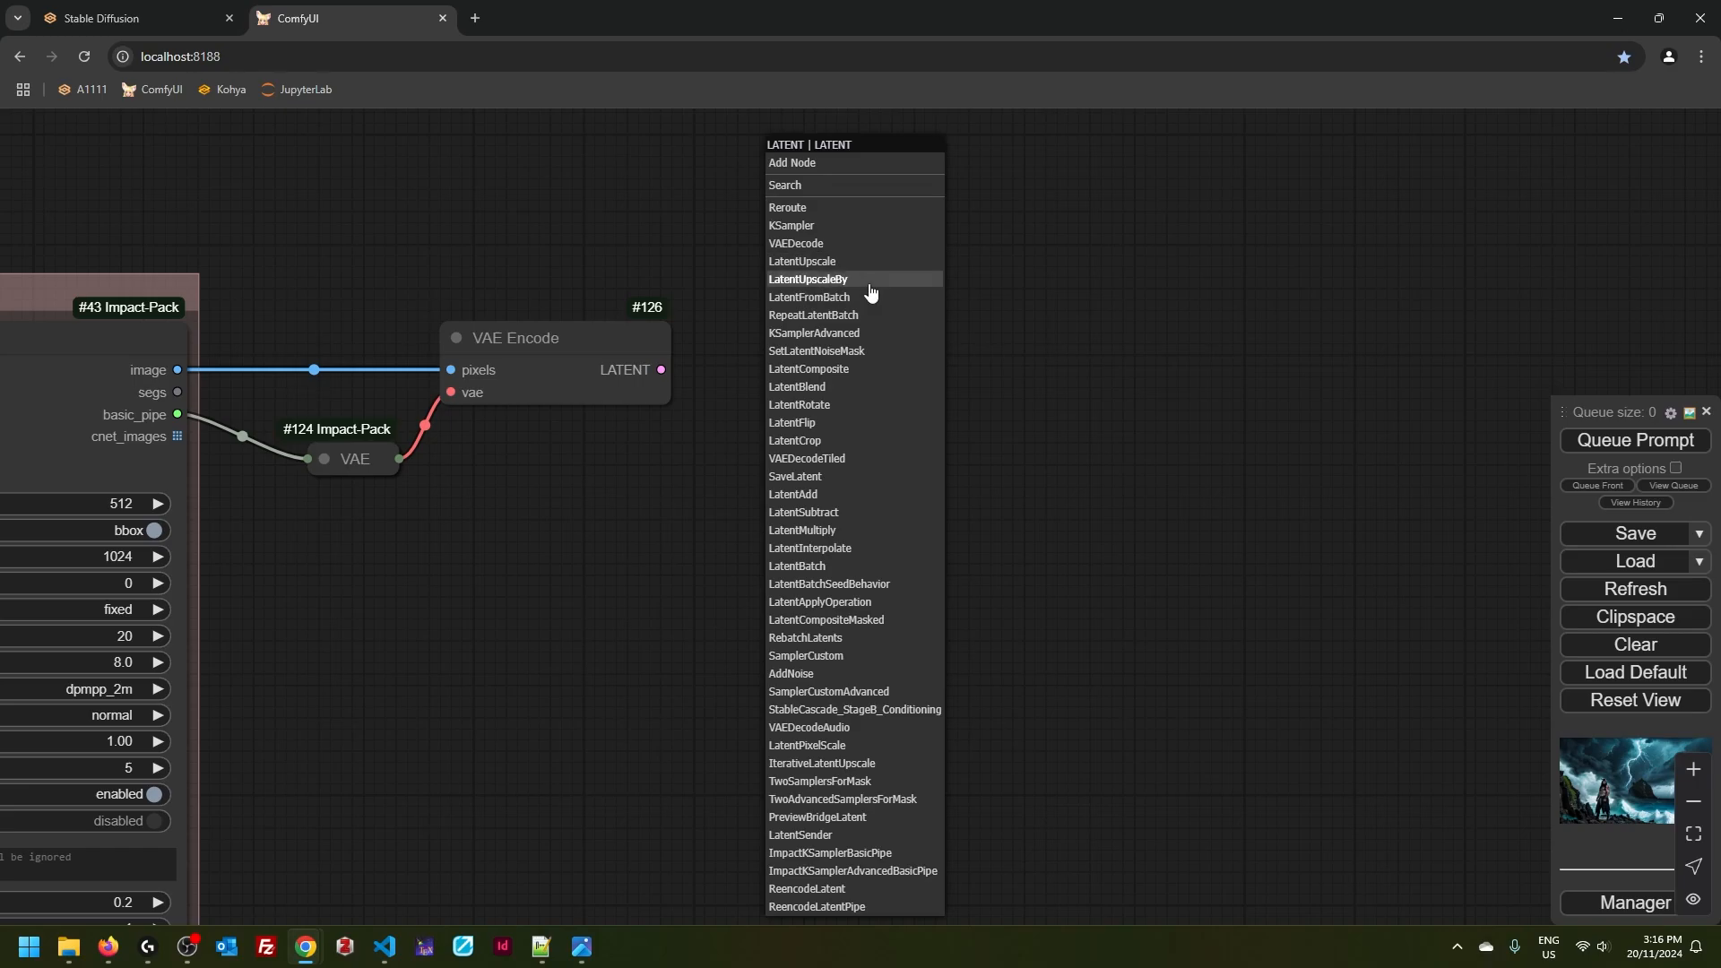
# - Add a LatentUpscaleBy node to upscale the VAE-encoded latent
pyautogui.click(808, 279)
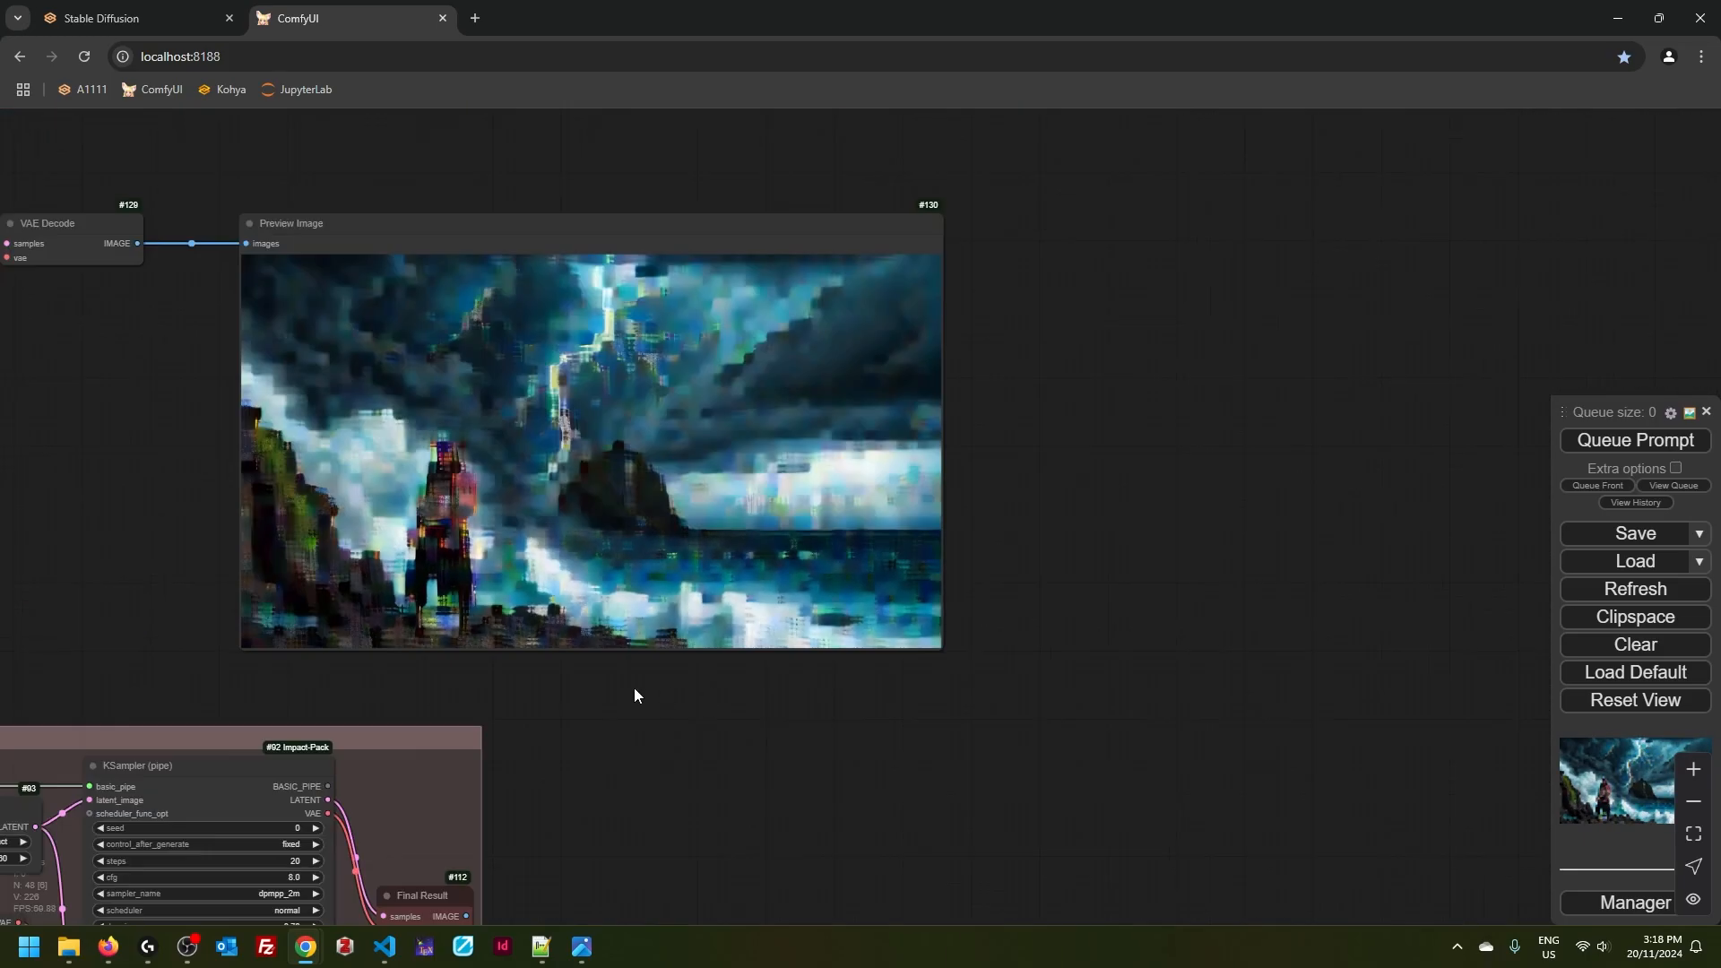
# - Switch between the WebUI and ComfyUI tabs and view the Extras upscaler list
pyautogui.click(132, 19)
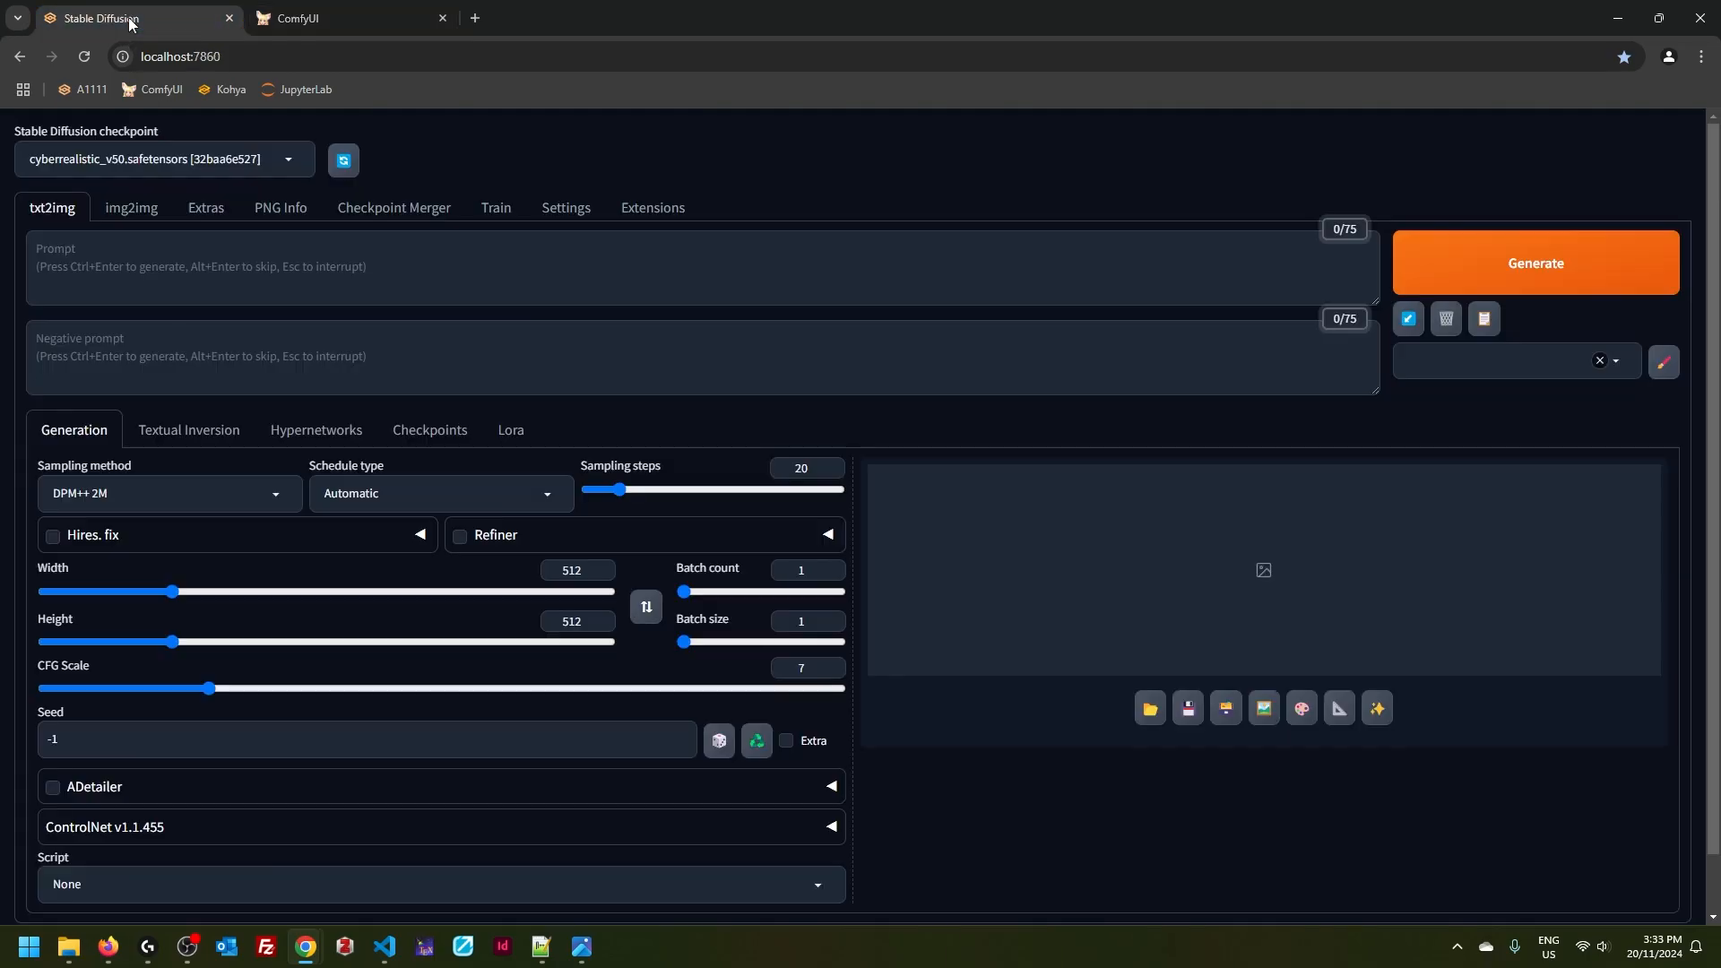
pyautogui.click(318, 17)
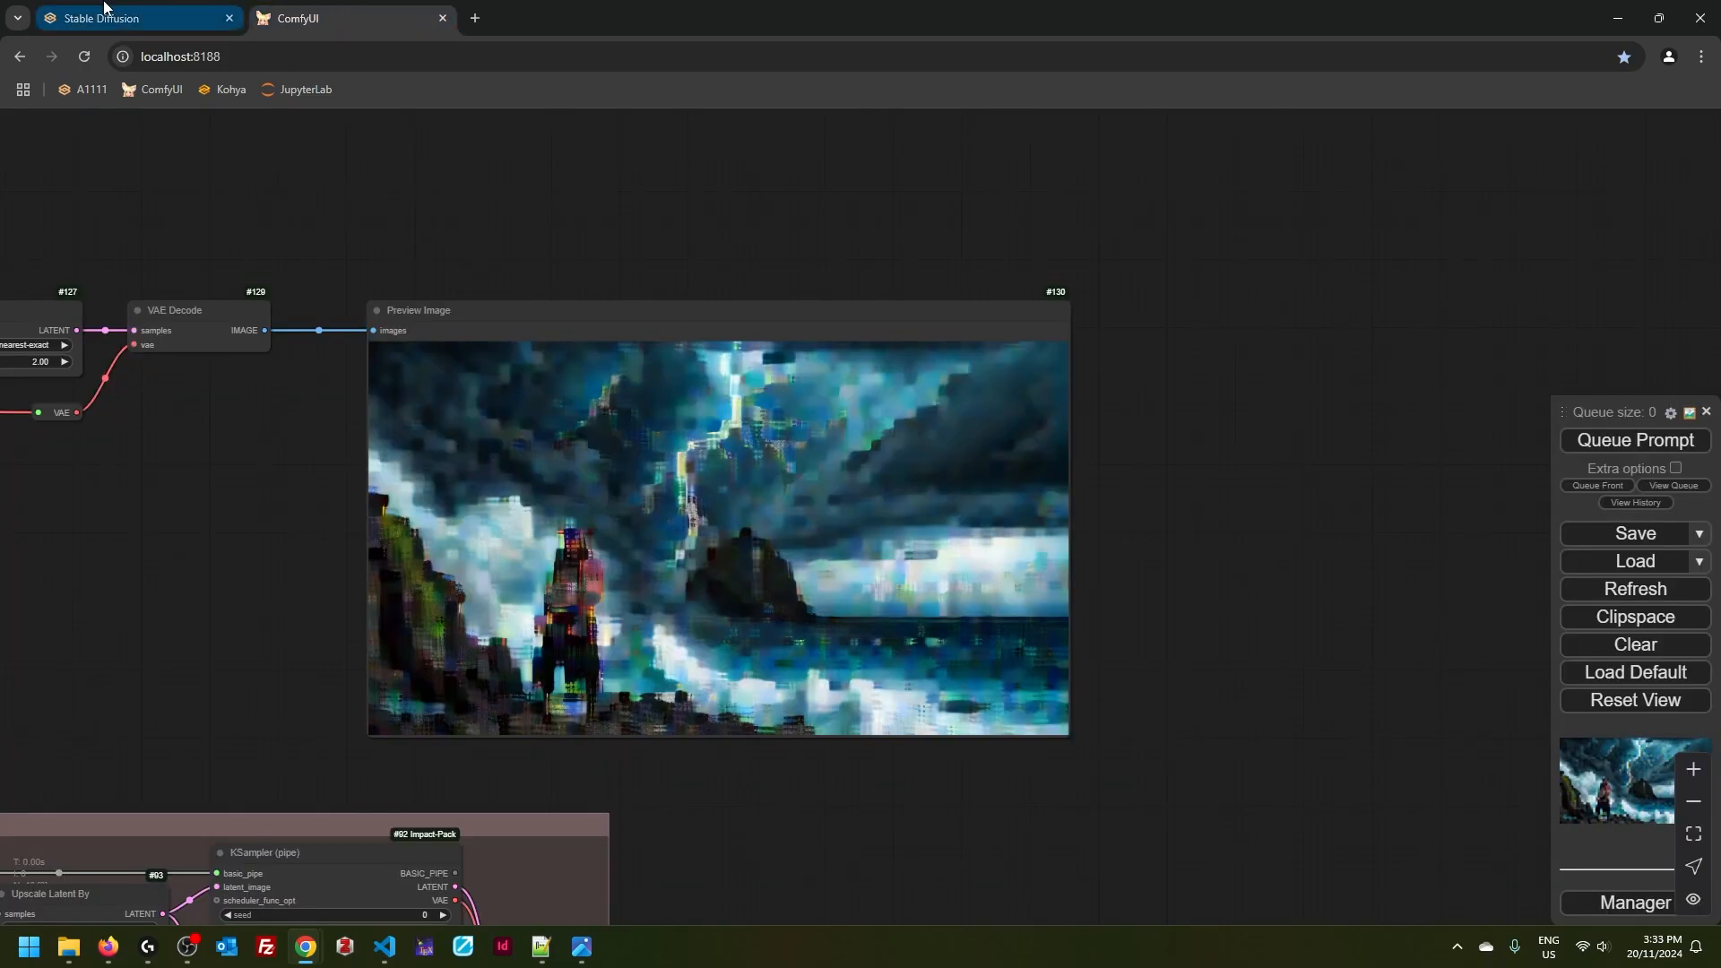
pyautogui.click(121, 18)
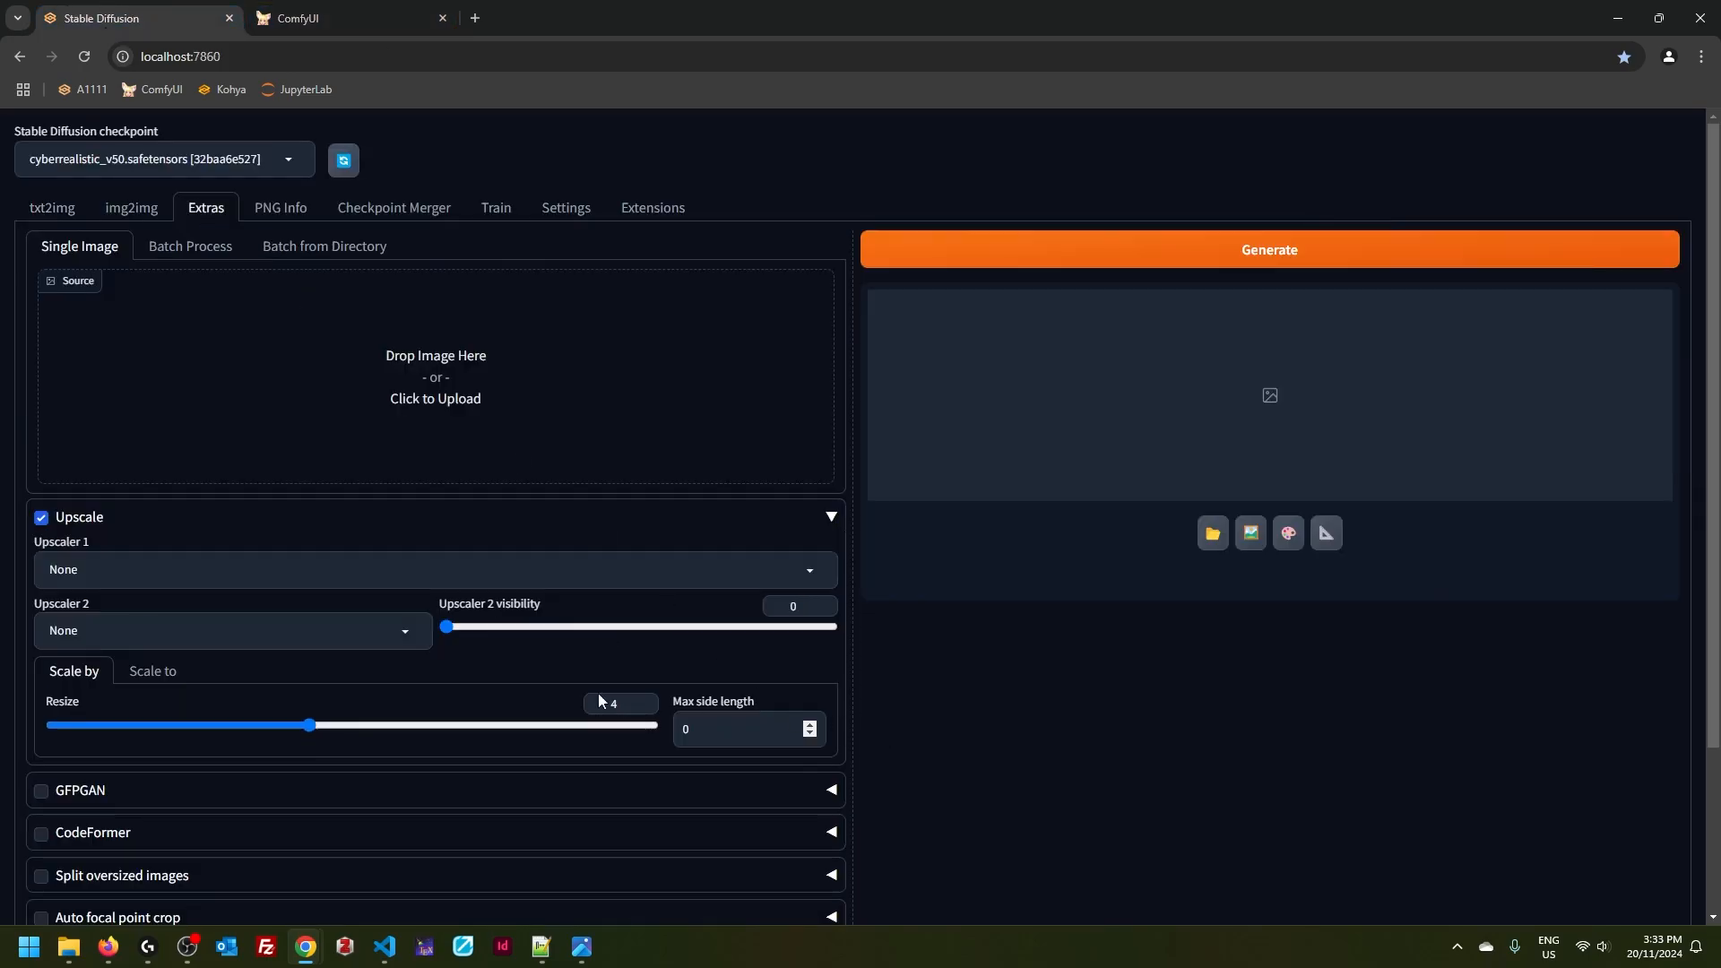
pyautogui.click(434, 568)
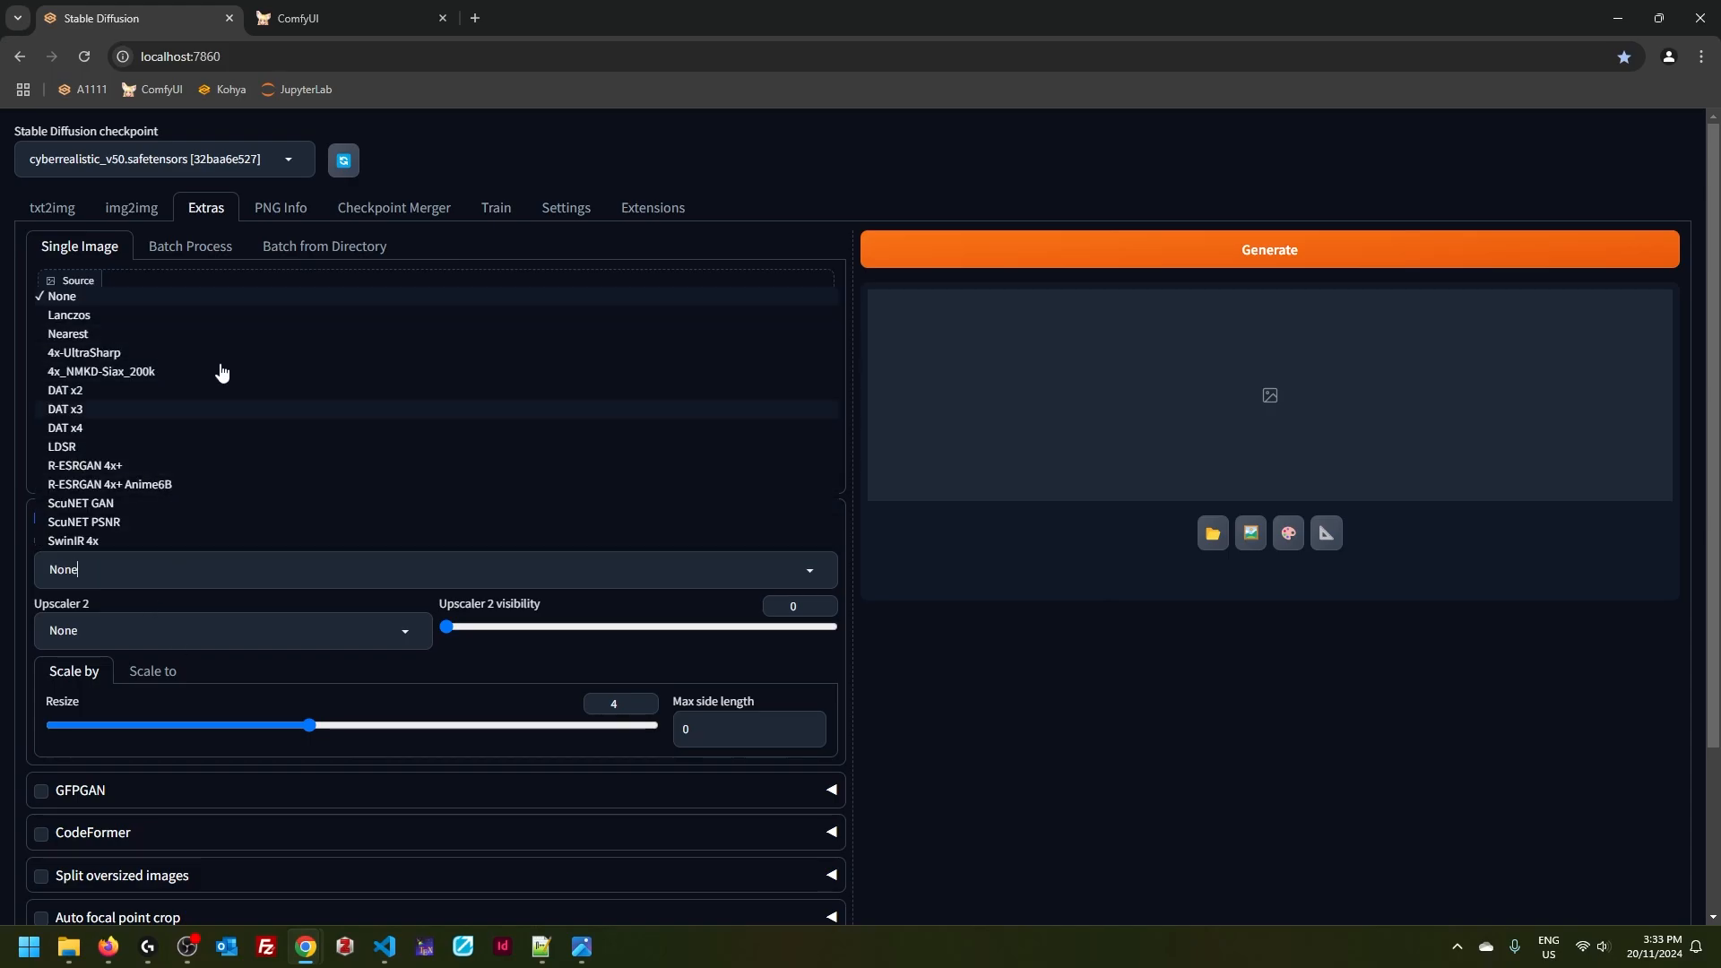
# - Enable Hires. fix in txt2img for Latent upscaling from 512 to 1024
pyautogui.click(50, 207)
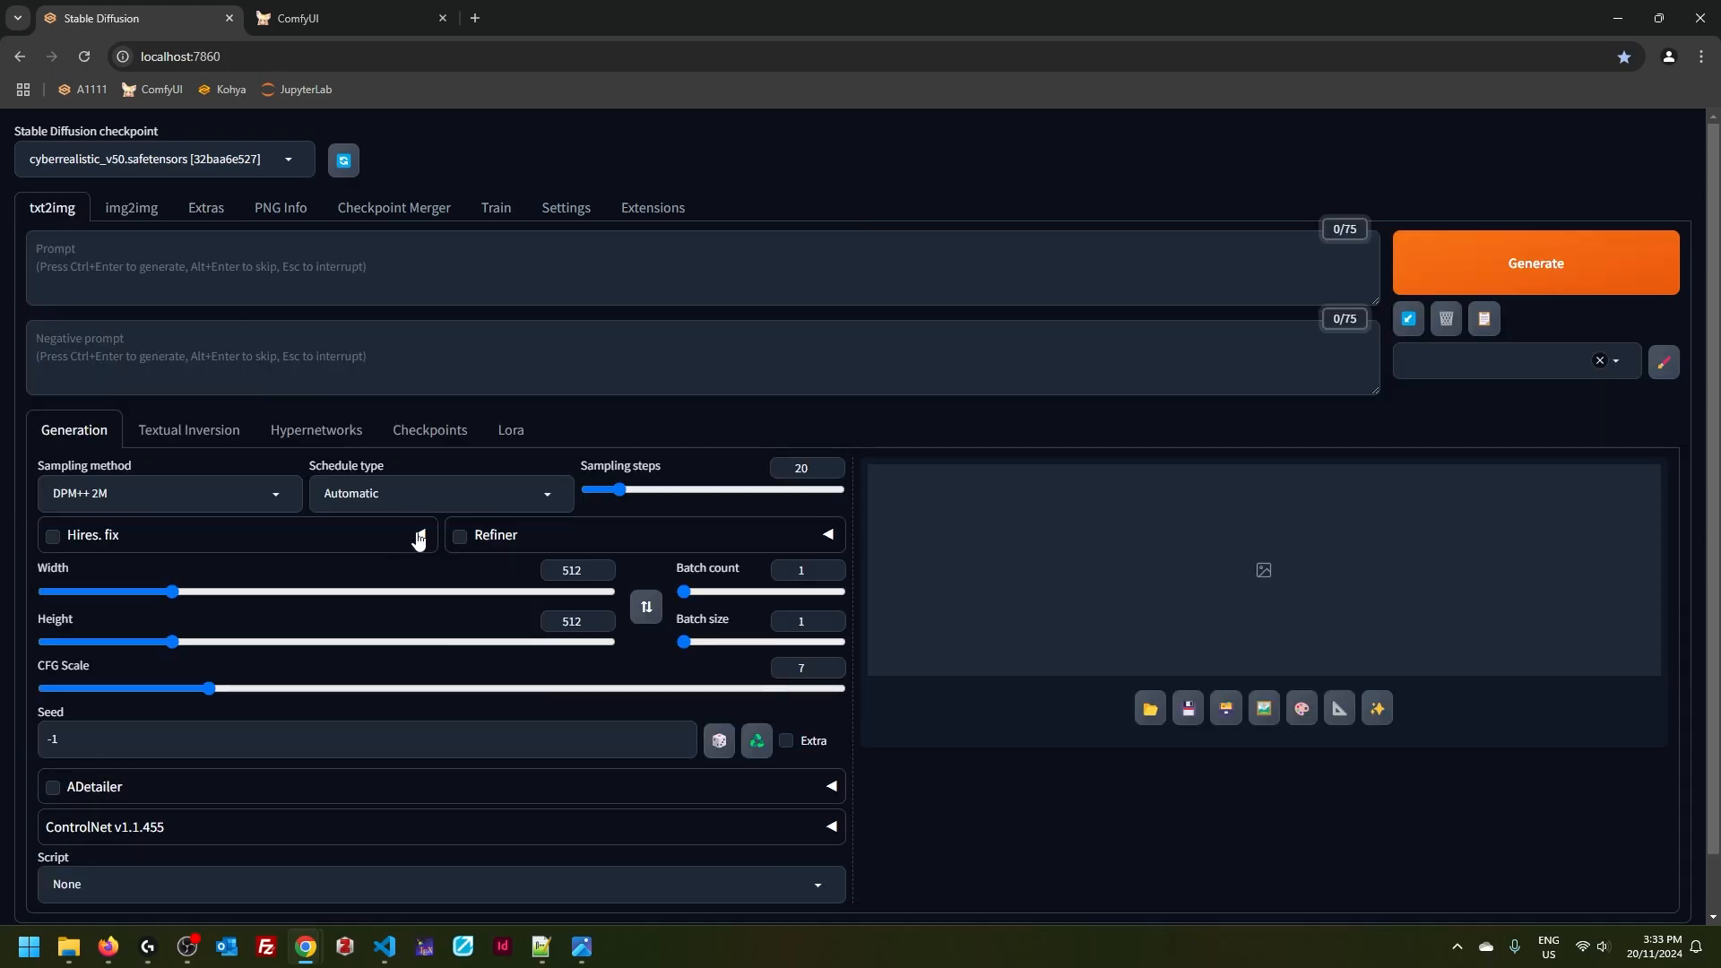
pyautogui.click(52, 537)
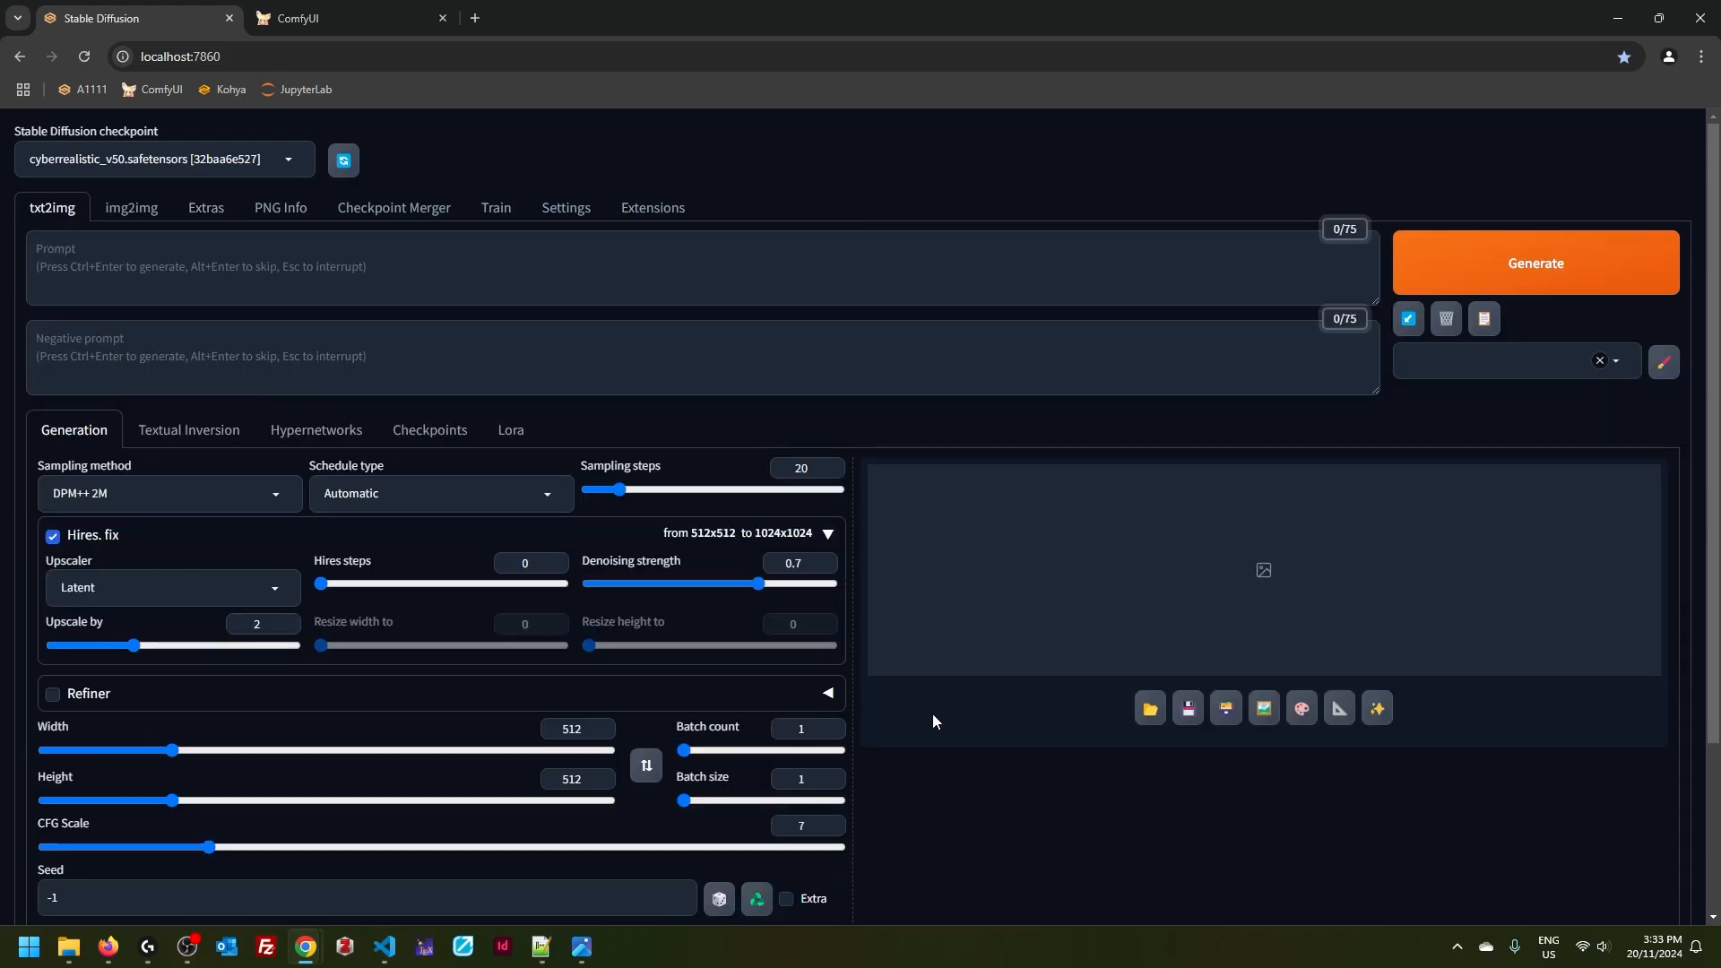
pyautogui.moveTo(893, 711)
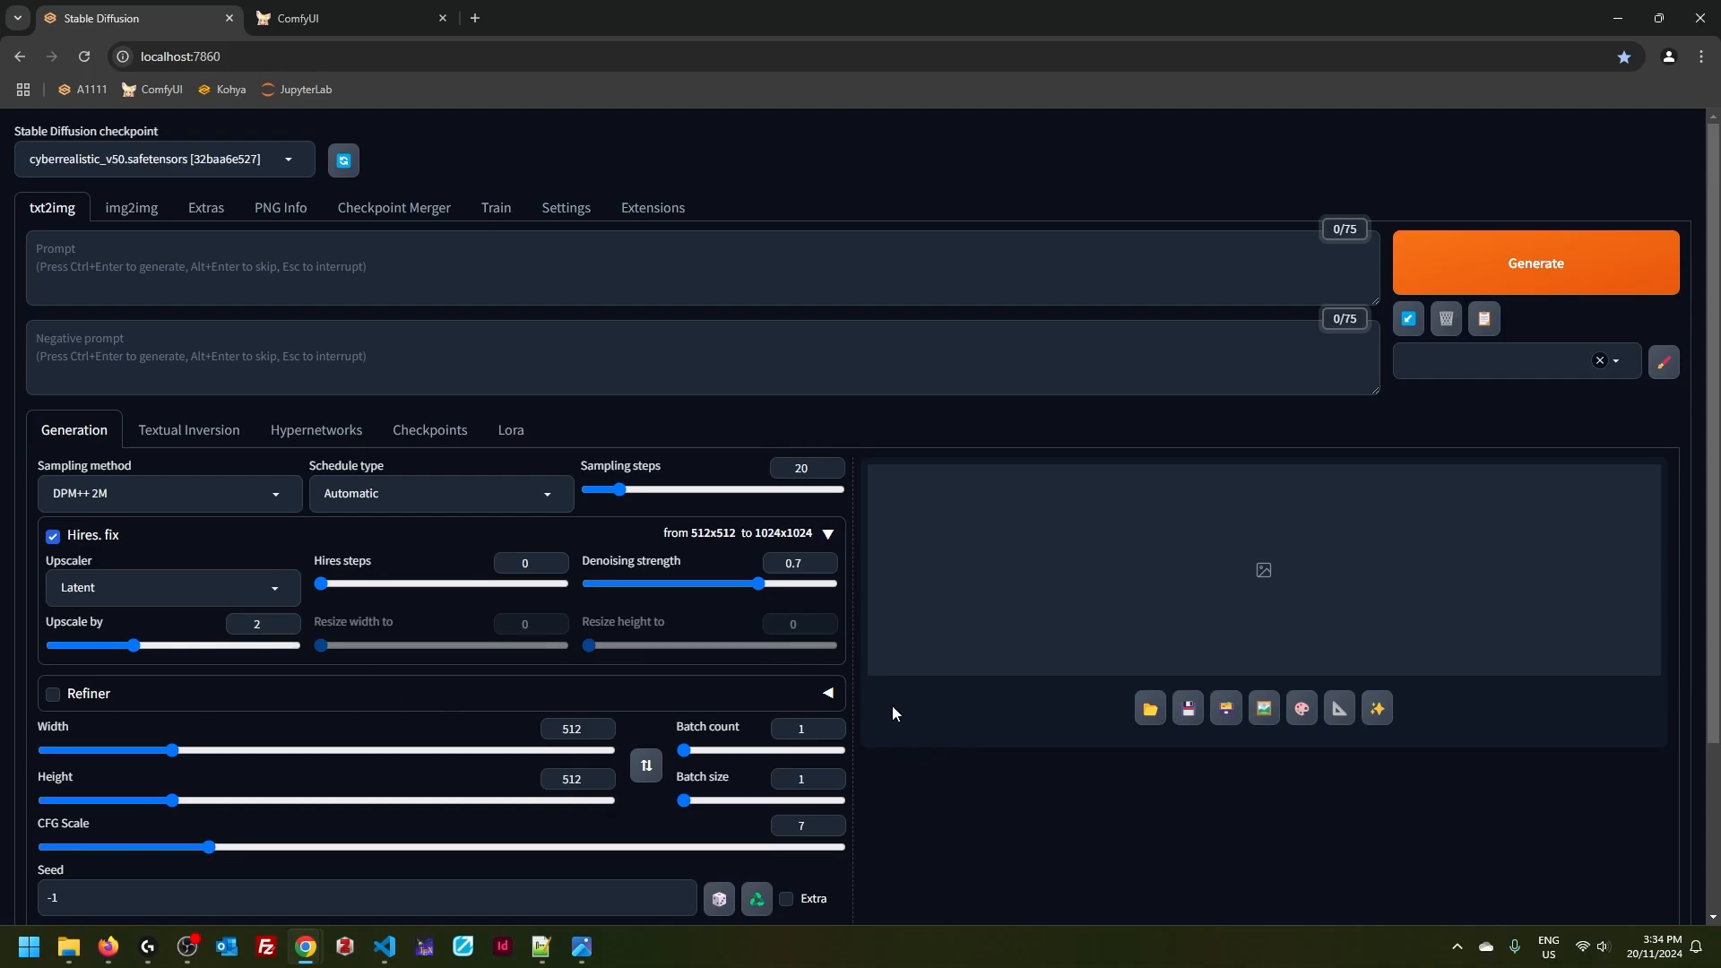
pyautogui.click(341, 18)
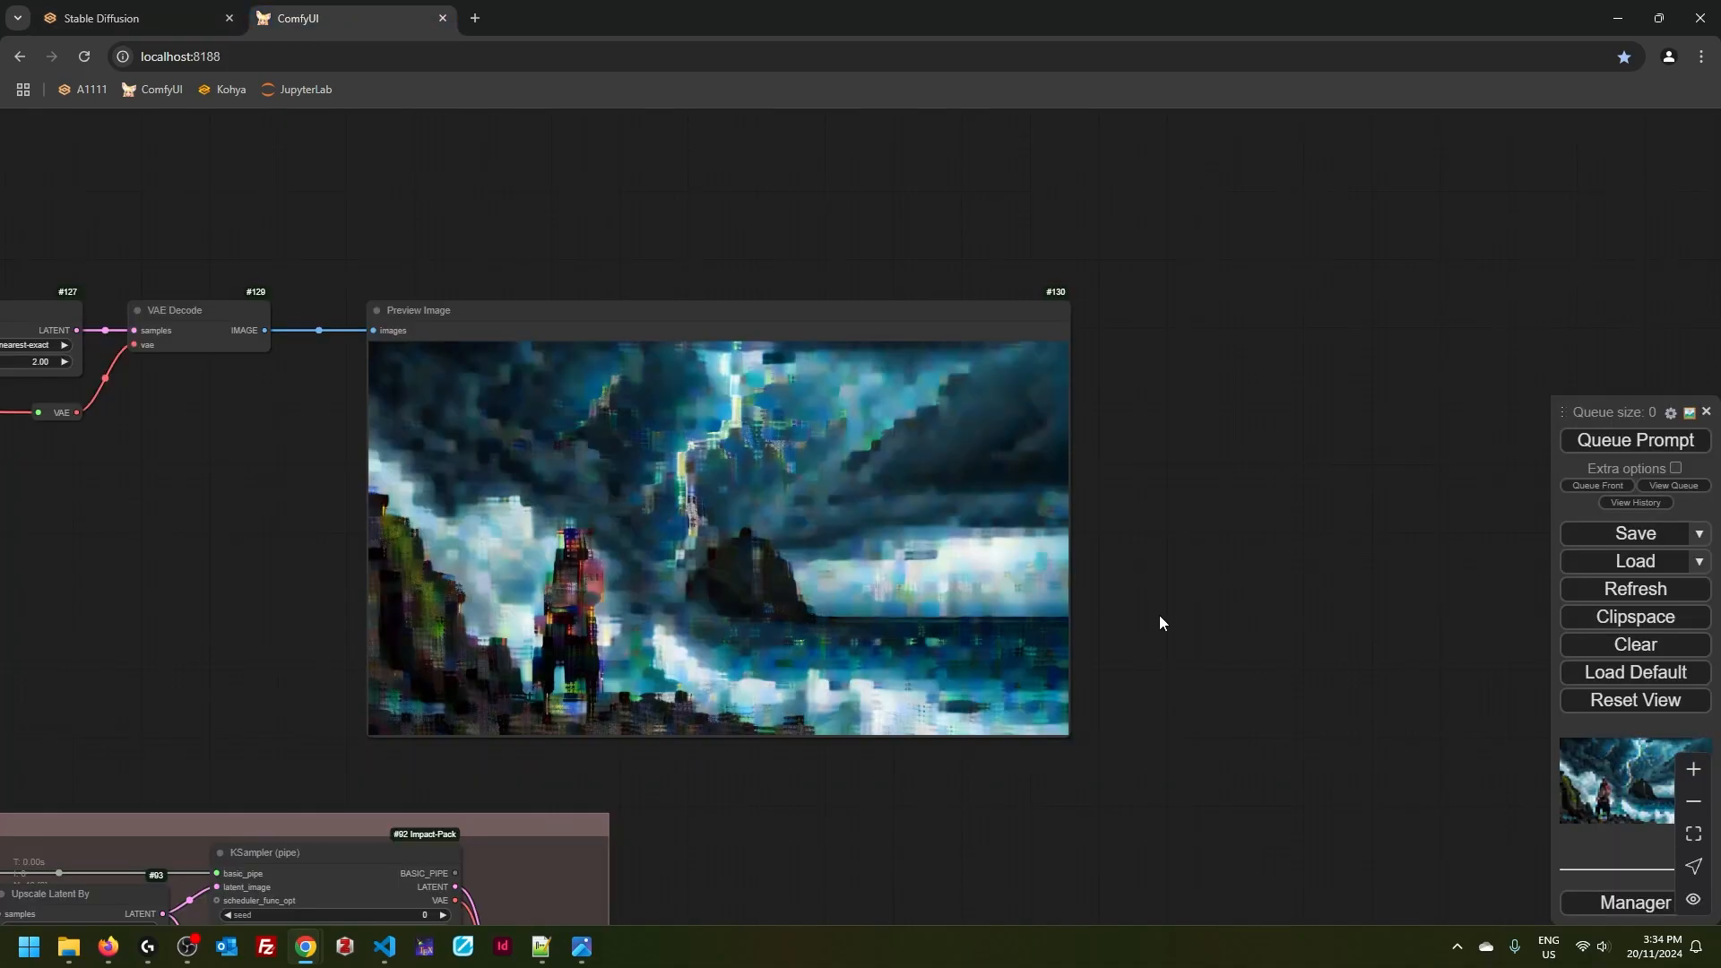
pyautogui.click(132, 18)
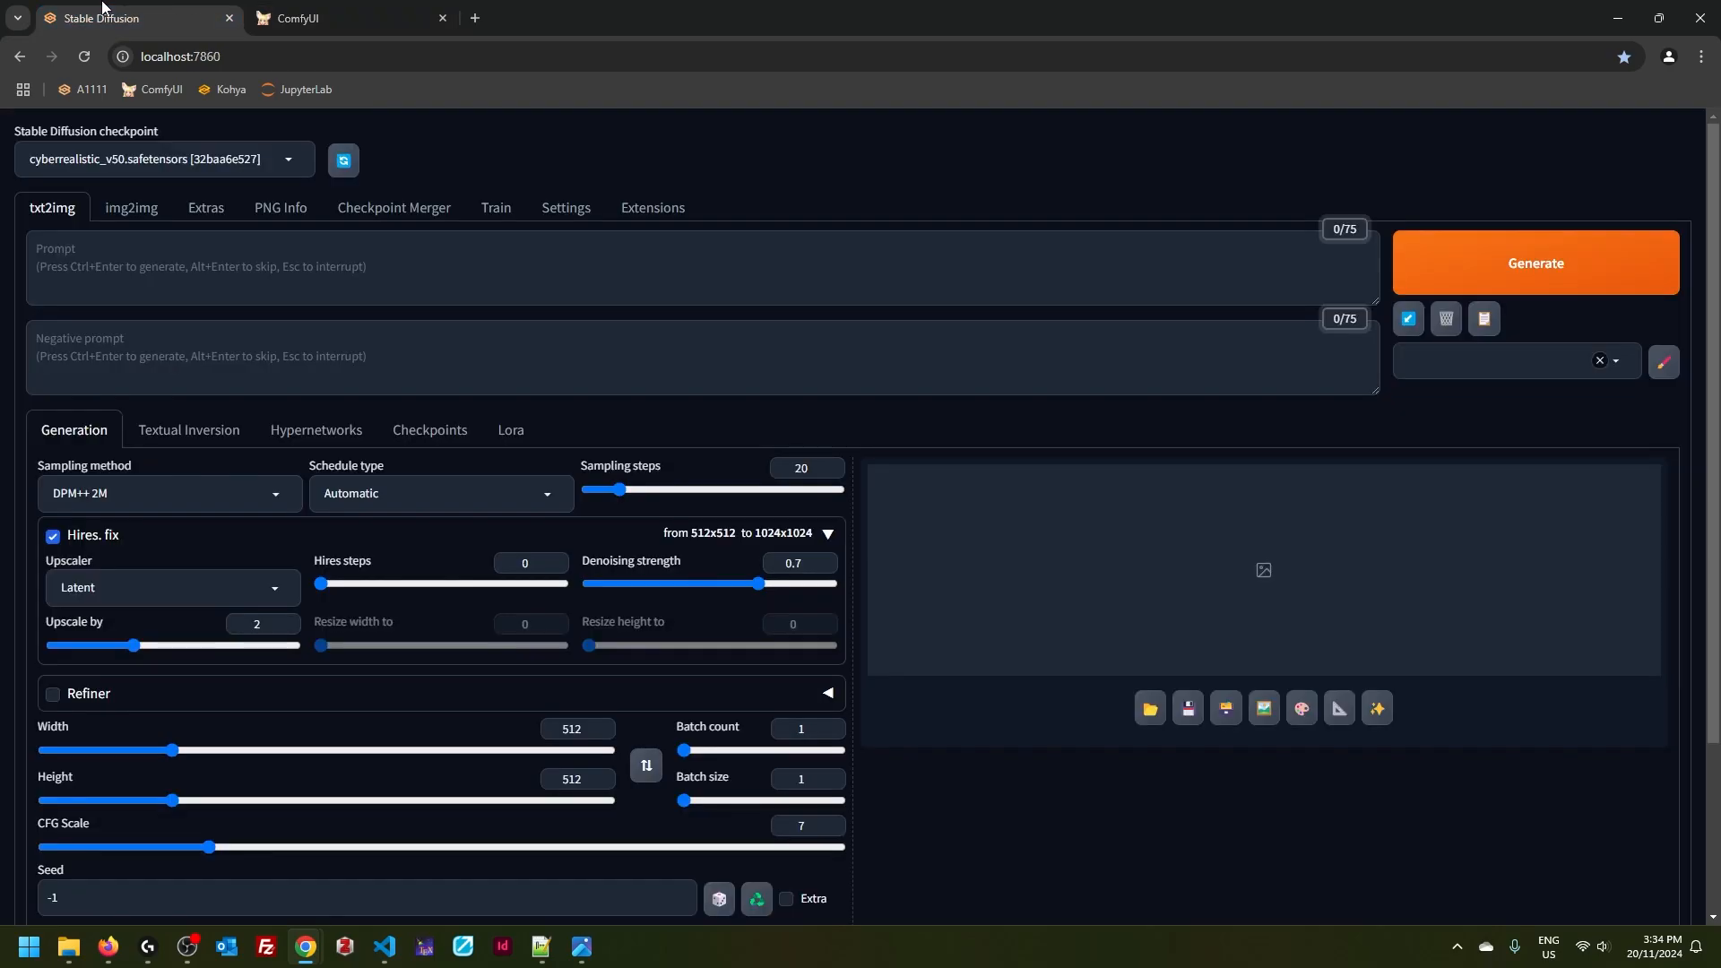
pyautogui.moveTo(708, 570)
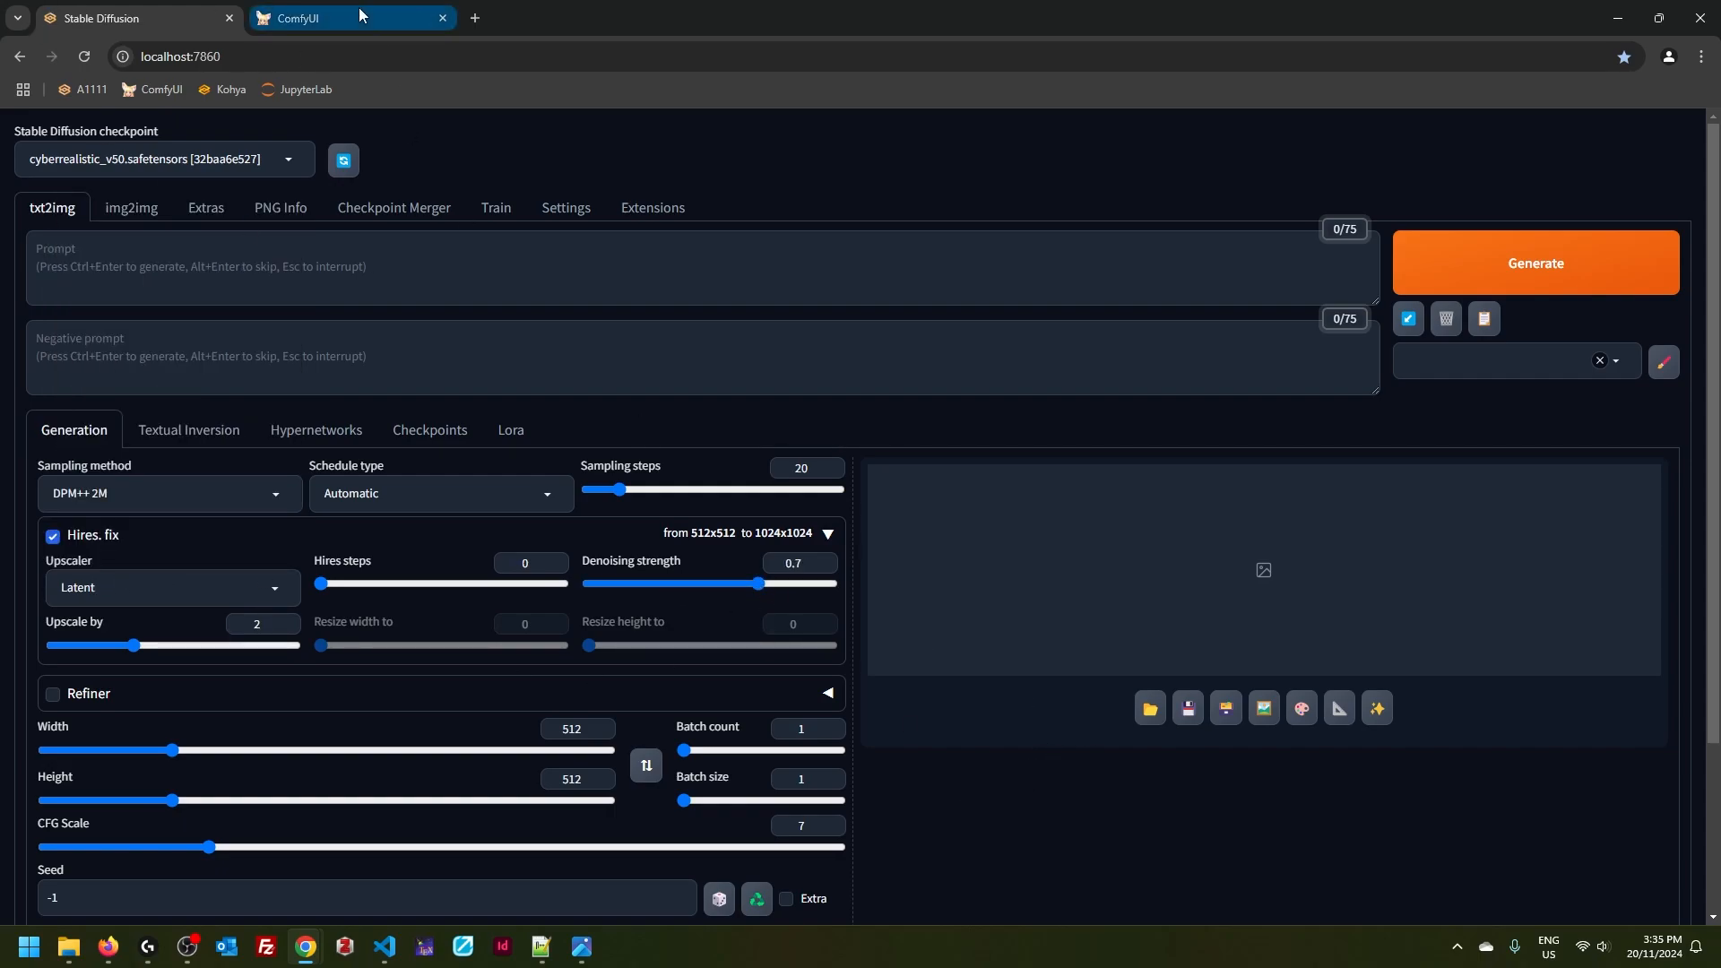
pyautogui.click(294, 18)
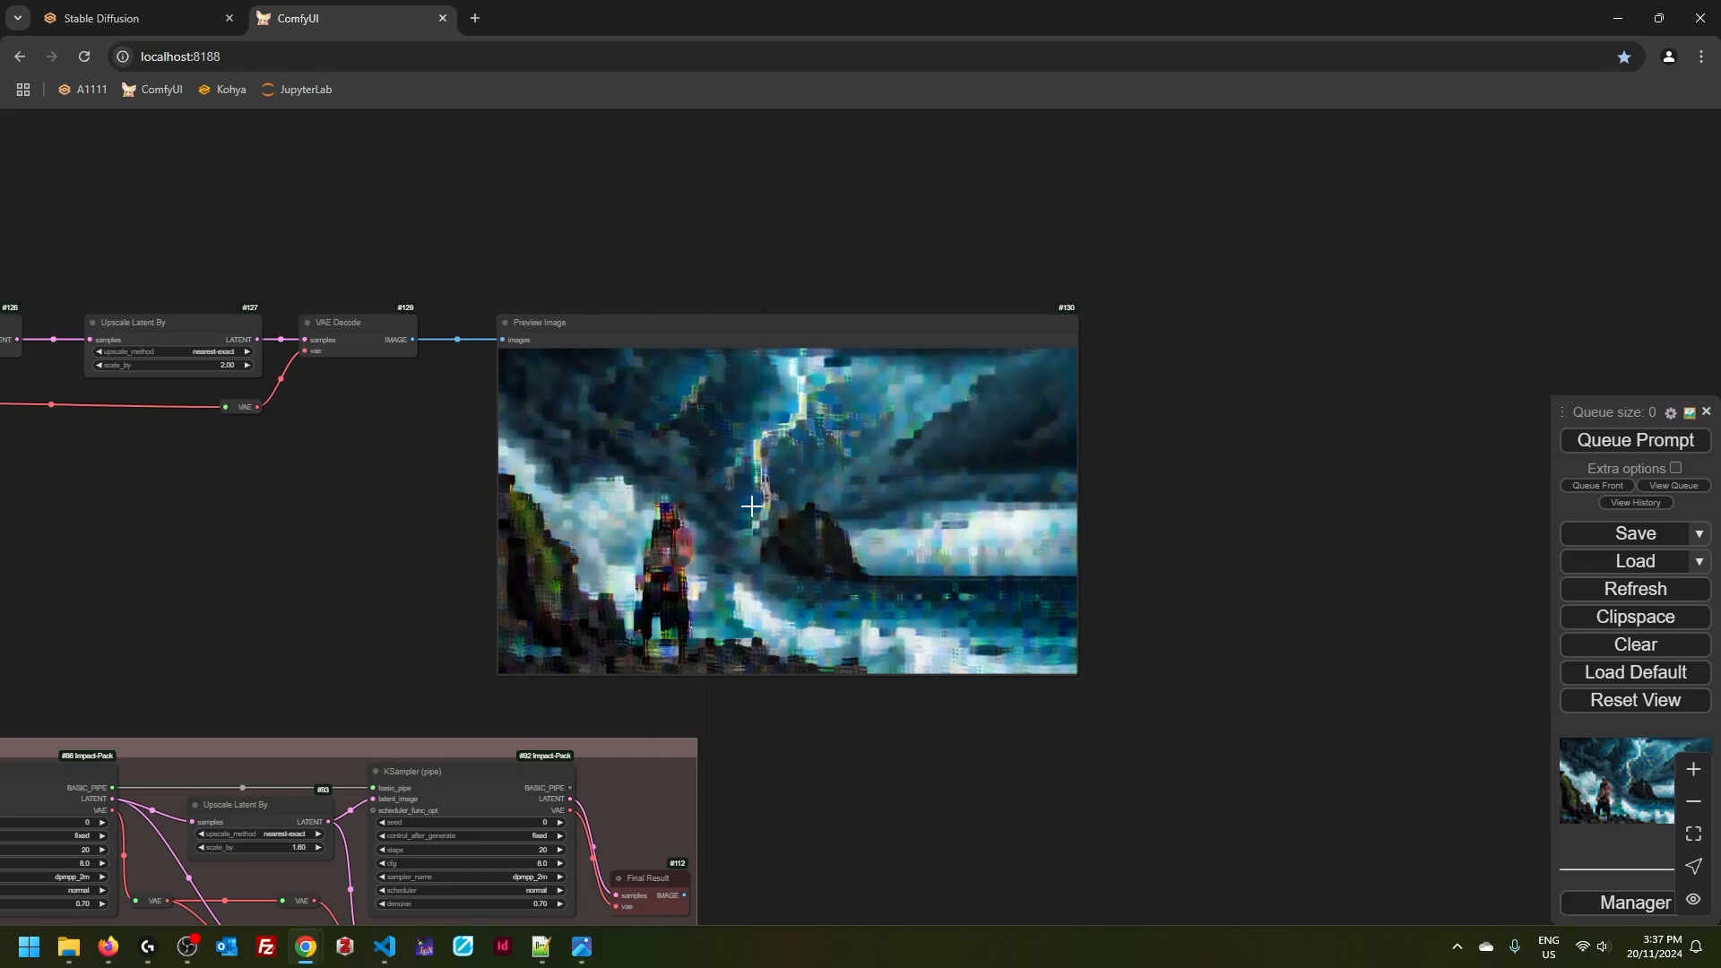
pyautogui.moveTo(667, 572)
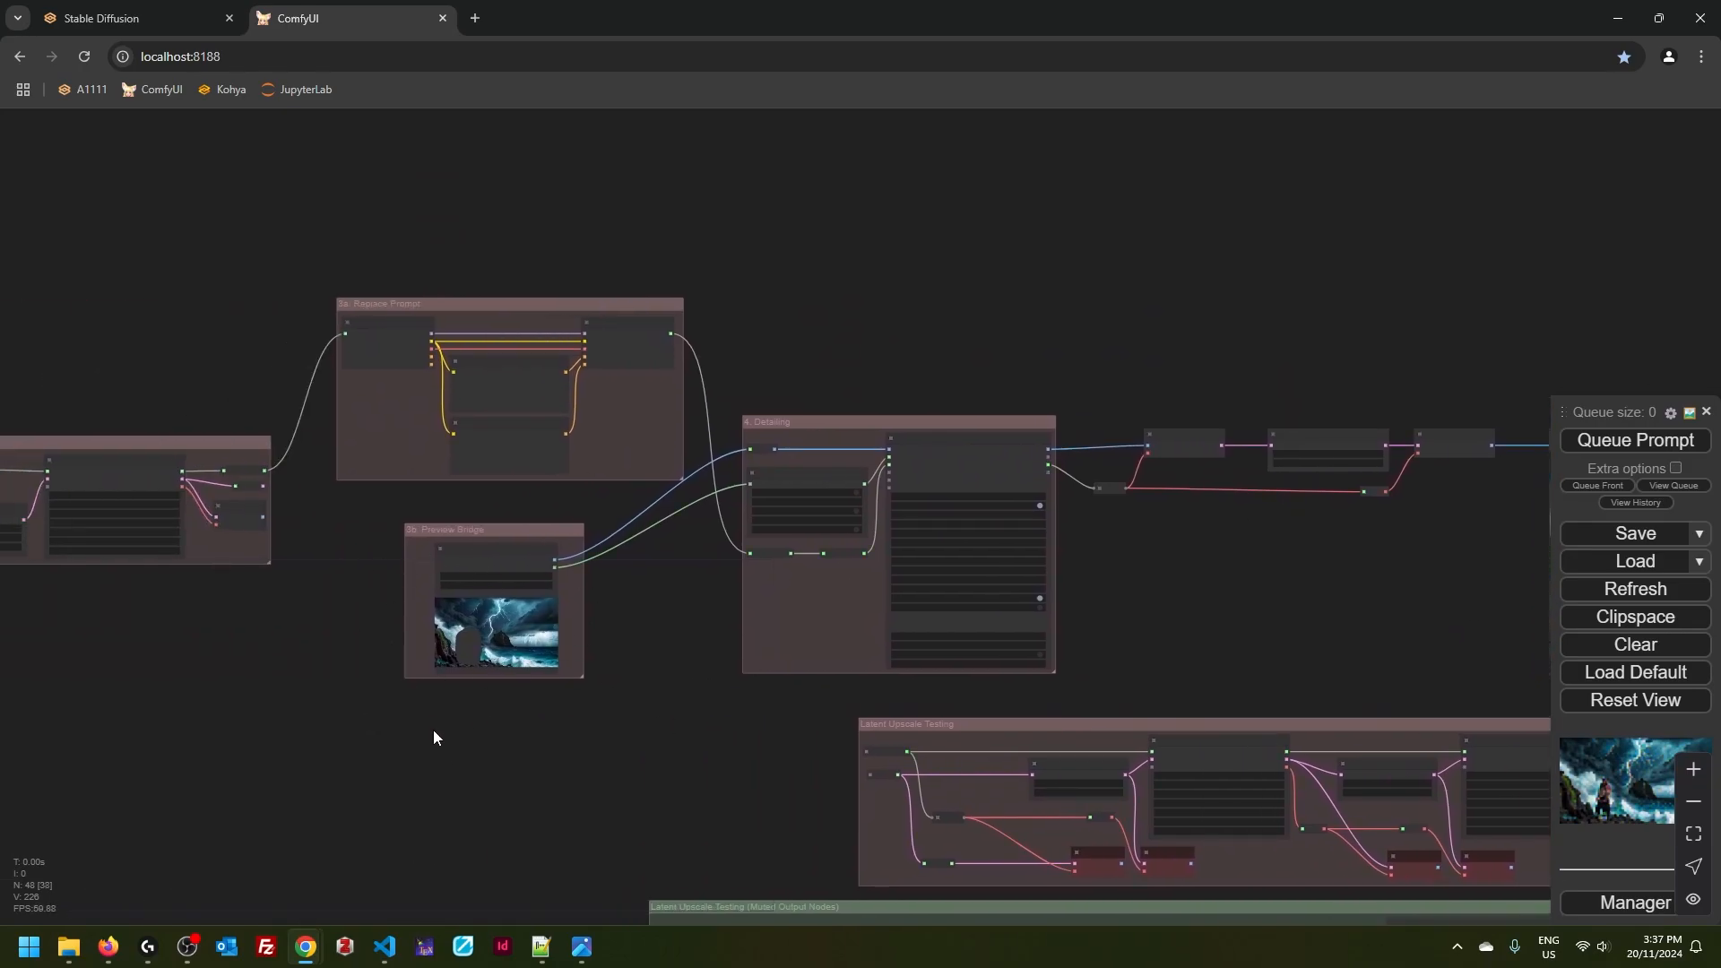
pyautogui.scroll(3)
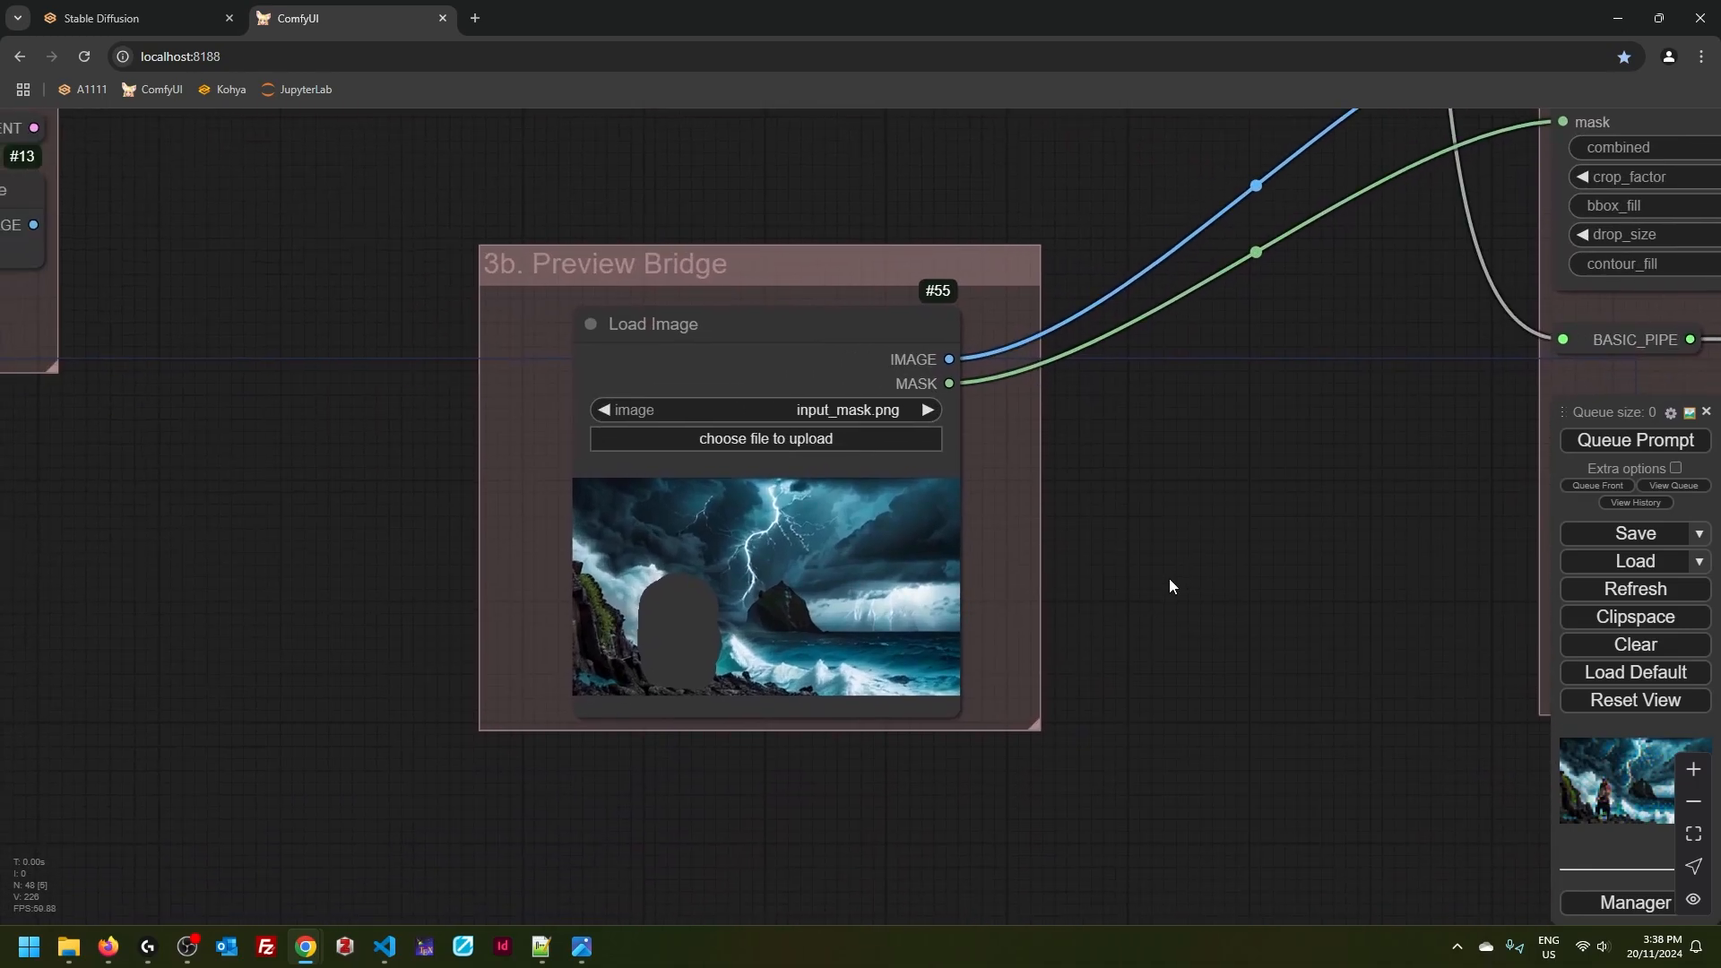
pyautogui.moveTo(960, 538)
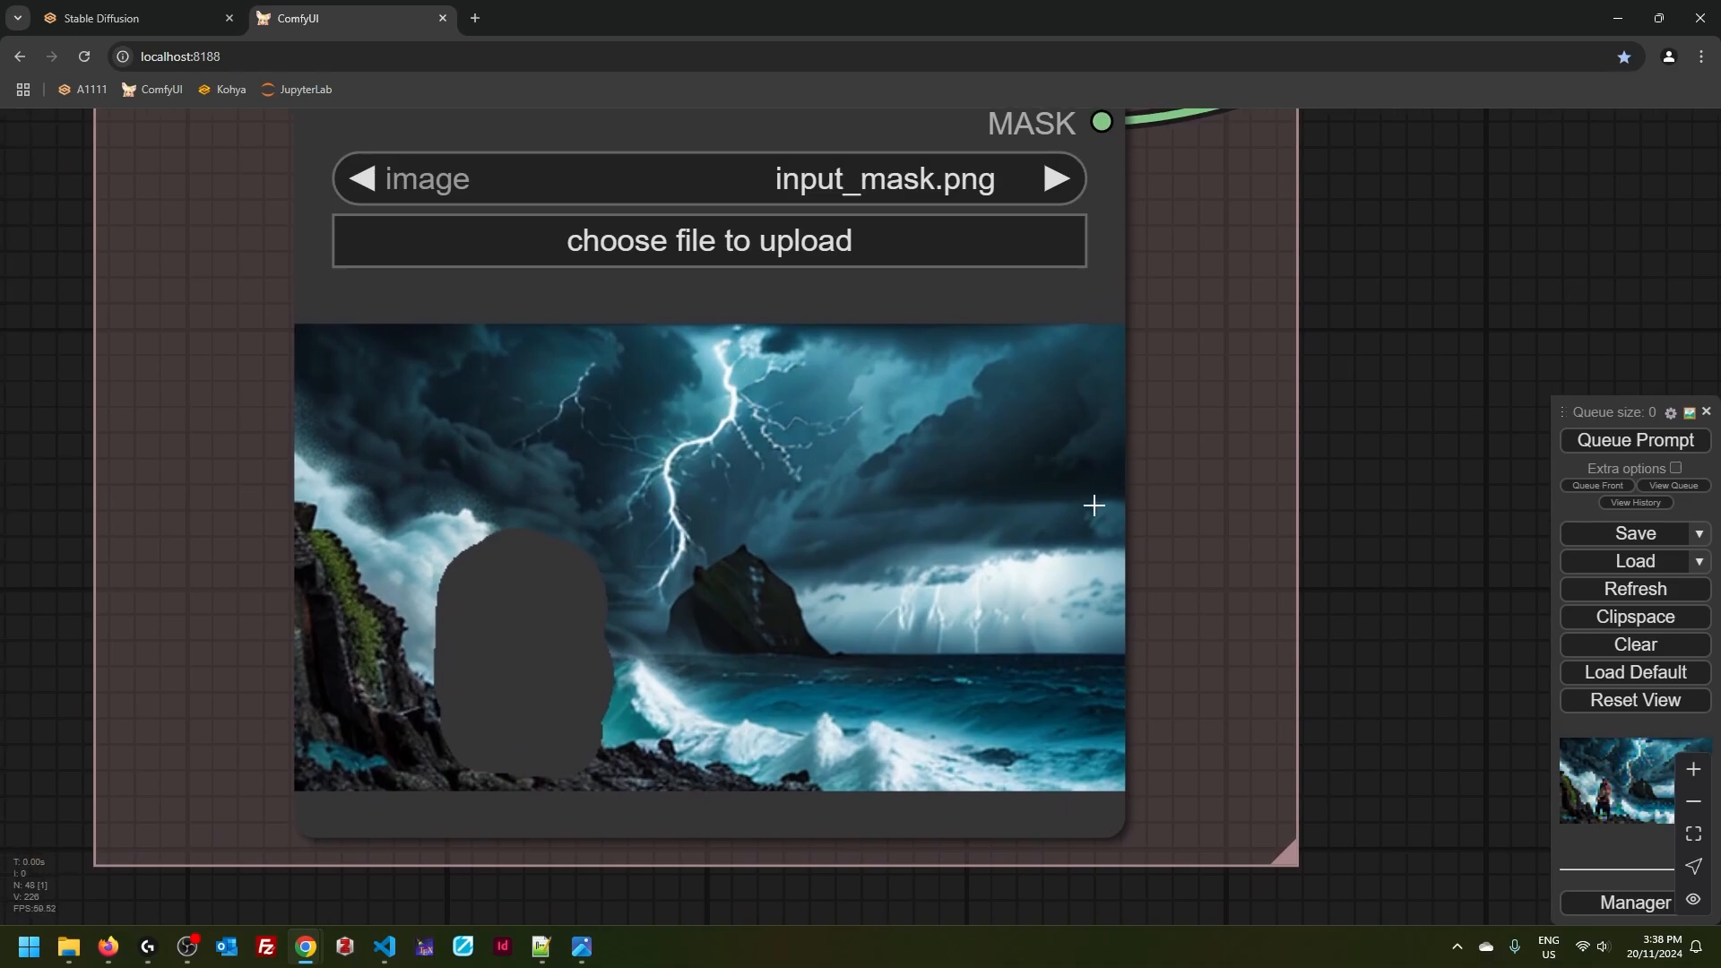
pyautogui.moveTo(417, 626)
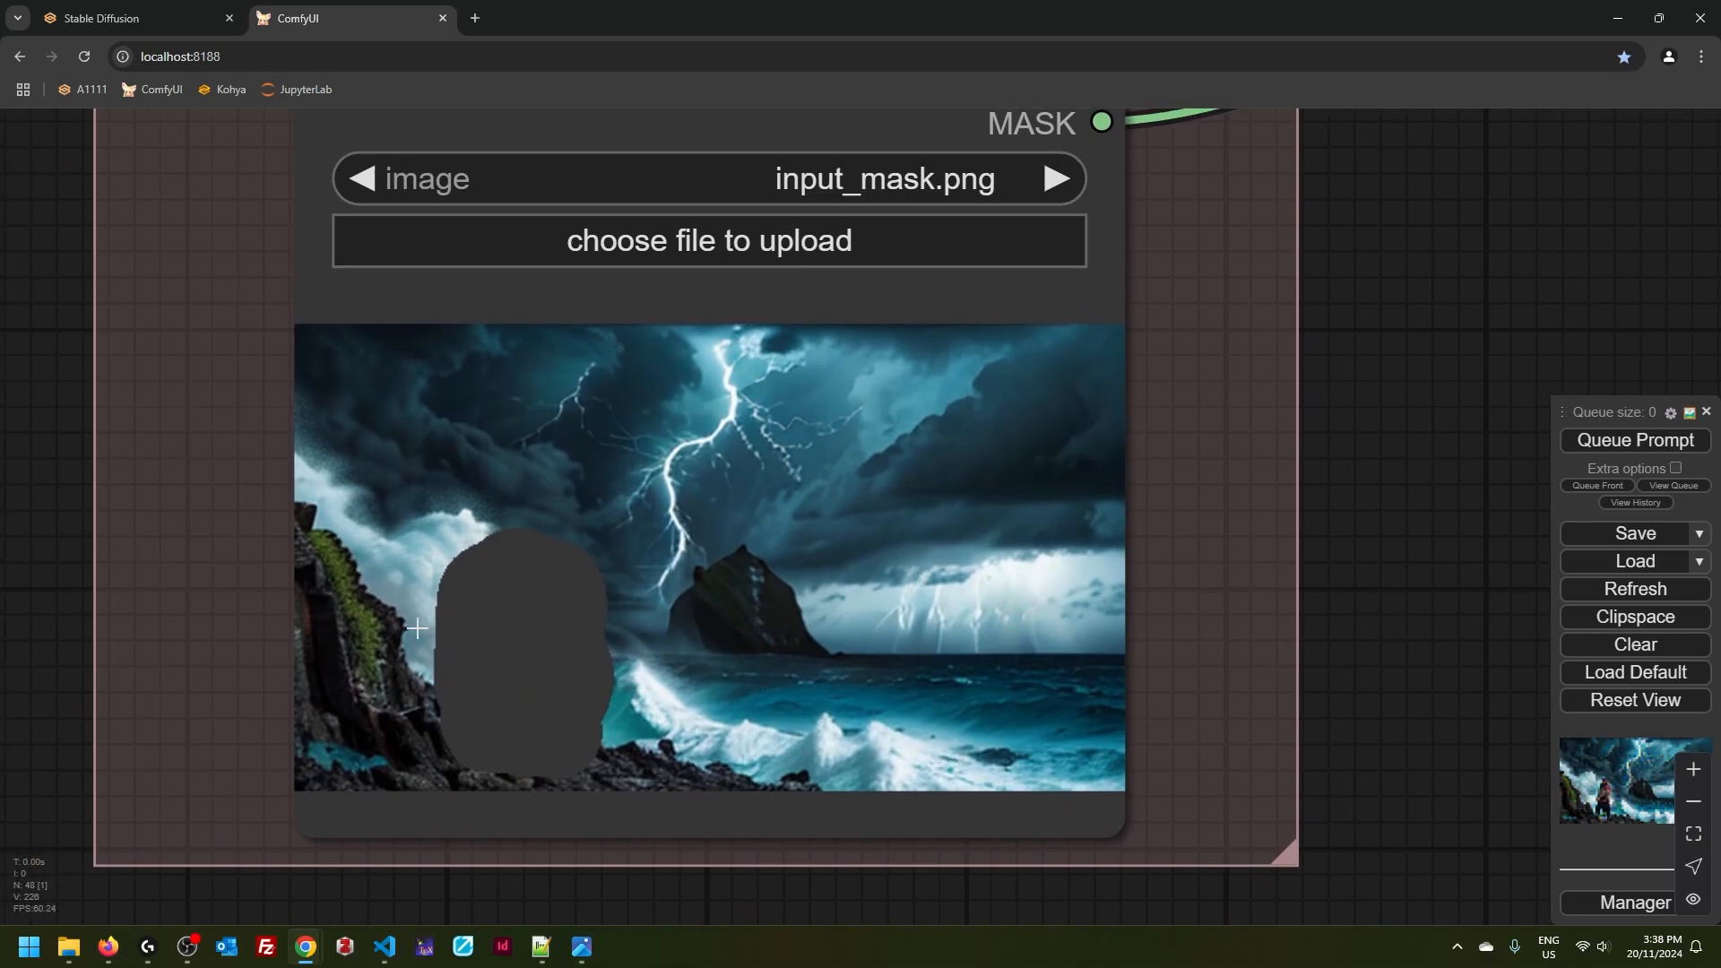
pyautogui.moveTo(937, 666)
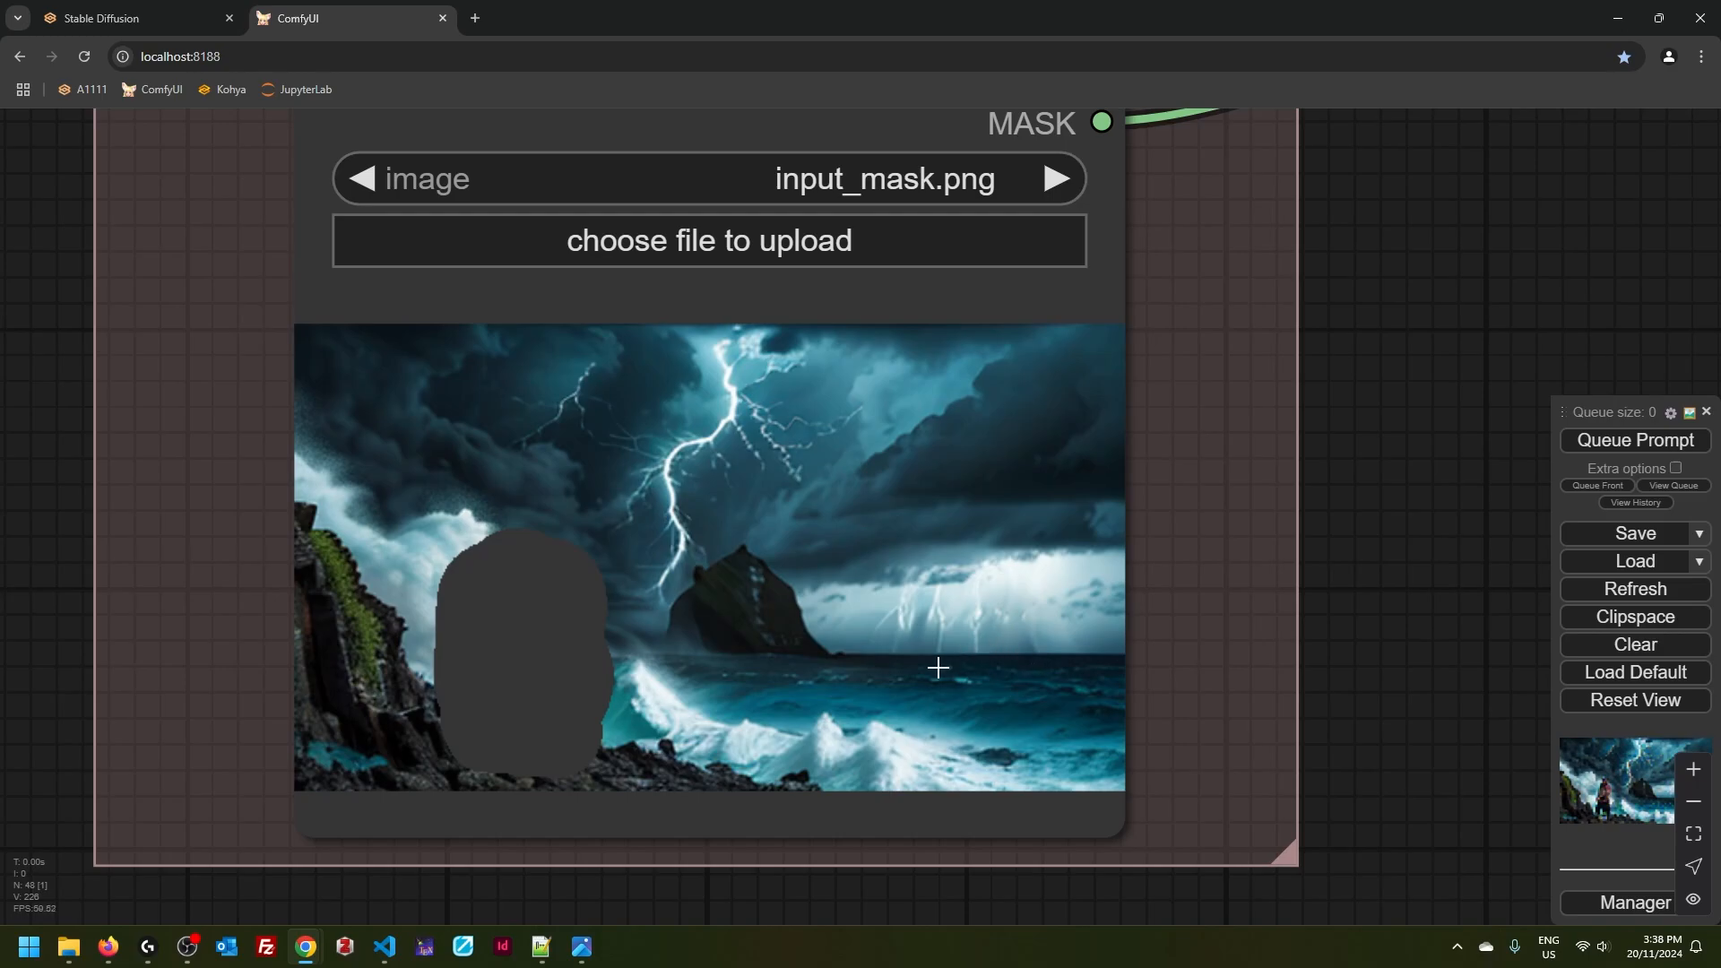
pyautogui.moveTo(701, 613)
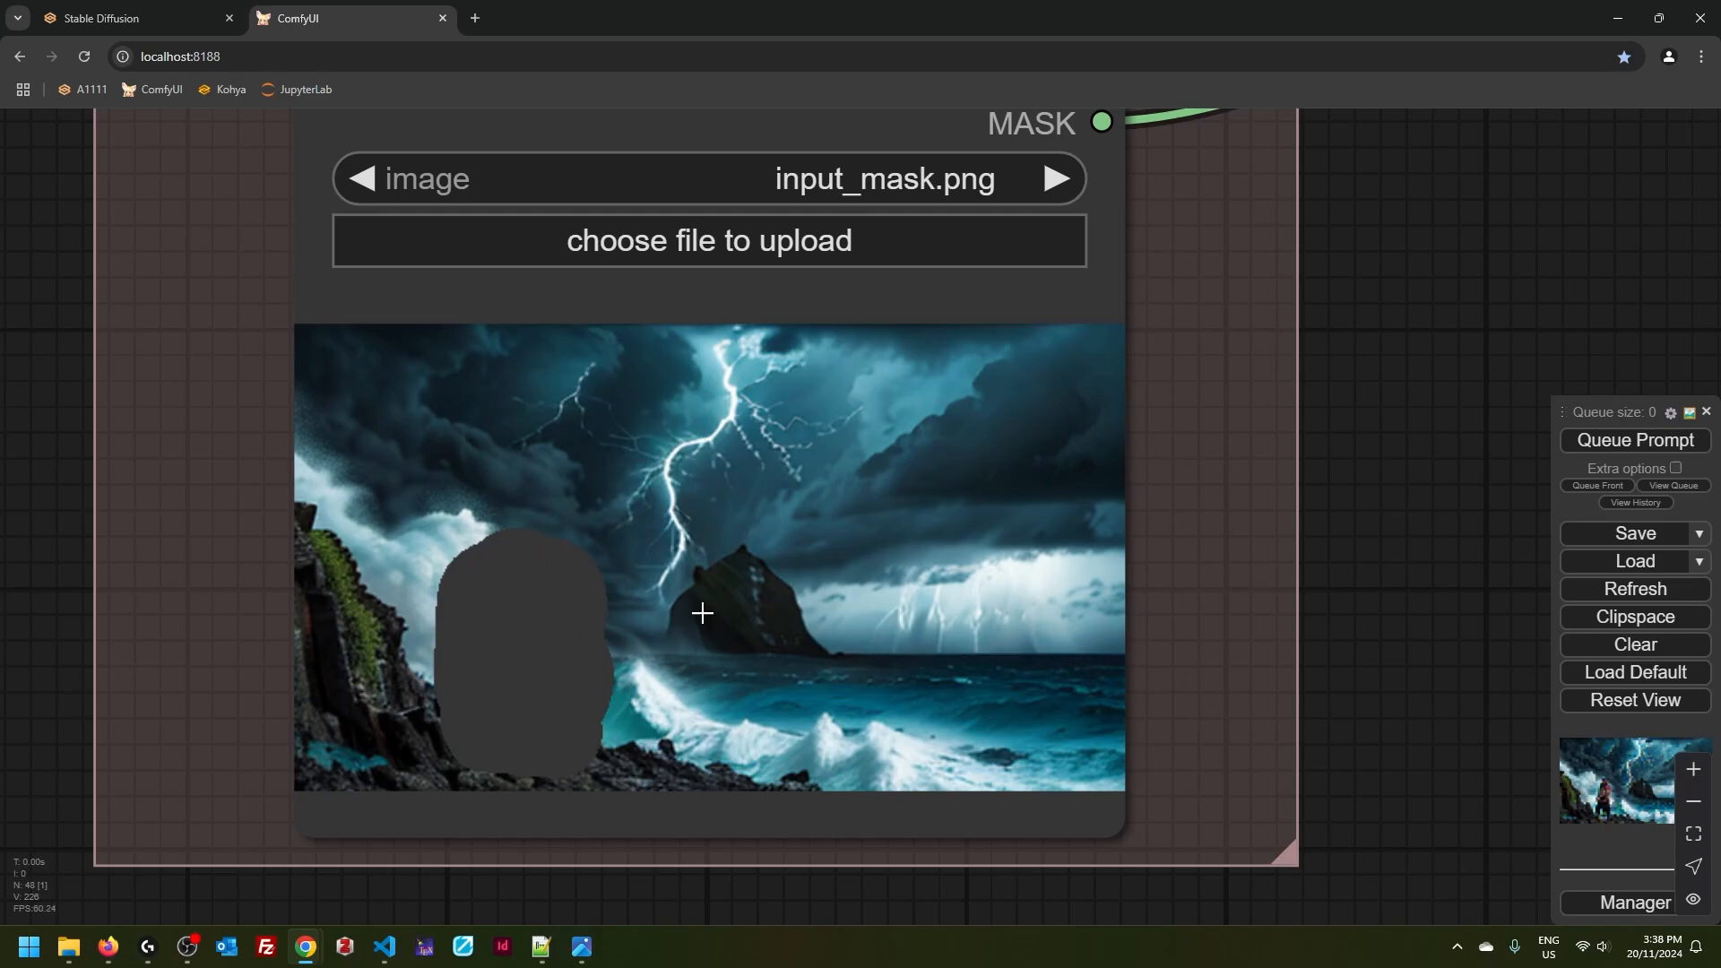
pyautogui.moveTo(1417, 440)
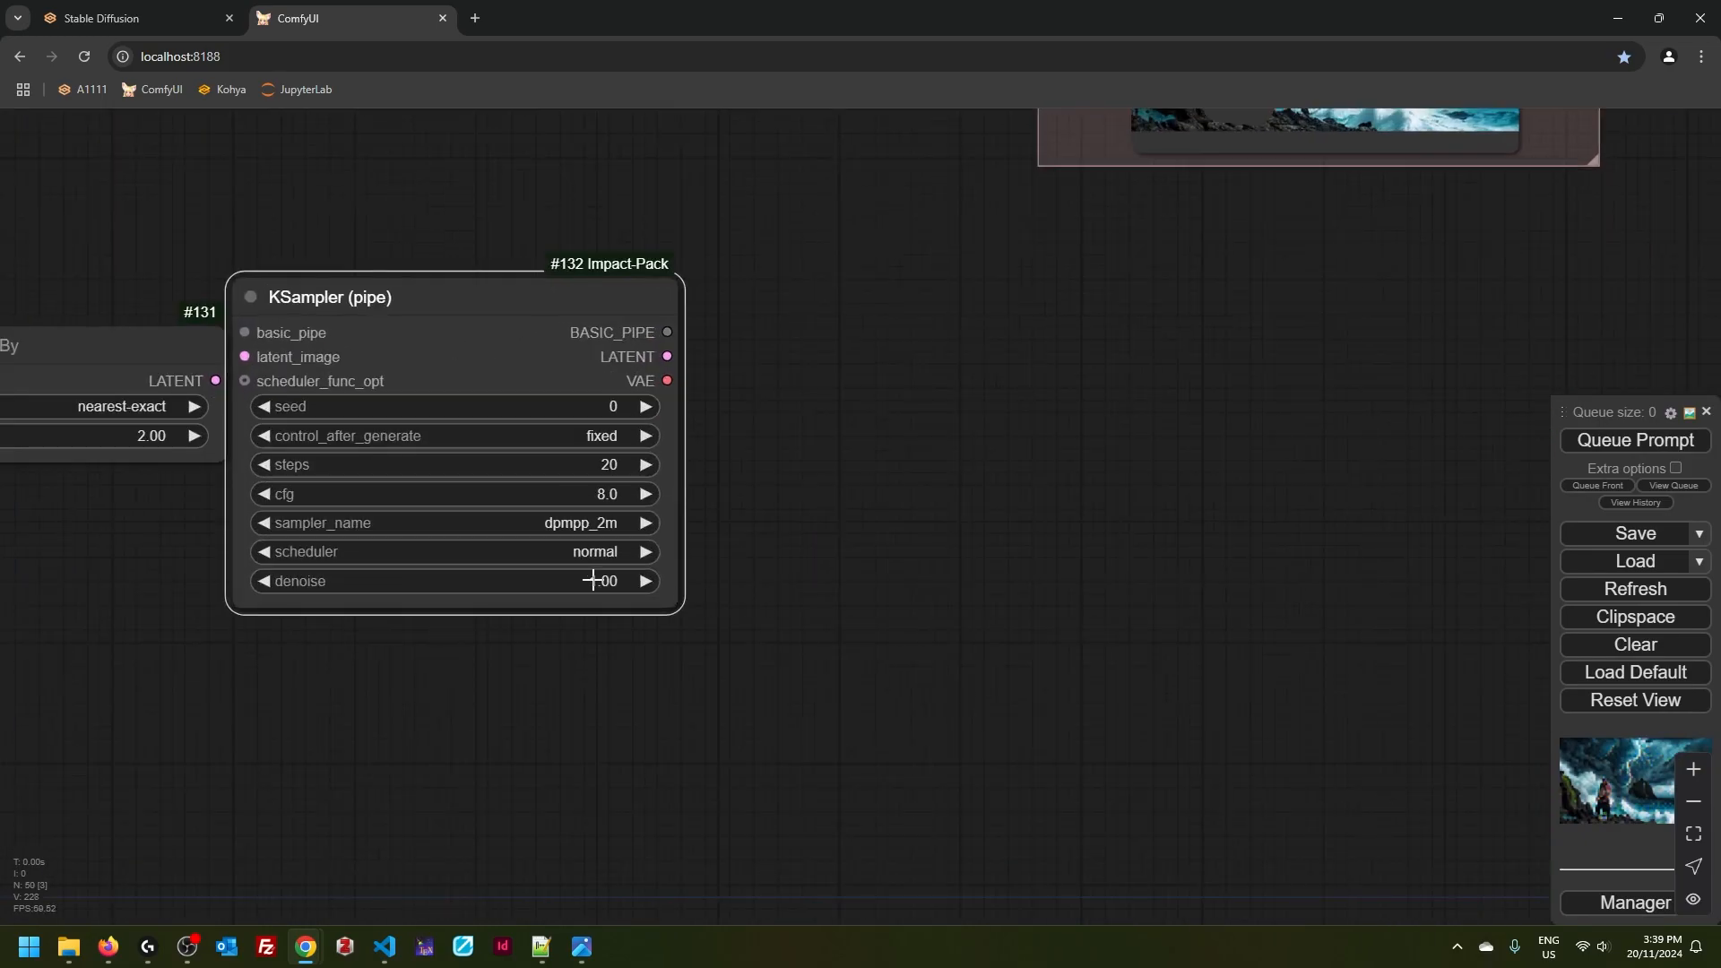
# - Set Upscale Latent By #131 to 1.25 and link the sampler's latent into the second upscale
pyautogui.doubleClick(592, 581)
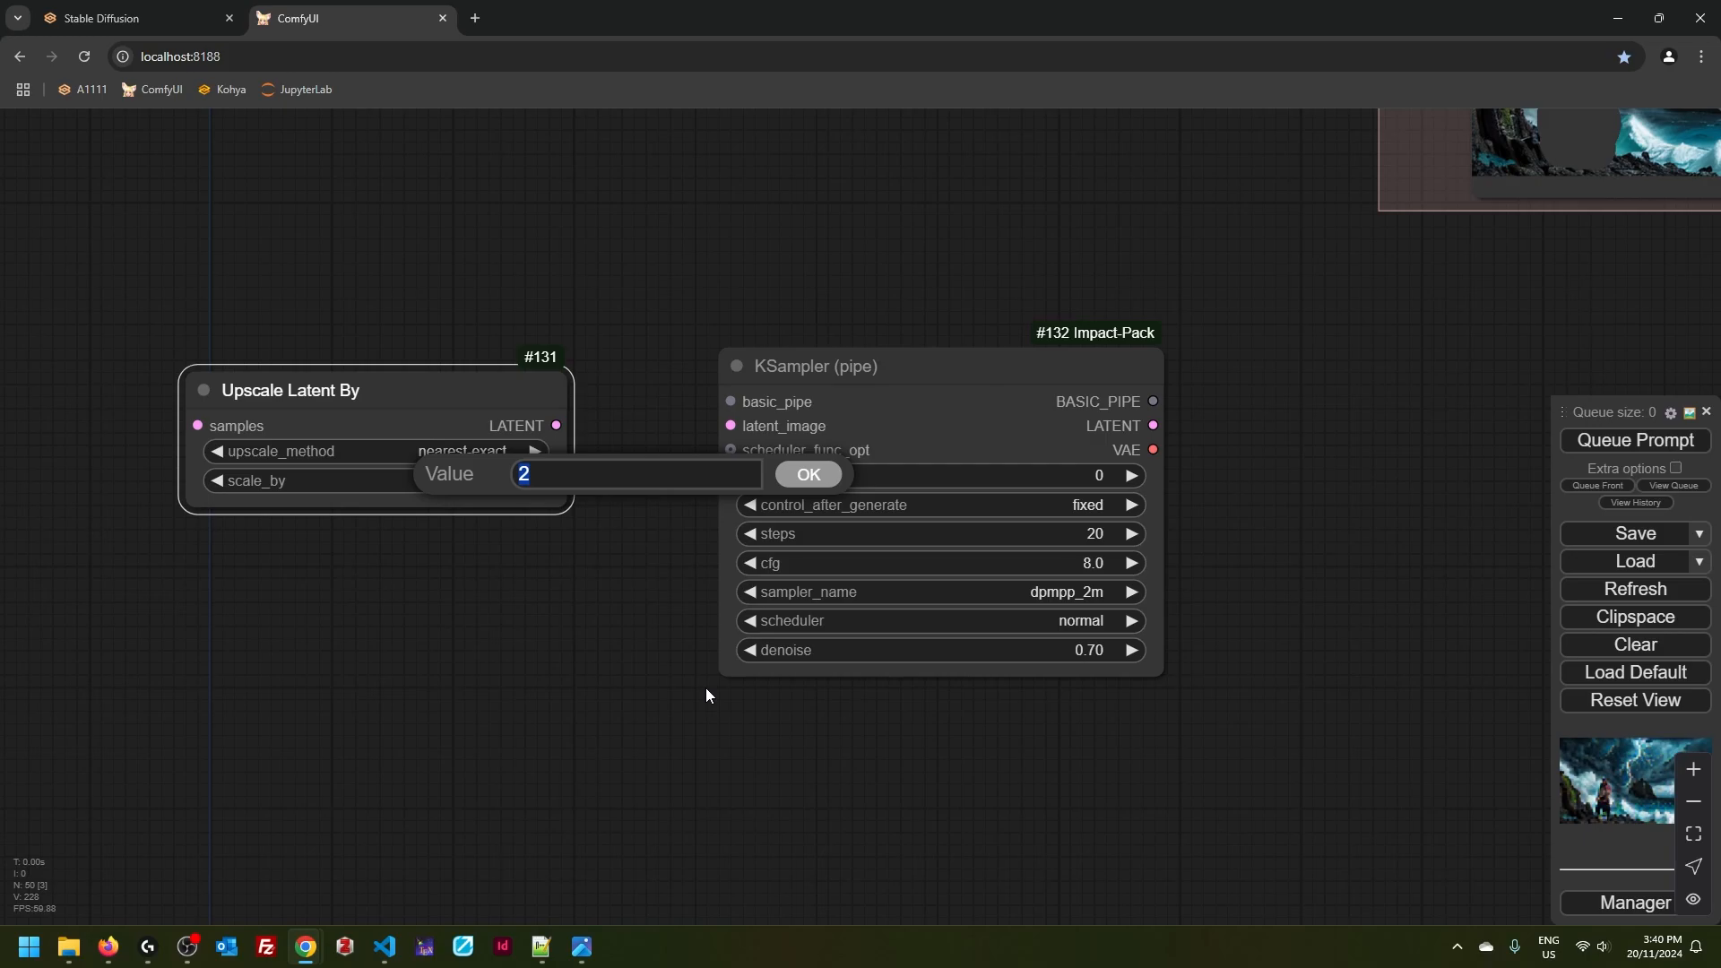
pyautogui.write('1.25')
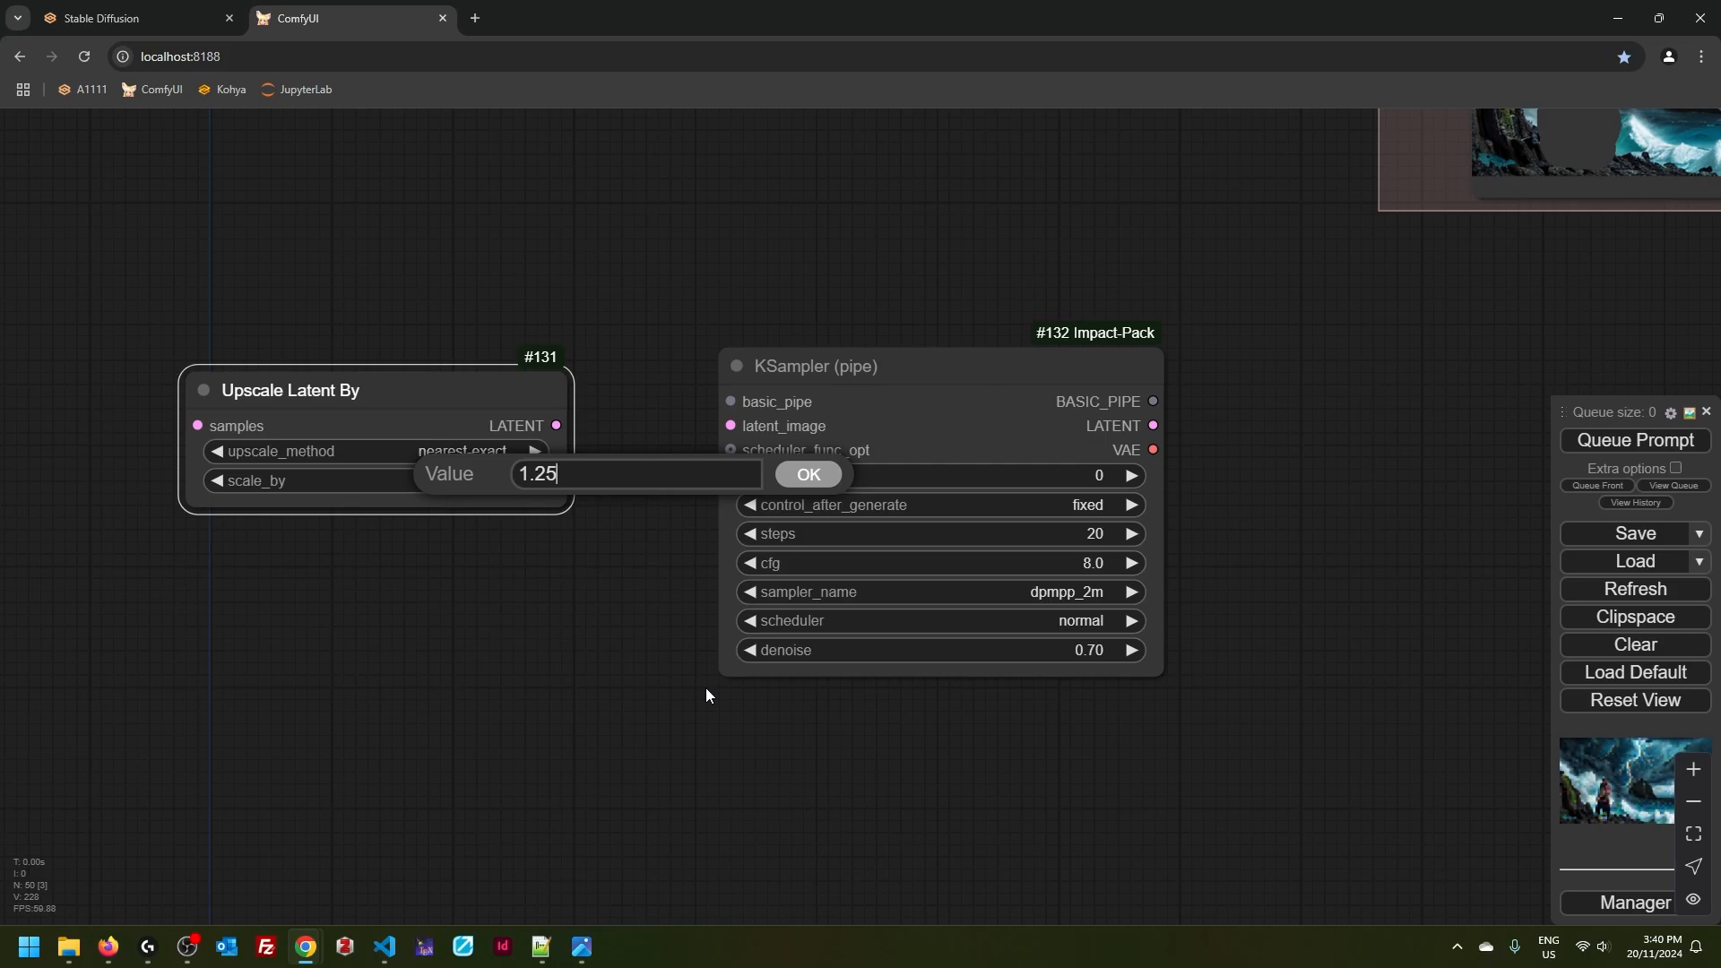
pyautogui.click(807, 474)
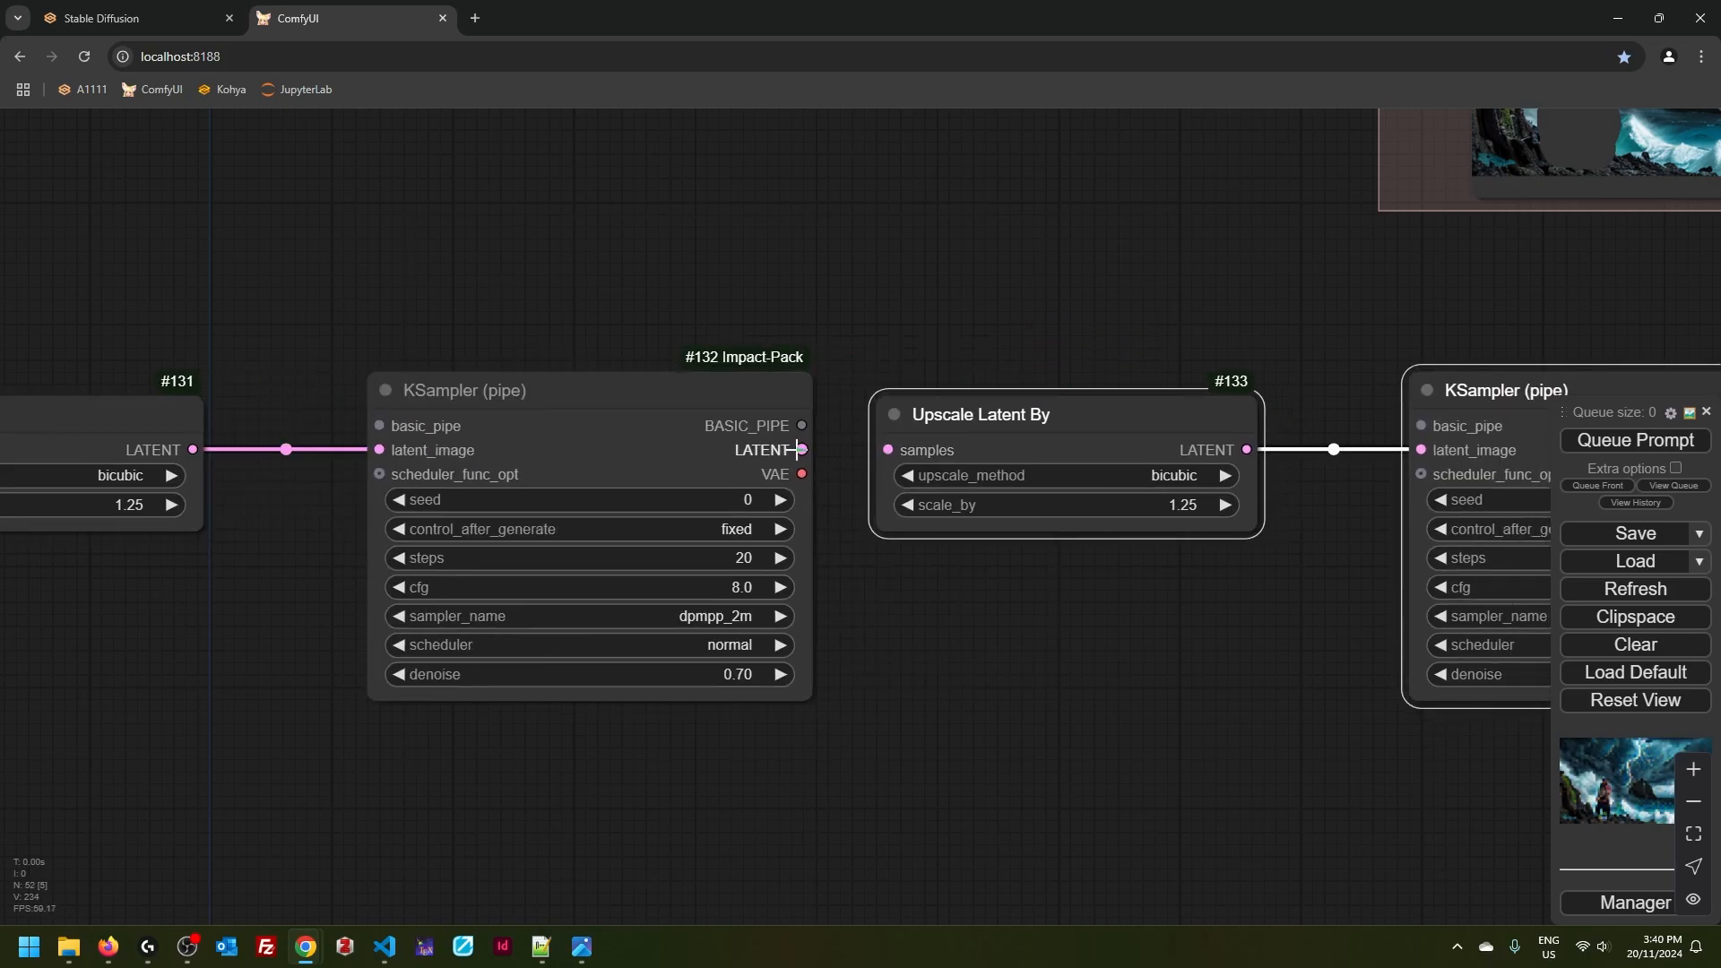
pyautogui.click(1183, 511)
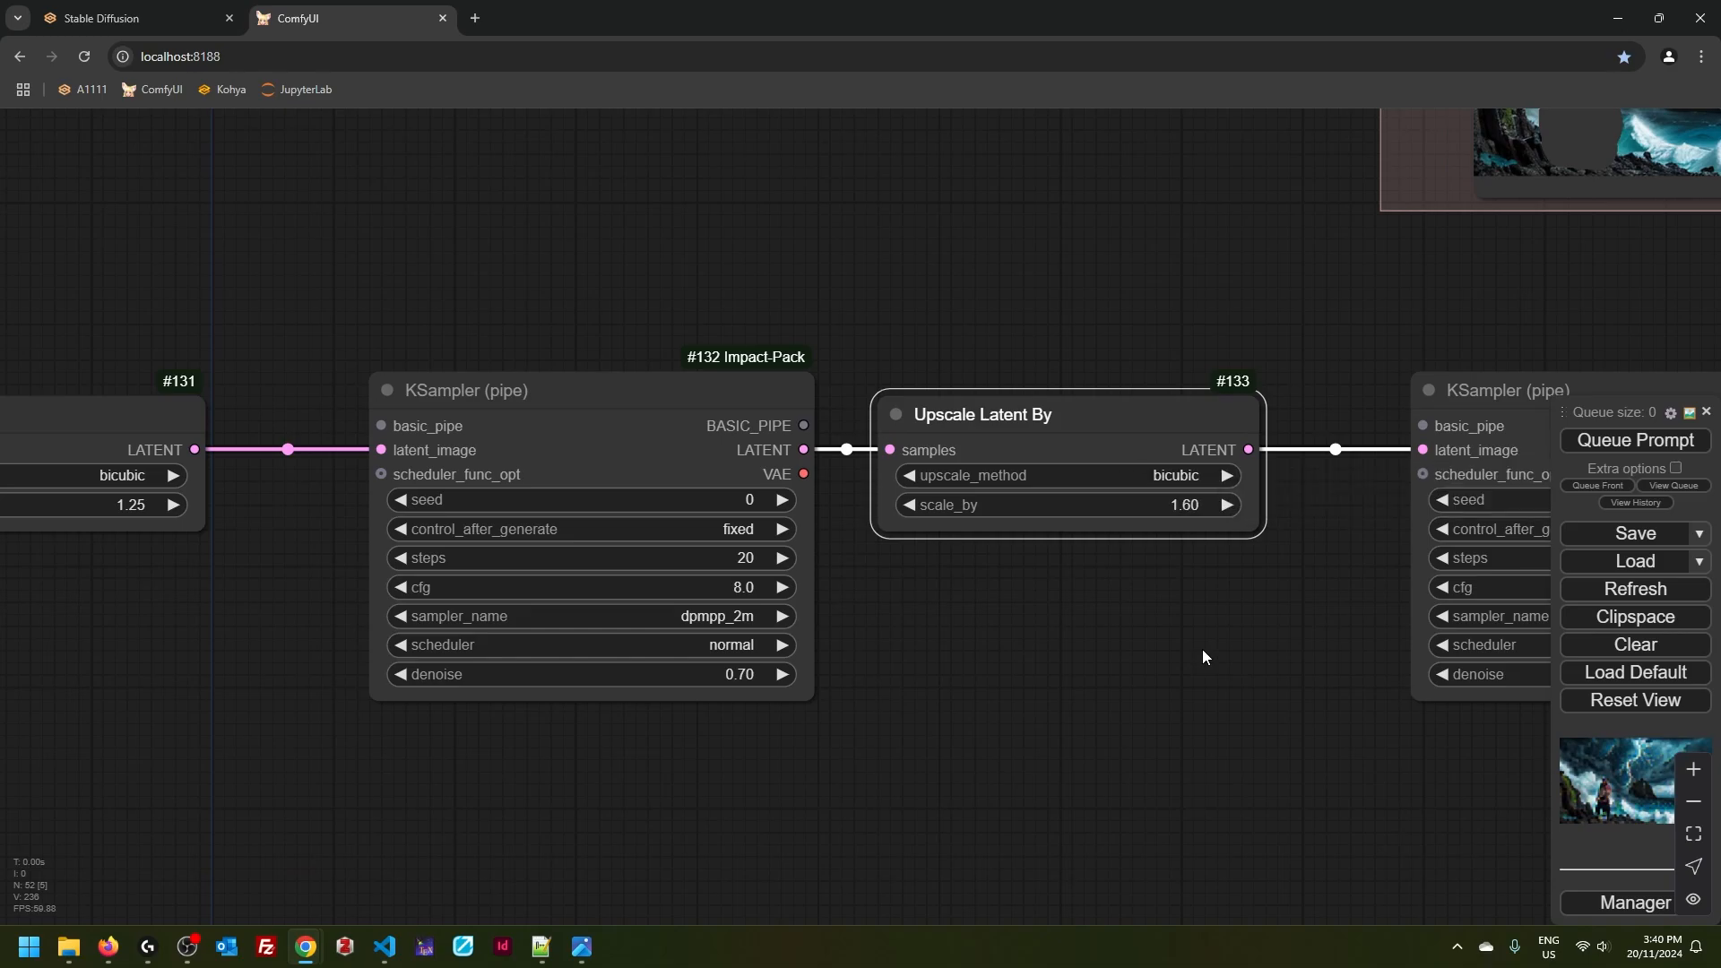